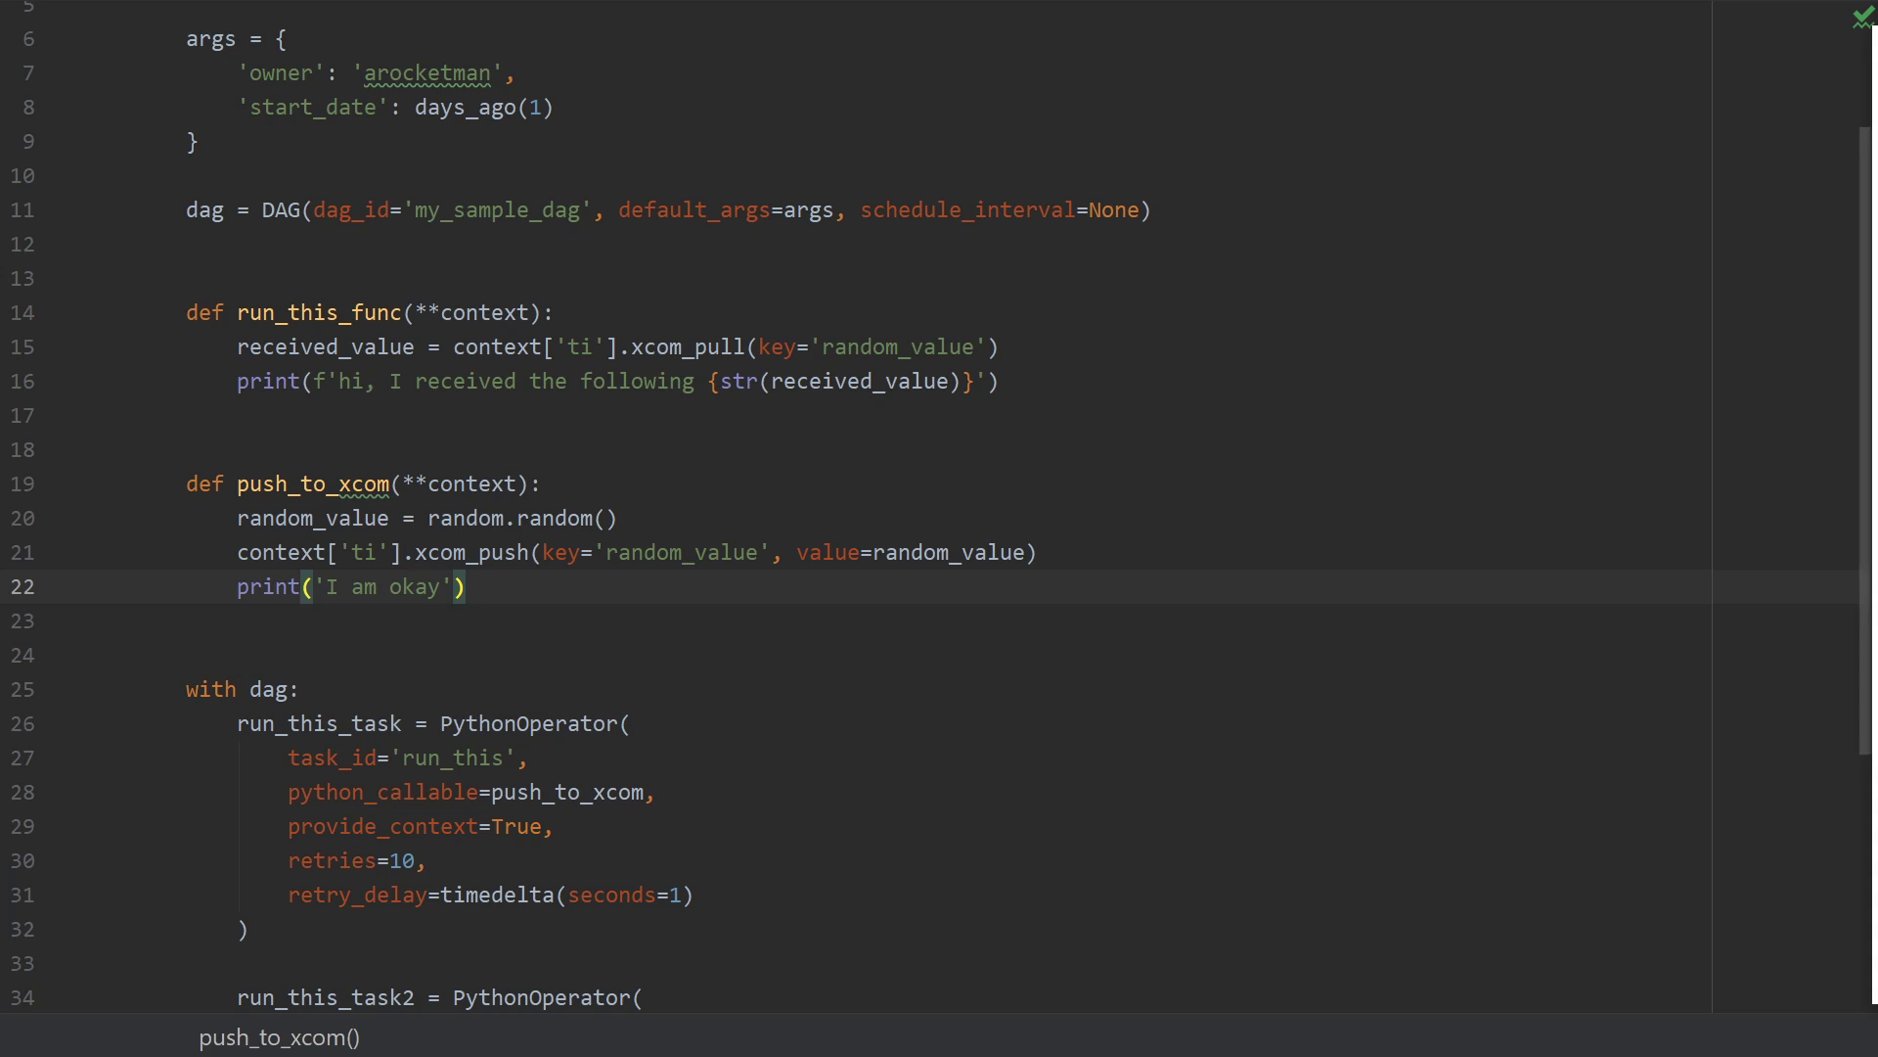
Browse the Airflow Branching docs to the diagram and select BranchPythonOperator in the example code.
{"action": "left_click", "coordinate": [213, 1037]}
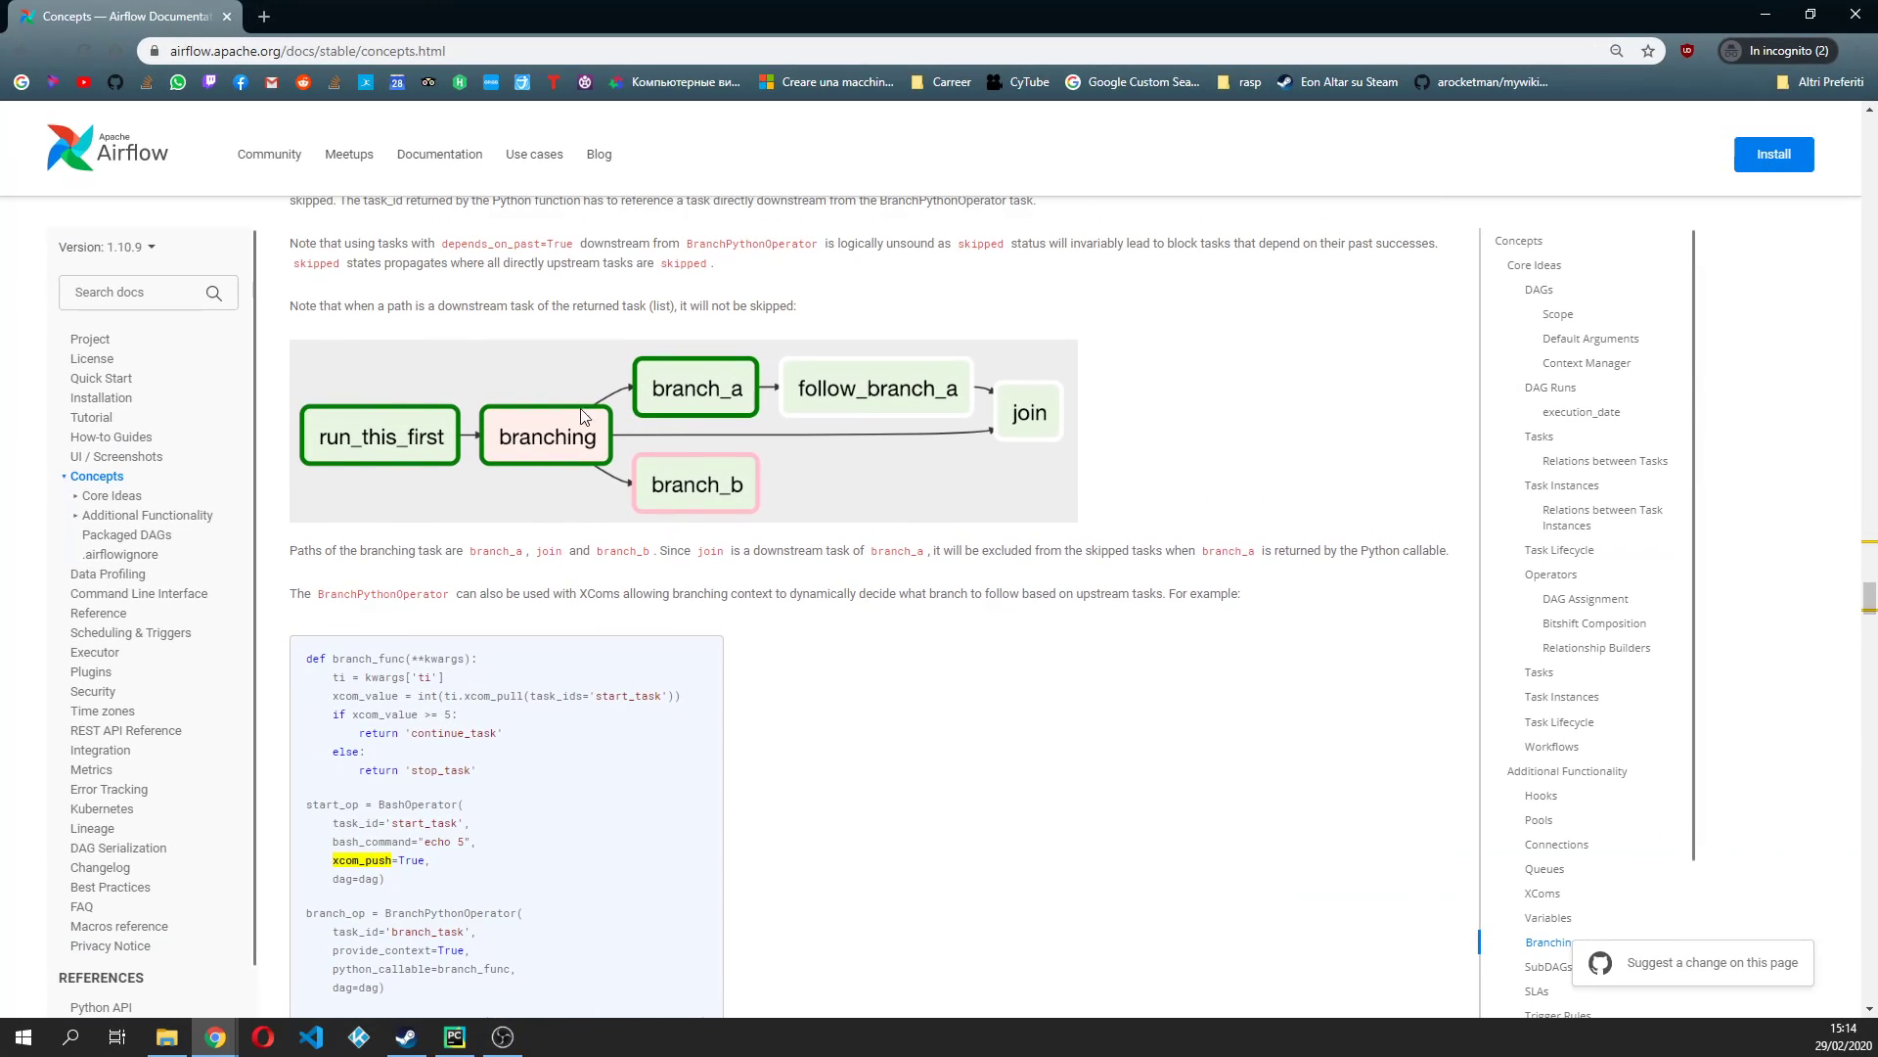
{"action": "mouse_move", "coordinate": [454, 478]}
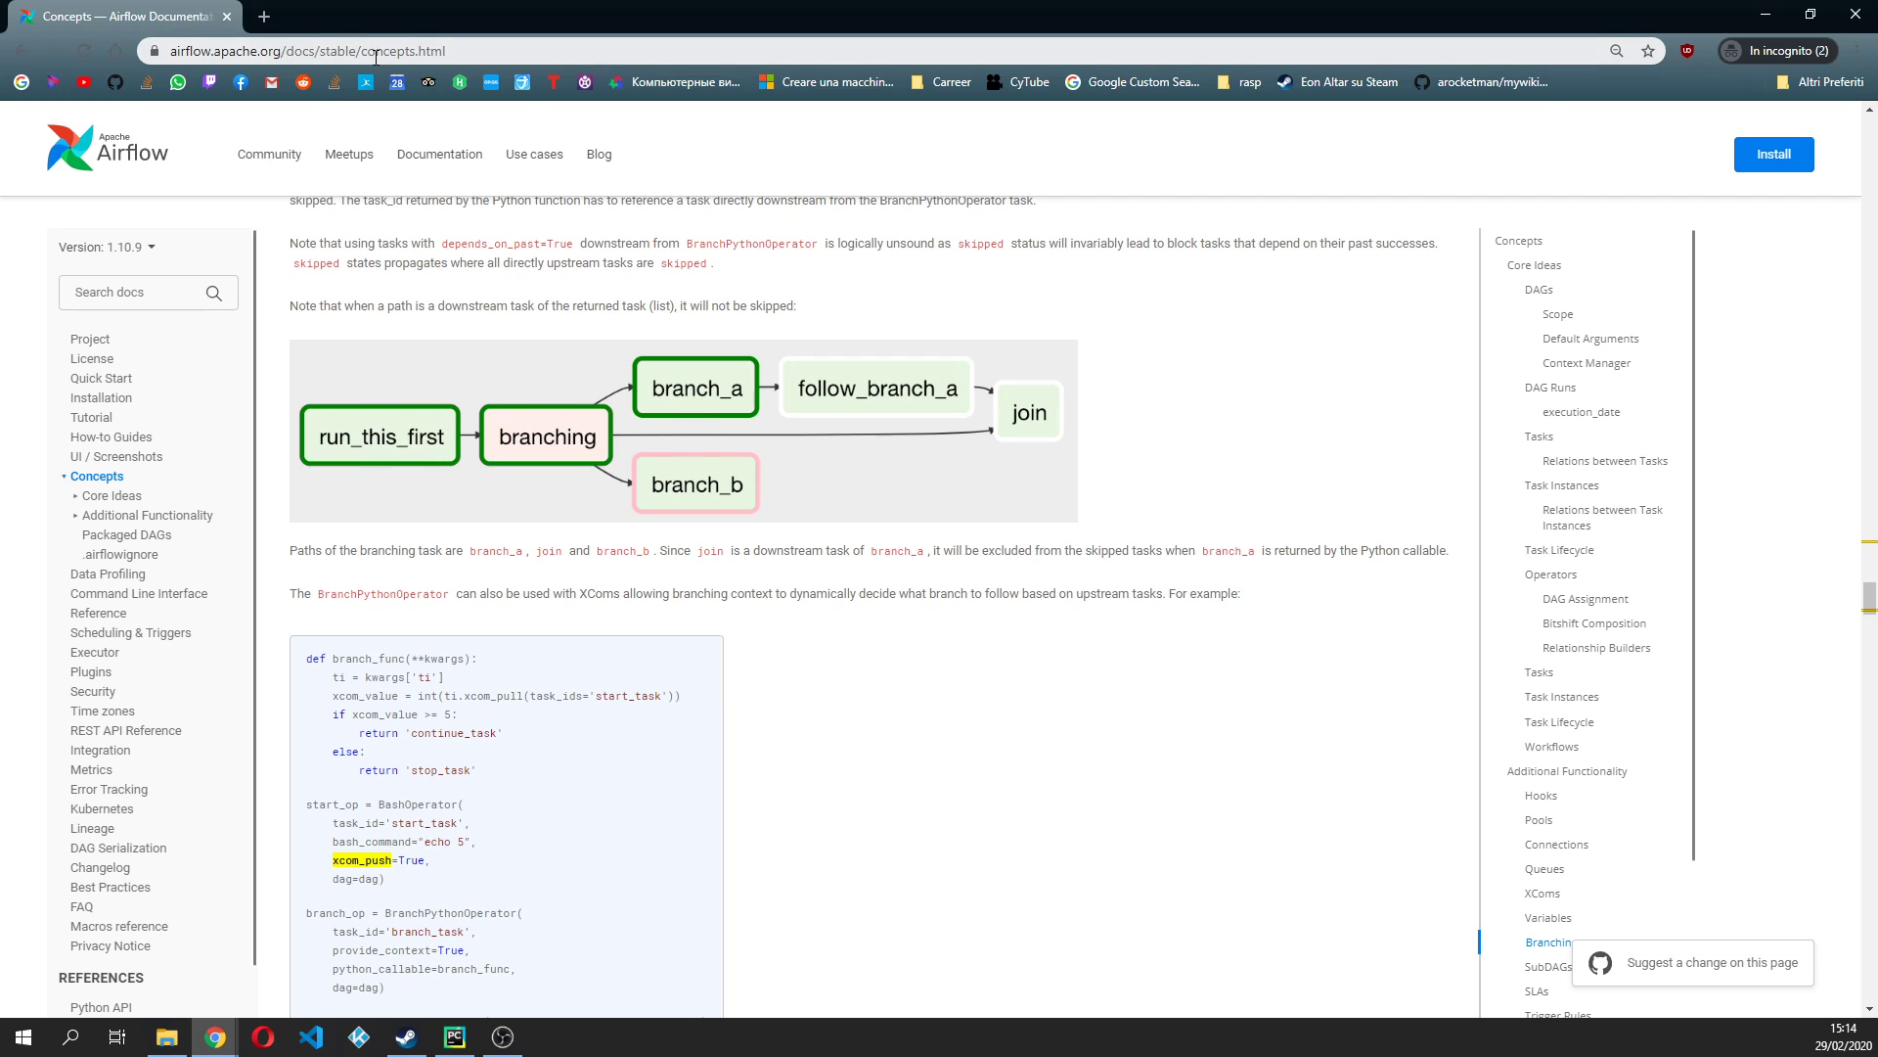
{"action": "mouse_move", "coordinate": [532, 579]}
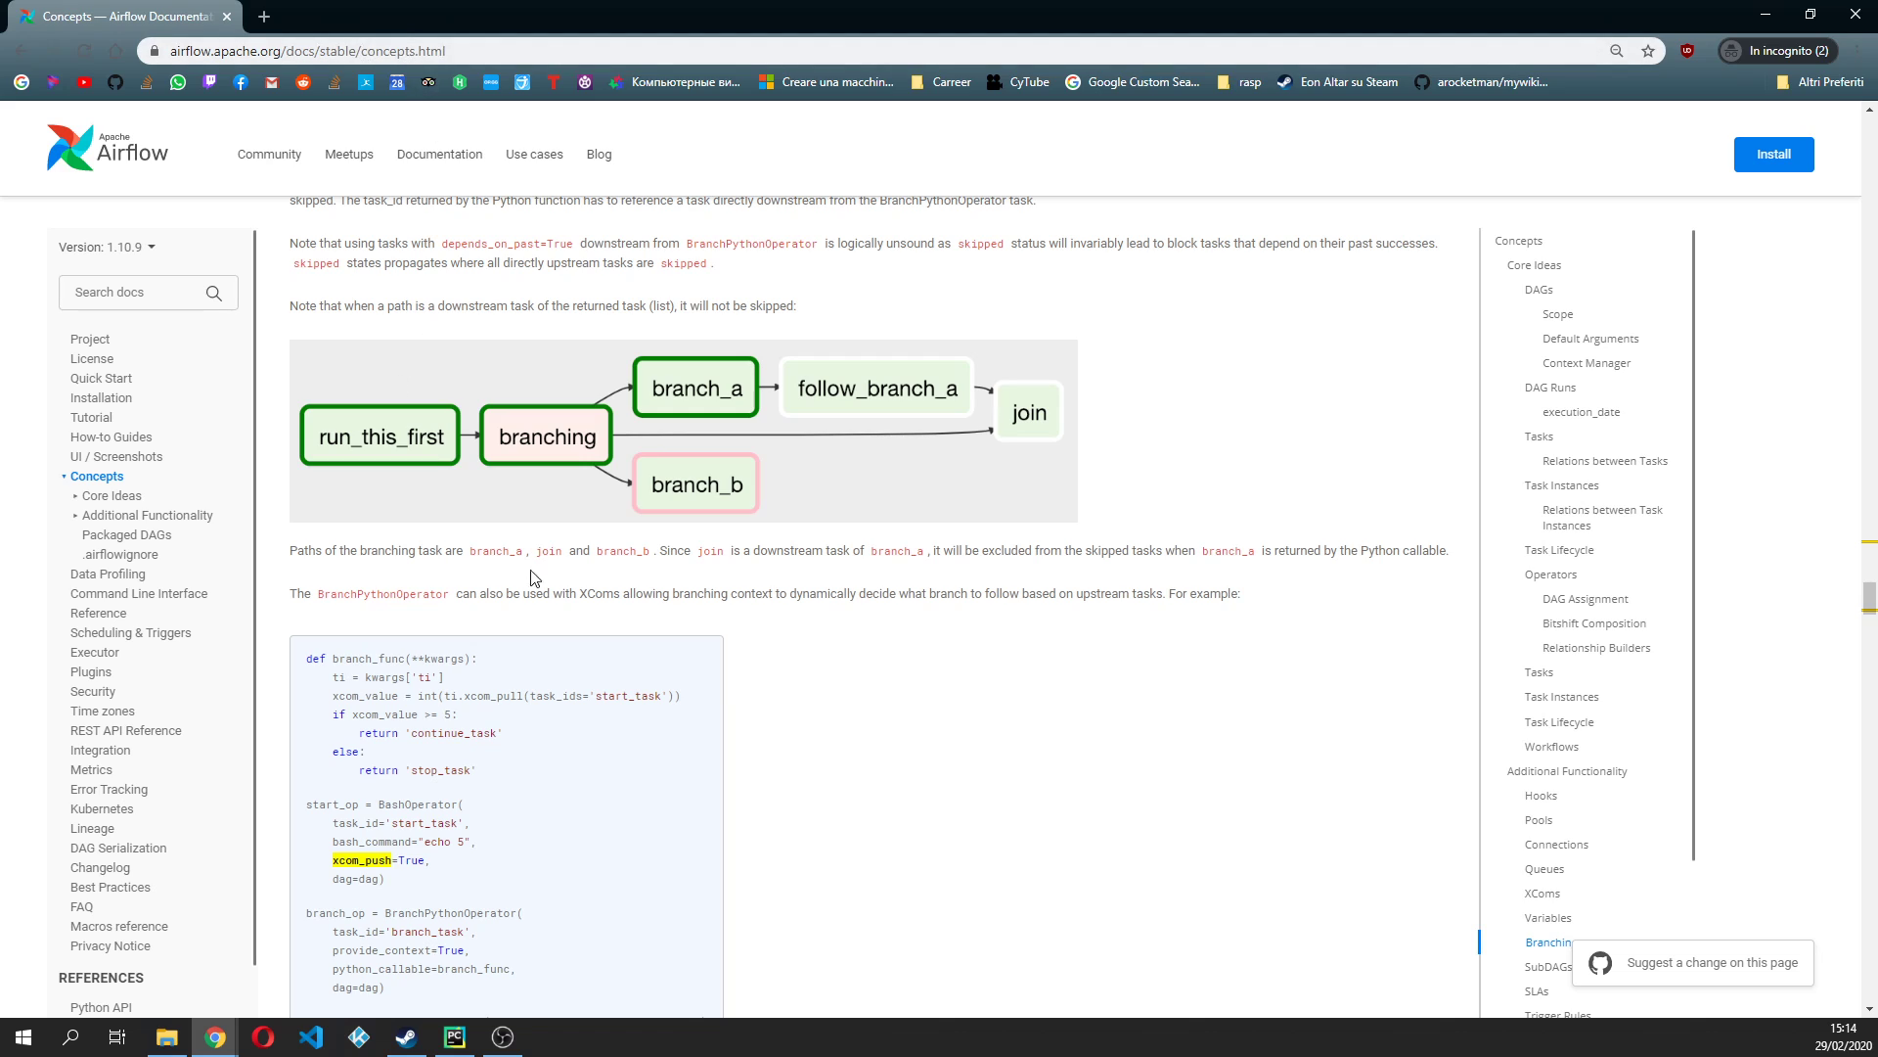
{"action": "mouse_move", "coordinate": [327, 466]}
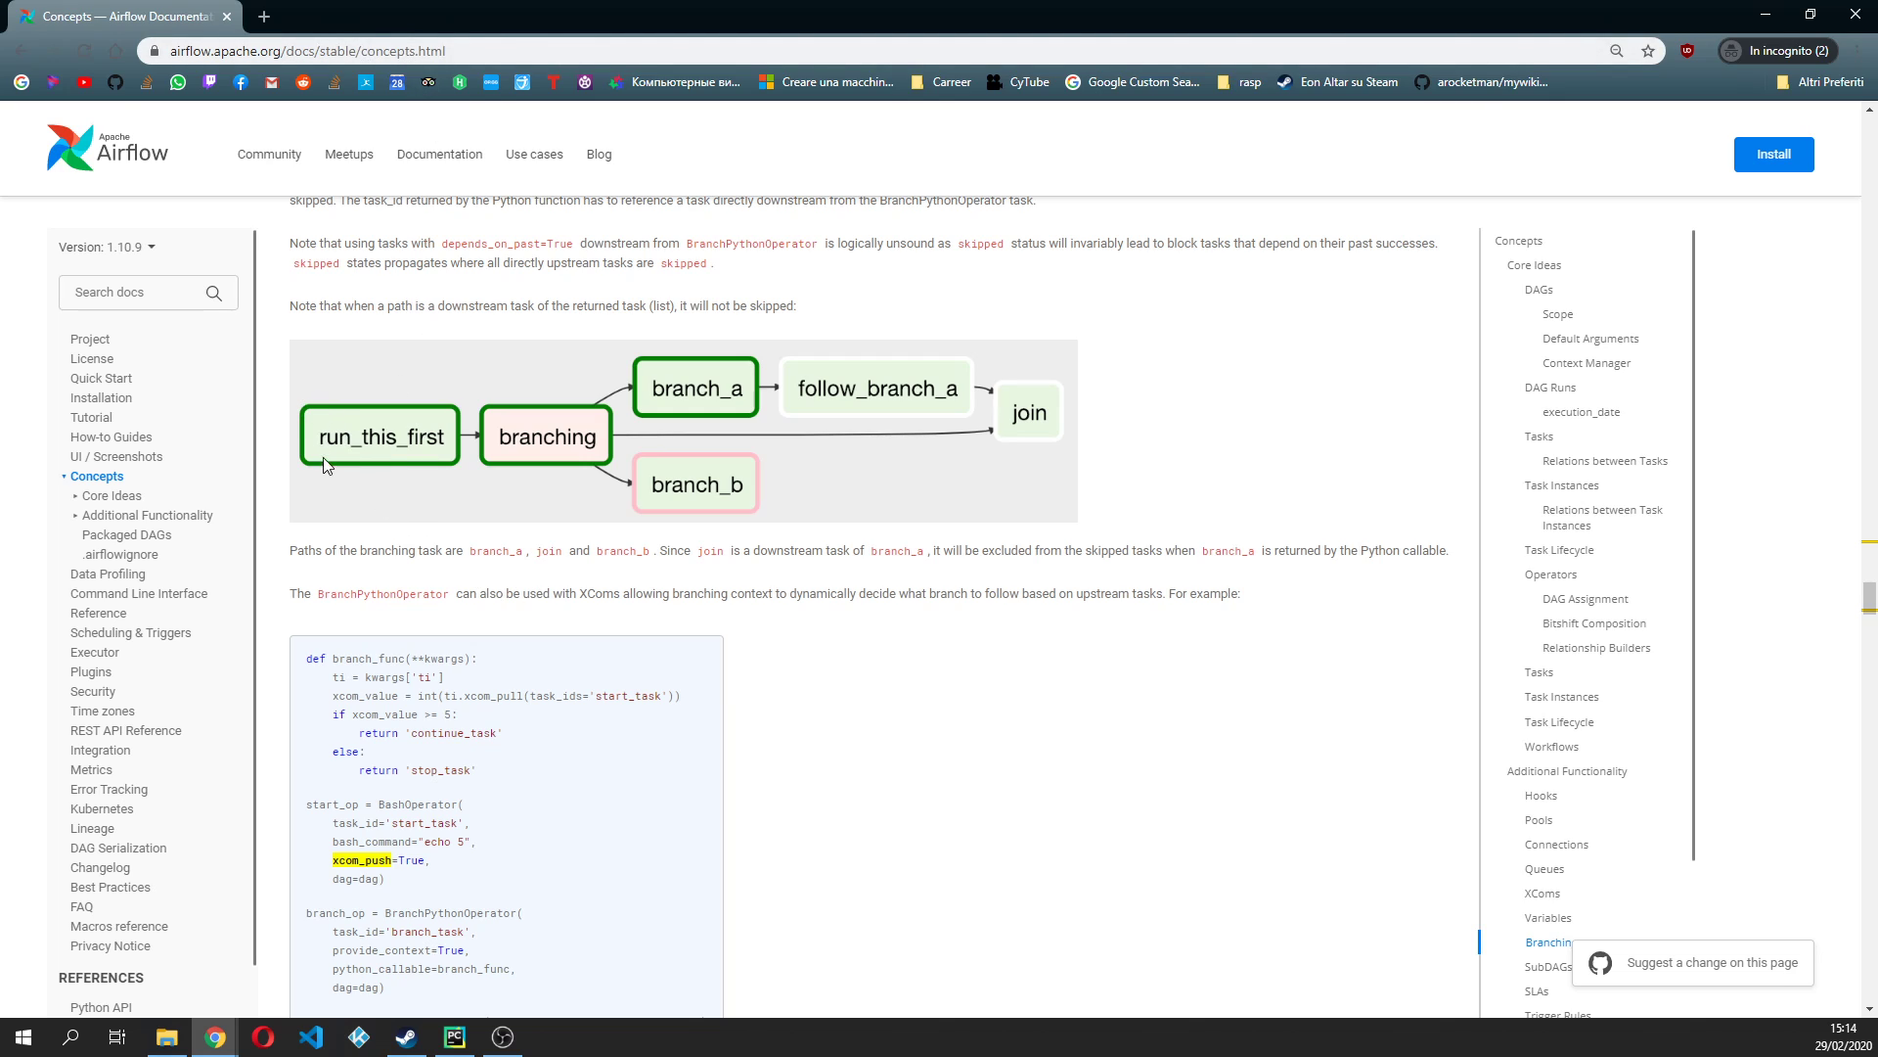
{"action": "mouse_move", "coordinate": [346, 381]}
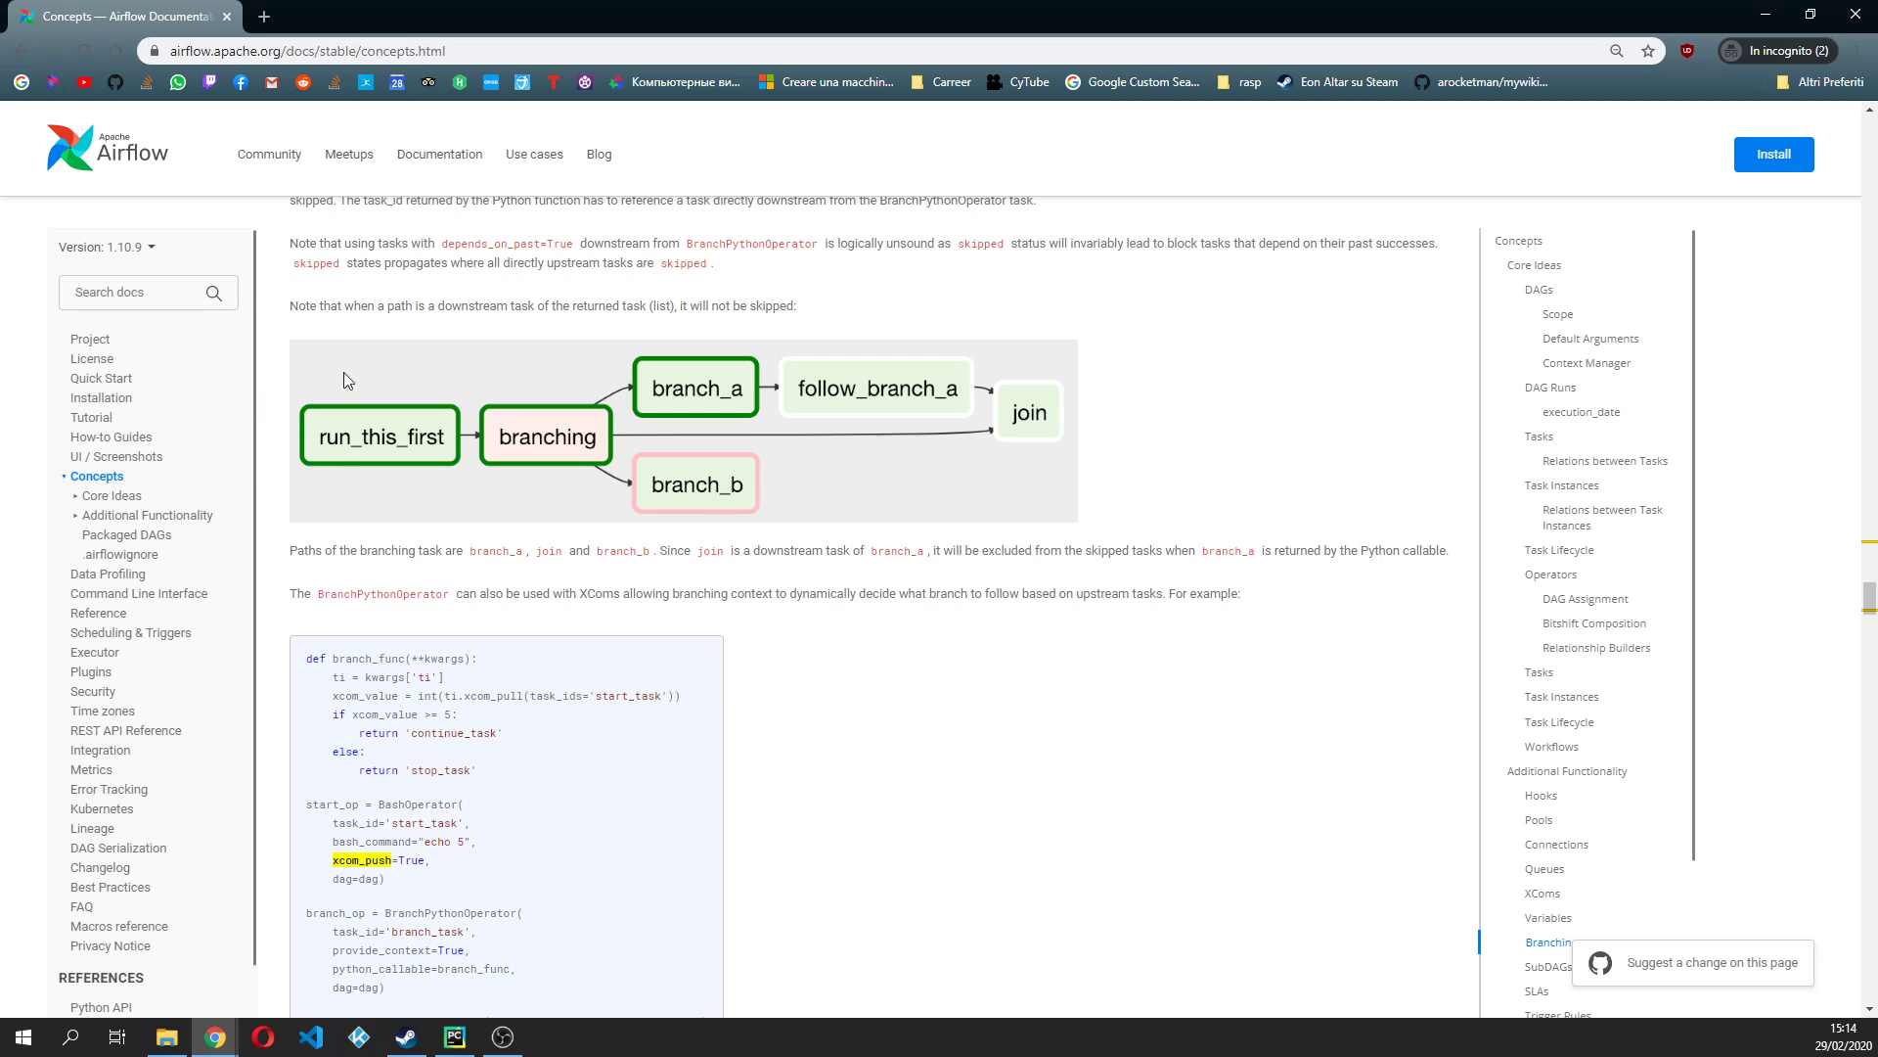
{"action": "mouse_move", "coordinate": [370, 446]}
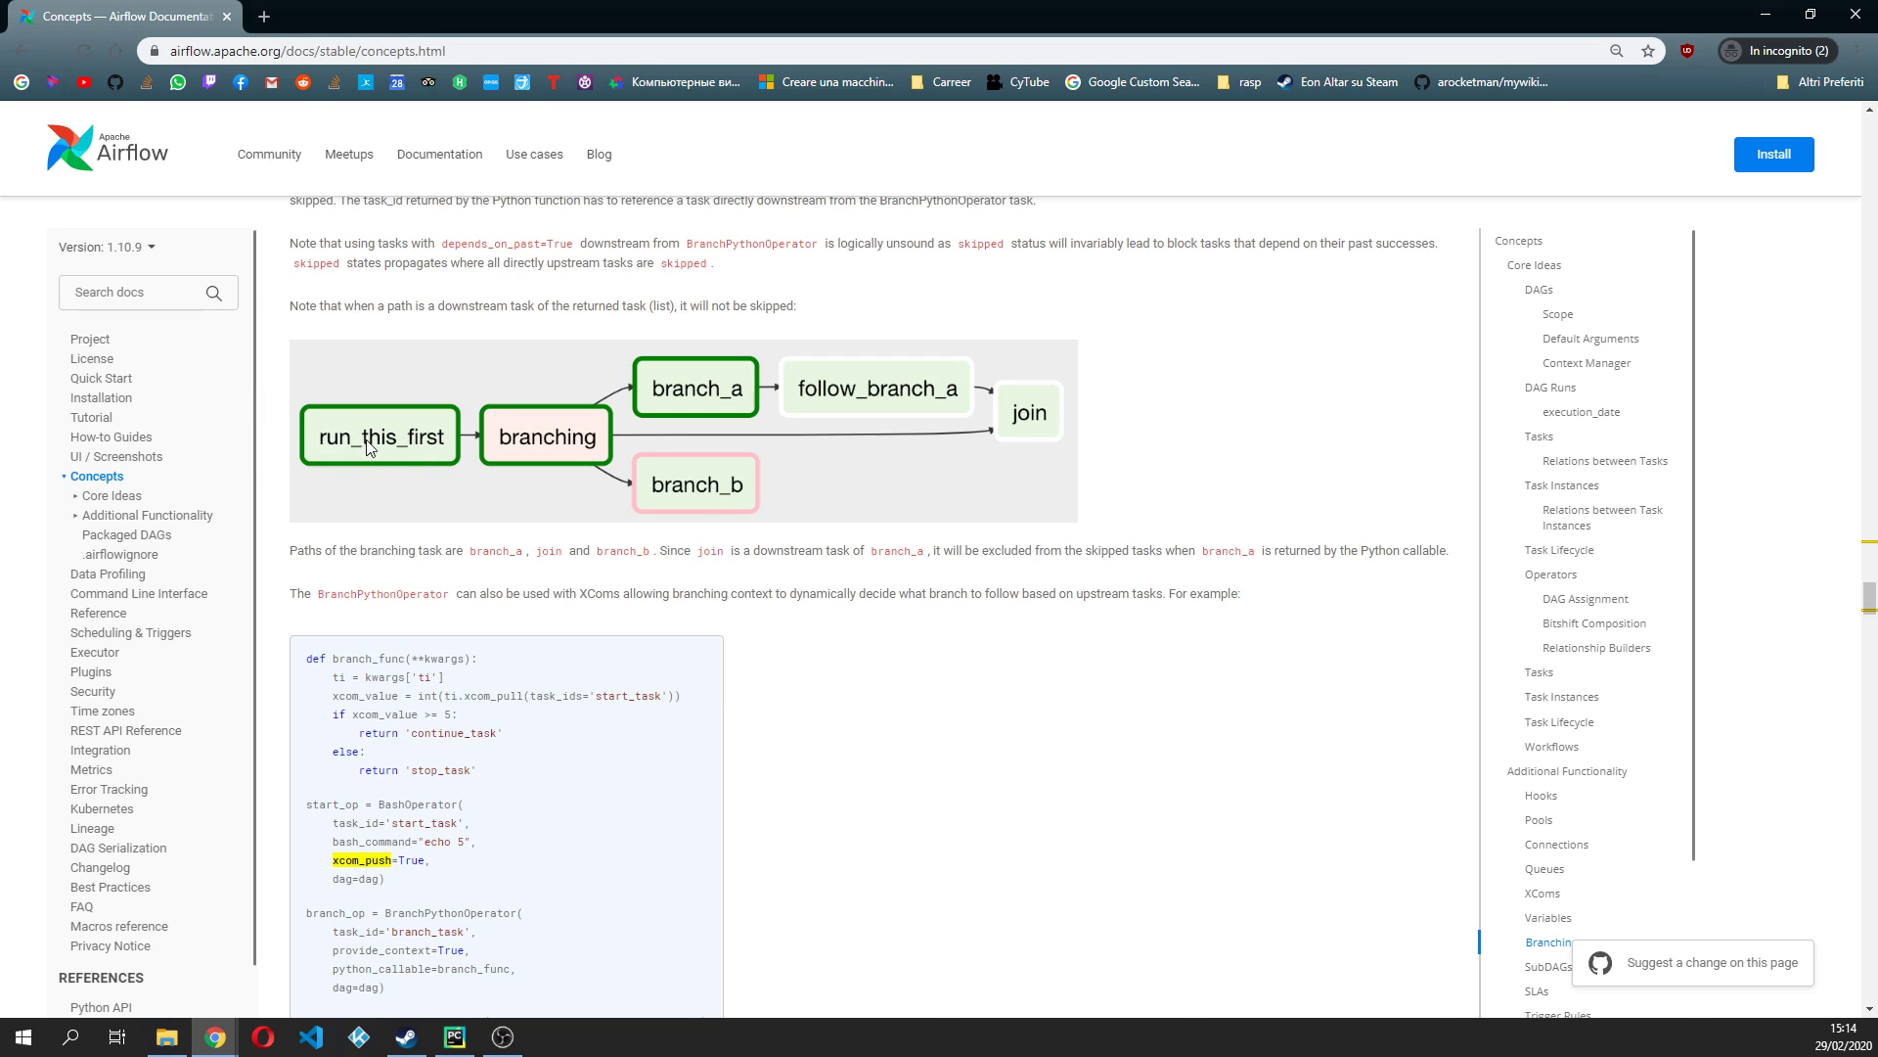
{"action": "mouse_move", "coordinate": [556, 450]}
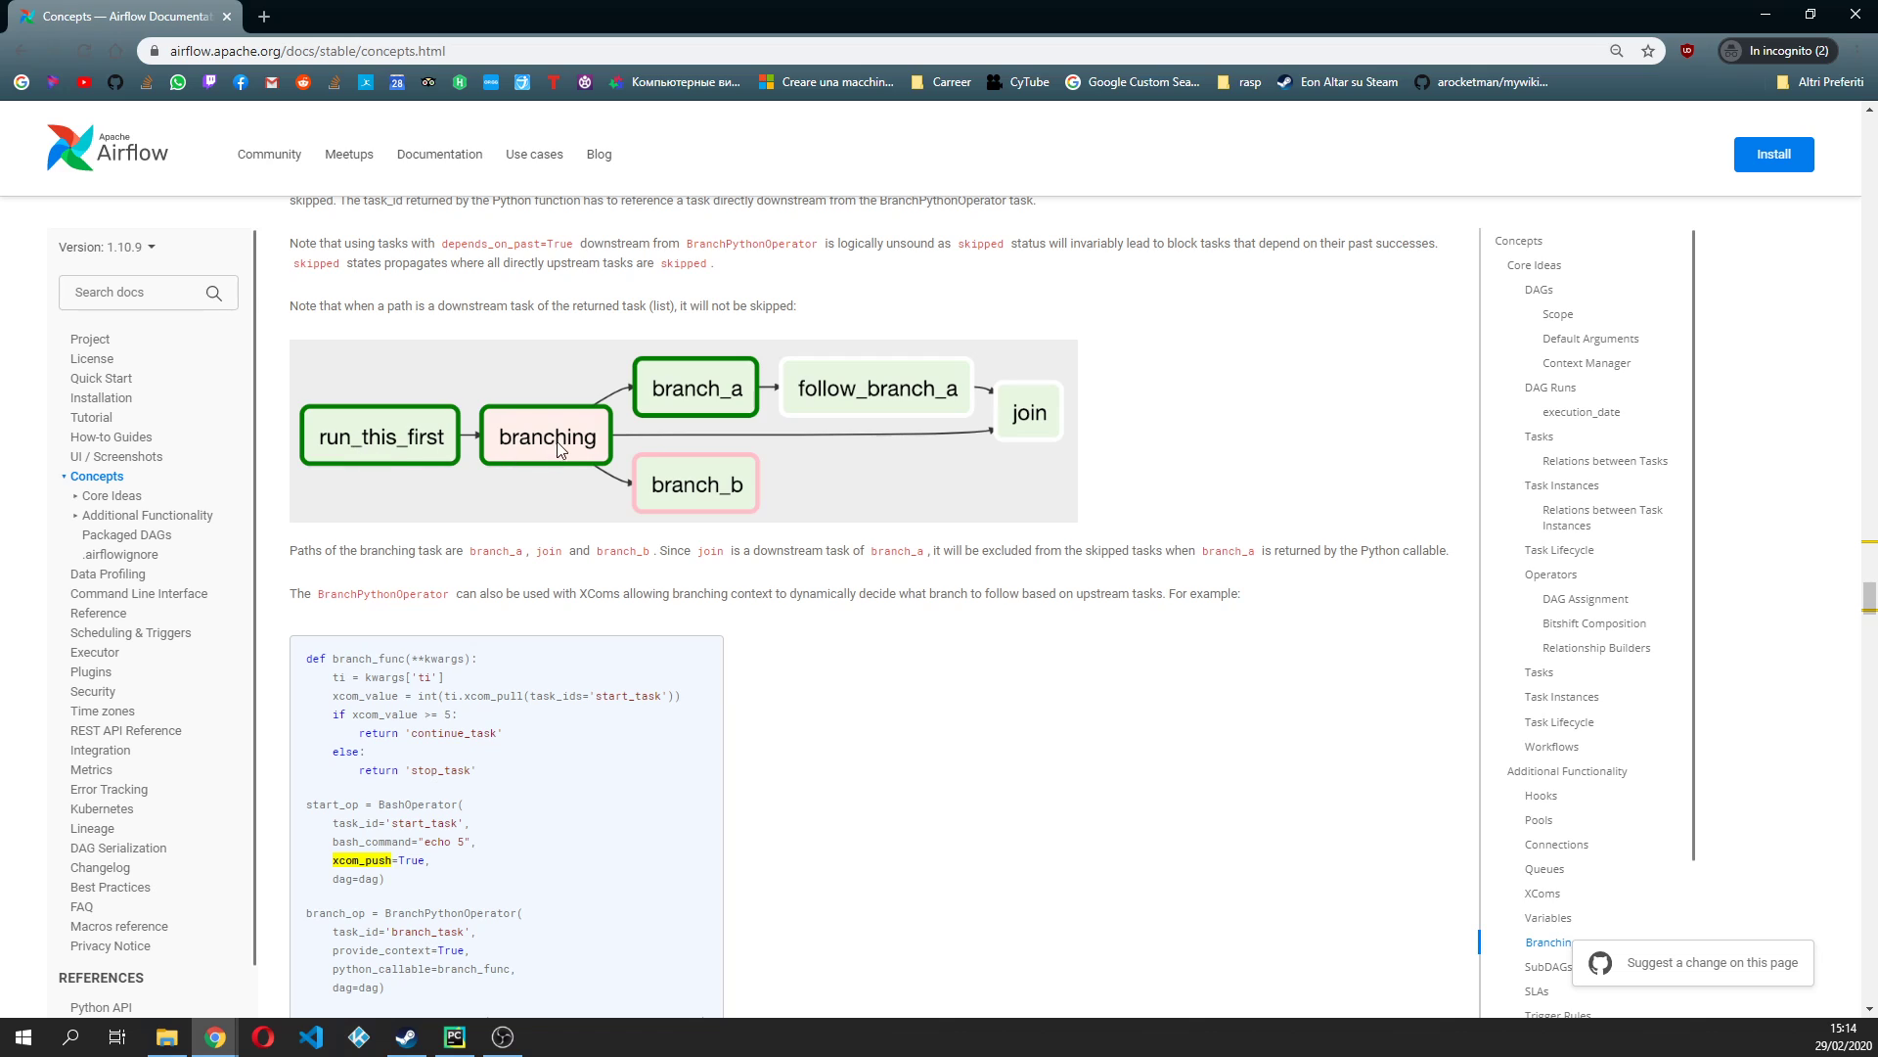
{"action": "mouse_move", "coordinate": [618, 478]}
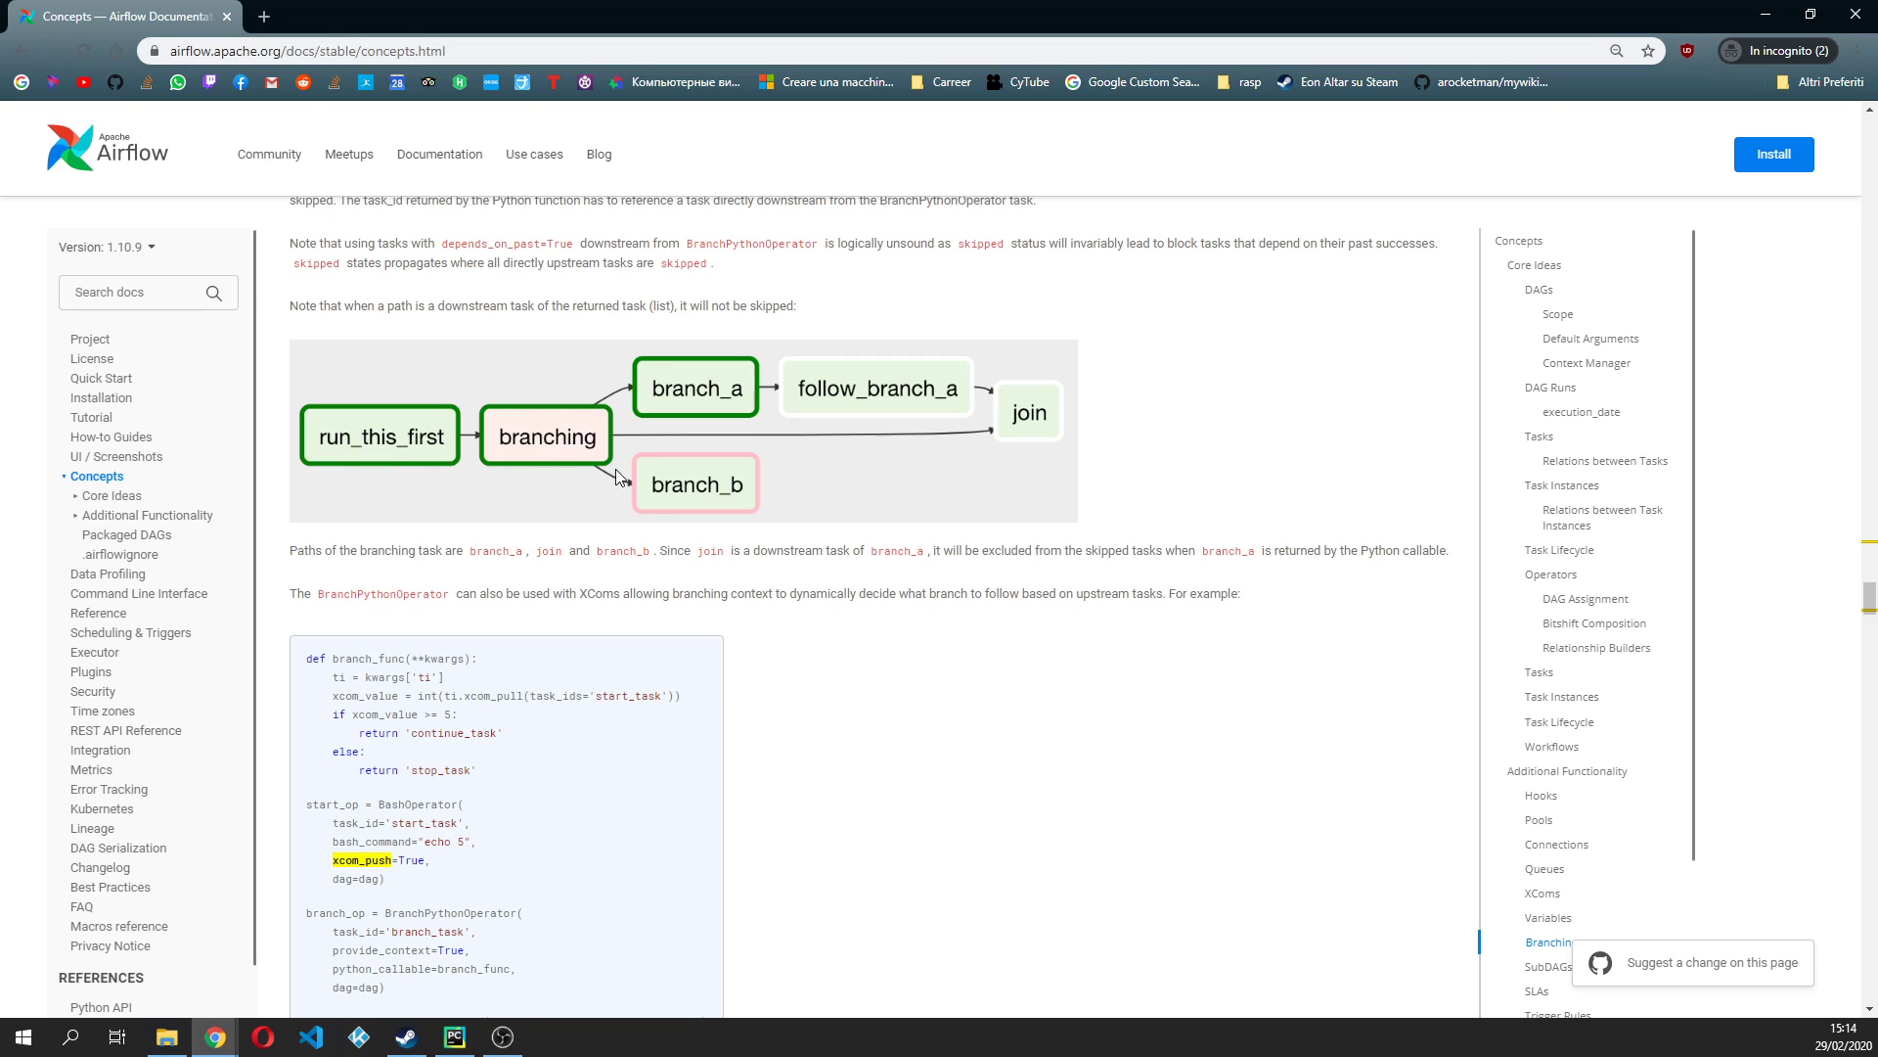
{"action": "mouse_move", "coordinate": [575, 446]}
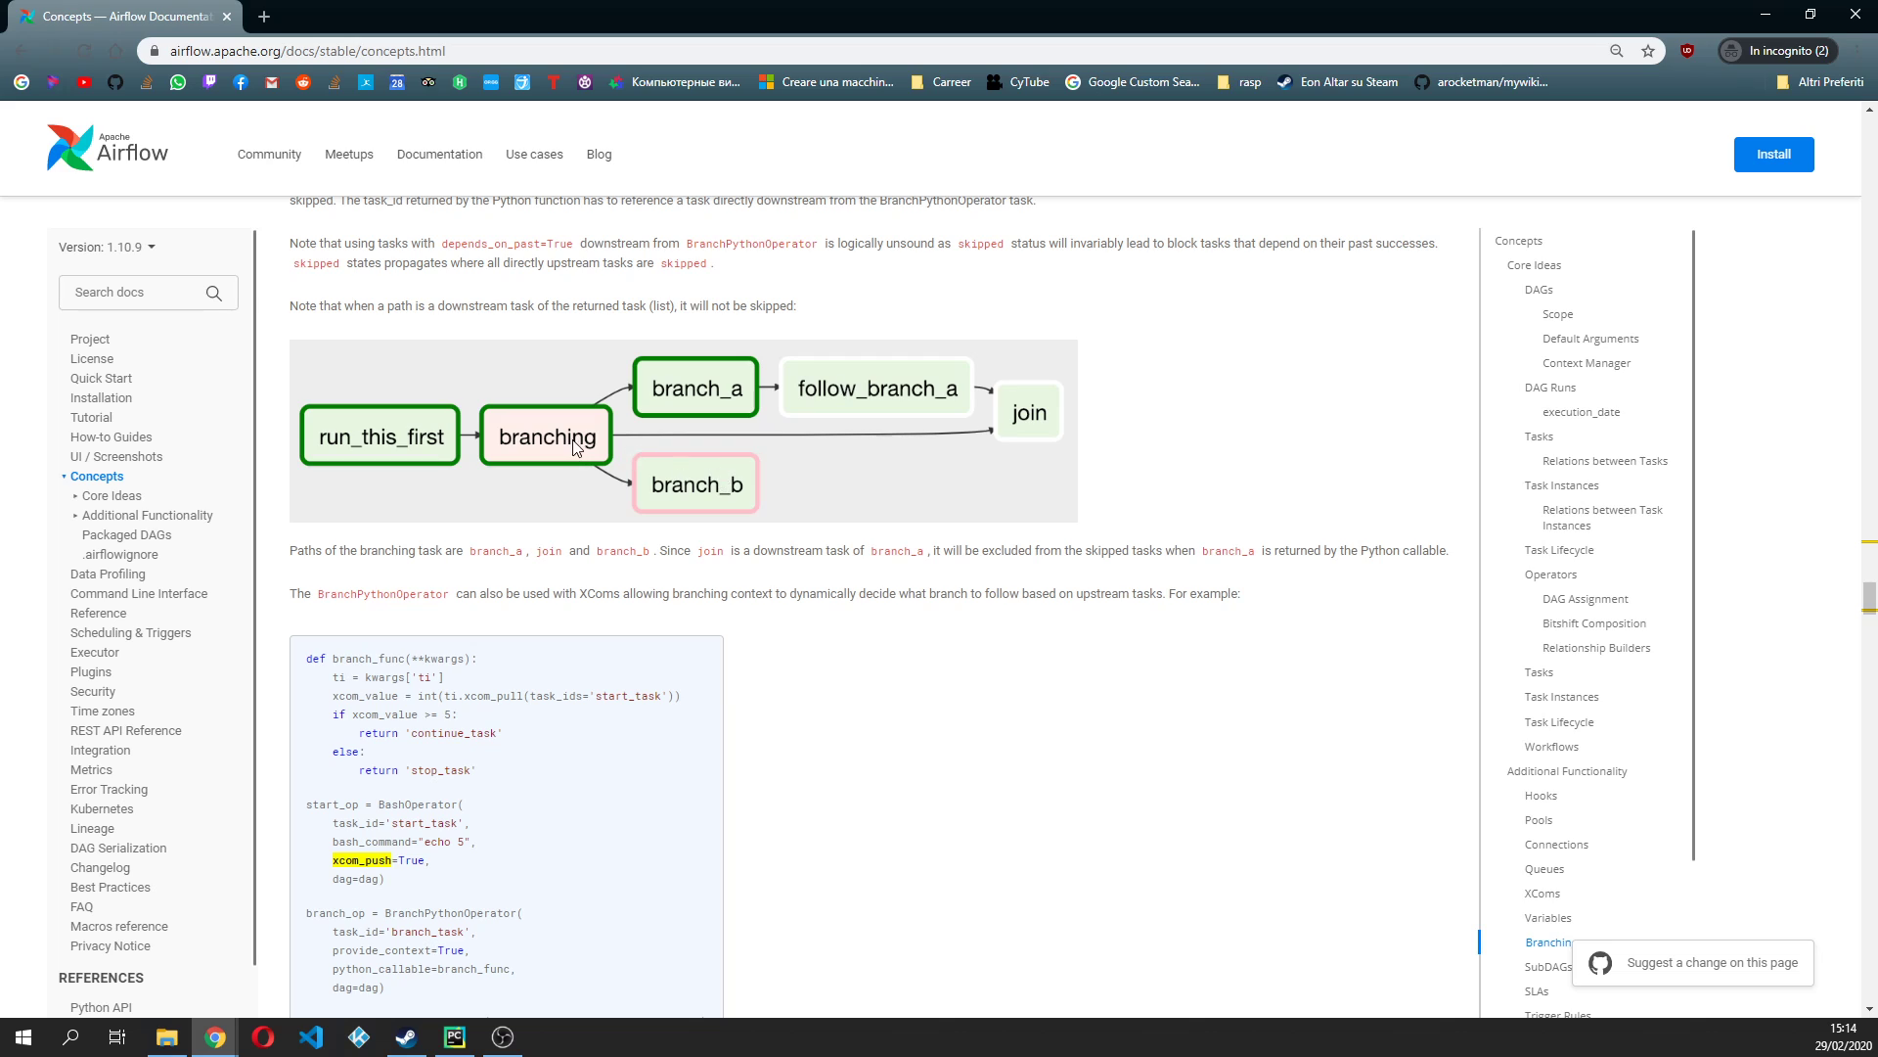
{"action": "mouse_move", "coordinate": [542, 432]}
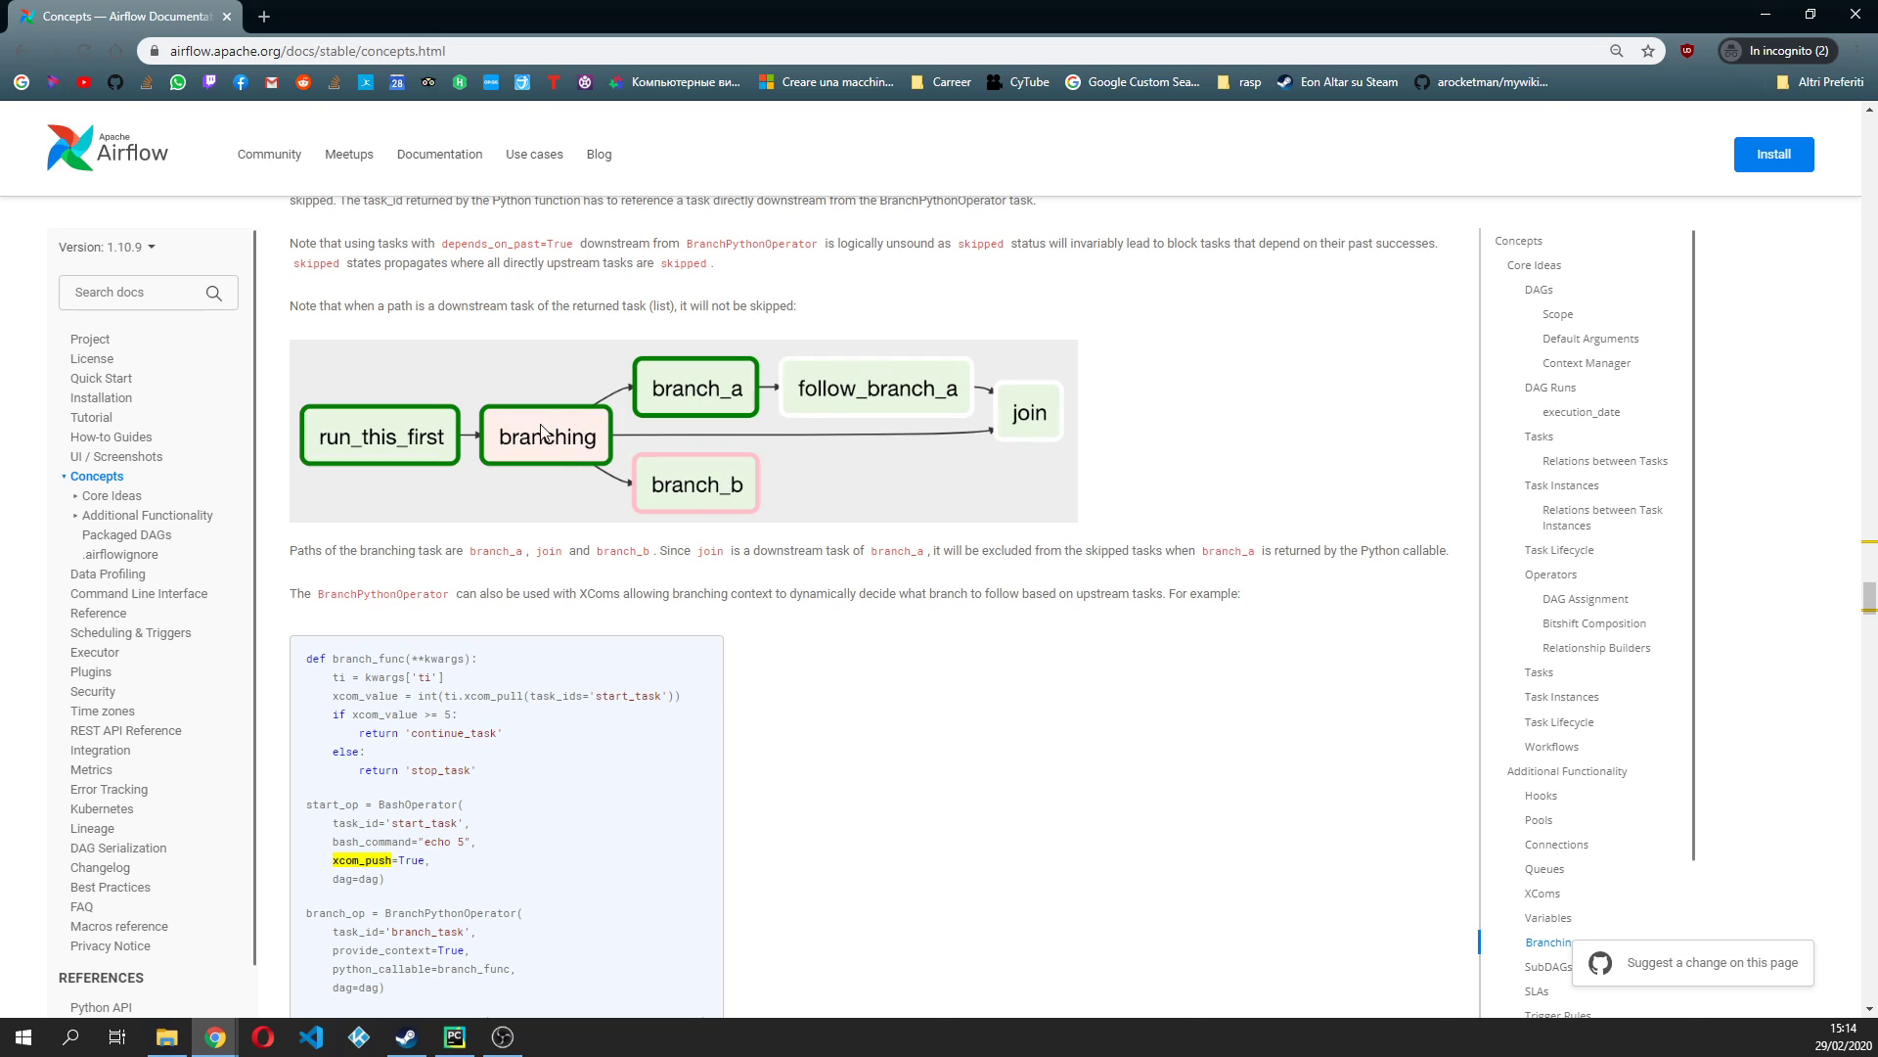
{"action": "mouse_move", "coordinate": [718, 487]}
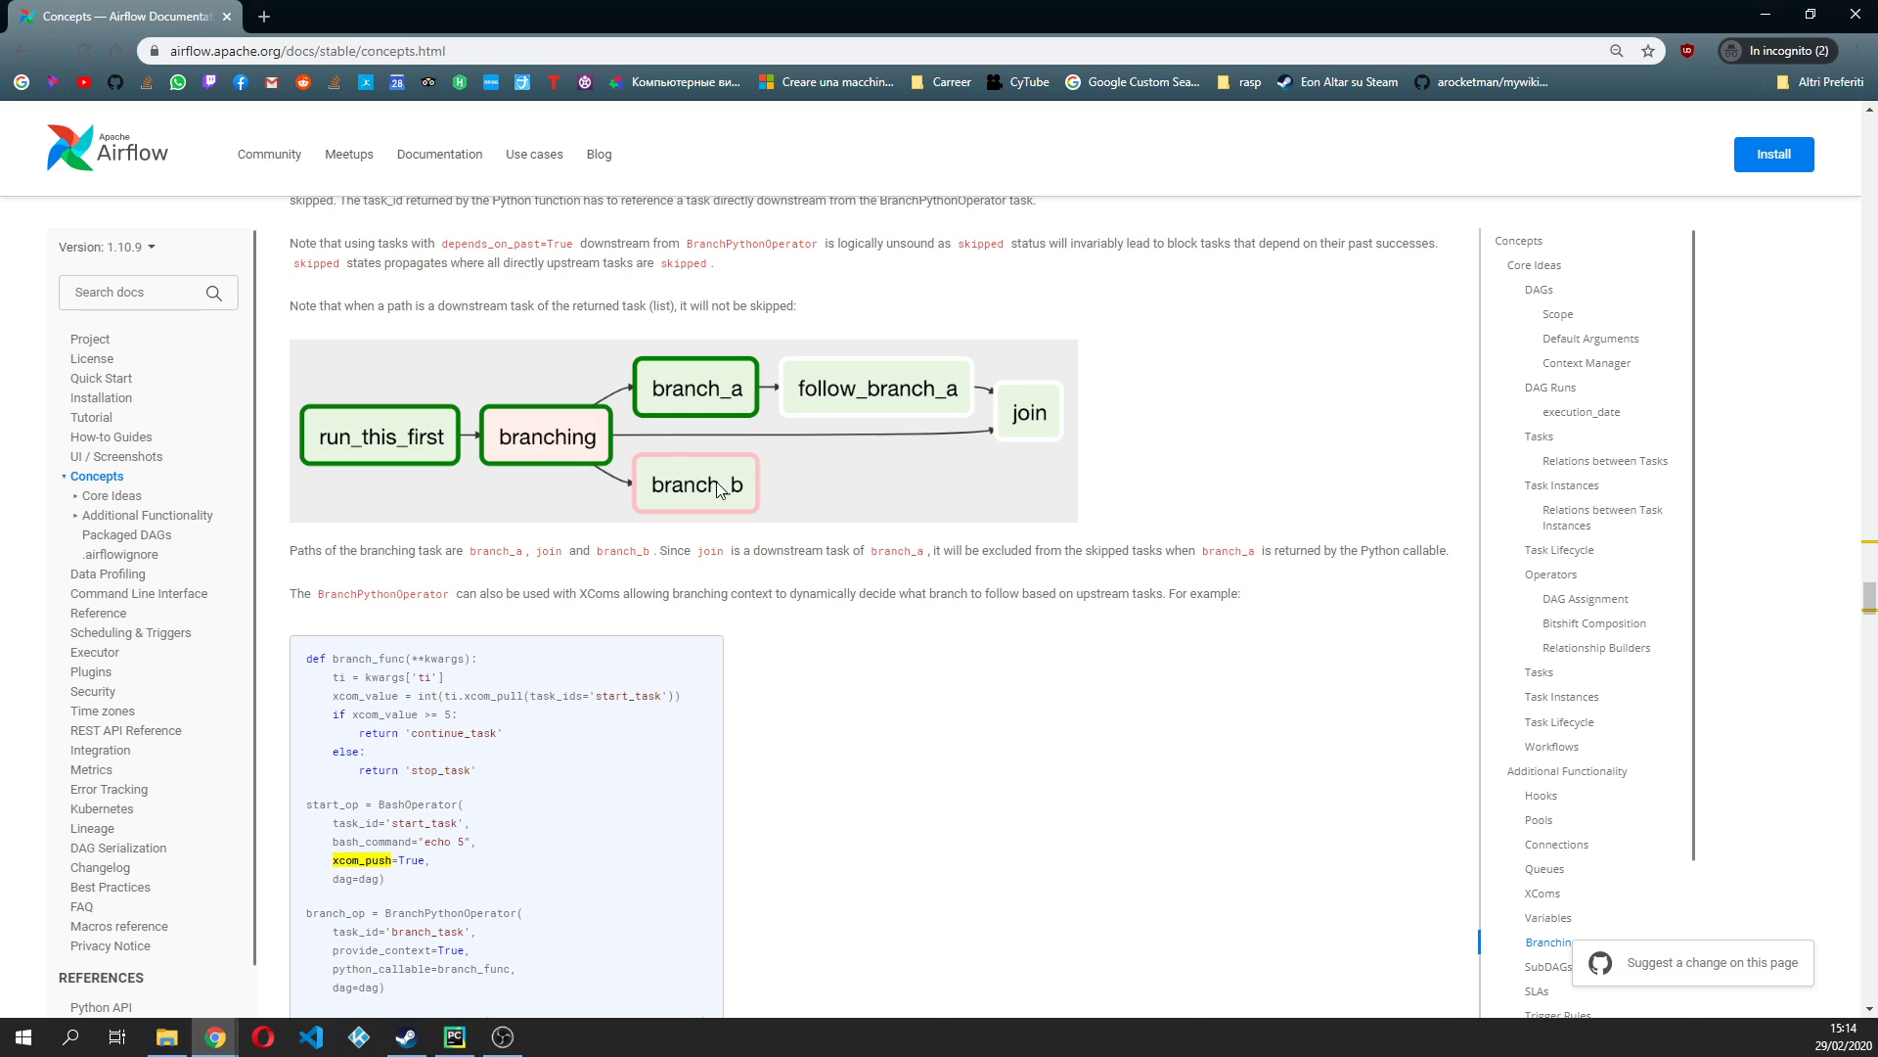
{"action": "mouse_move", "coordinate": [538, 470]}
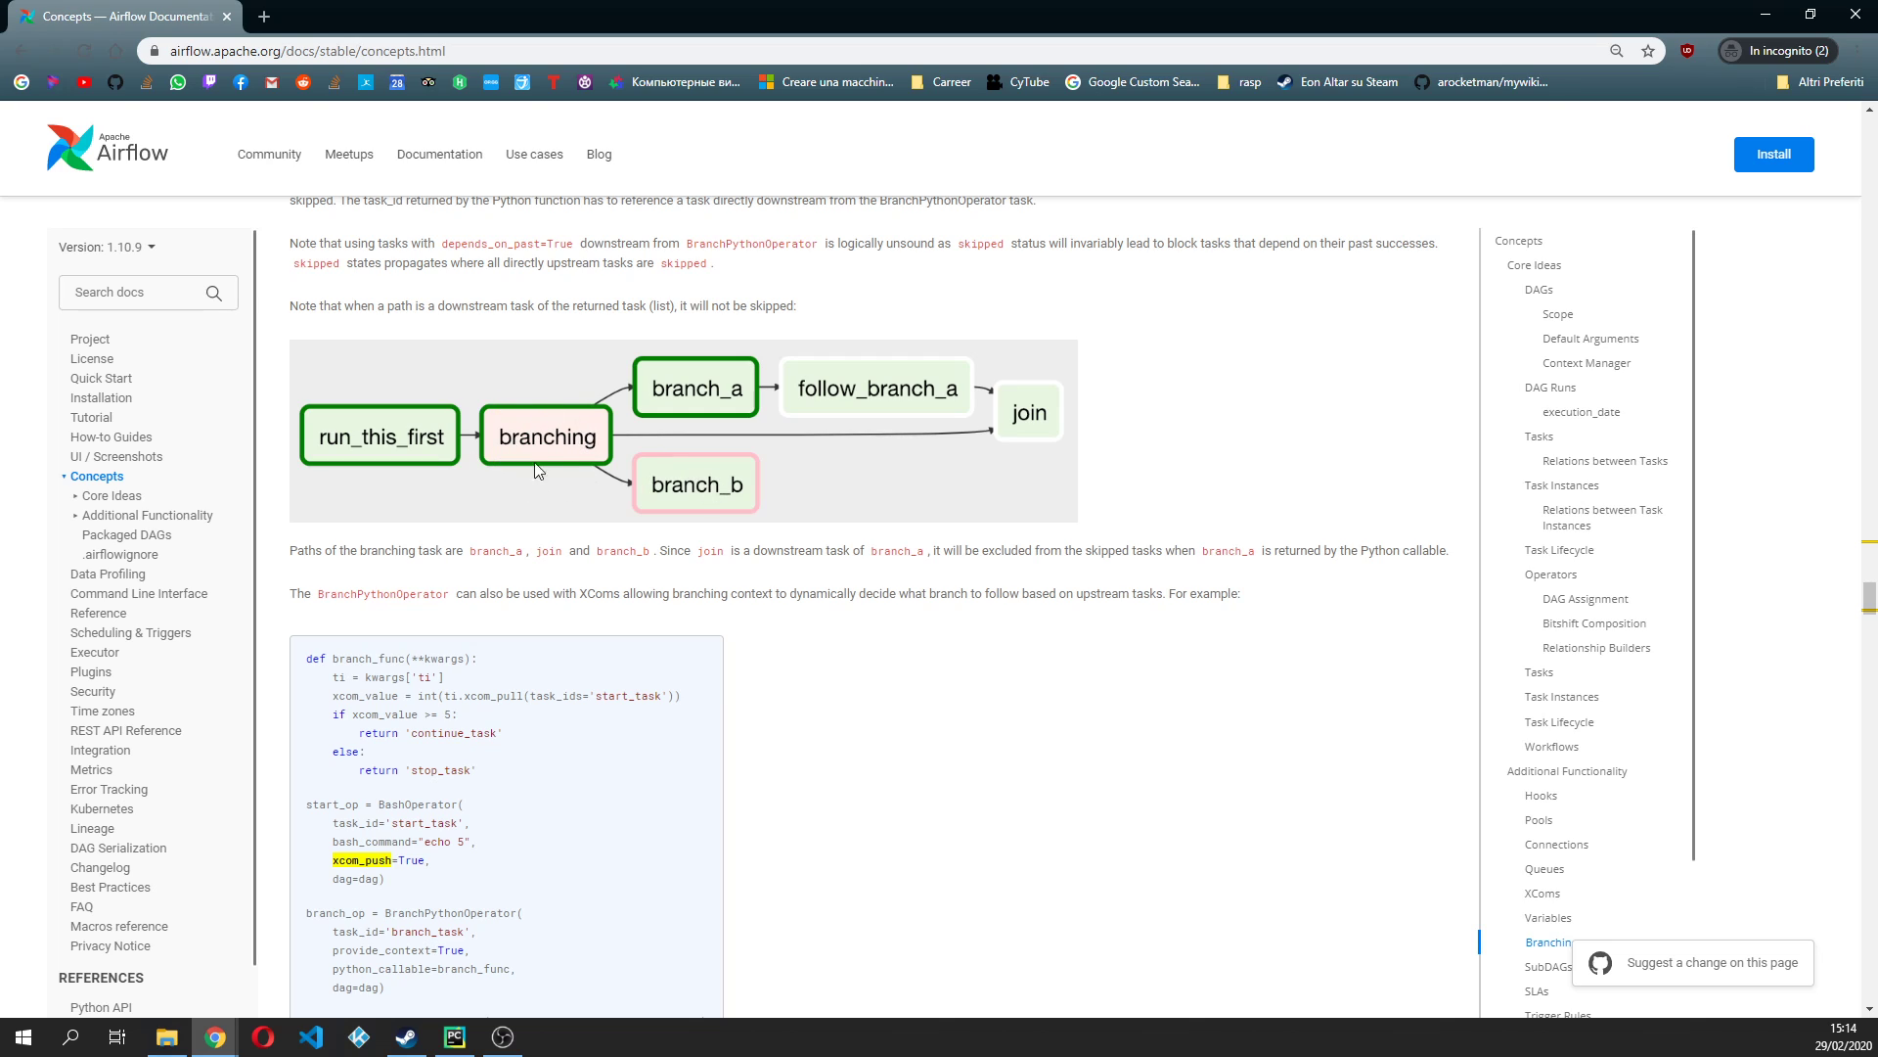
{"action": "mouse_move", "coordinate": [567, 420]}
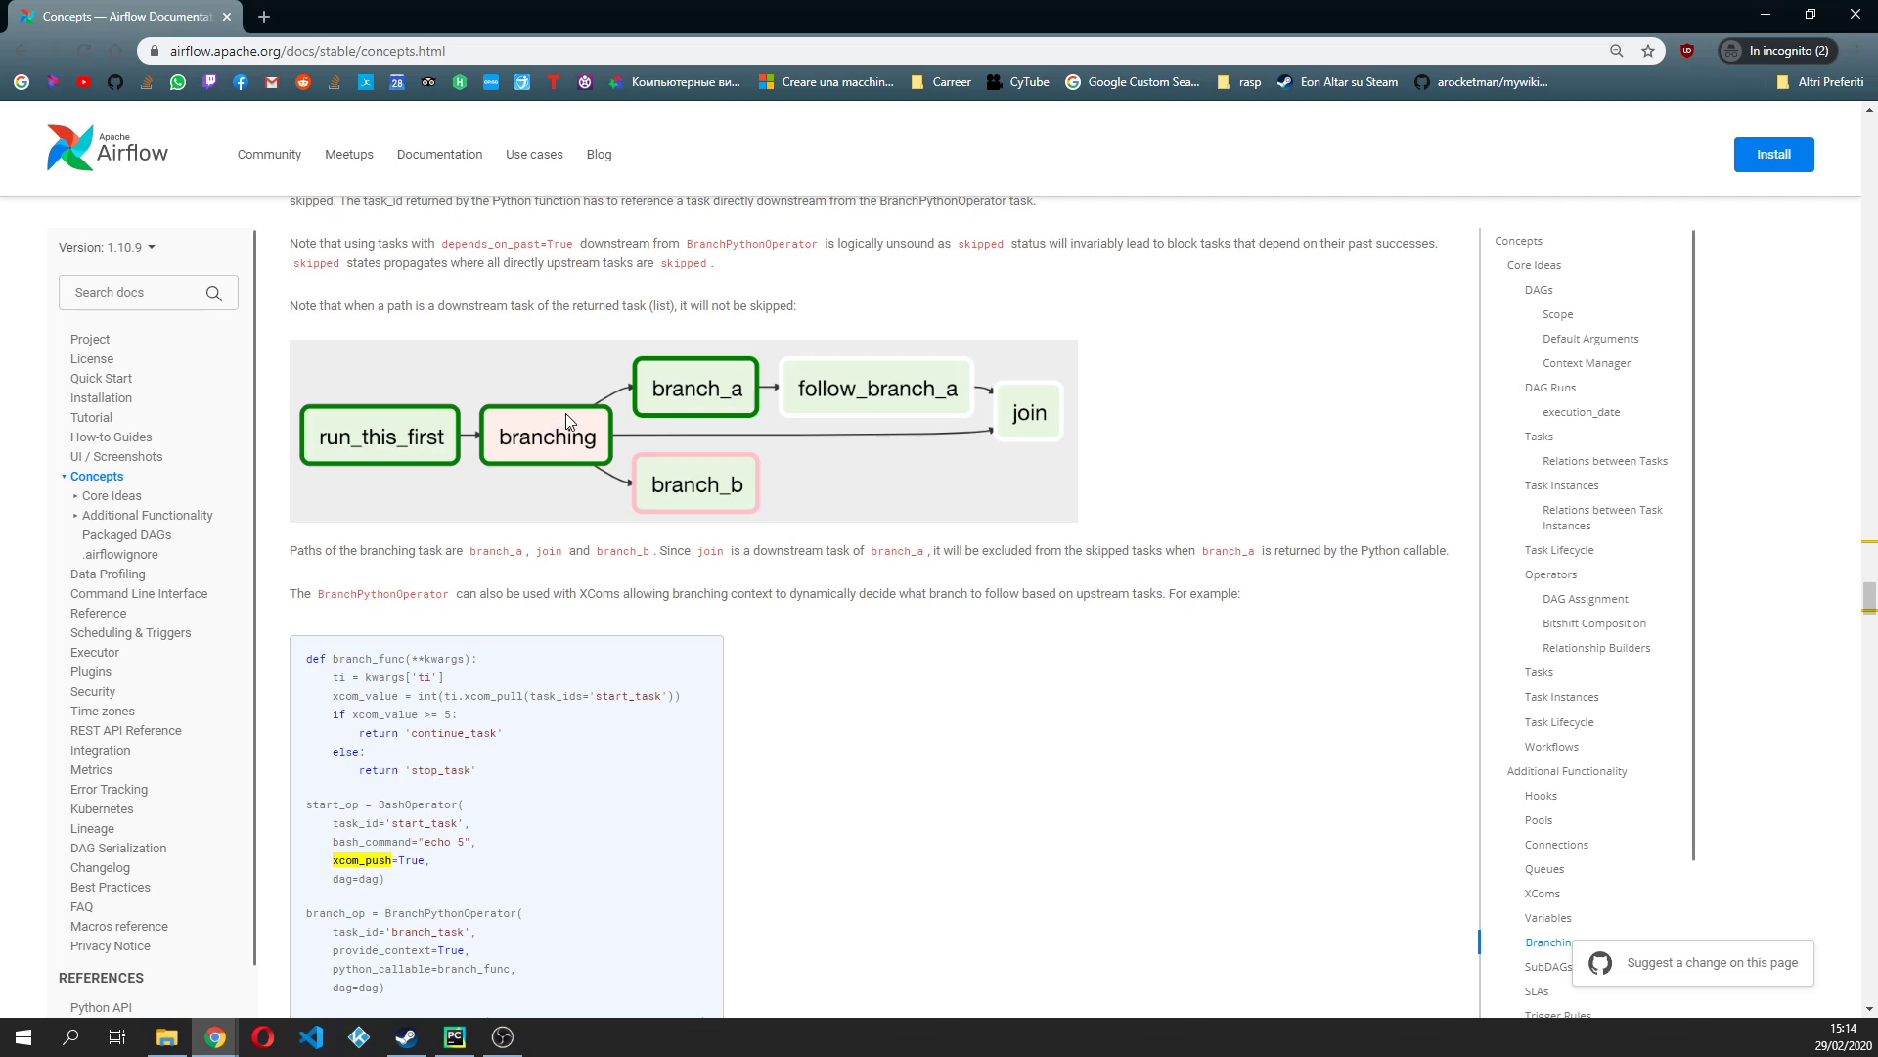
{"action": "scroll", "scroll_direction": "down", "scroll_amount": 3}
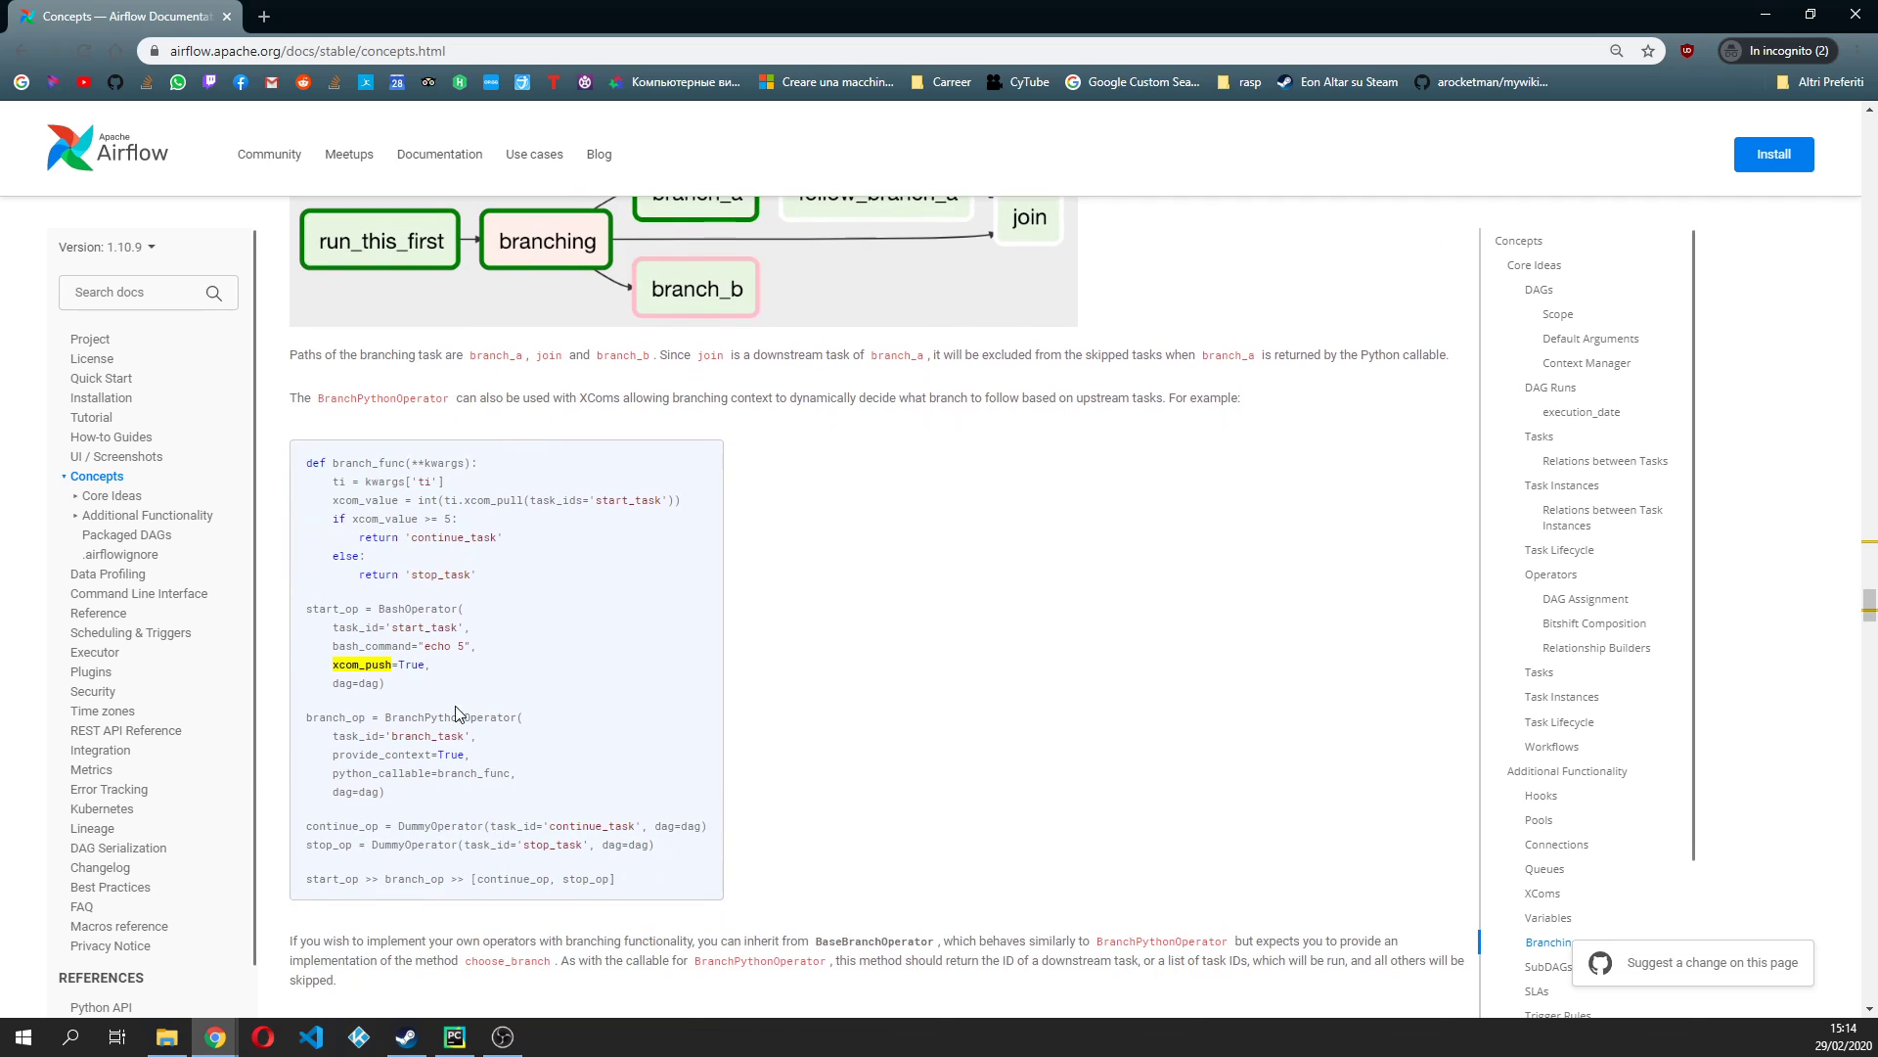
{"action": "double_click", "coordinate": [450, 716]}
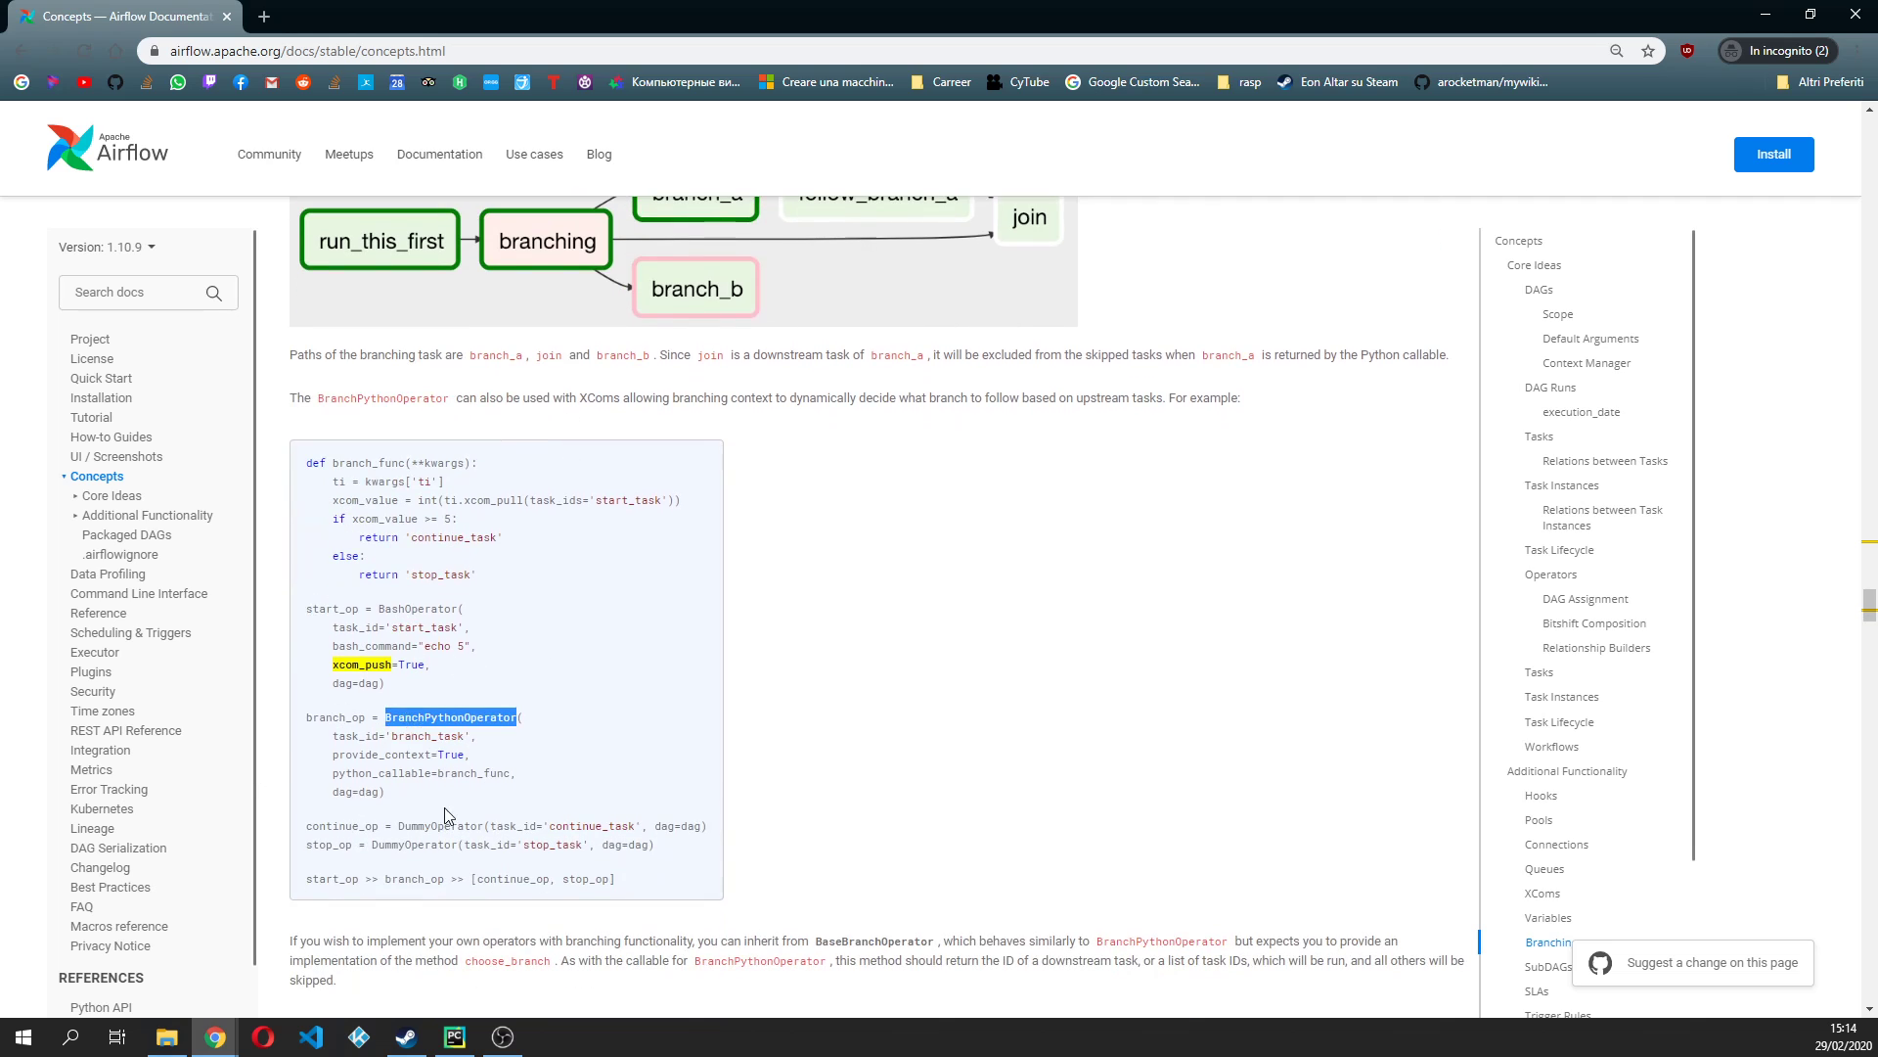
{"action": "scroll", "scroll_direction": "down", "scroll_amount": 3}
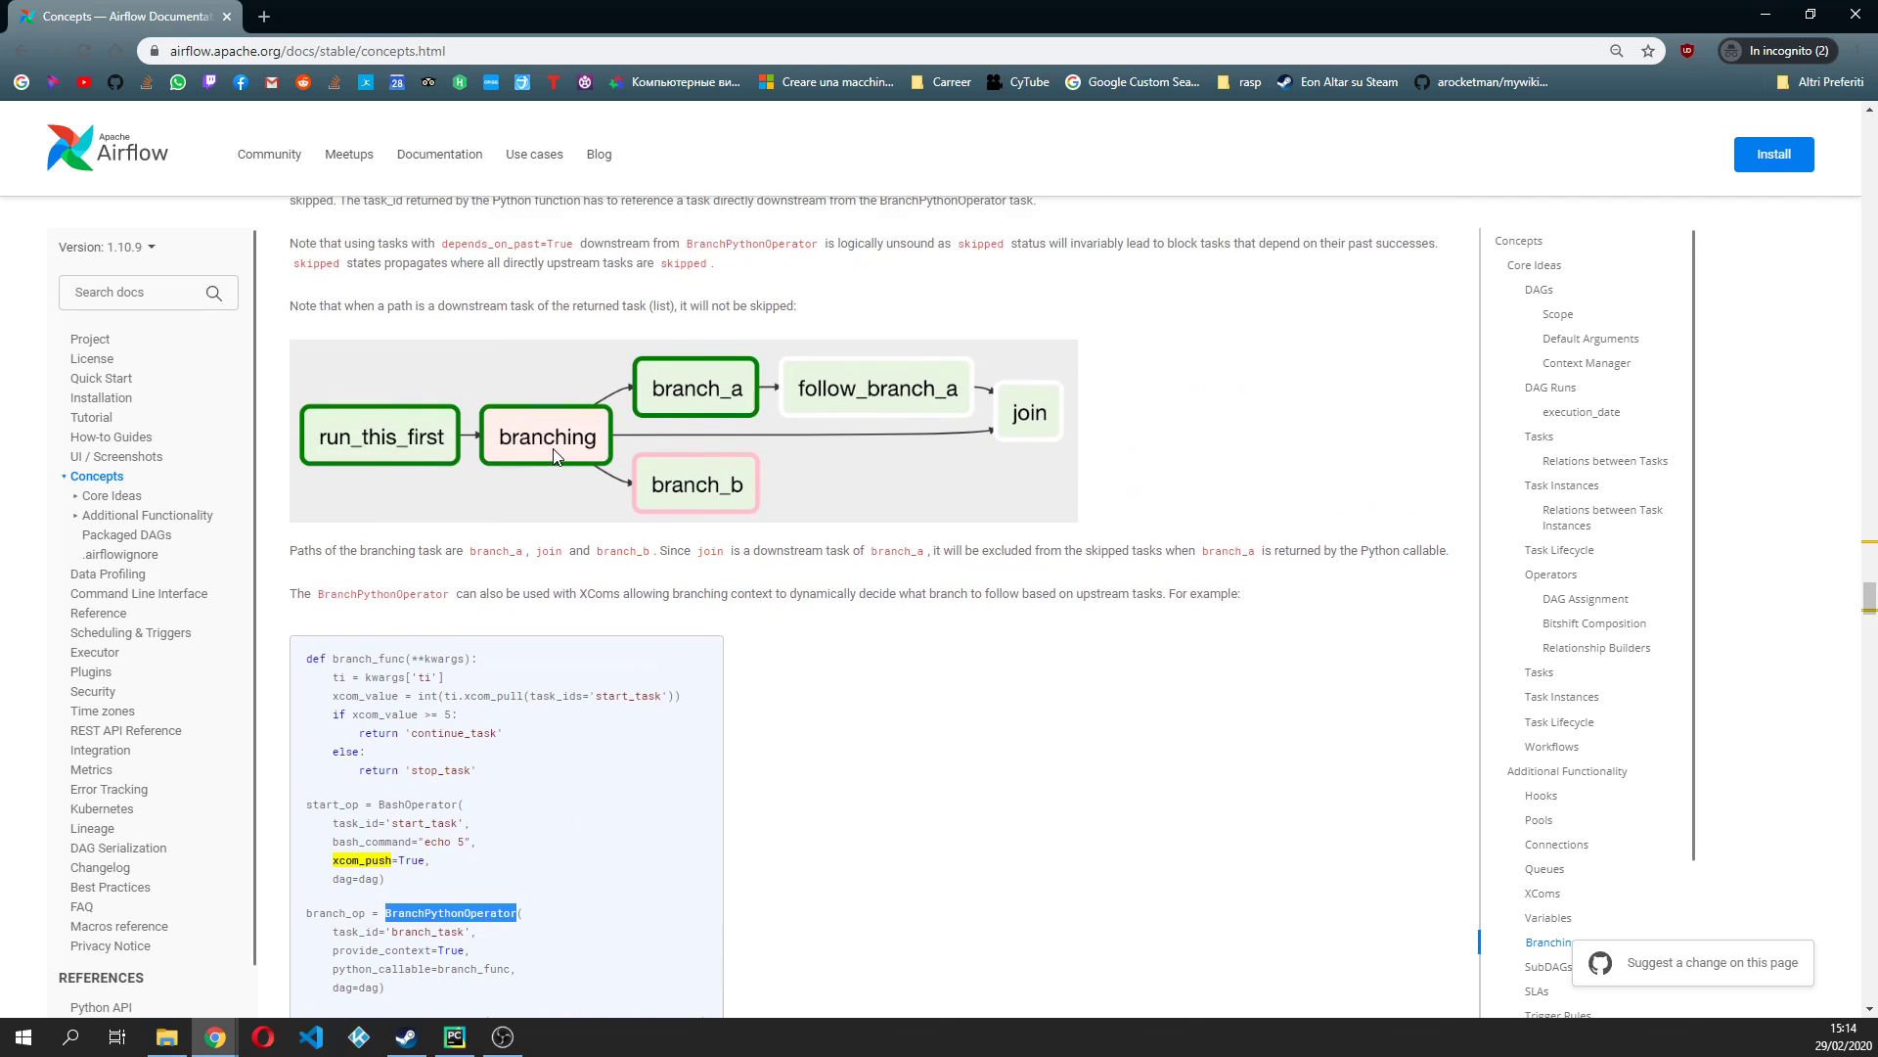
{"action": "mouse_move", "coordinate": [614, 437]}
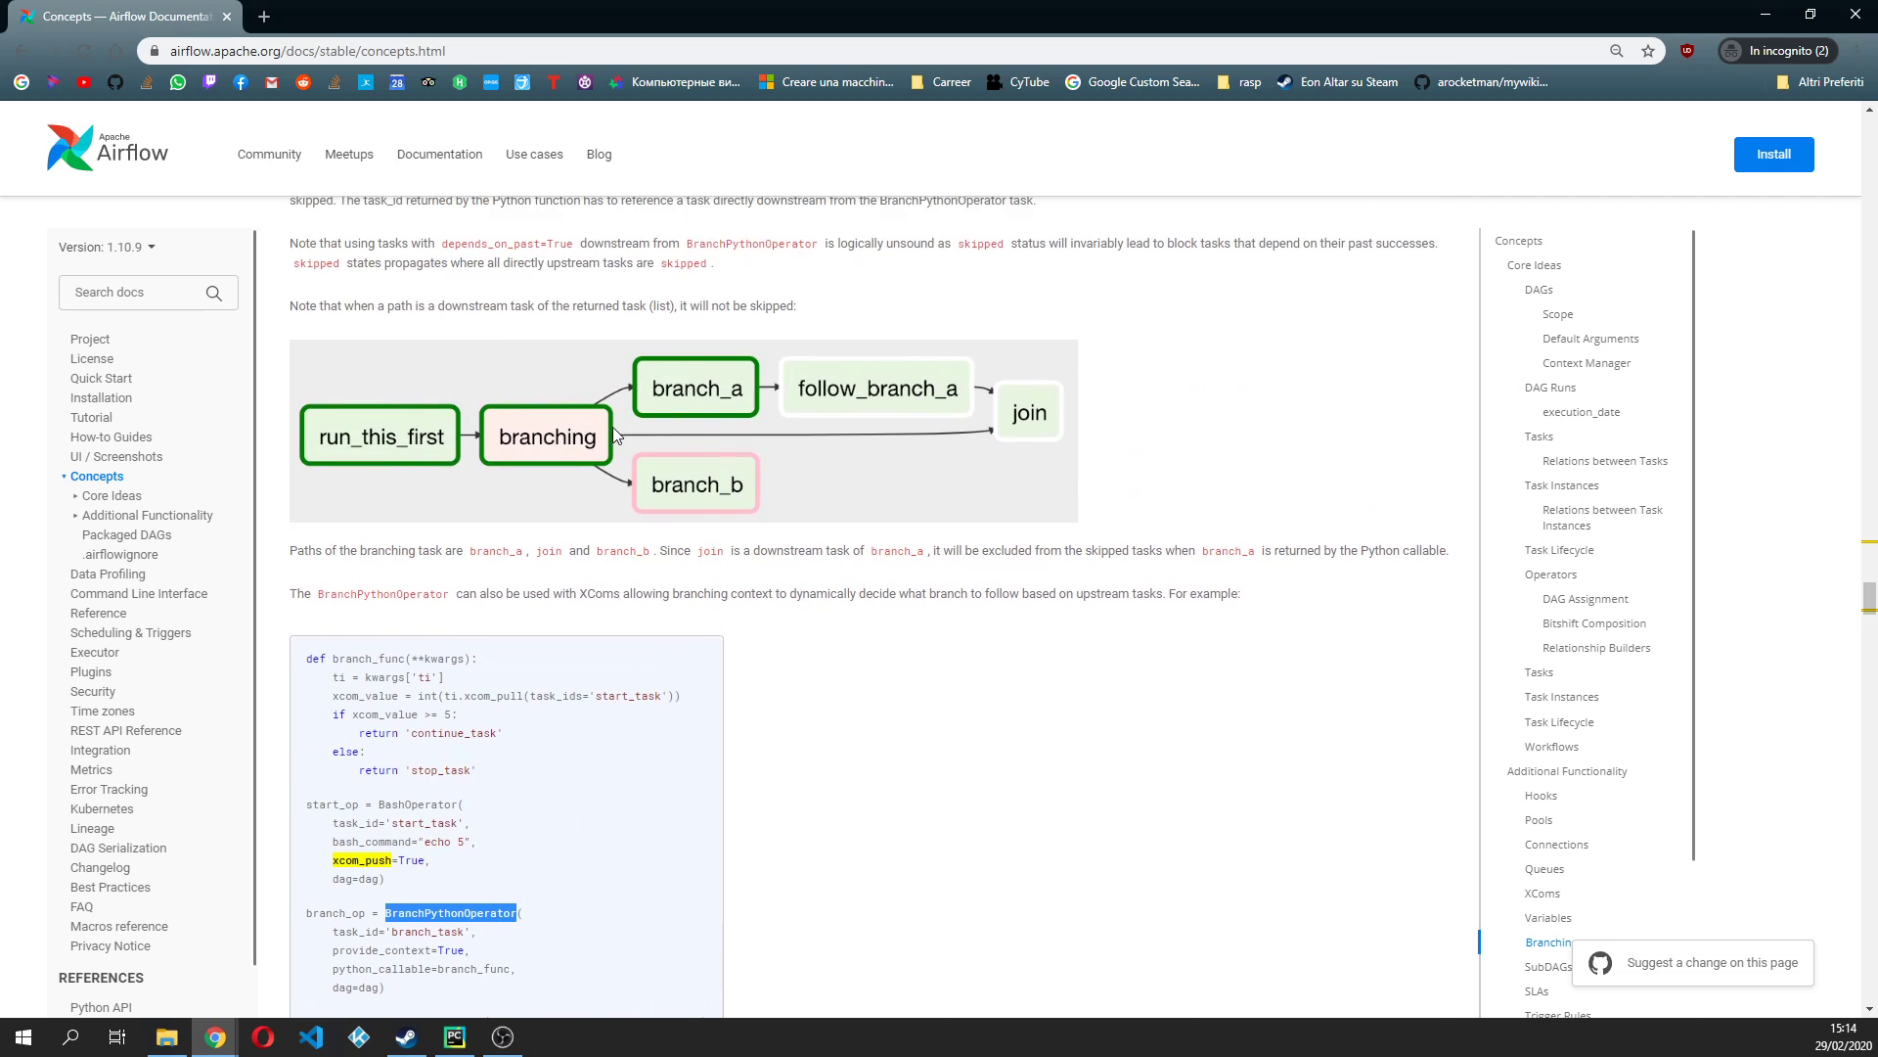
{"action": "mouse_move", "coordinate": [620, 450]}
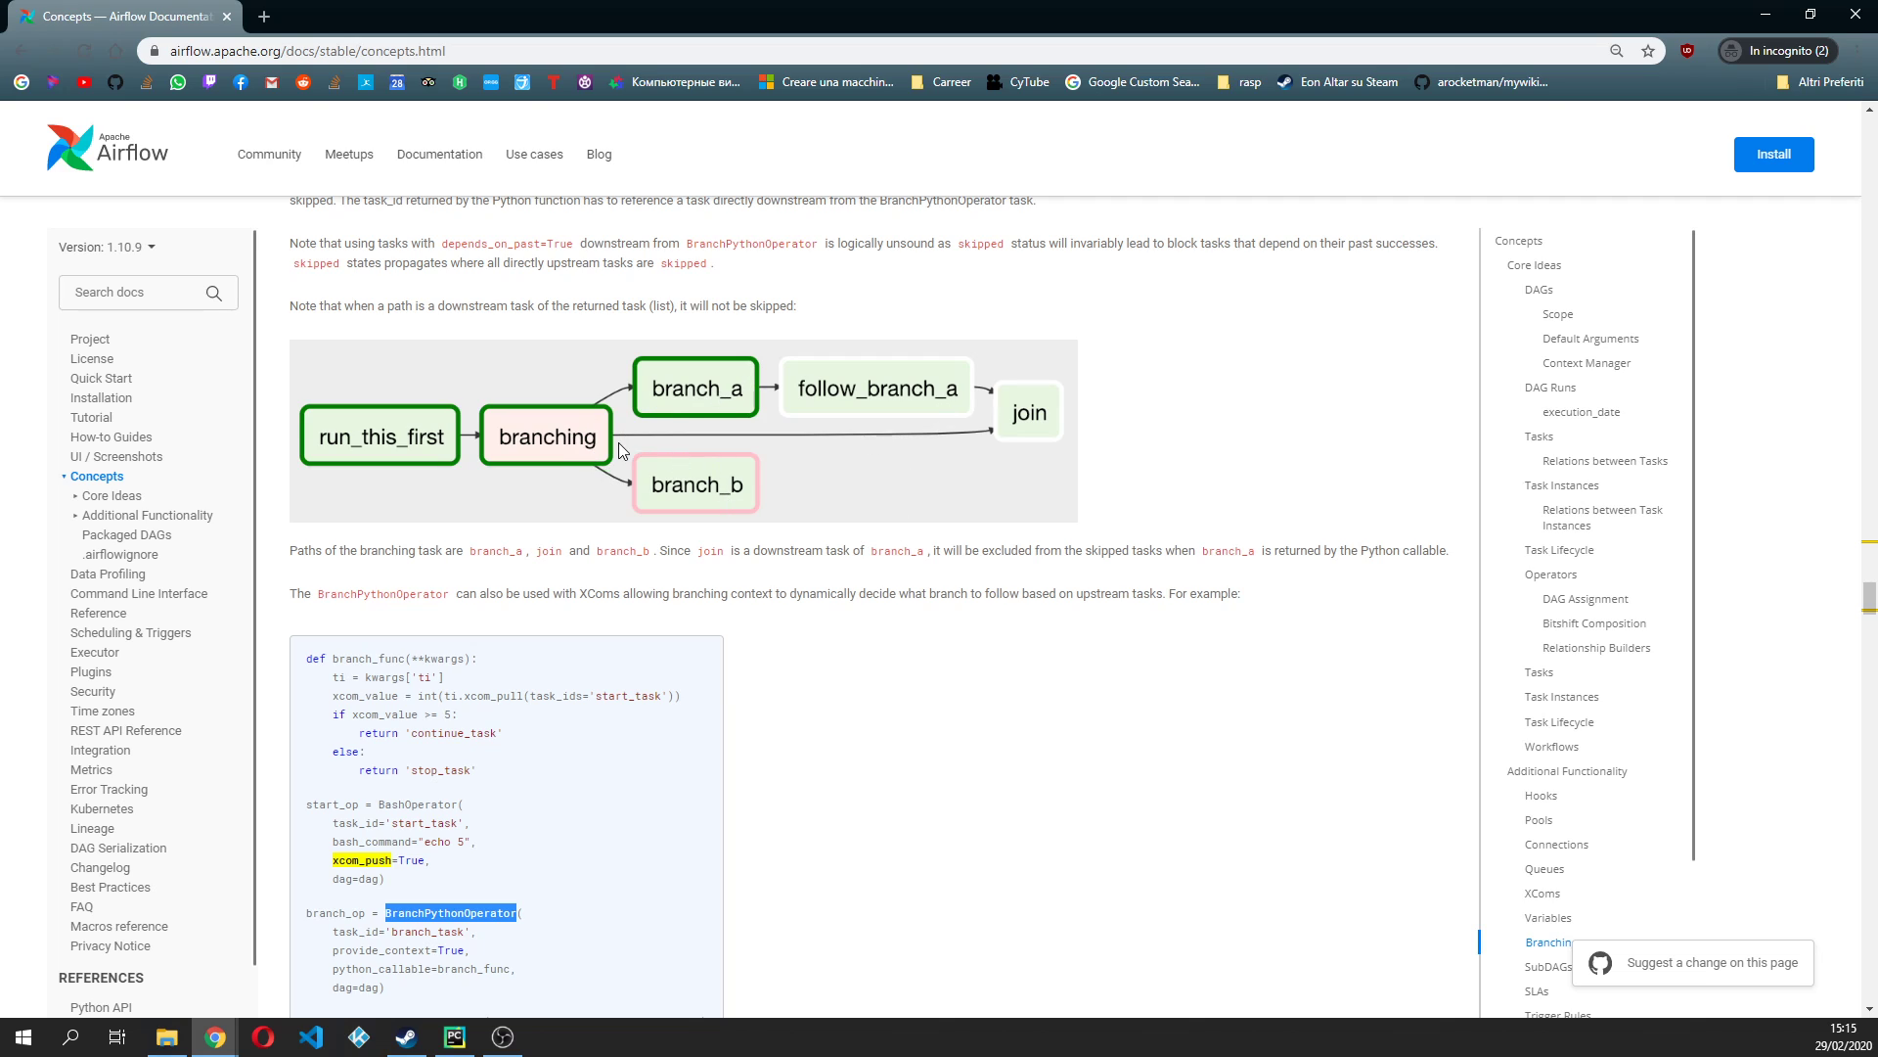
{"action": "mouse_move", "coordinate": [642, 445]}
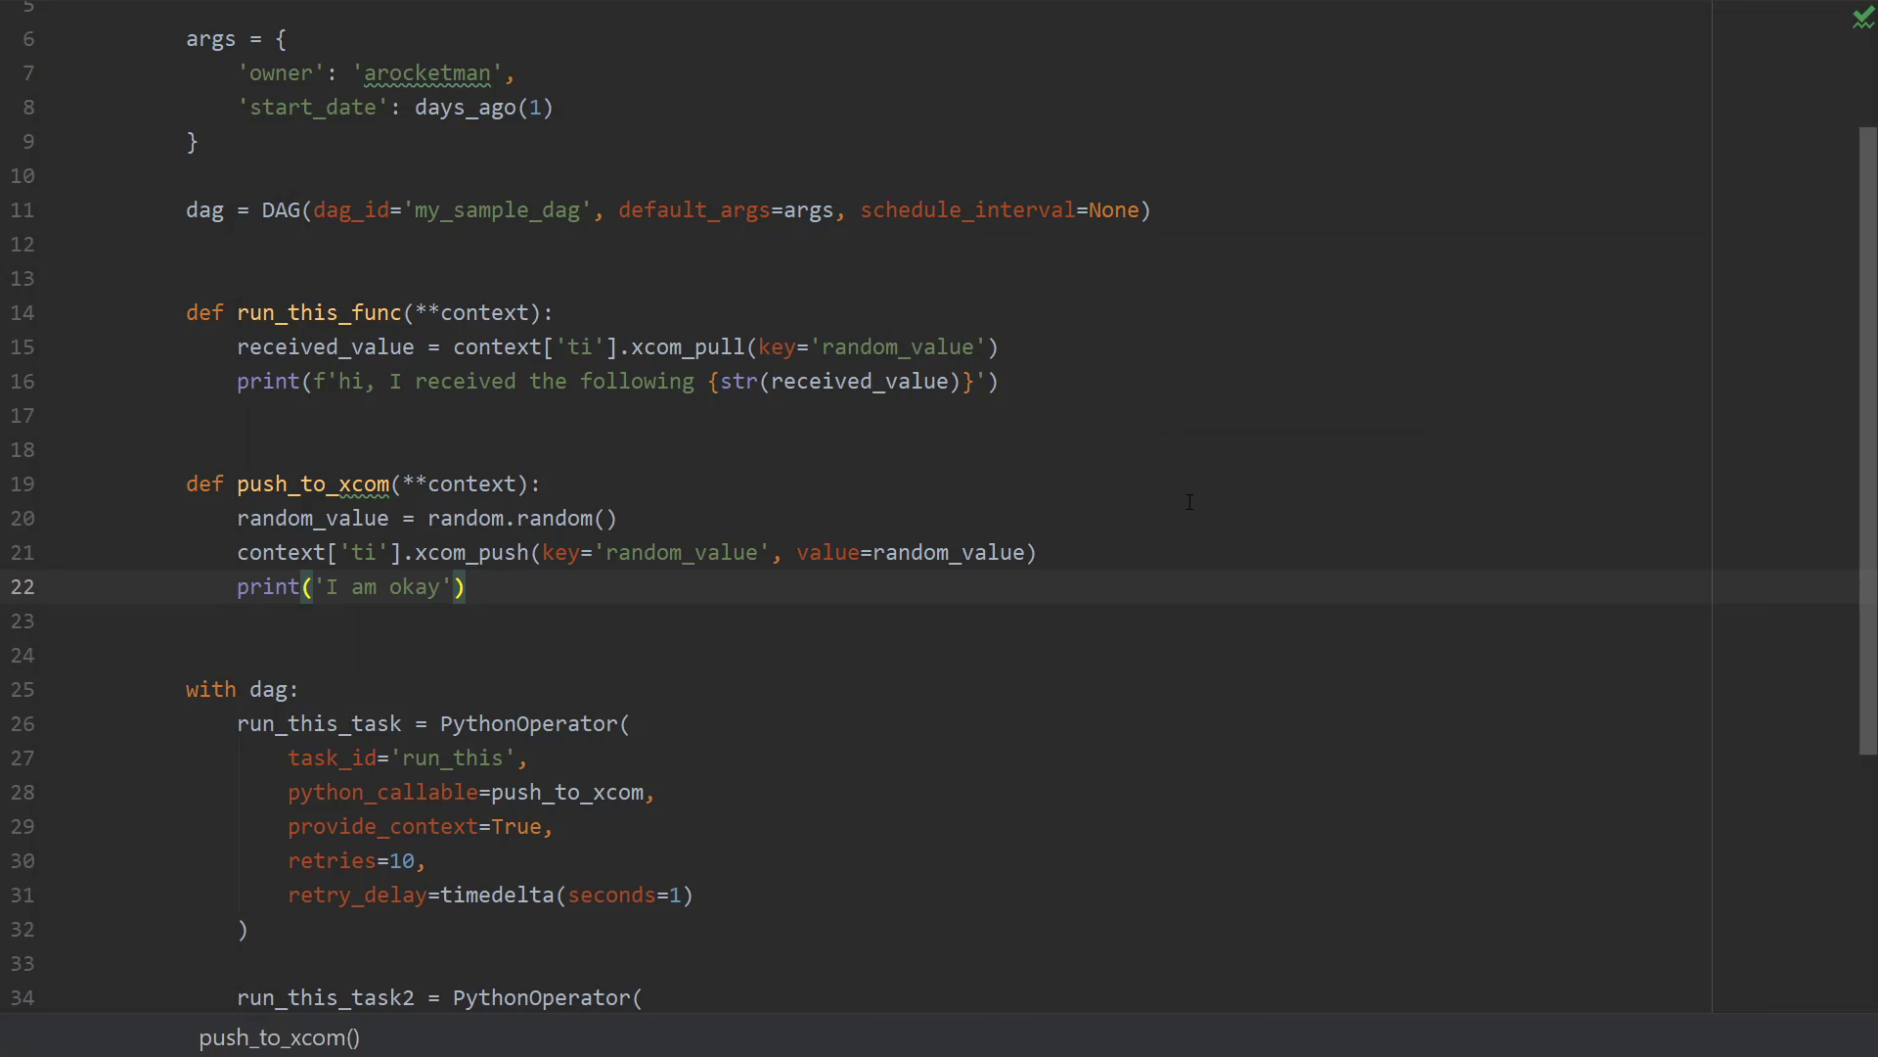
{"action": "scroll", "scroll_direction": "down", "scroll_amount": 3}
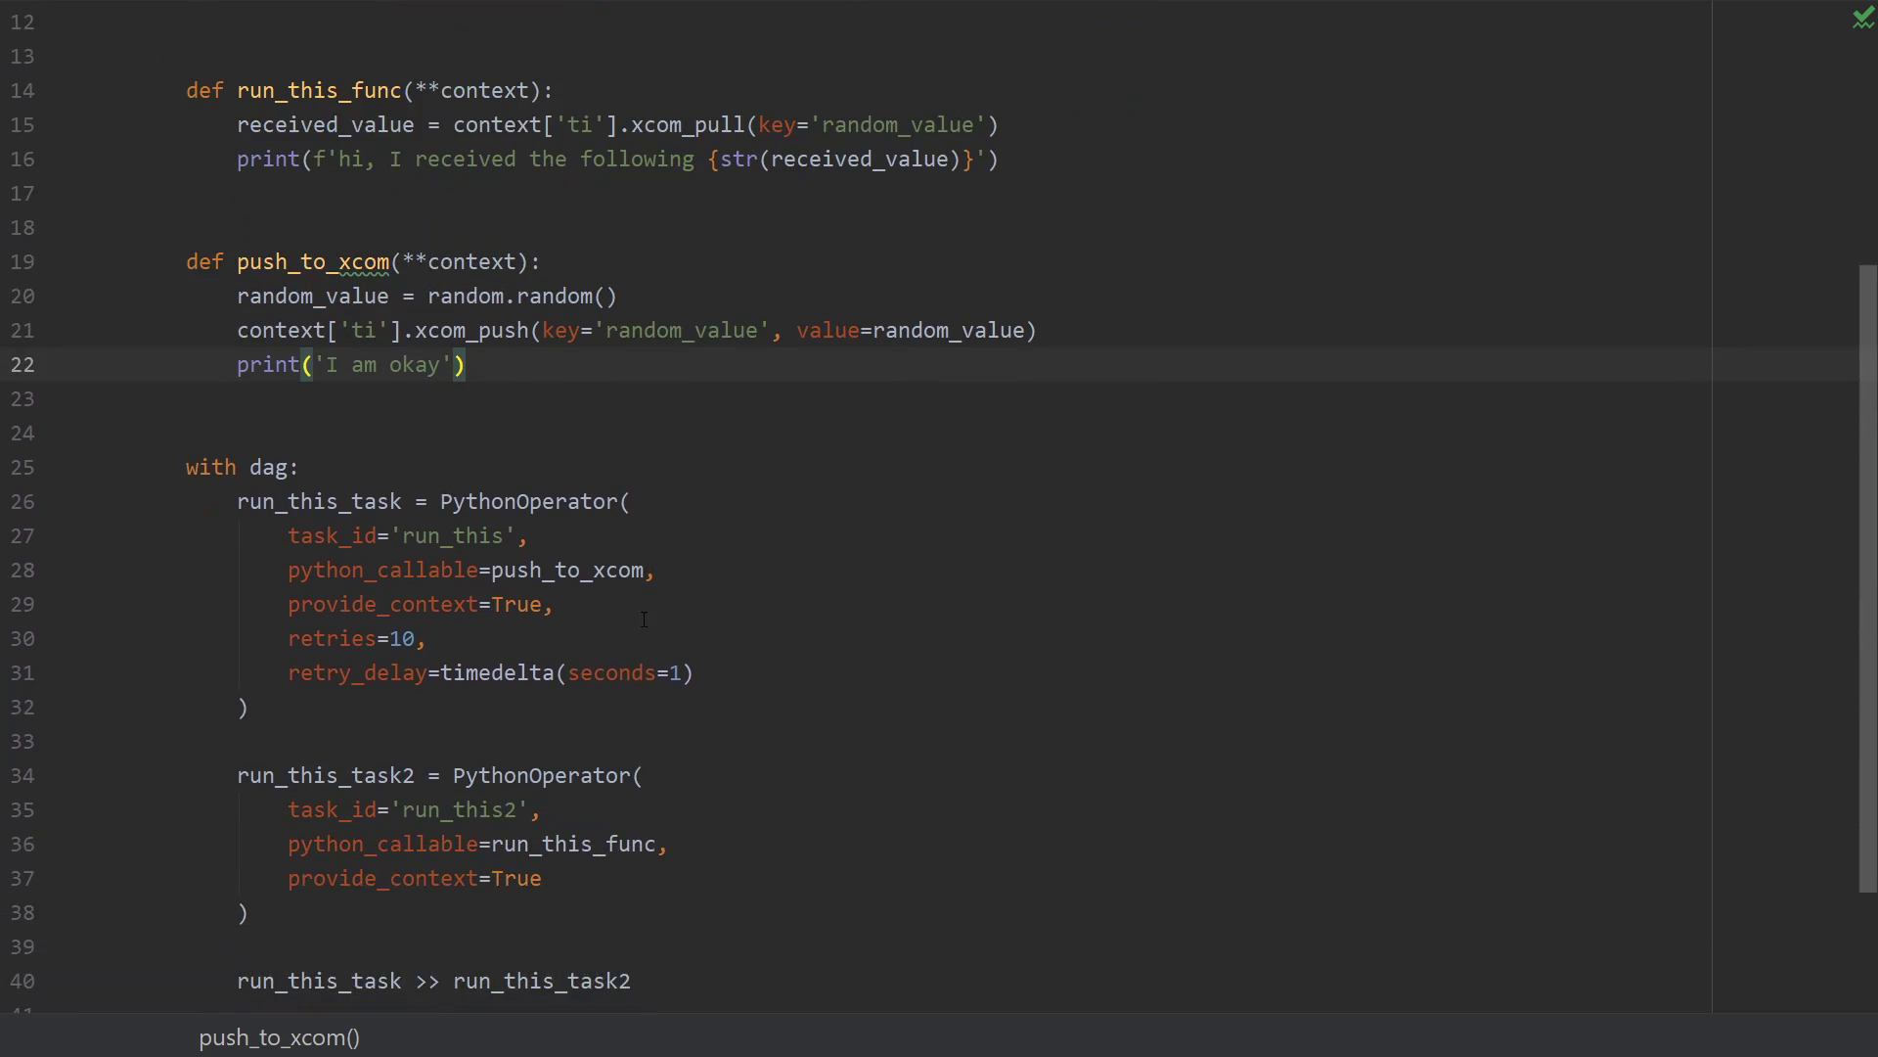
{"action": "scroll", "scroll_direction": "down", "scroll_amount": 3}
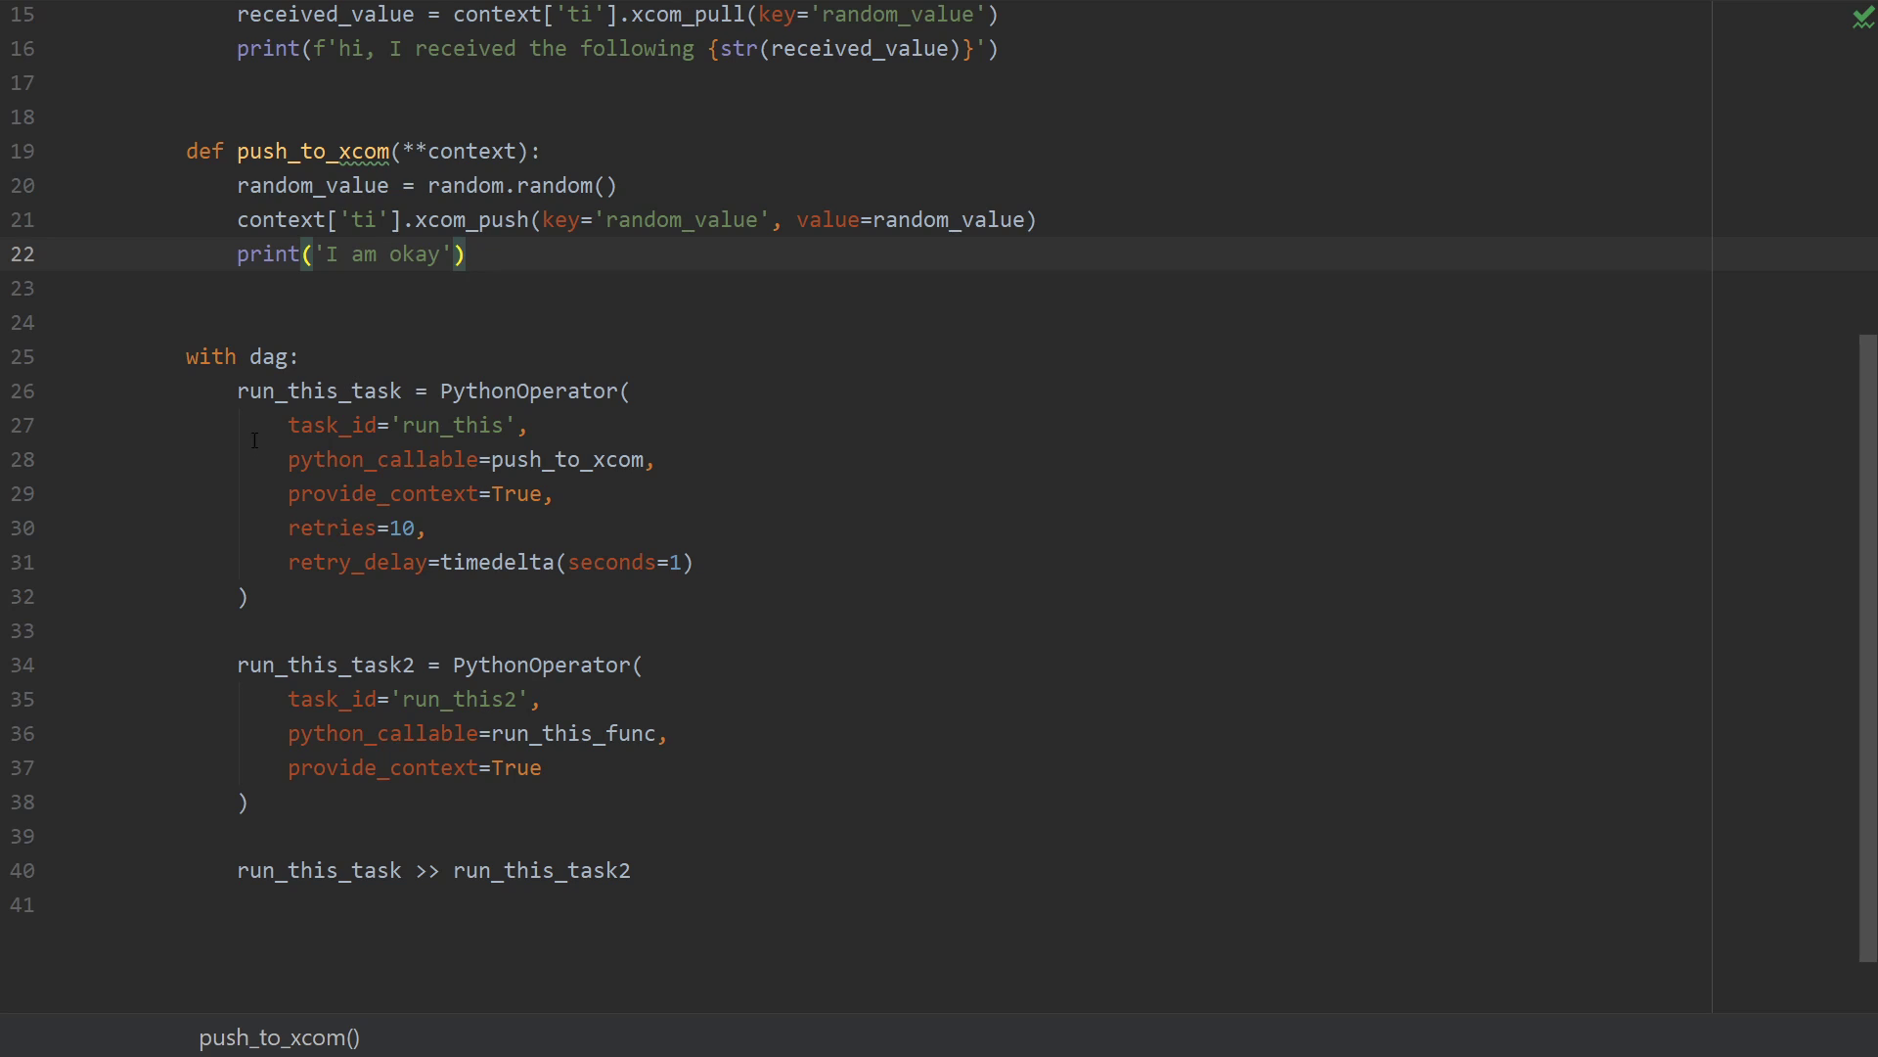
{"action": "left_click_drag", "start_coordinate": [239, 389], "coordinate": [671, 734]}
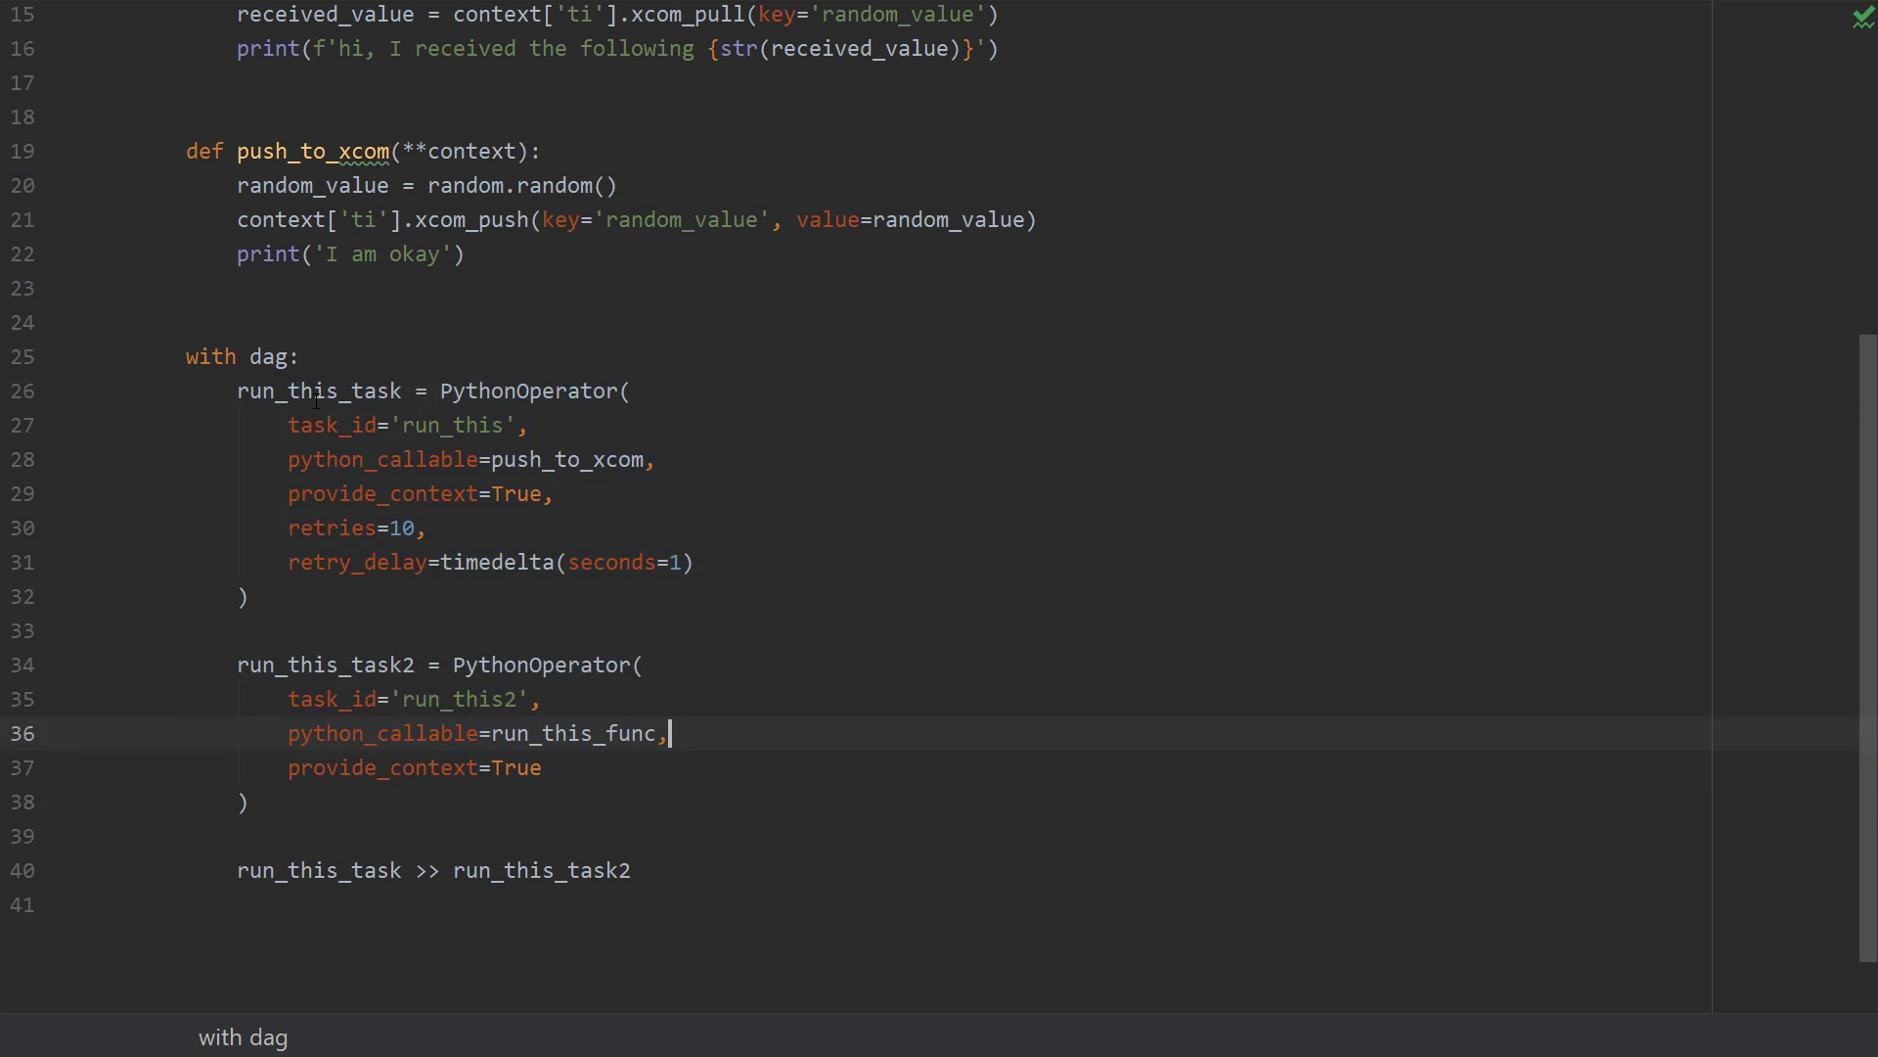
Duplicate the second PythonOperator as run_this_task_3 and change its task_id suffix to 3.
{"action": "double_click", "coordinate": [317, 389]}
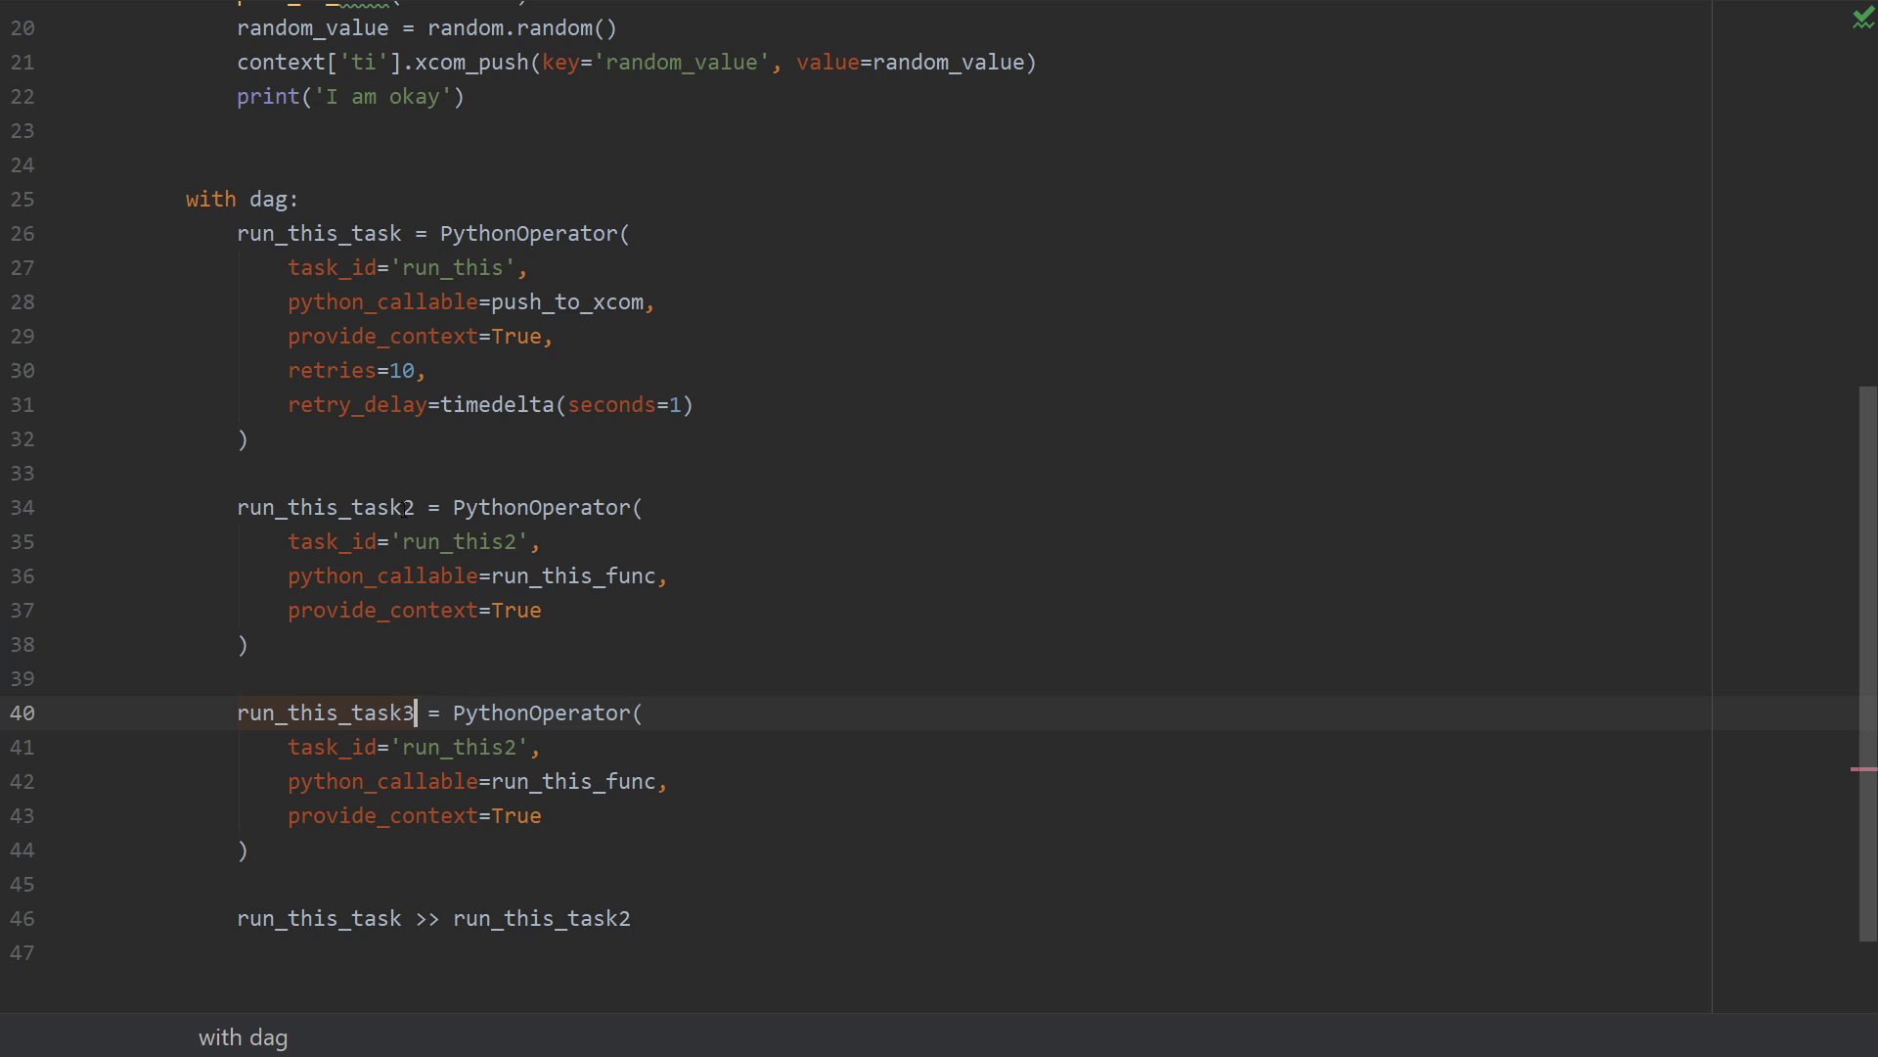
{"action": "type", "text": "re"}
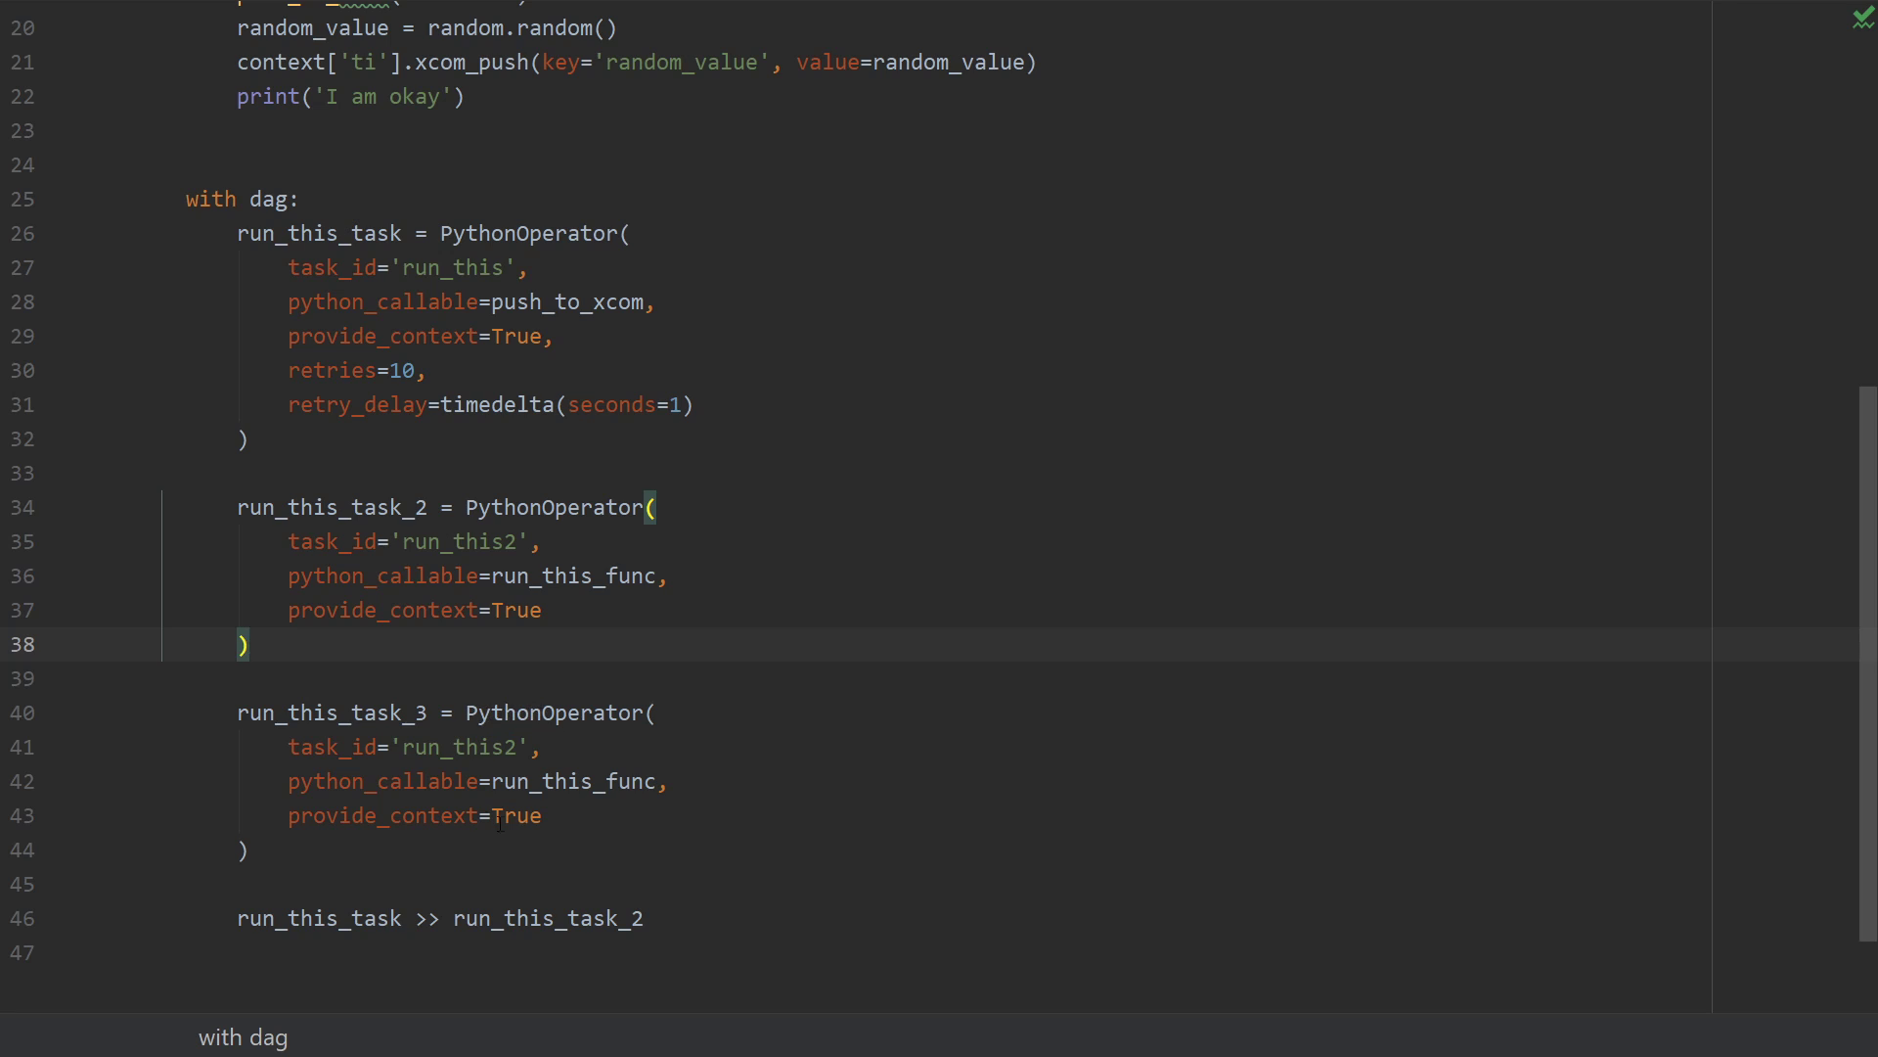
{"action": "double_click", "coordinate": [508, 745]}
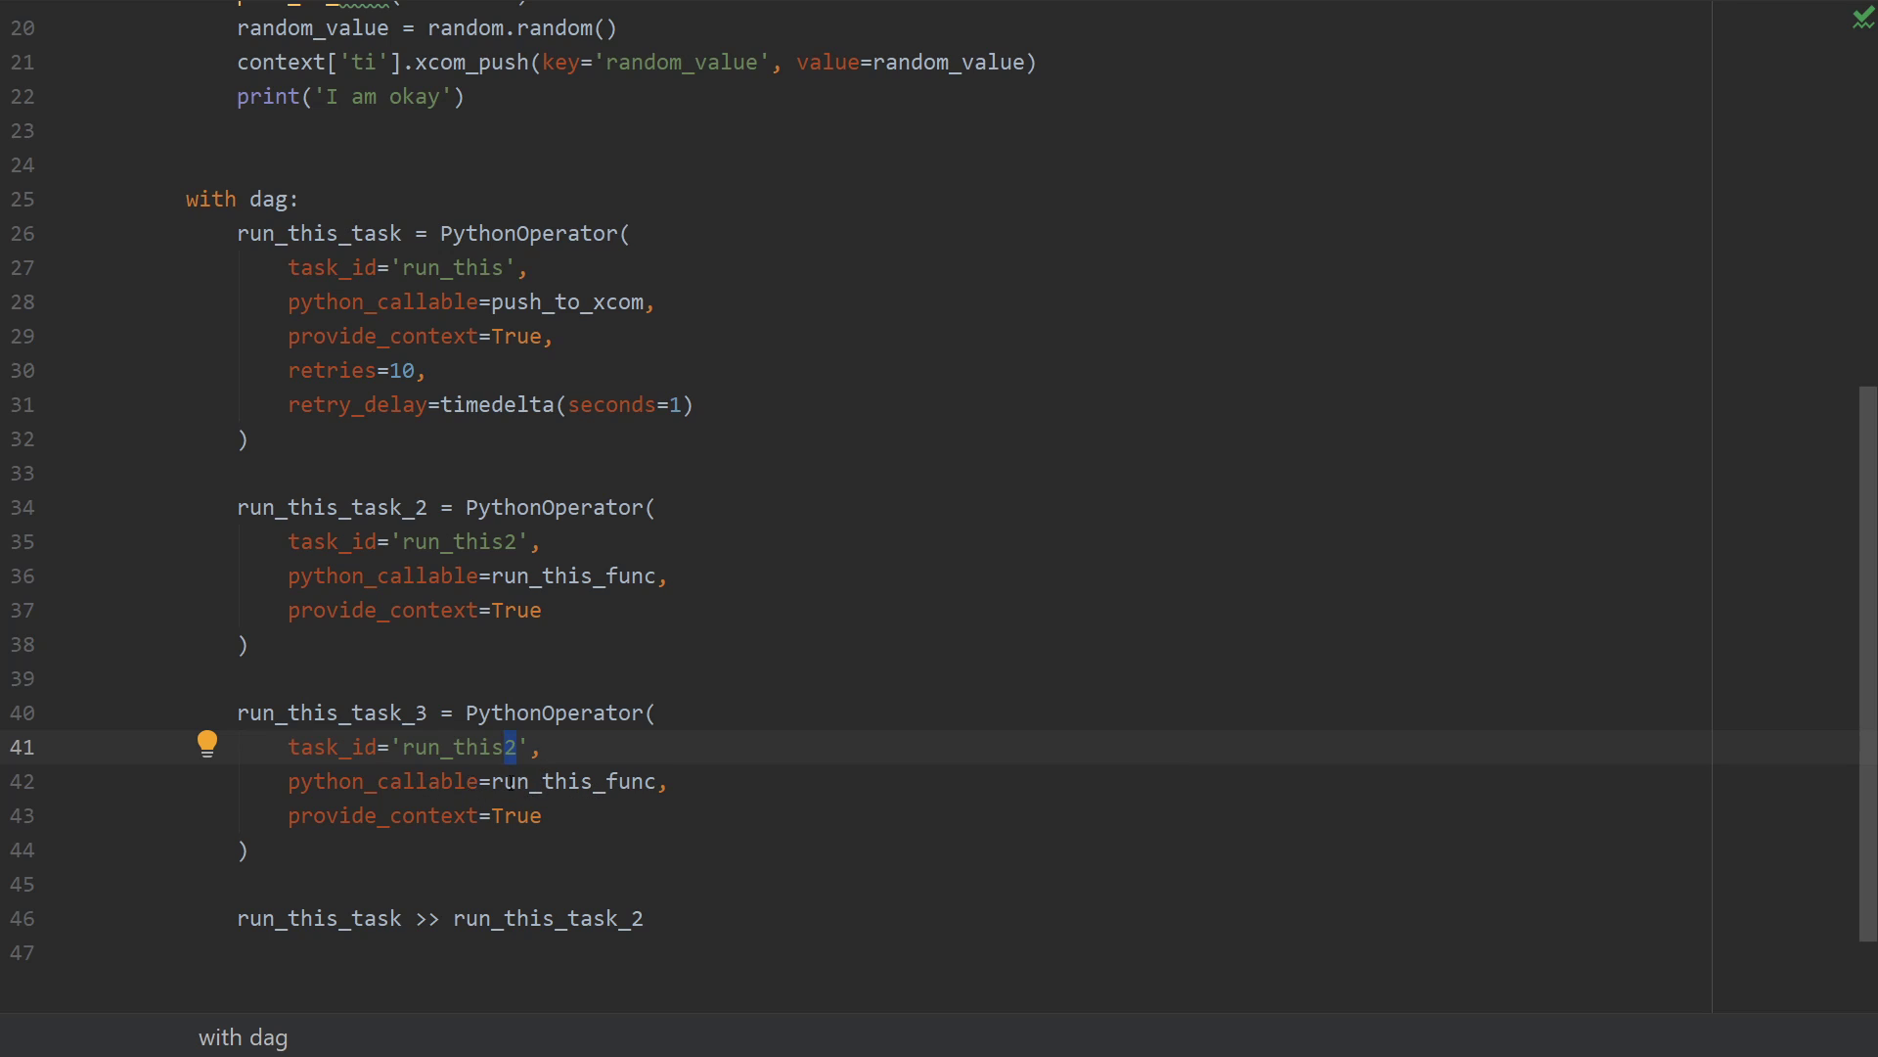
{"action": "type", "text": "3"}
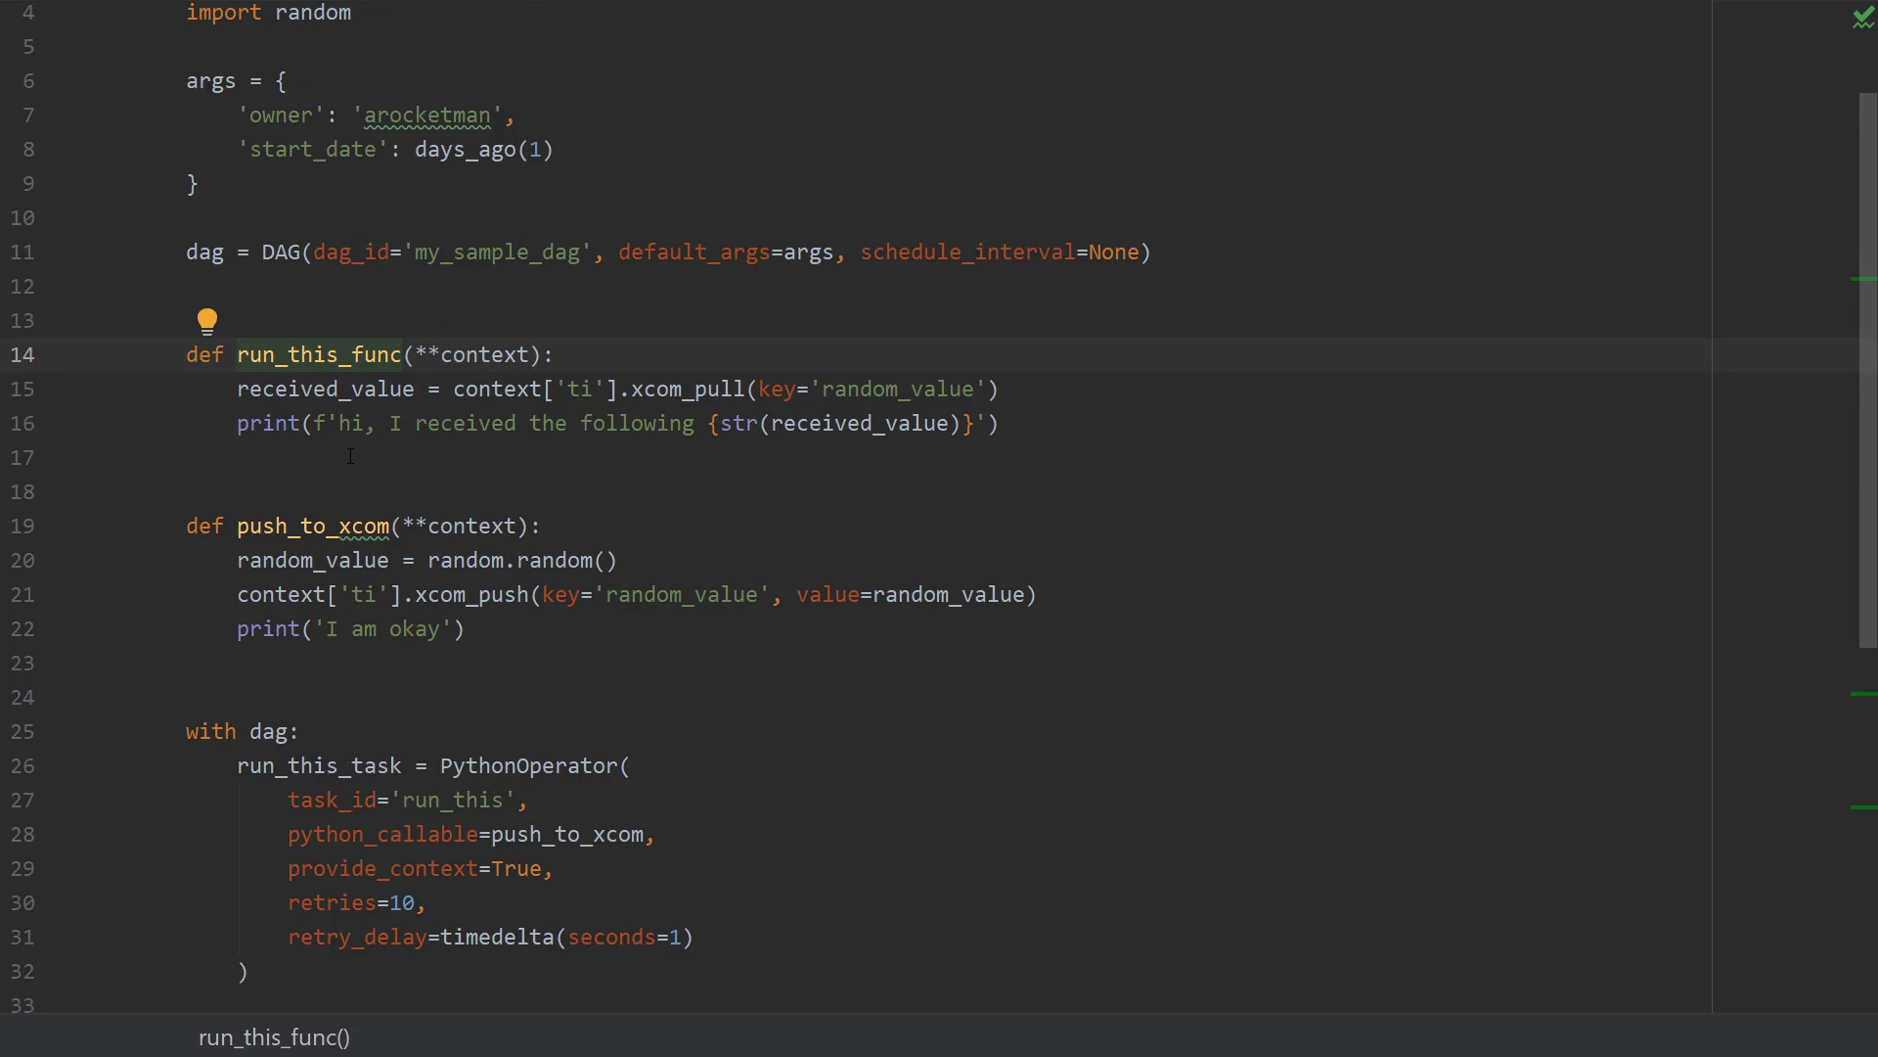
Rename the functions to print_hi and print_hello, with the second printing 'hello'.
{"action": "scroll", "scroll_direction": "down", "scroll_amount": 3}
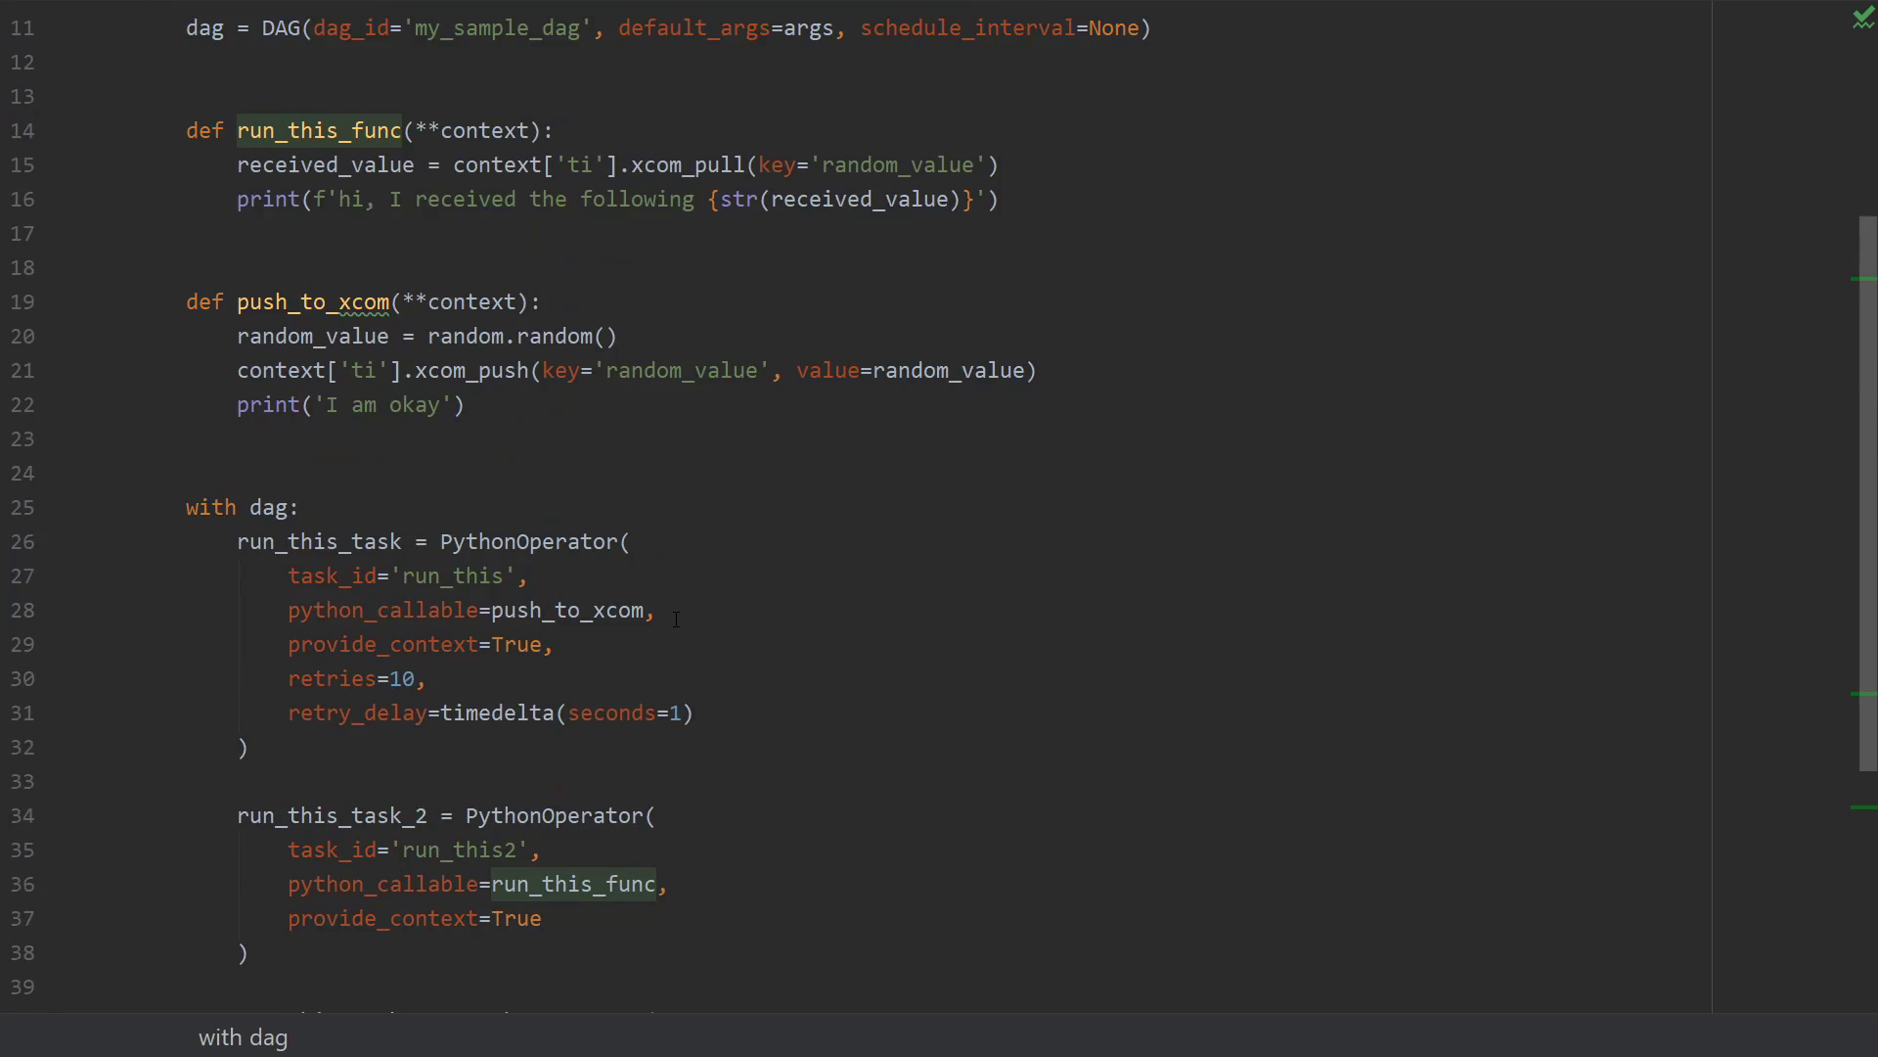
{"action": "scroll", "scroll_direction": "up", "scroll_amount": 3}
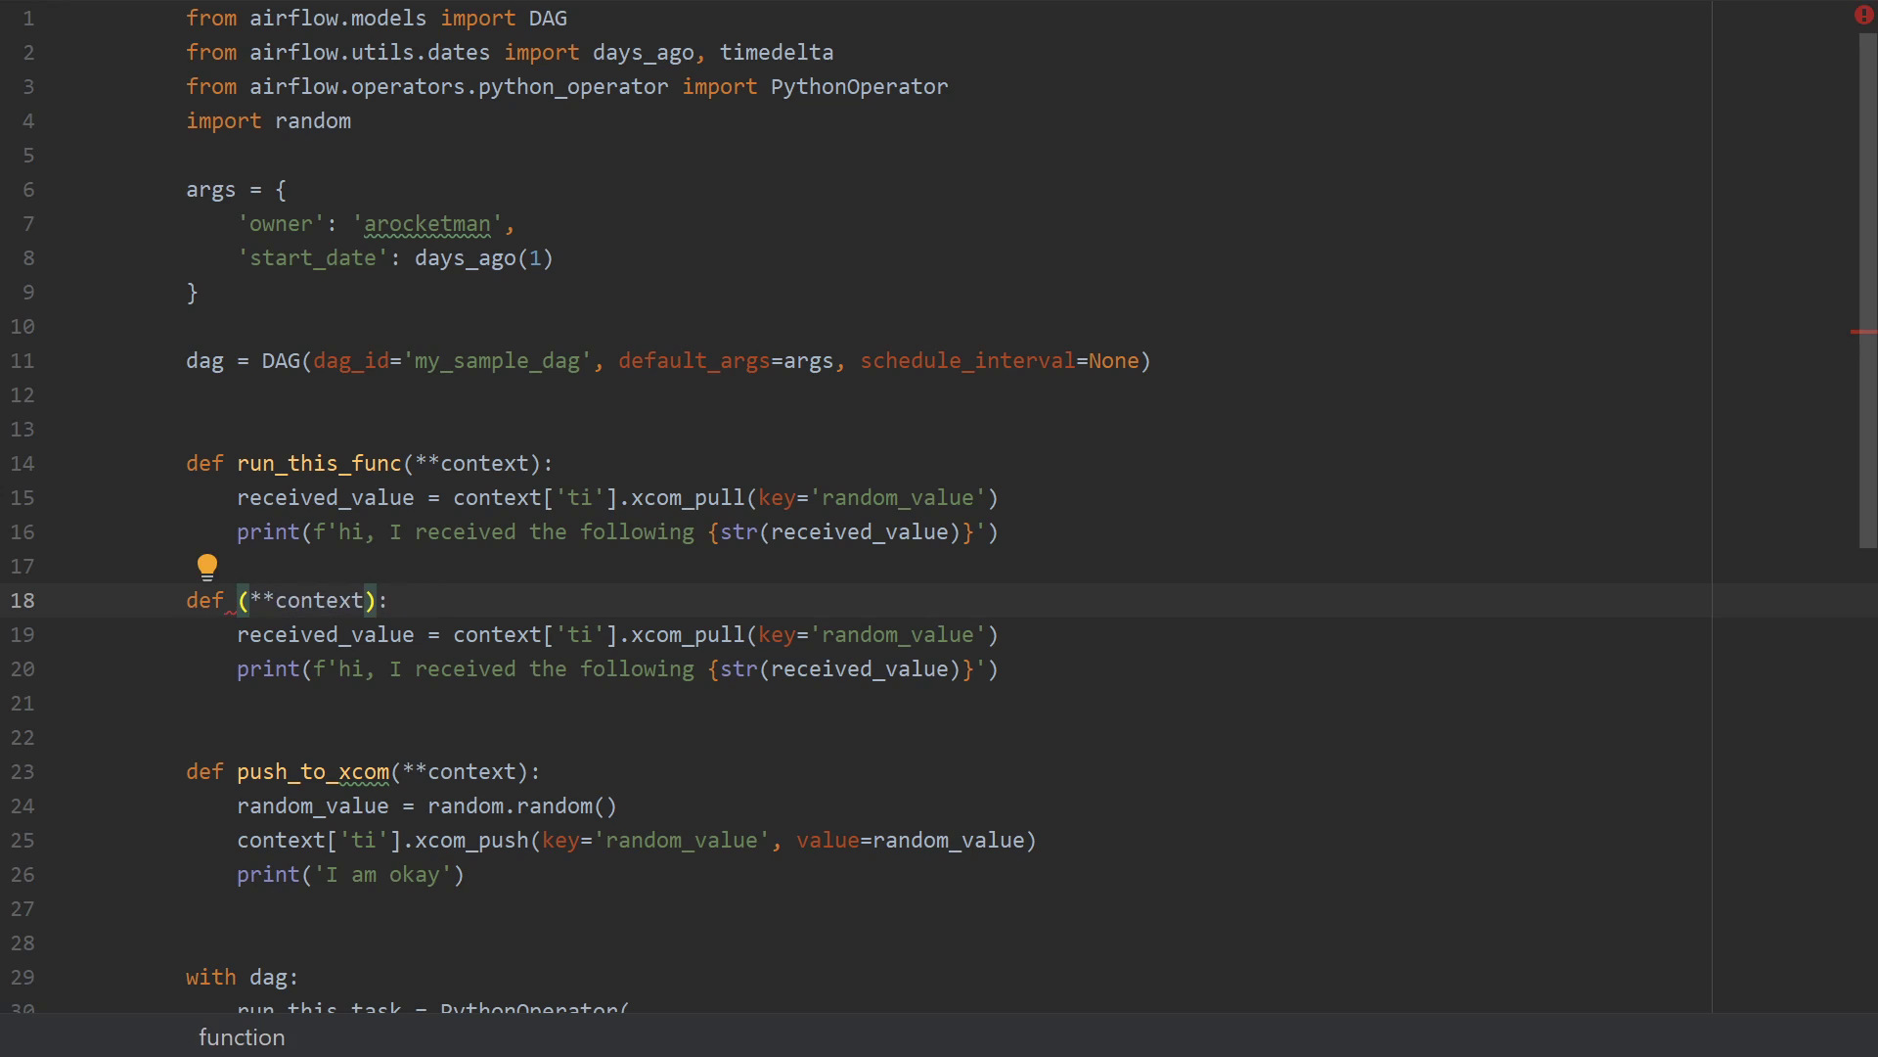
{"action": "type", "text": "print_hello"}
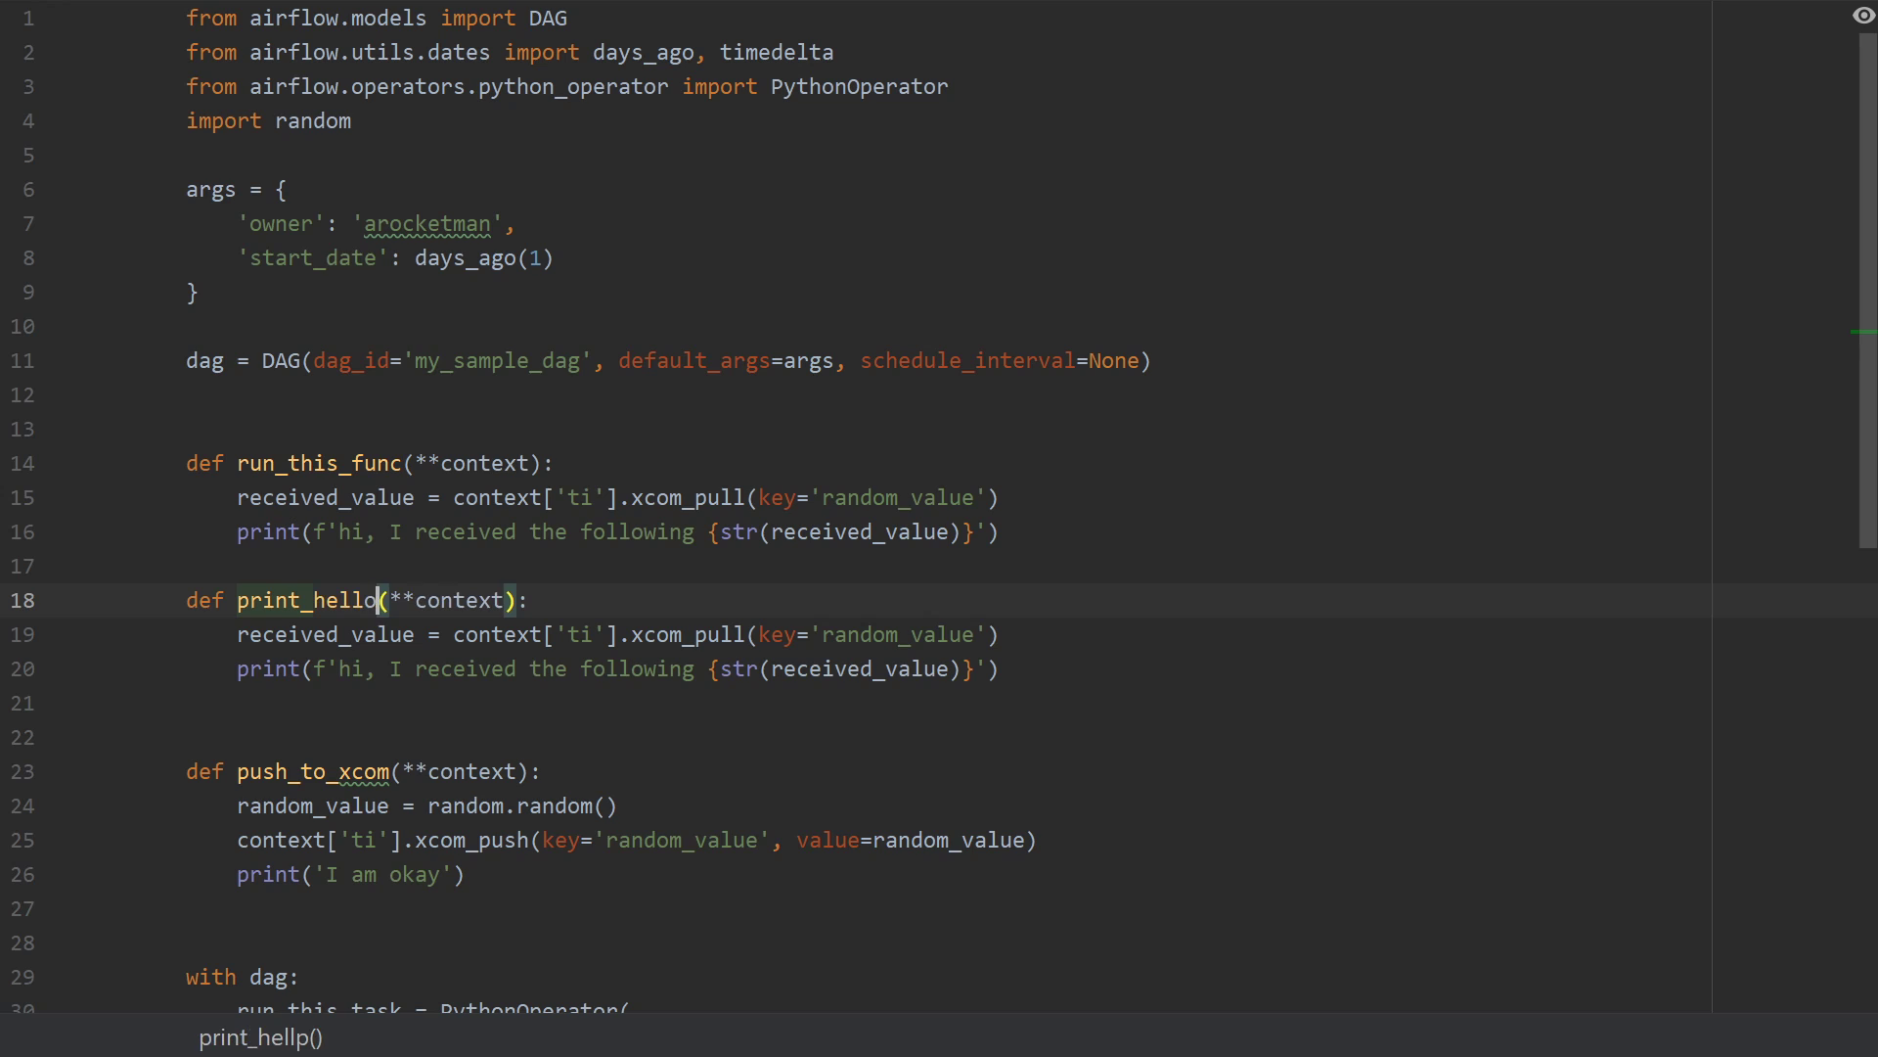
{"action": "double_click", "coordinate": [317, 464]}
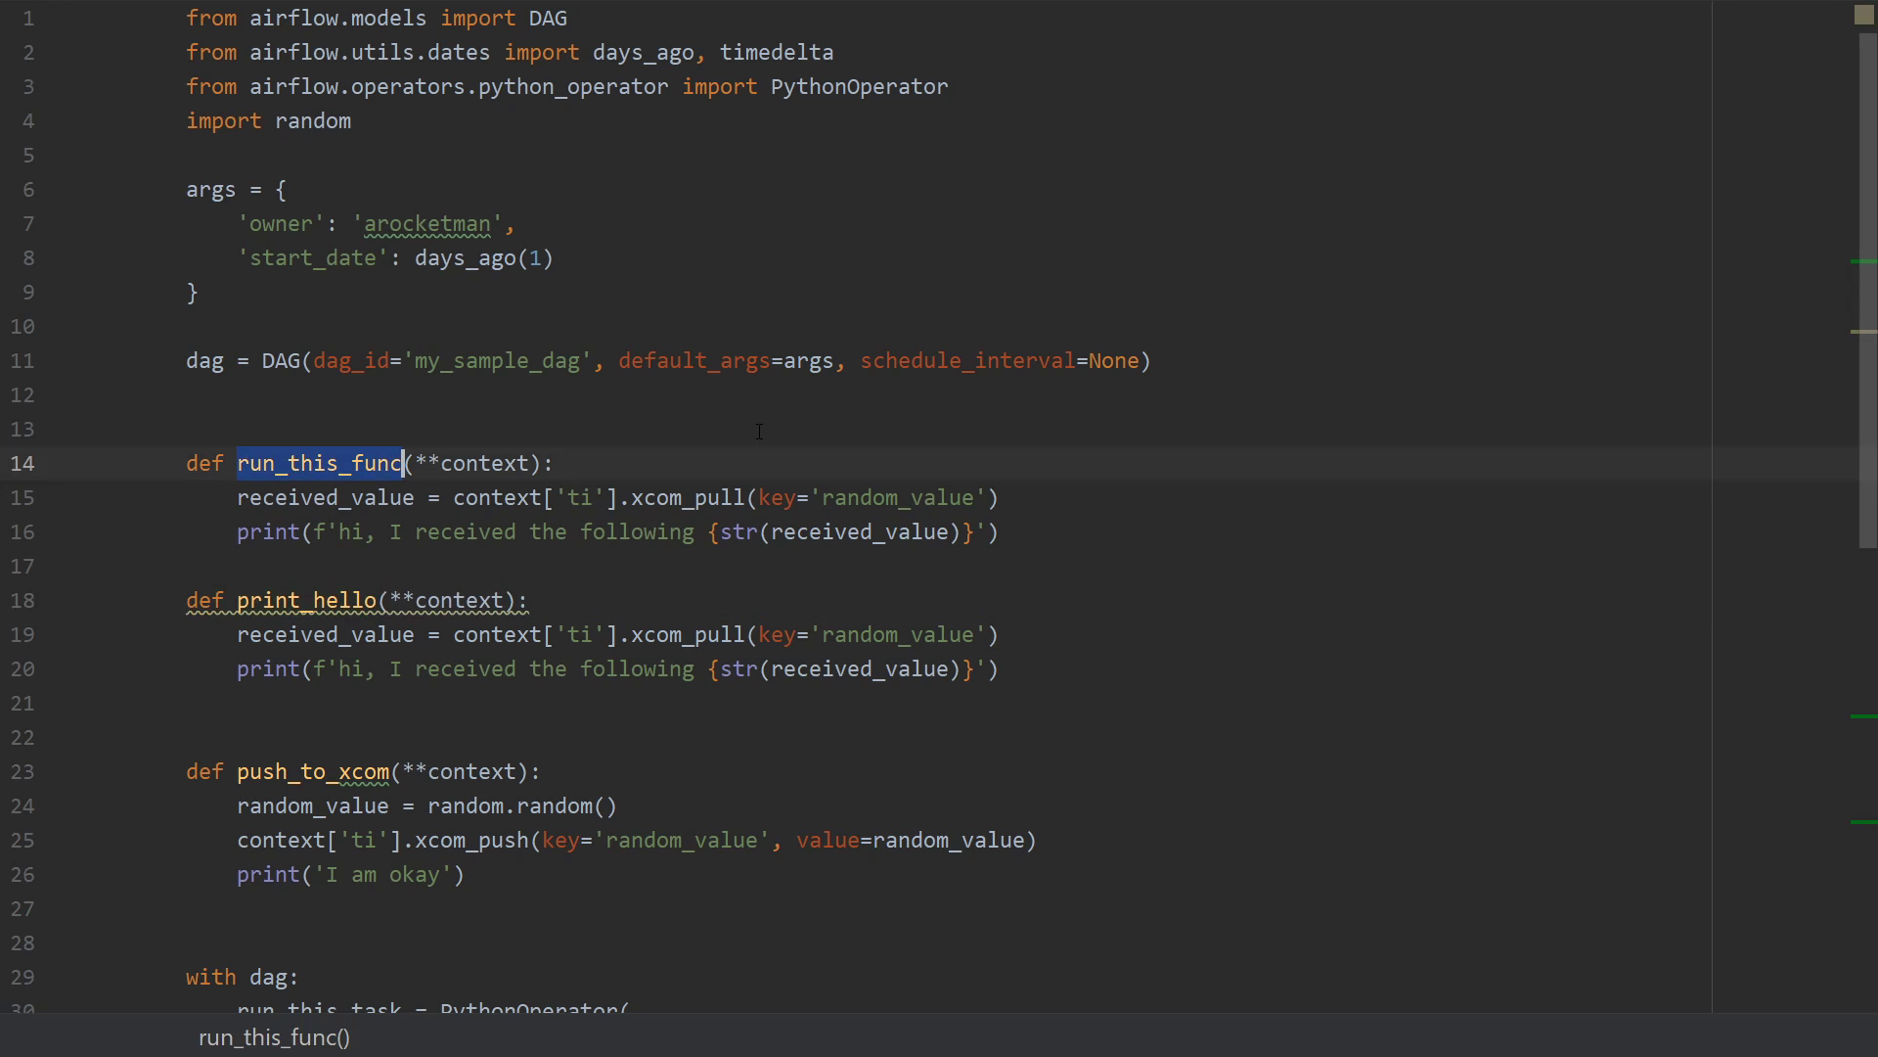
{"action": "type", "text": "print_hi"}
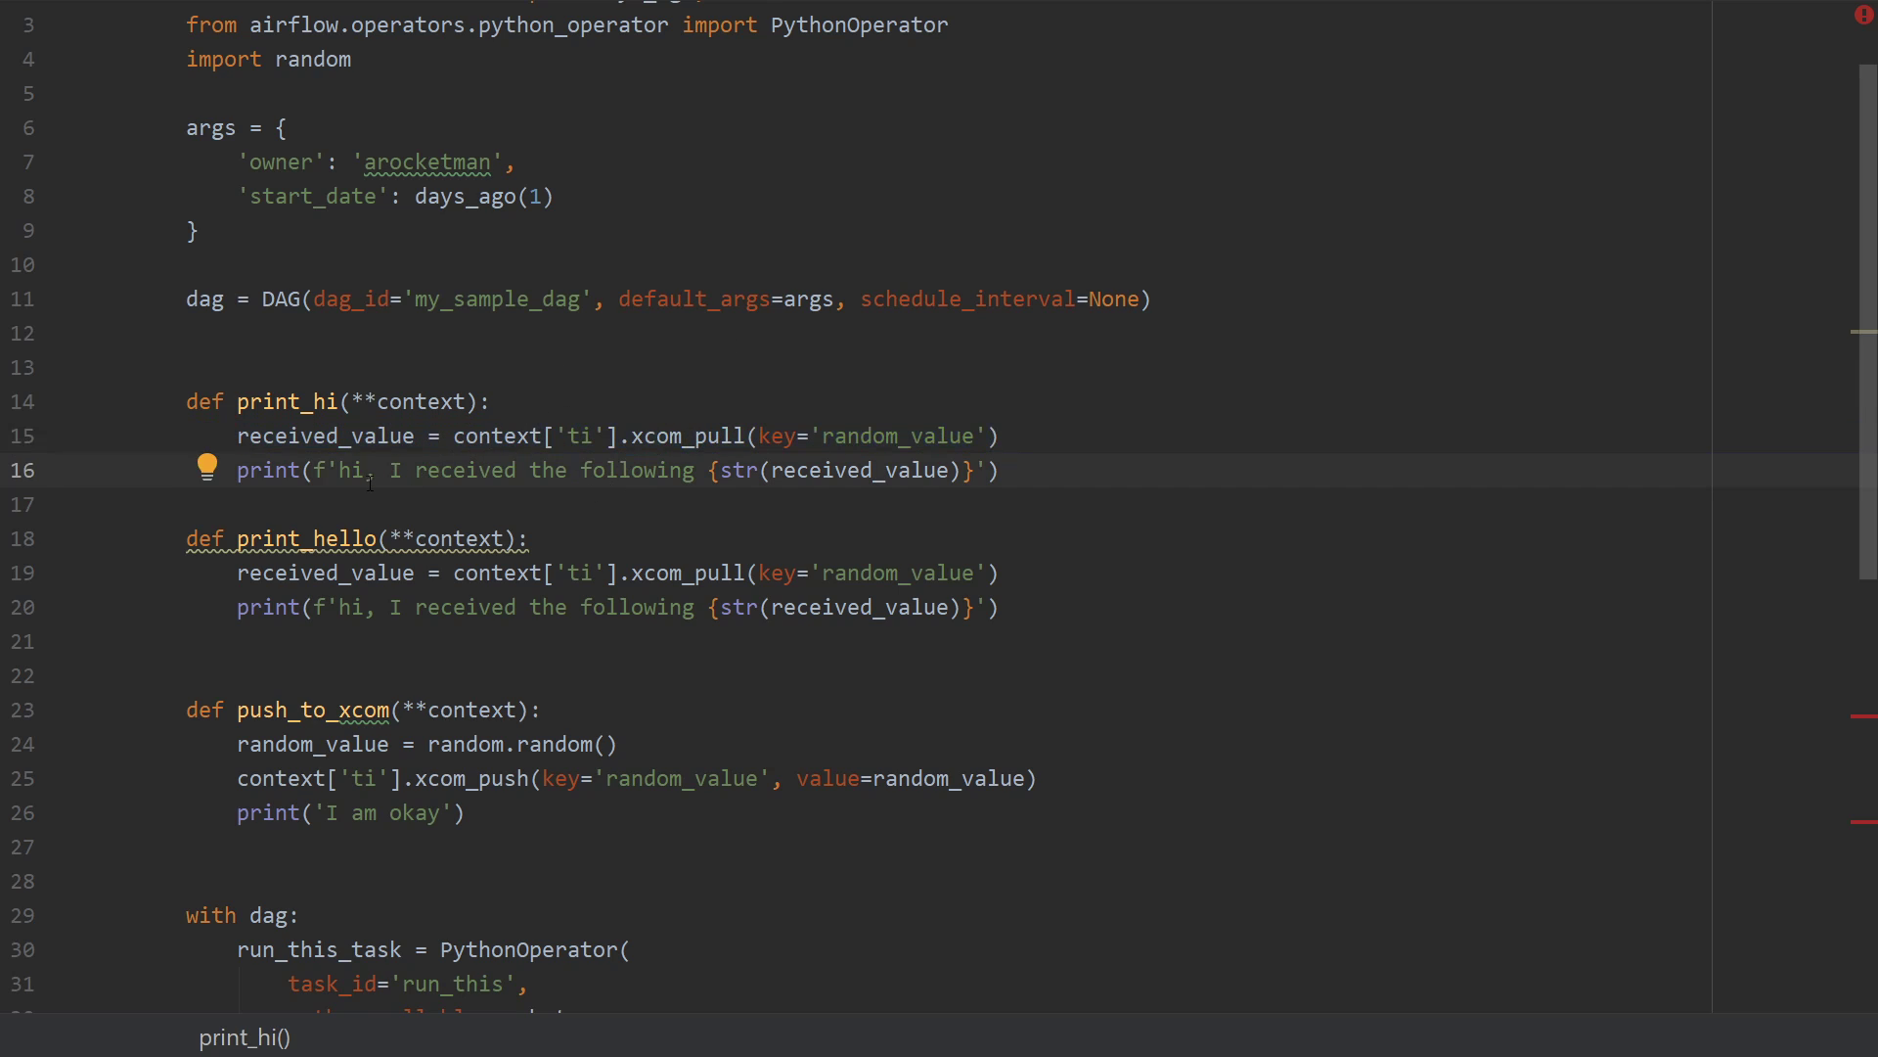
{"action": "left_click_drag", "start_coordinate": [236, 434], "coordinate": [998, 470]}
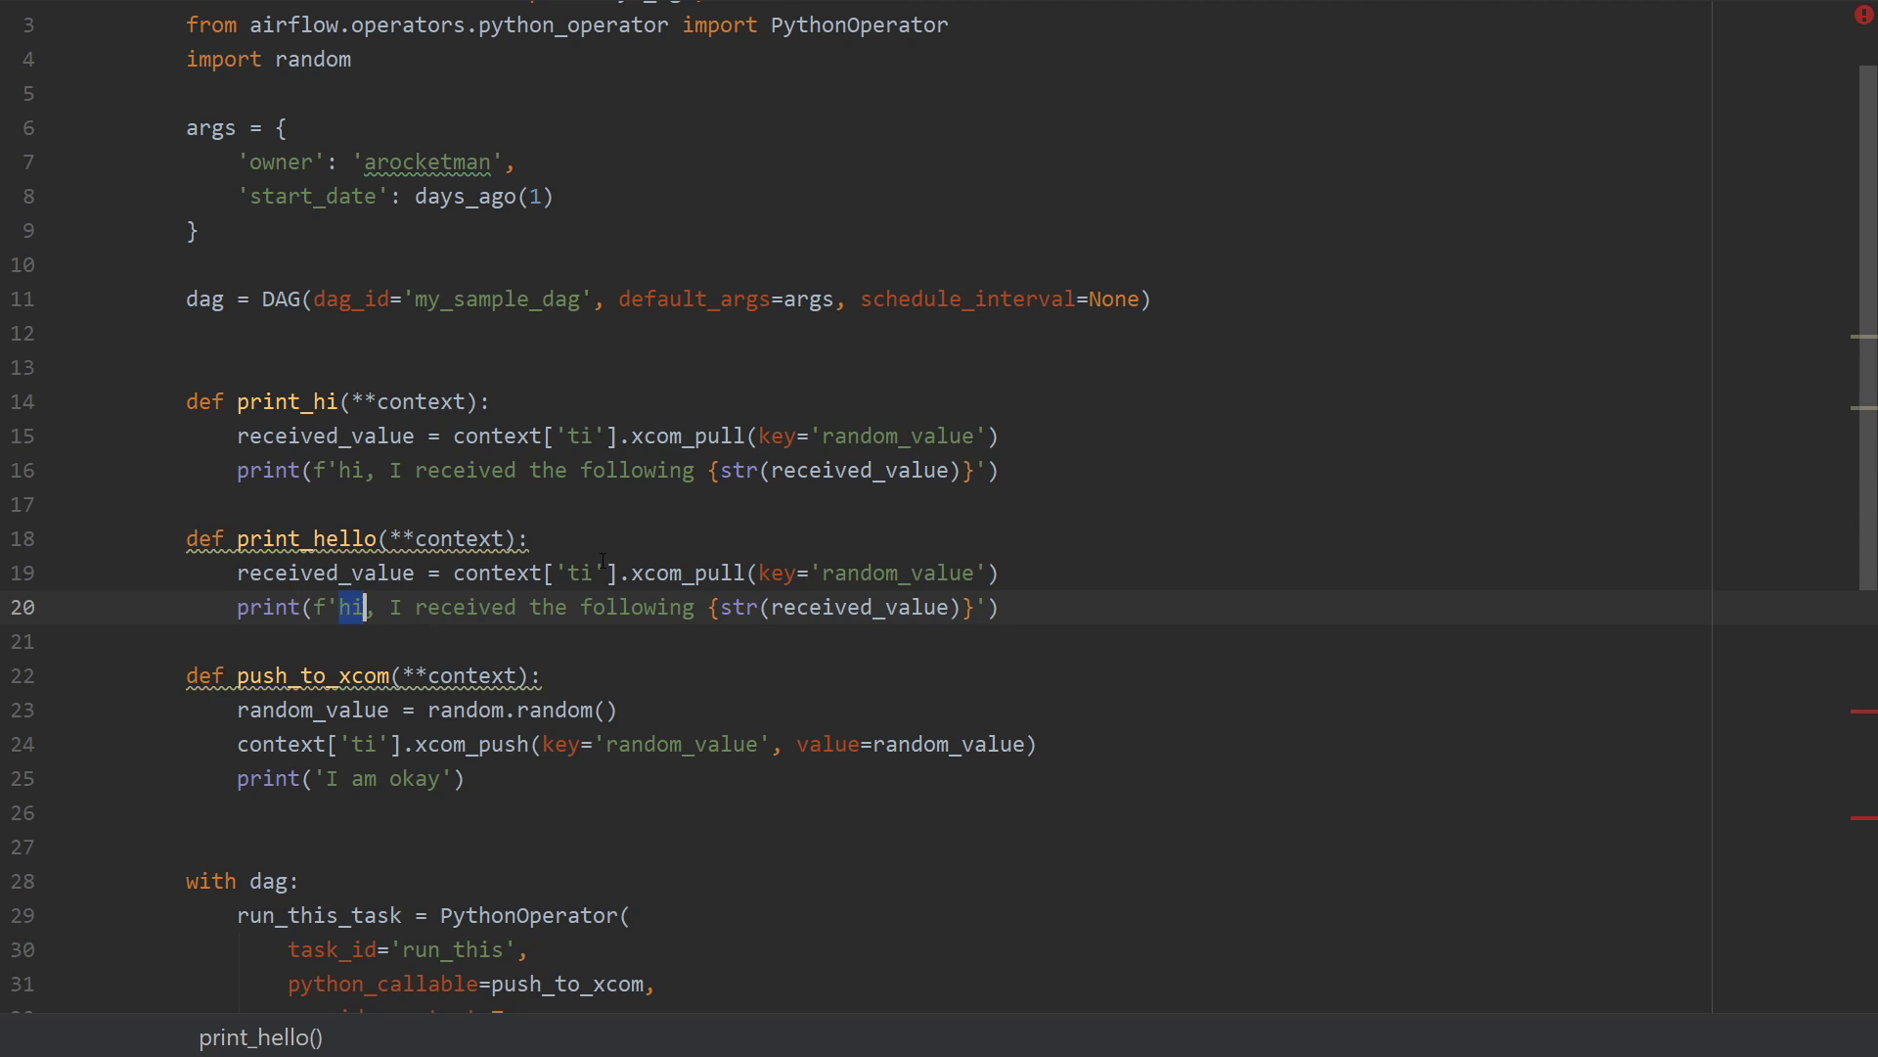
{"action": "type", "text": "hello"}
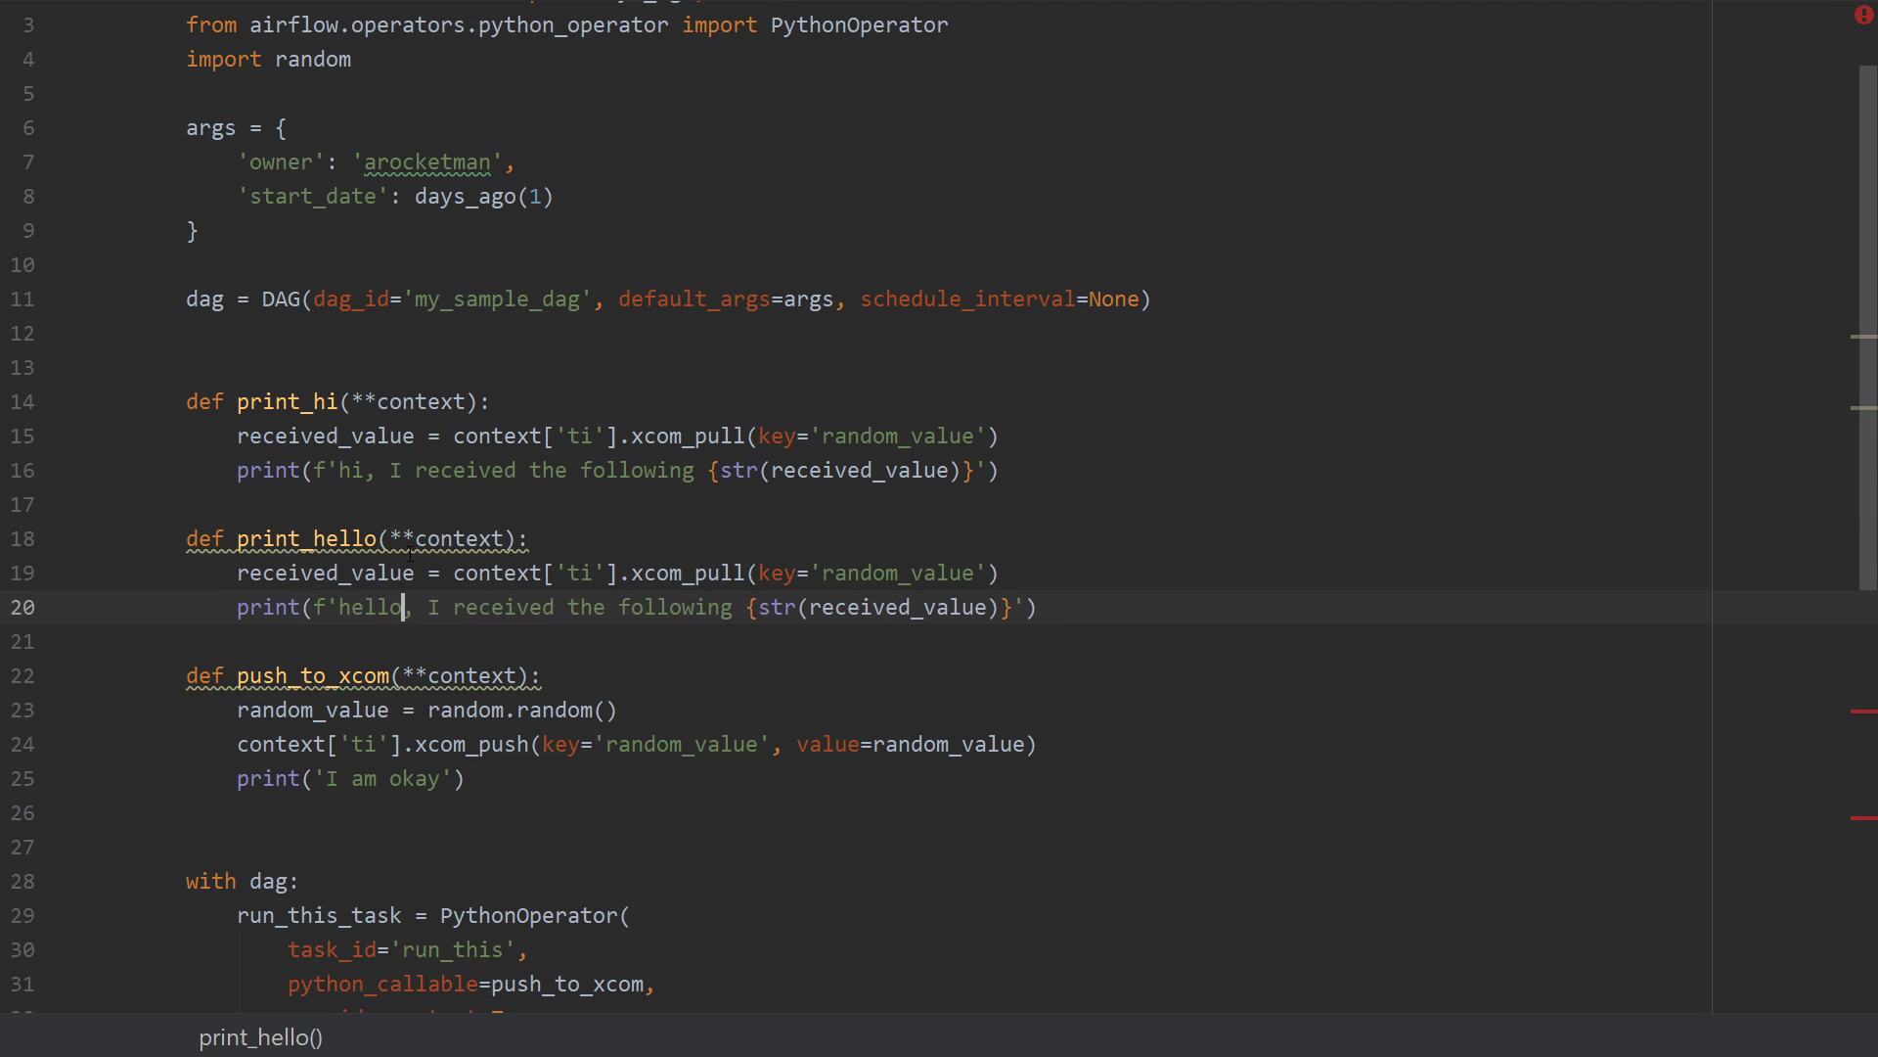
{"action": "key", "text": "Enter"}
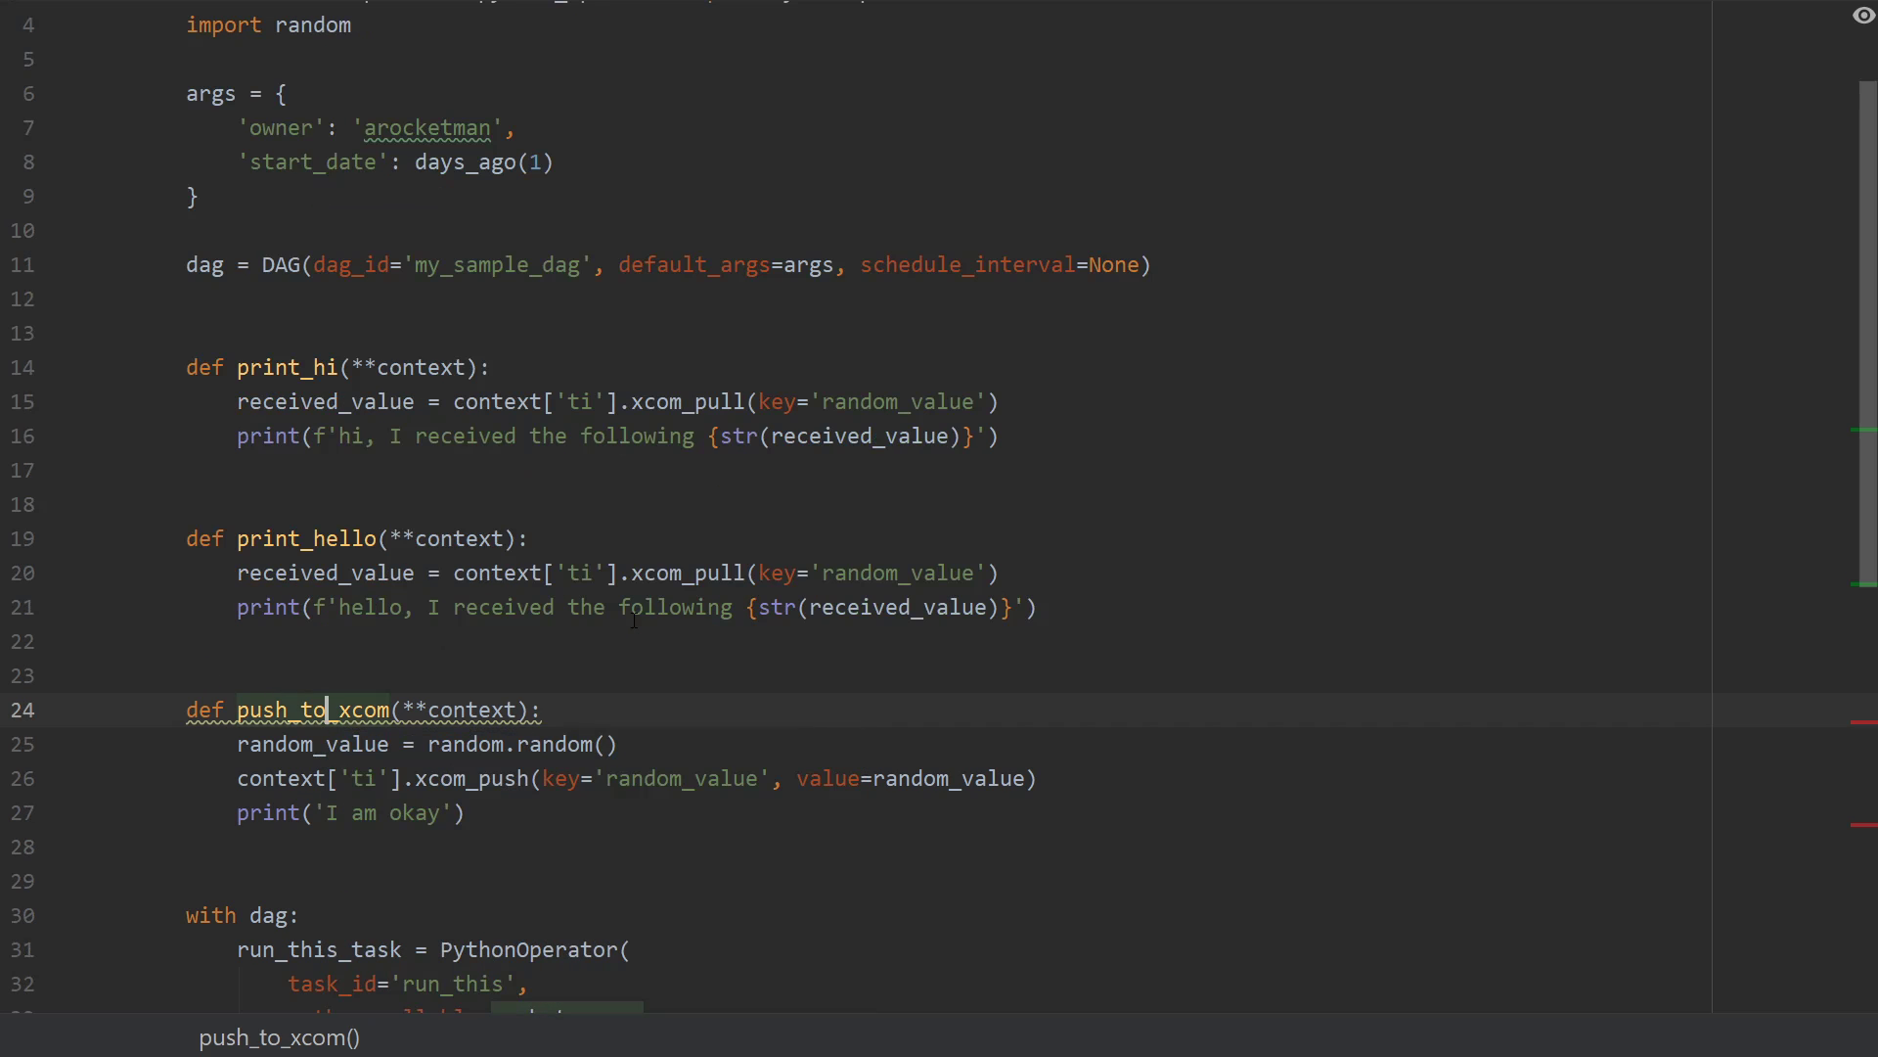
Set python_callable of the second and third tasks to print_hi and print_hello.
{"action": "scroll", "scroll_direction": "down", "scroll_amount": 3}
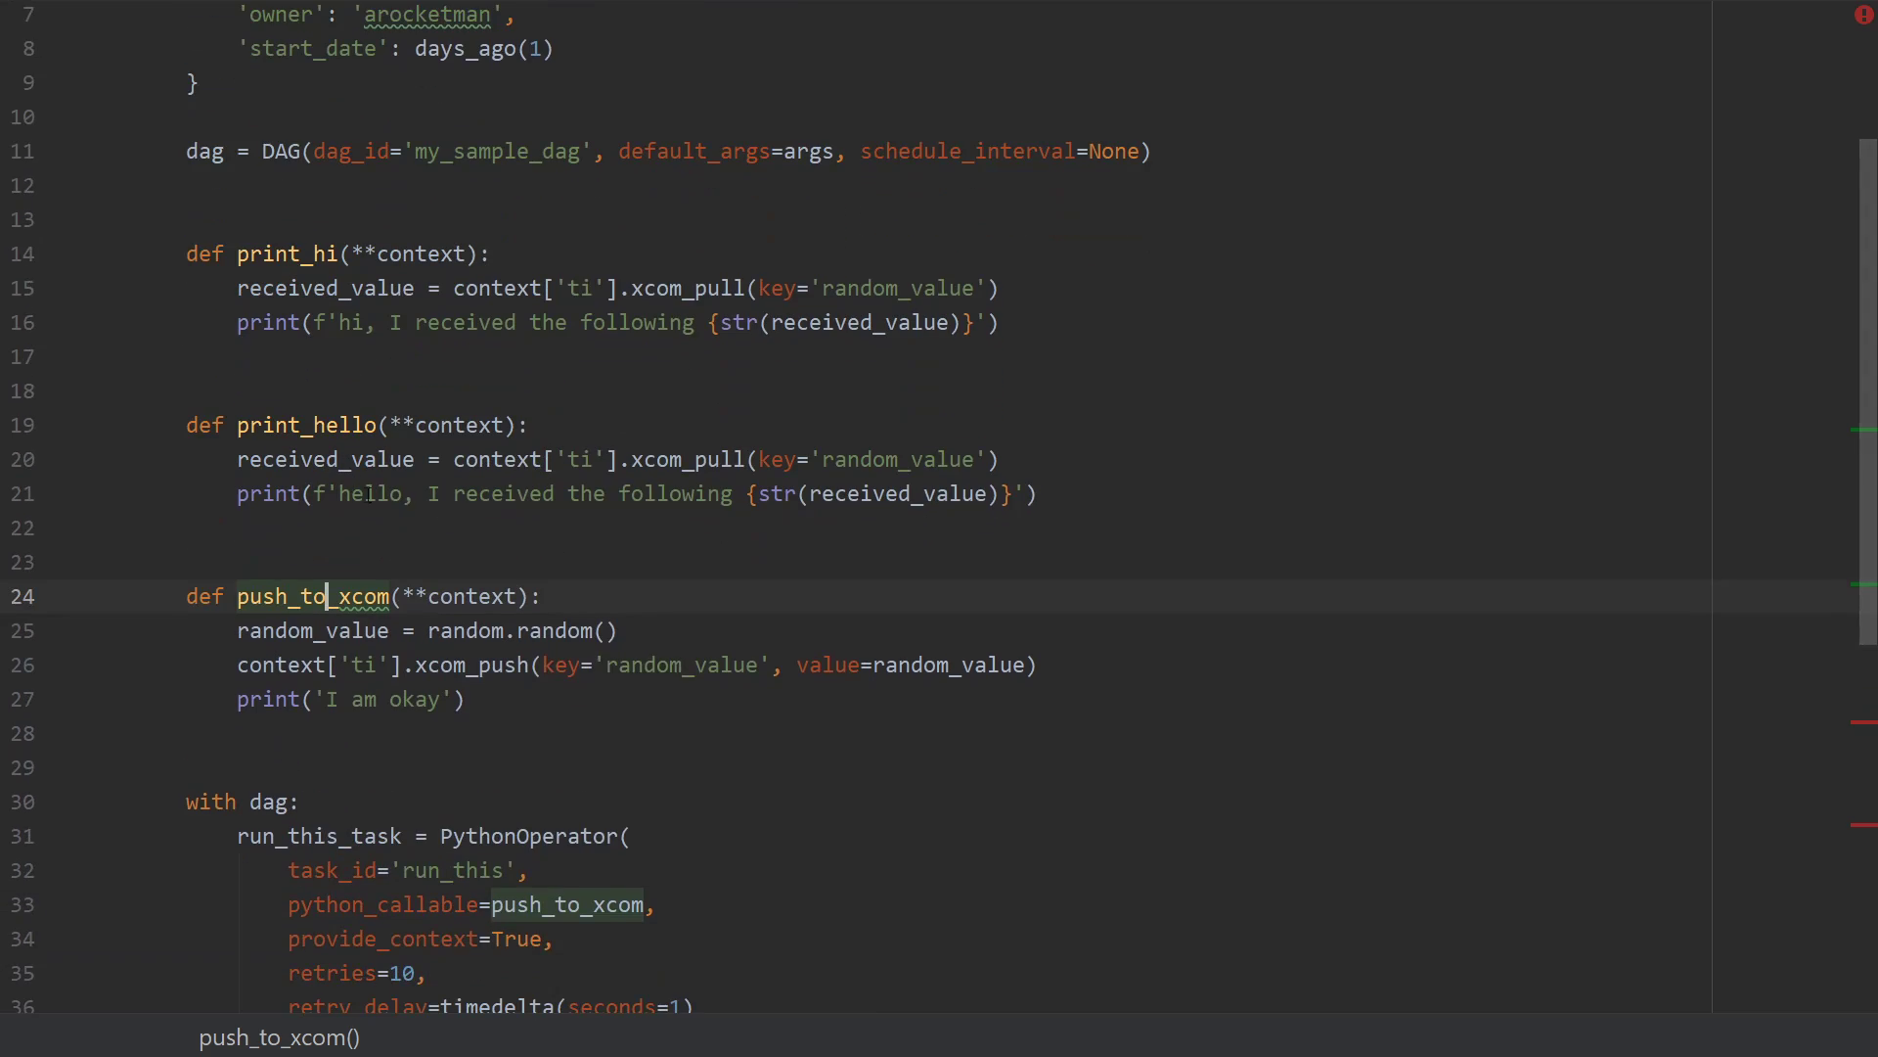
{"action": "scroll", "scroll_direction": "down", "scroll_amount": 3}
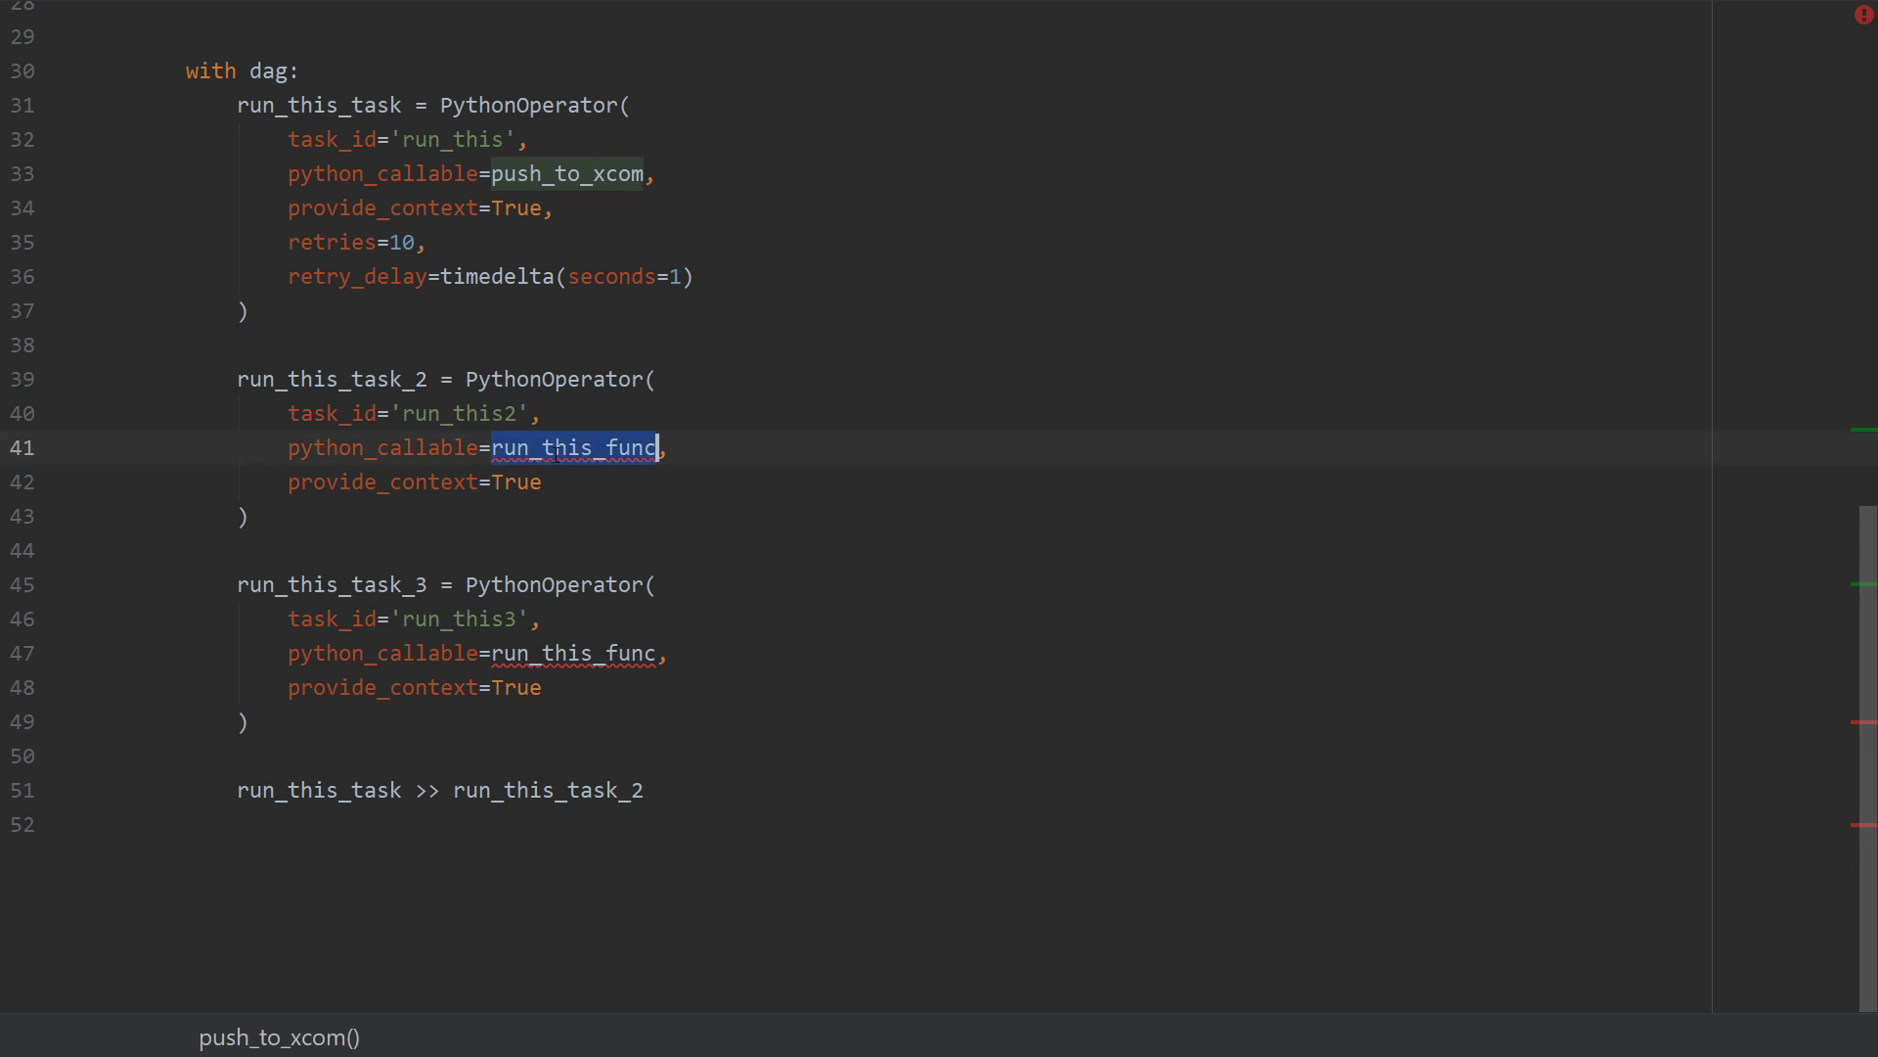
{"action": "type", "text": "print_hi()"}
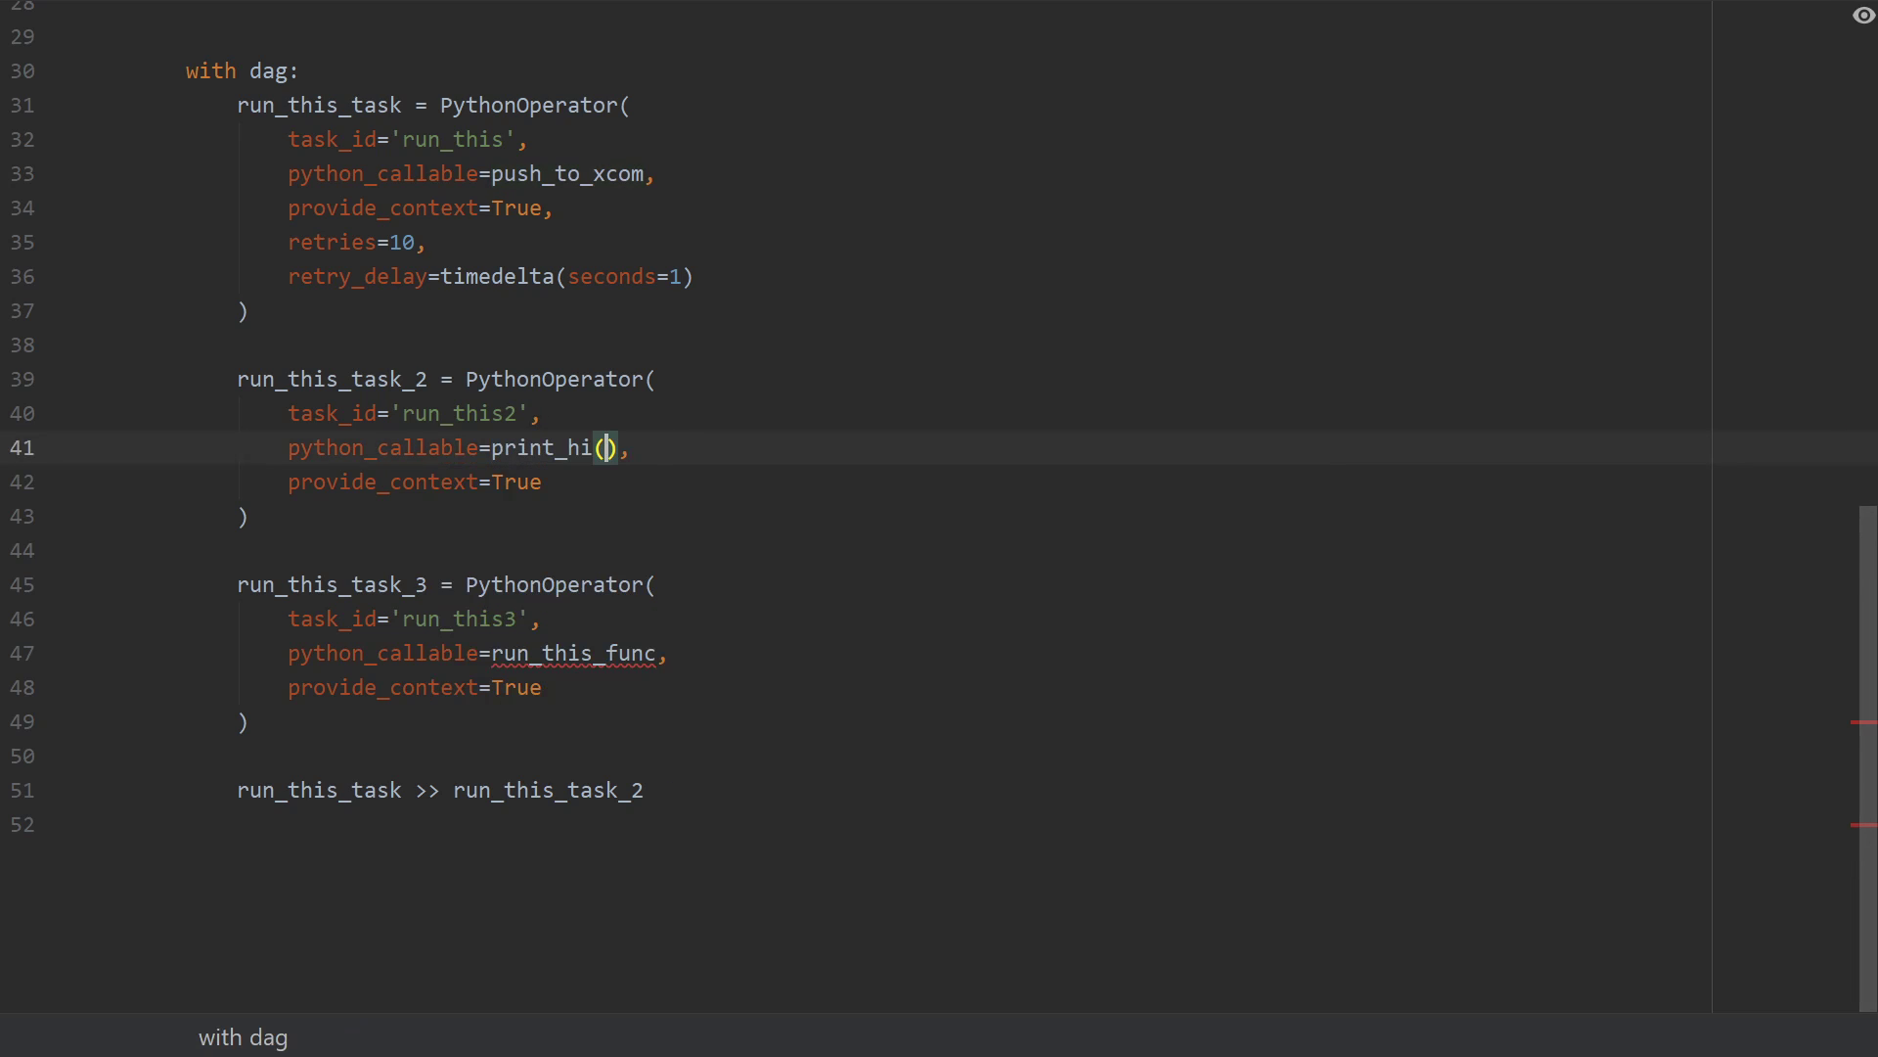
{"action": "key", "text": "Backspace"}
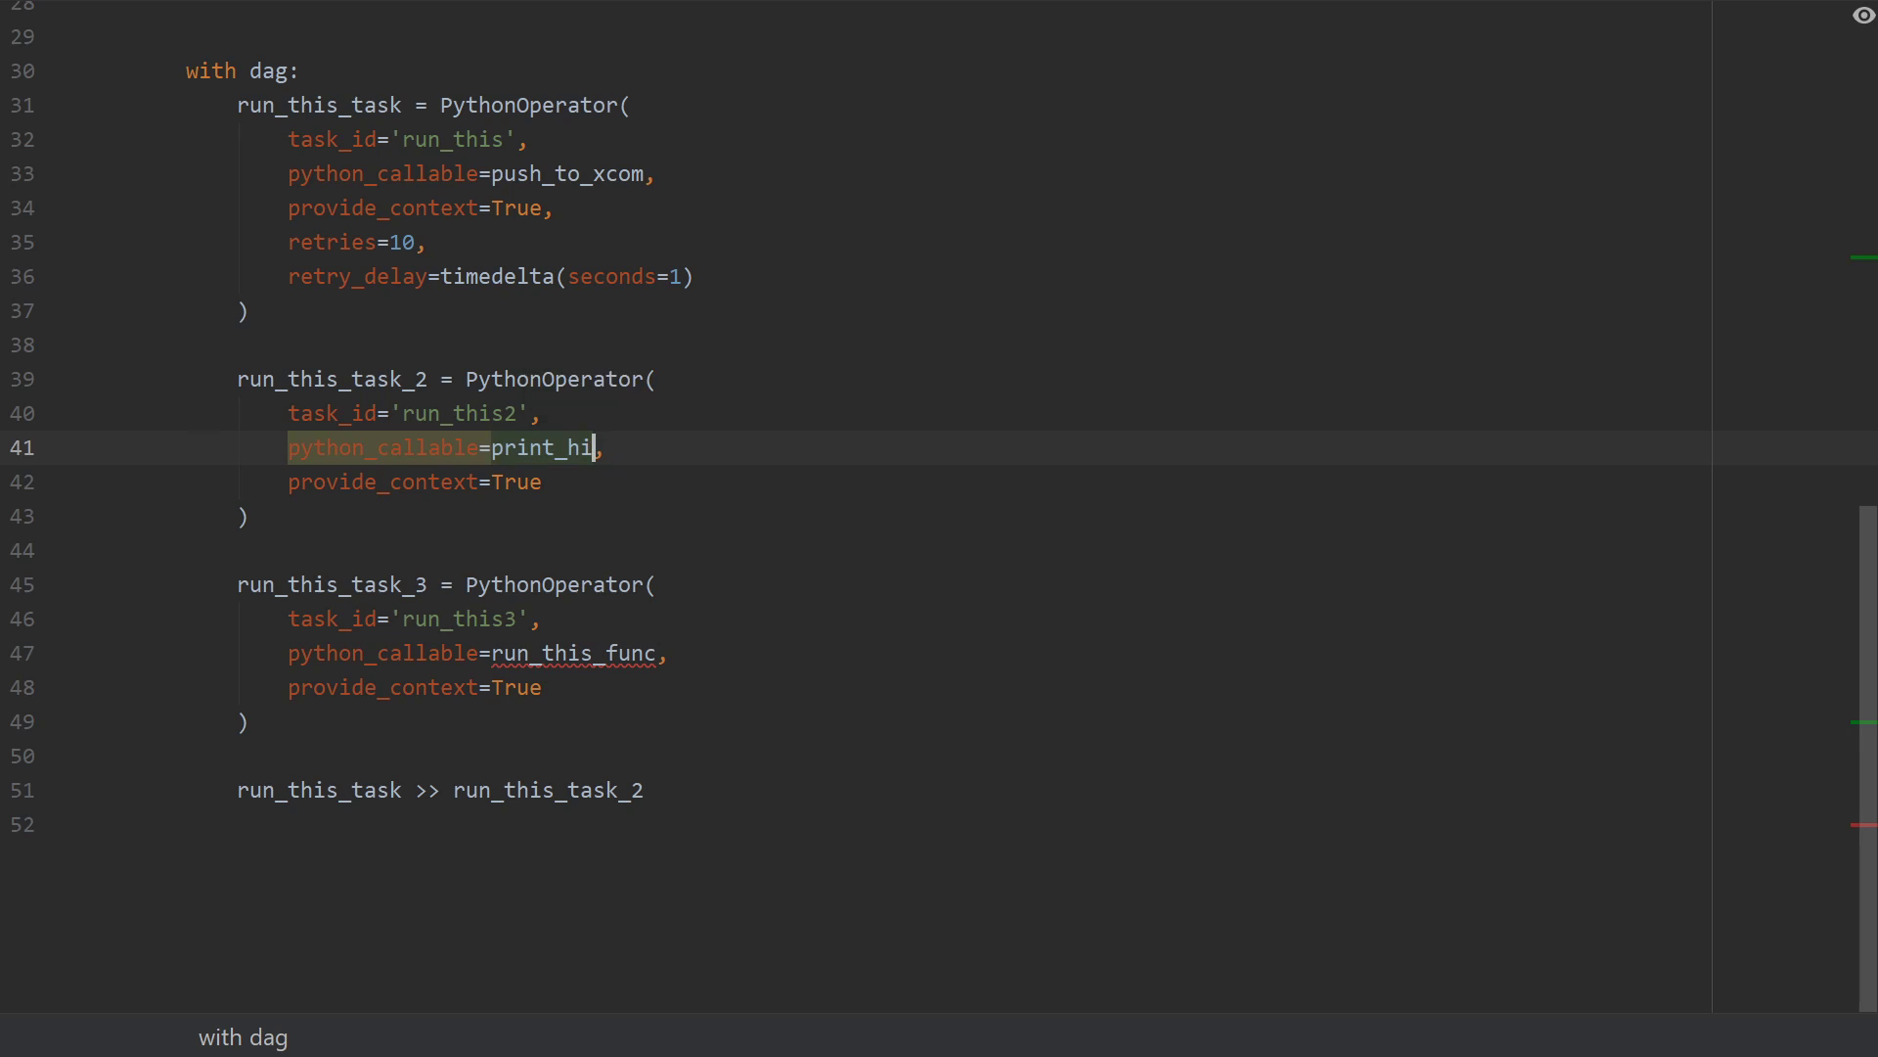
{"action": "type", "text": "print"}
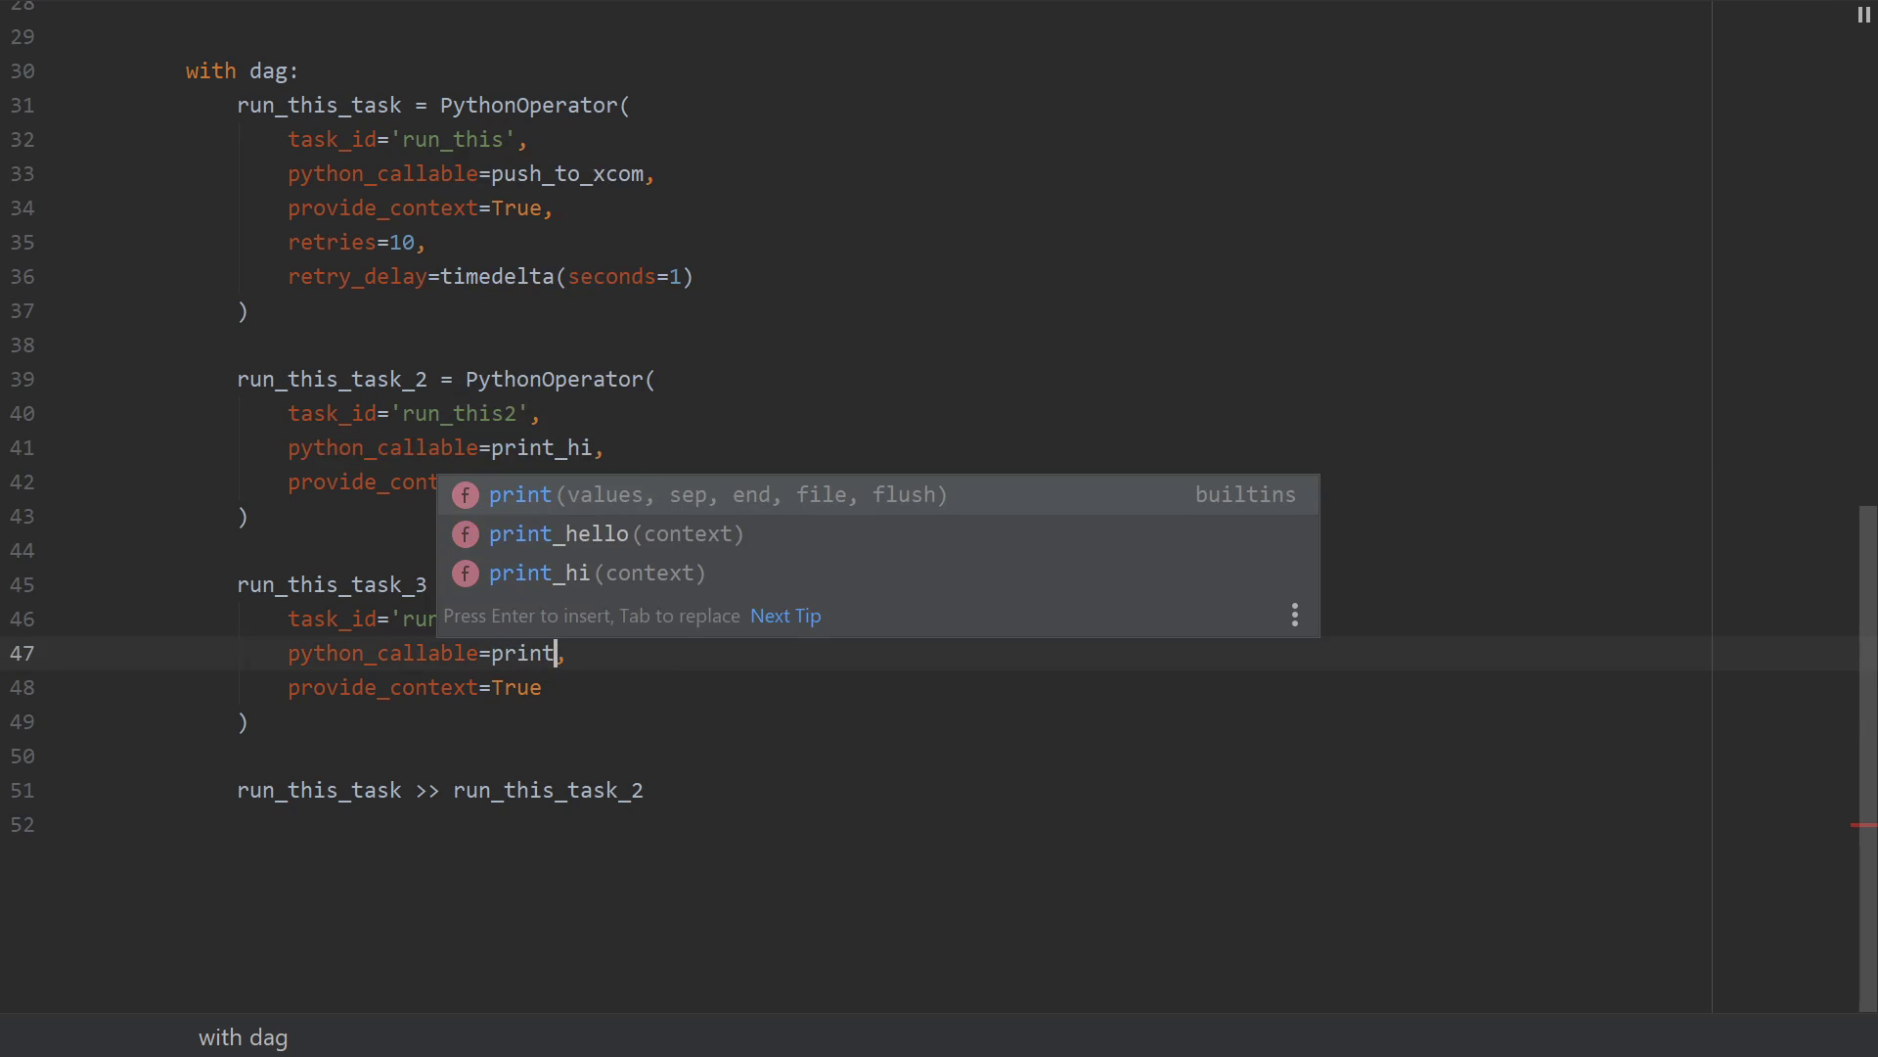
{"action": "left_click", "coordinate": [559, 532]}
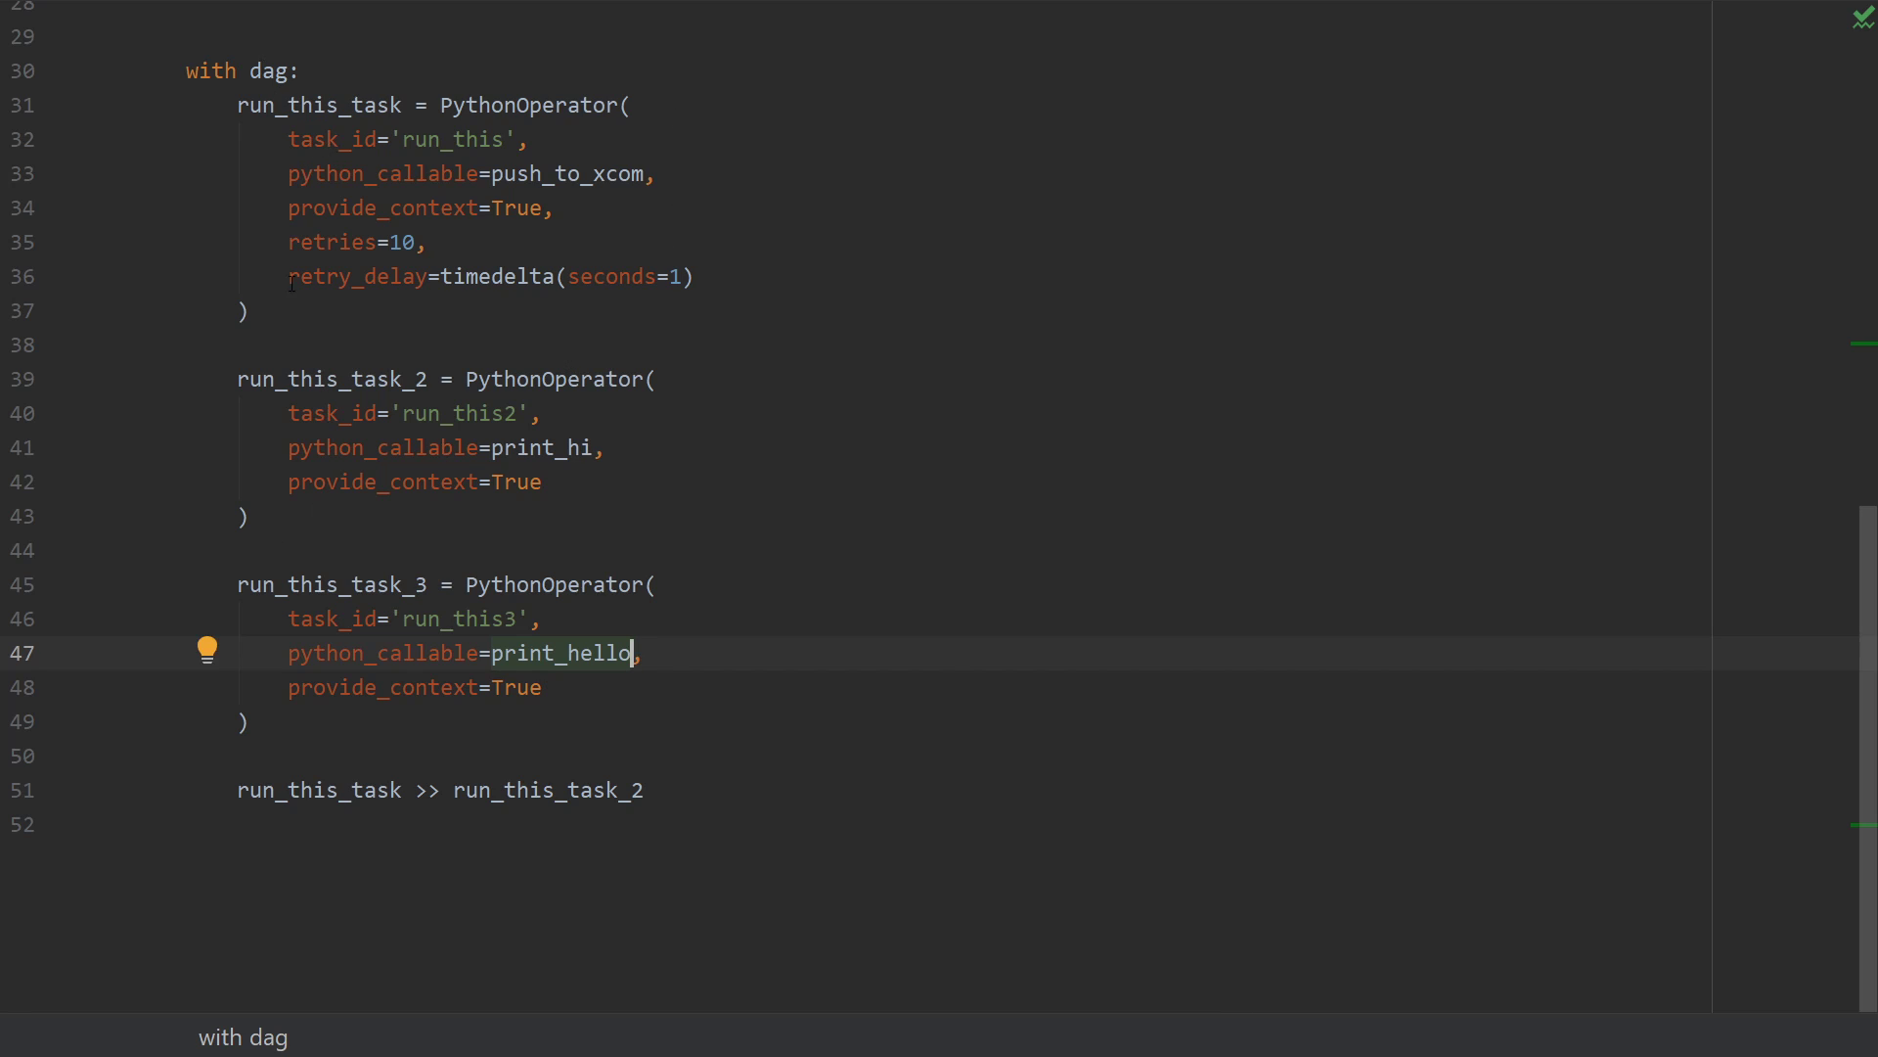
{"action": "key", "text": "enter"}
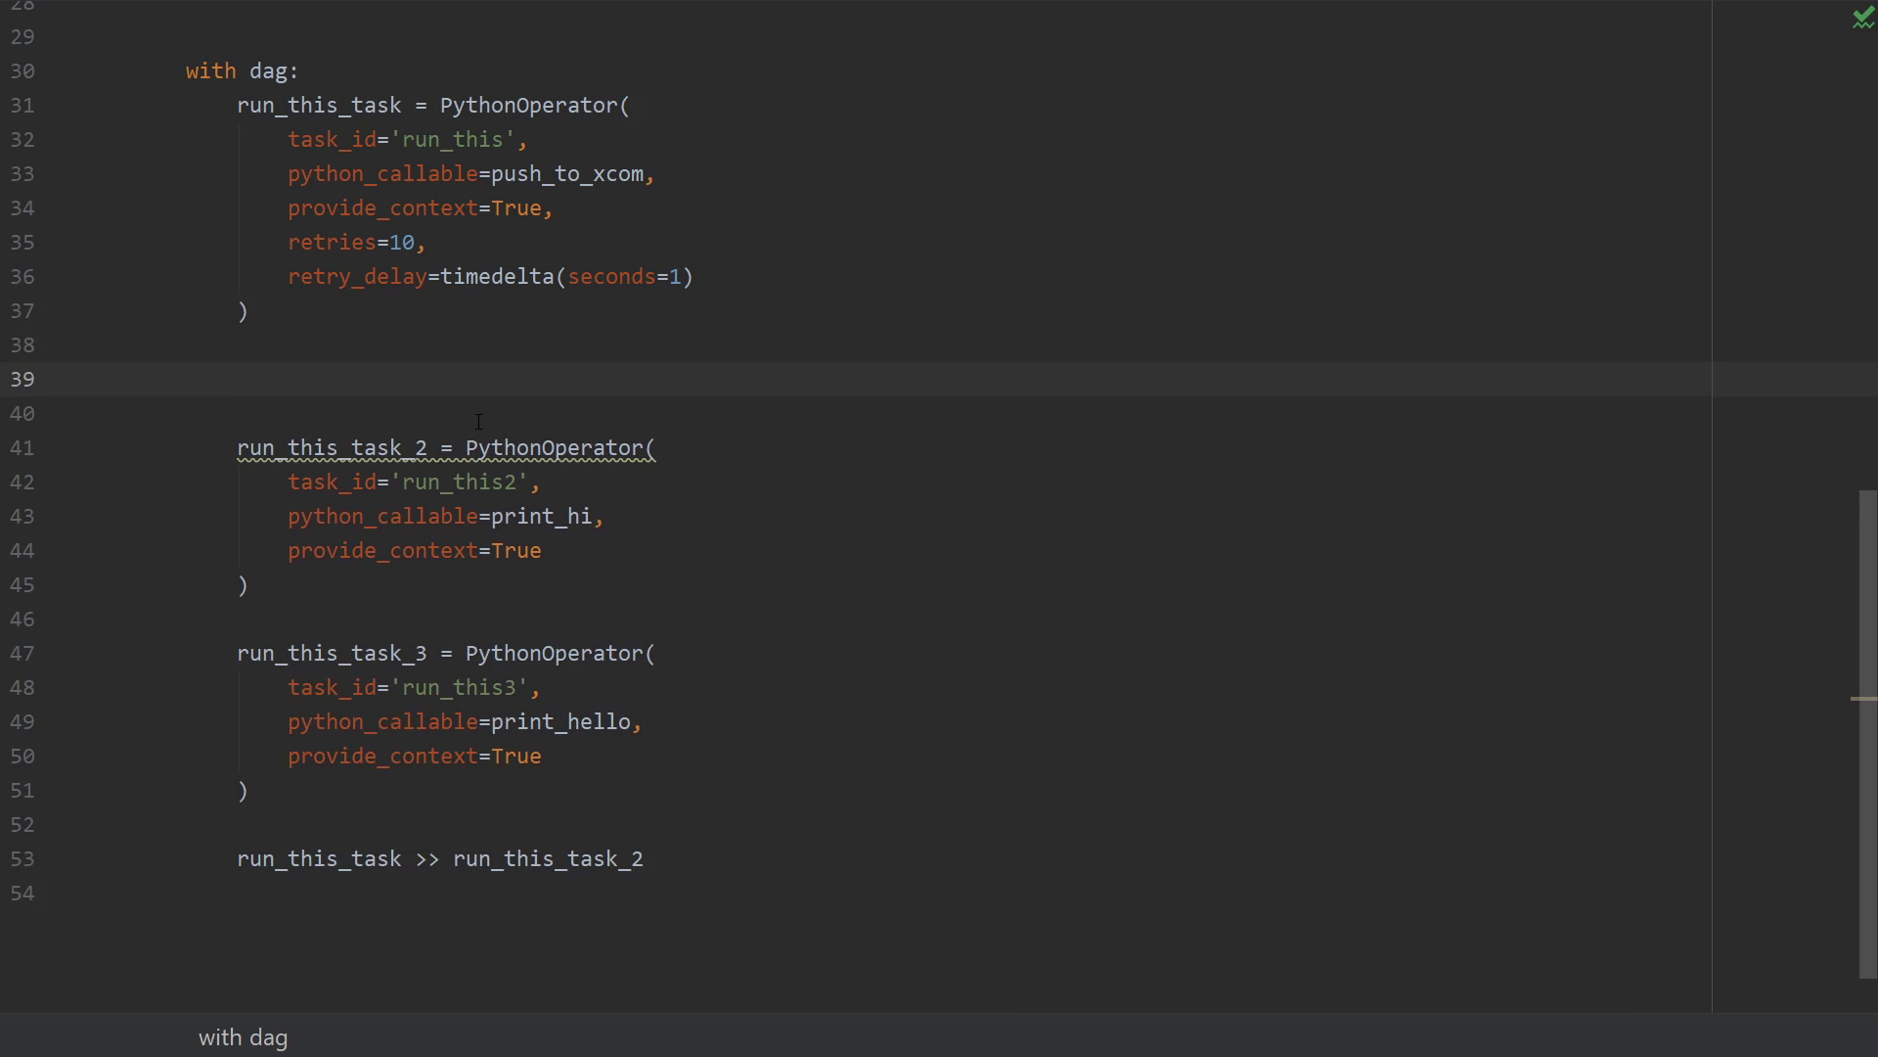
Write branch_op = BranchPythonOperator(task_id='branch_task', provide_context=True, python_callable=branch_func).
{"action": "type", "text": "branch_op ="}
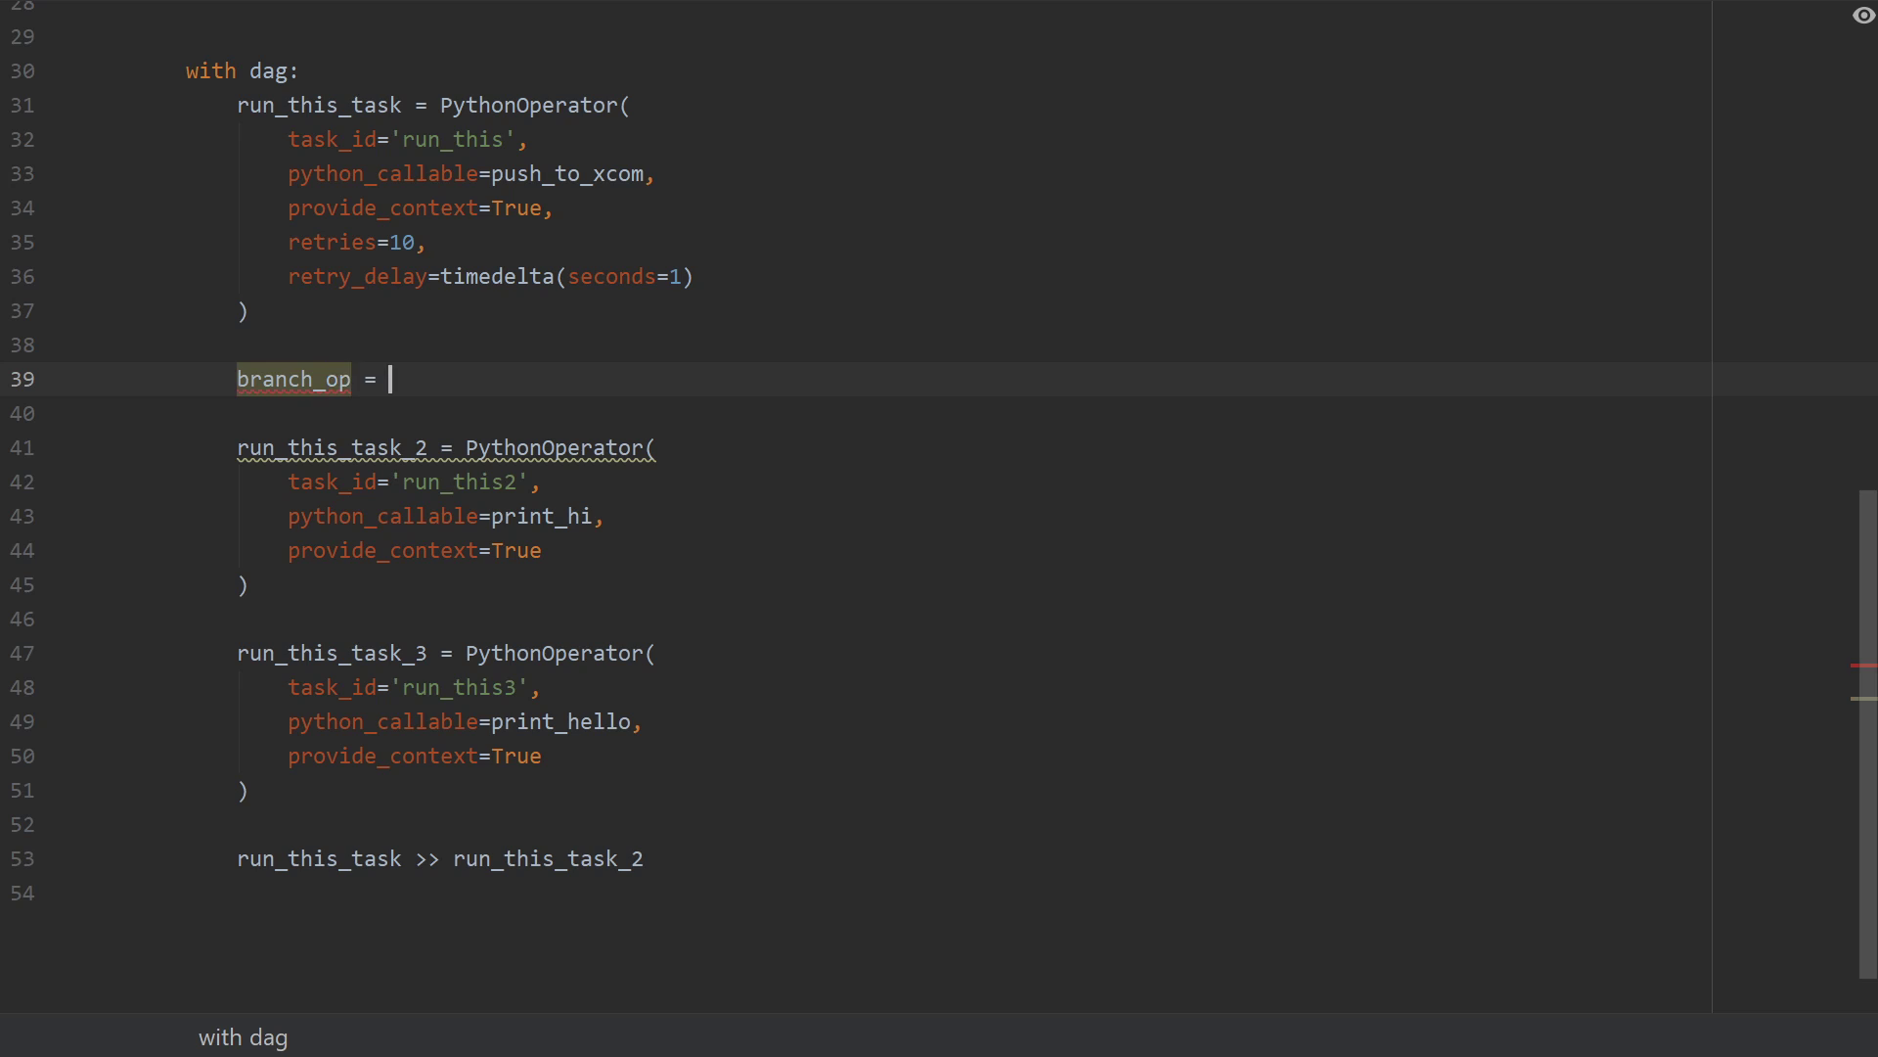
{"action": "type", "text": "BranchPythonOperator("}
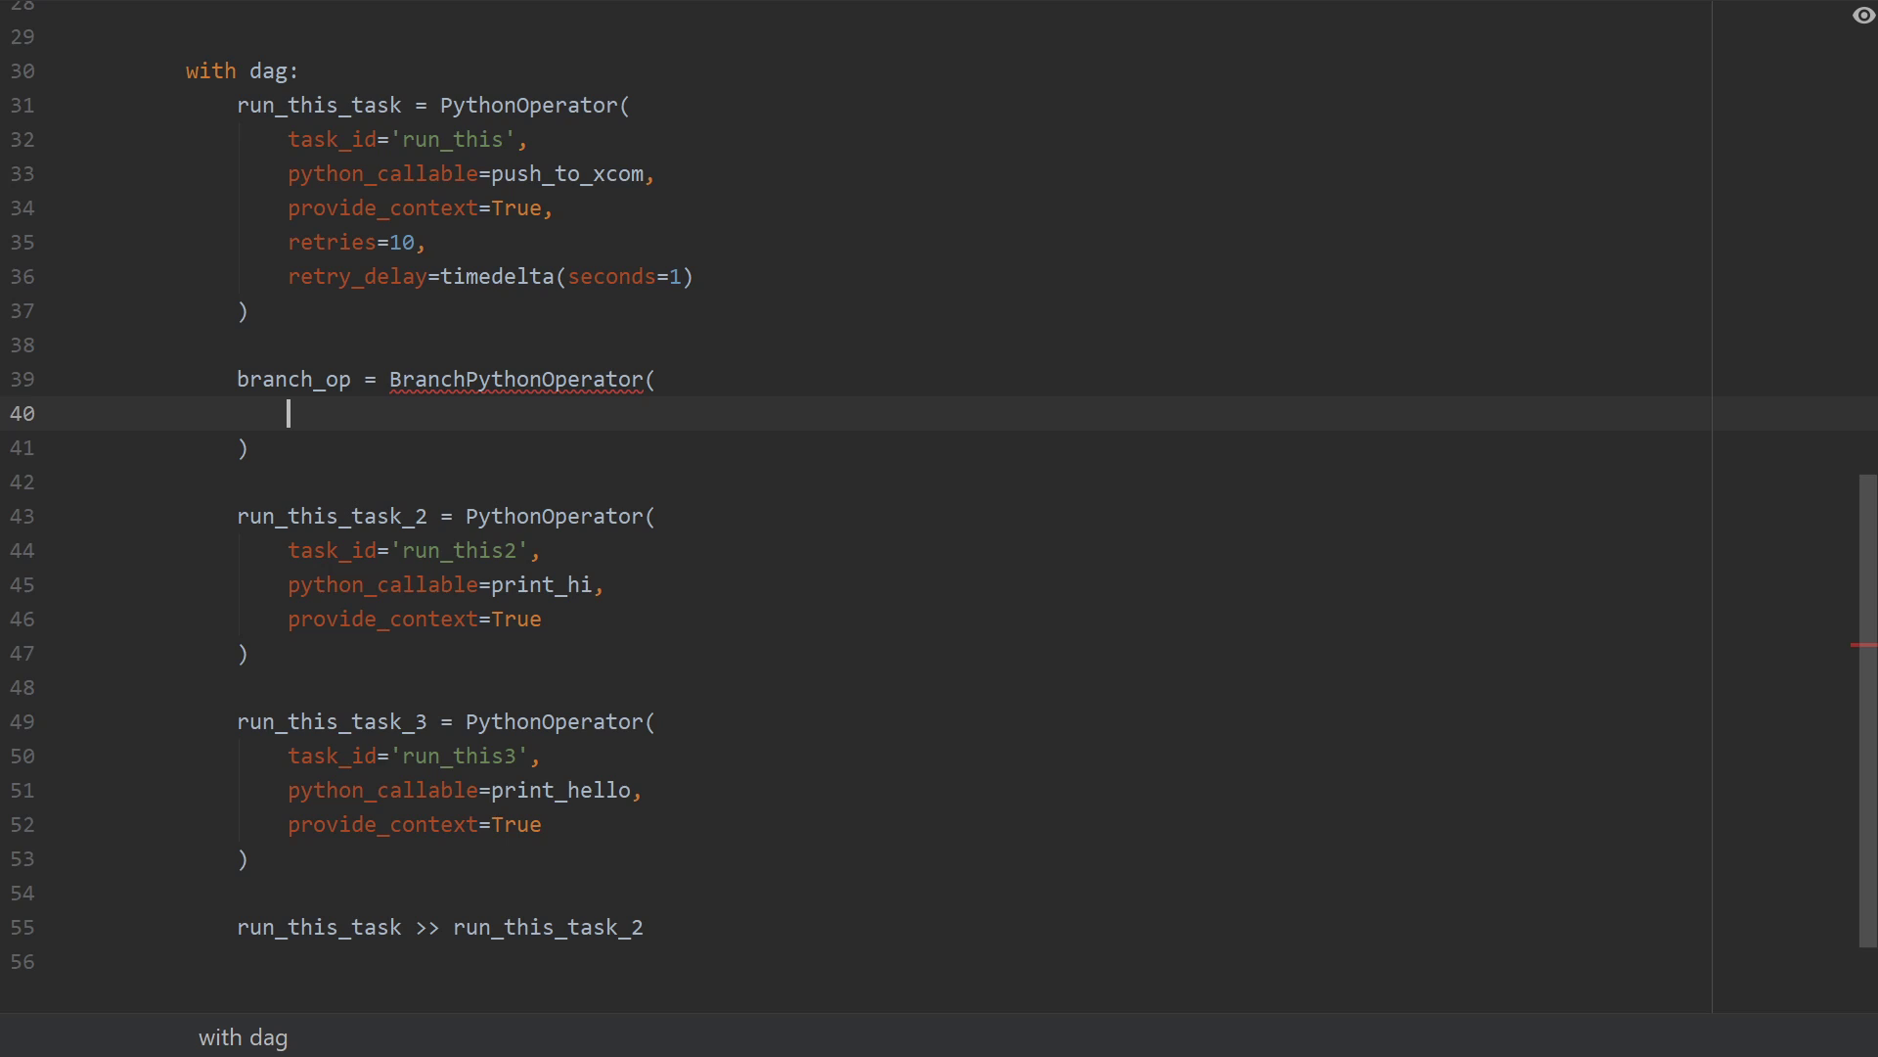
{"action": "type", "text": "task_id"}
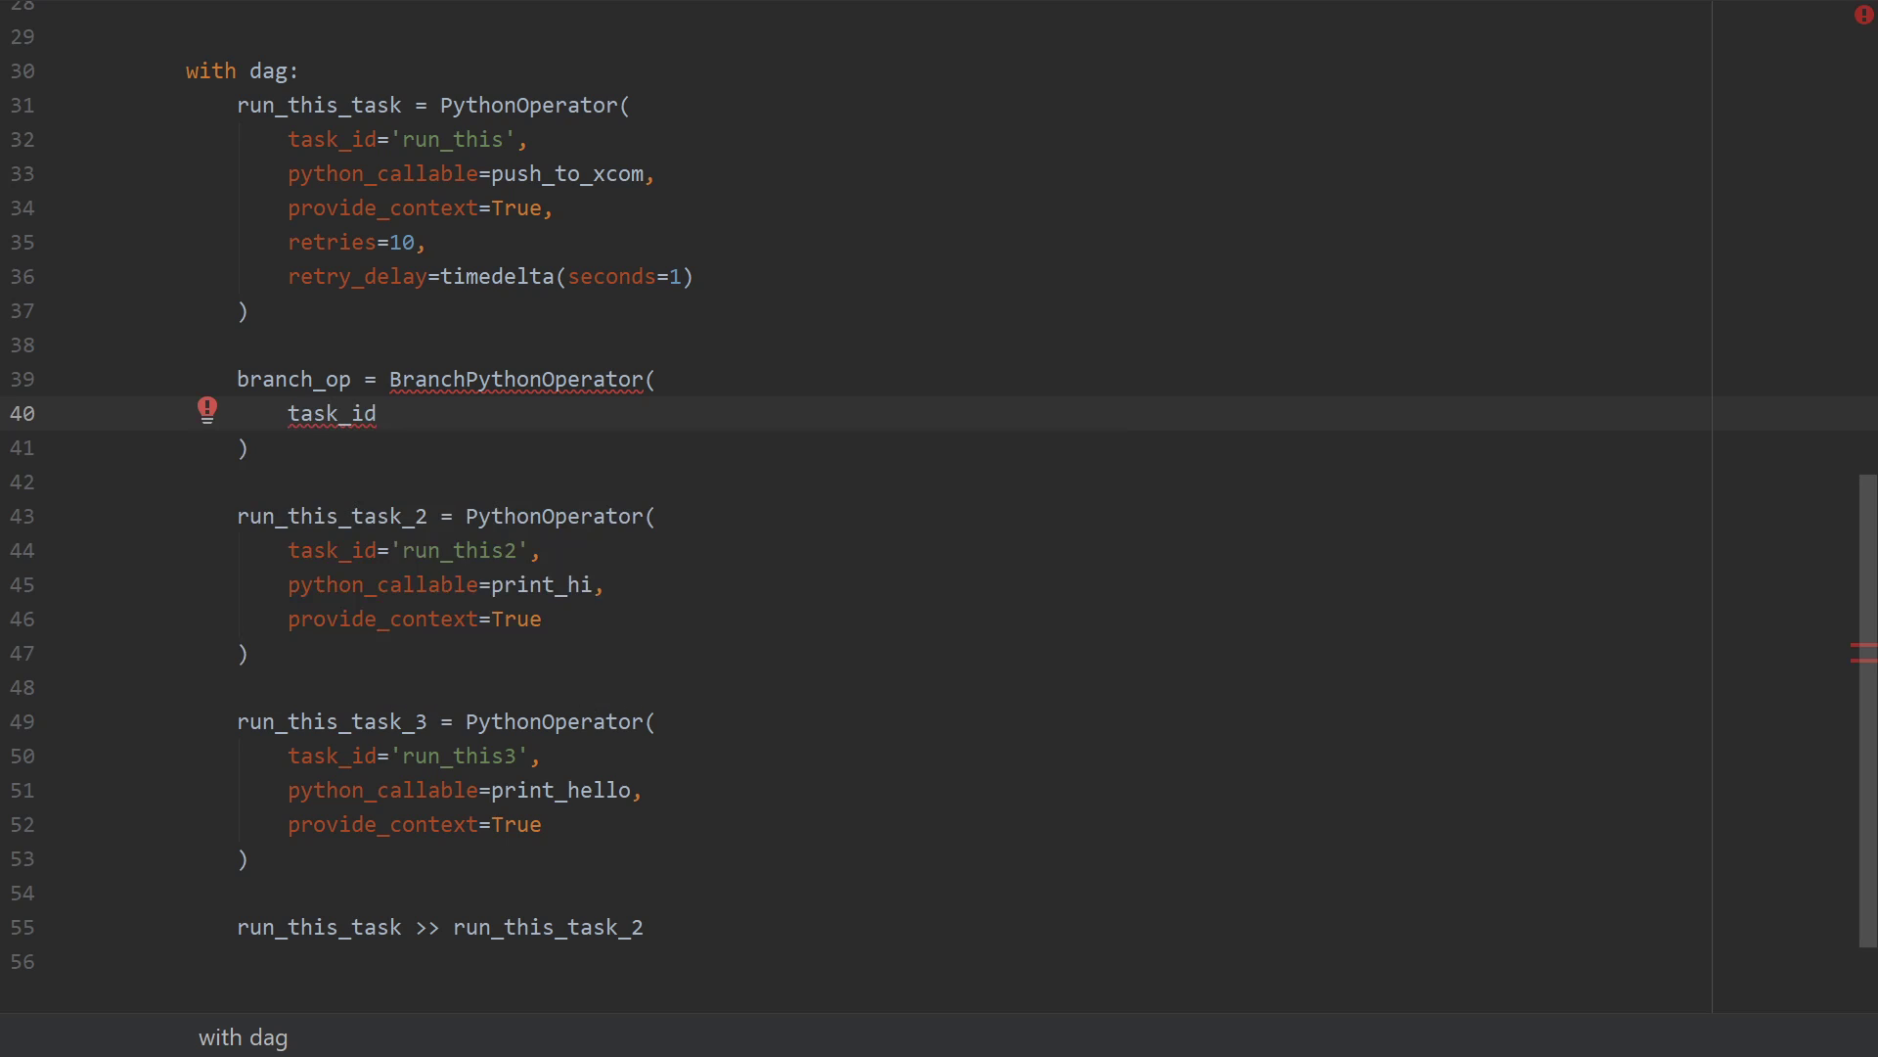
{"action": "type", "text": "='b'"}
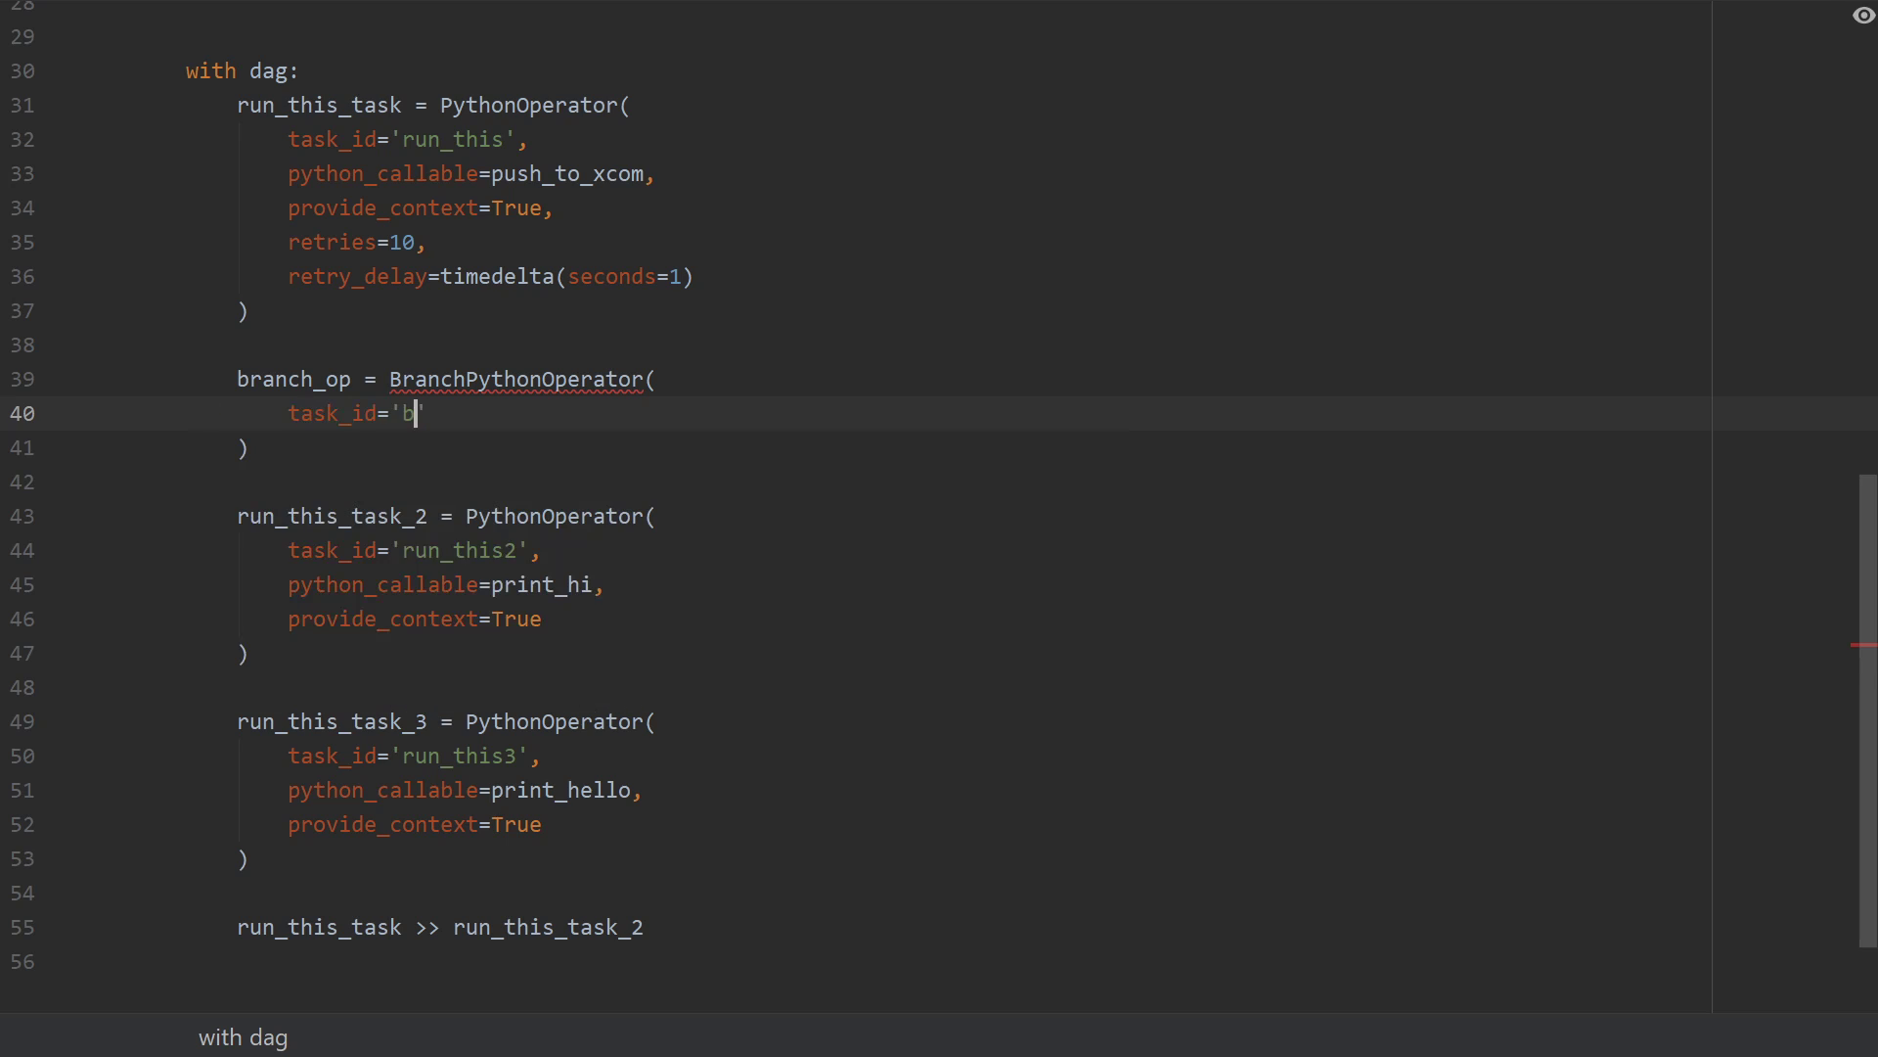
{"action": "type", "text": "ranch_task',"}
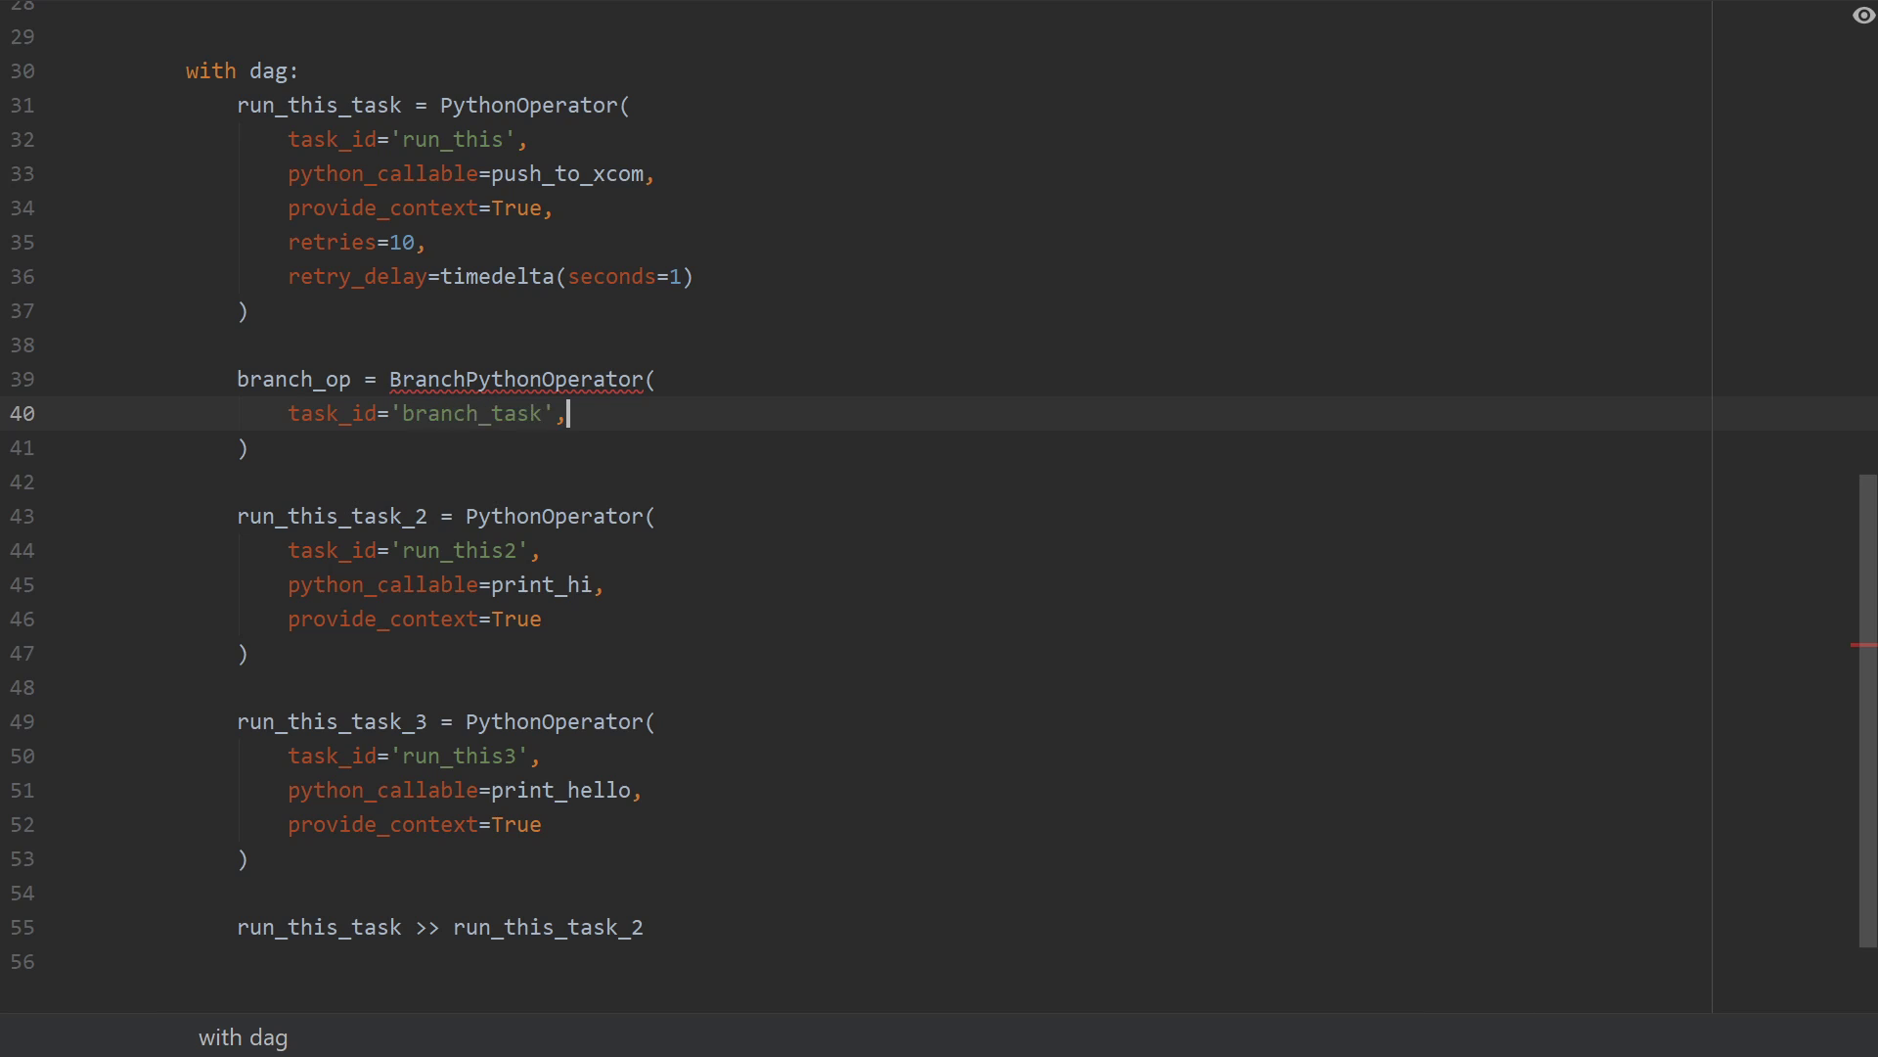
{"action": "type", "text": "provide_co"}
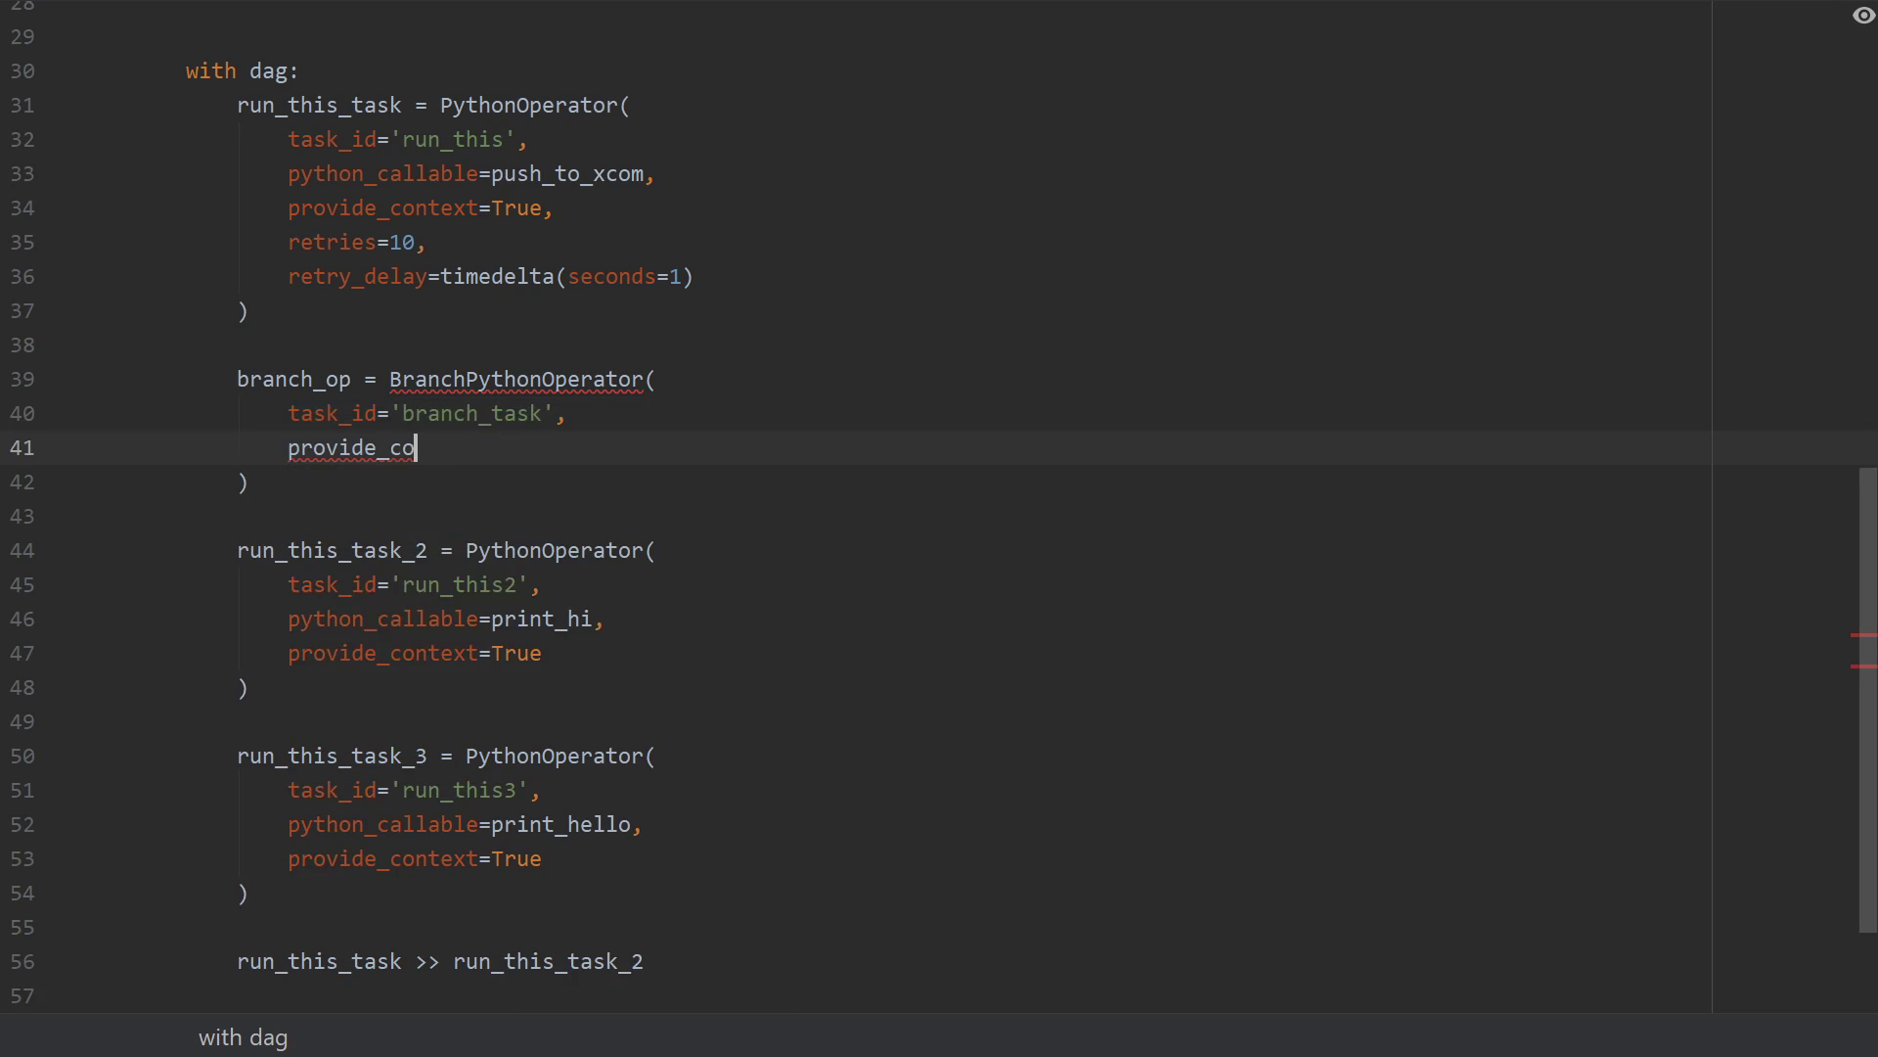
{"action": "type", "text": "ntext=True,"}
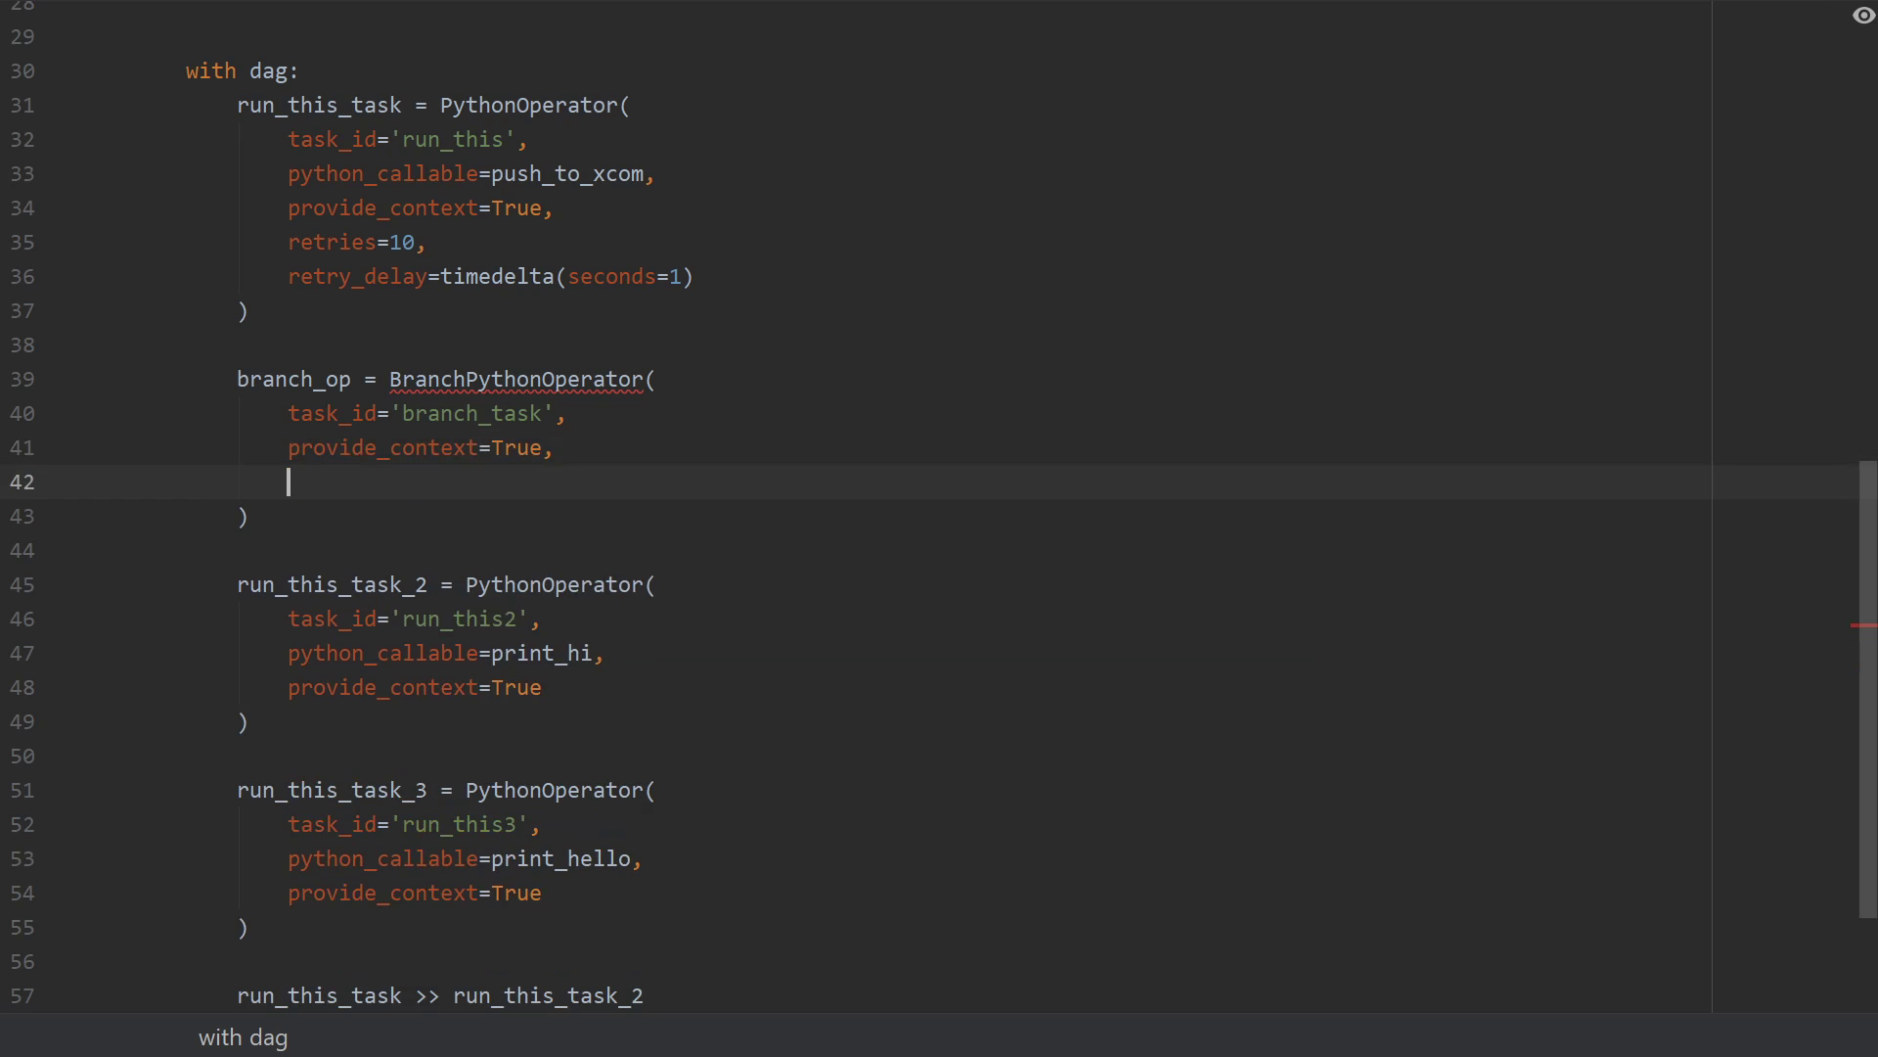
{"action": "type", "text": "python_callab"}
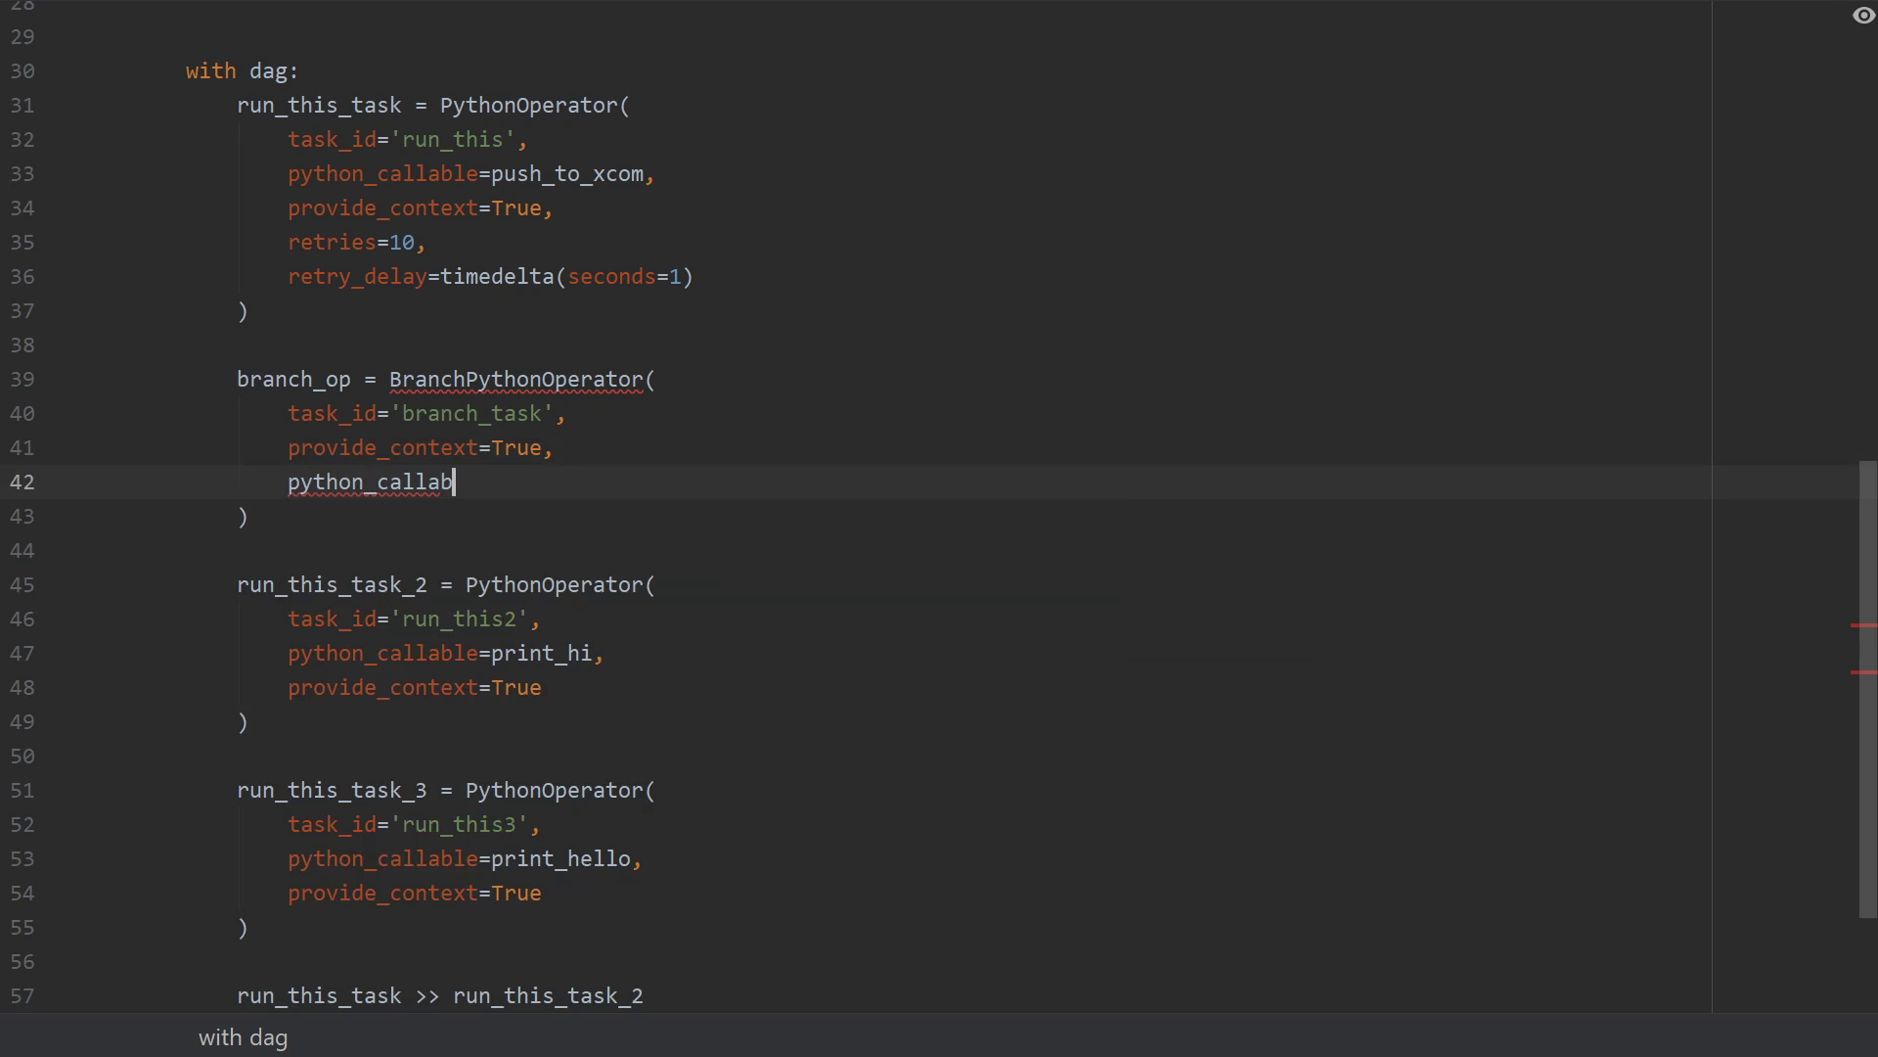
{"action": "type", "text": "le=branch_"}
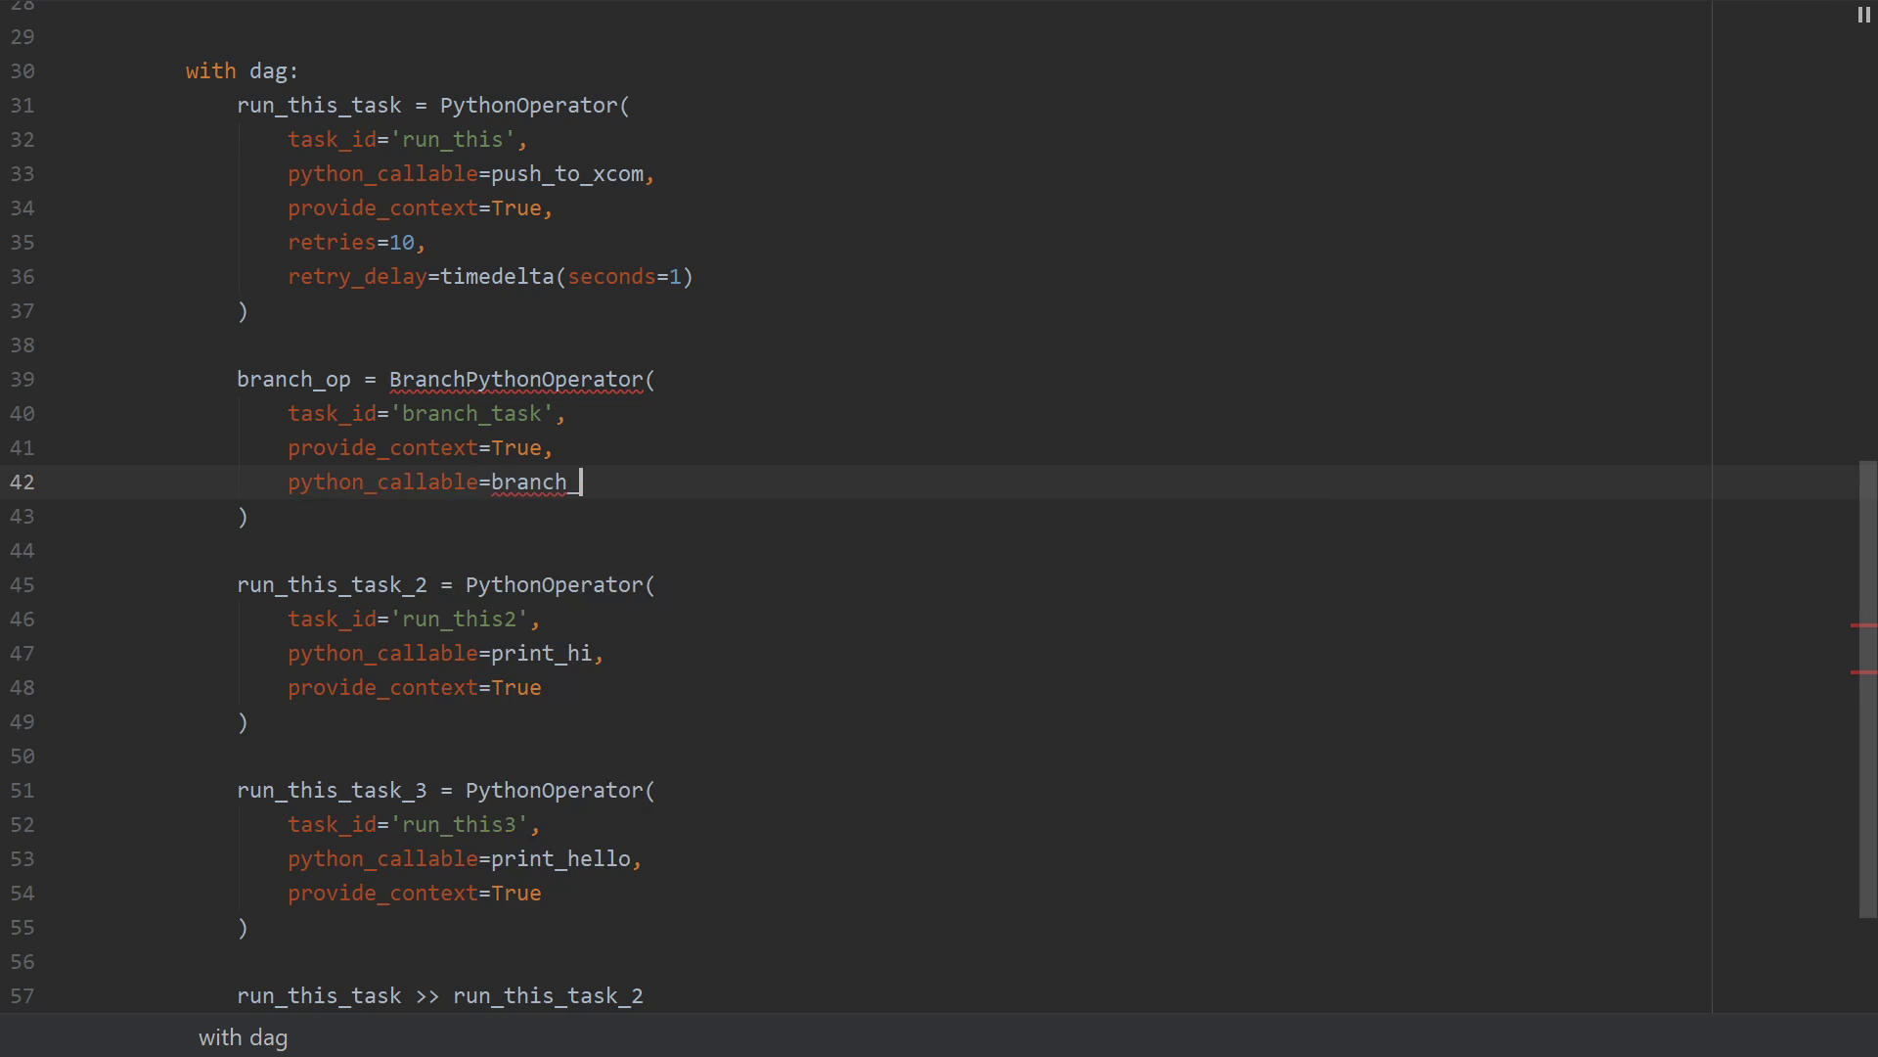
{"action": "type", "text": "func,"}
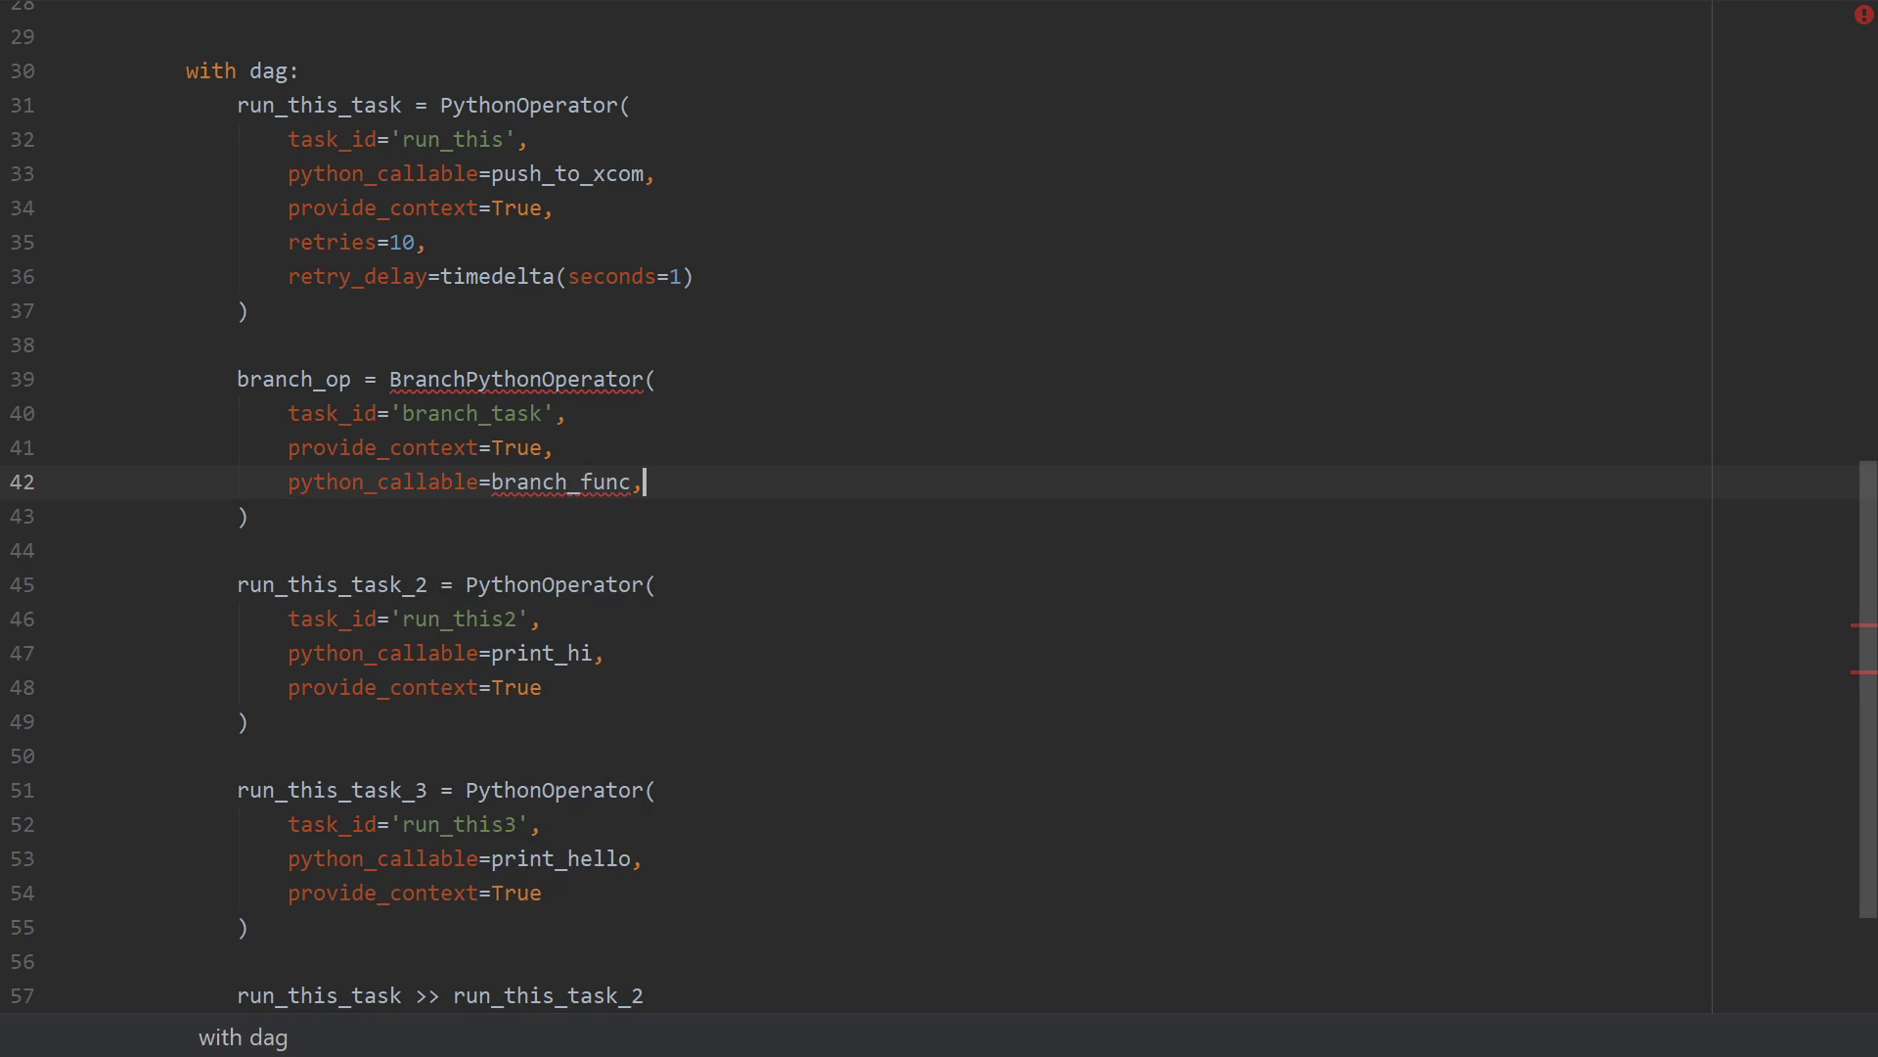
{"action": "key", "text": "enter"}
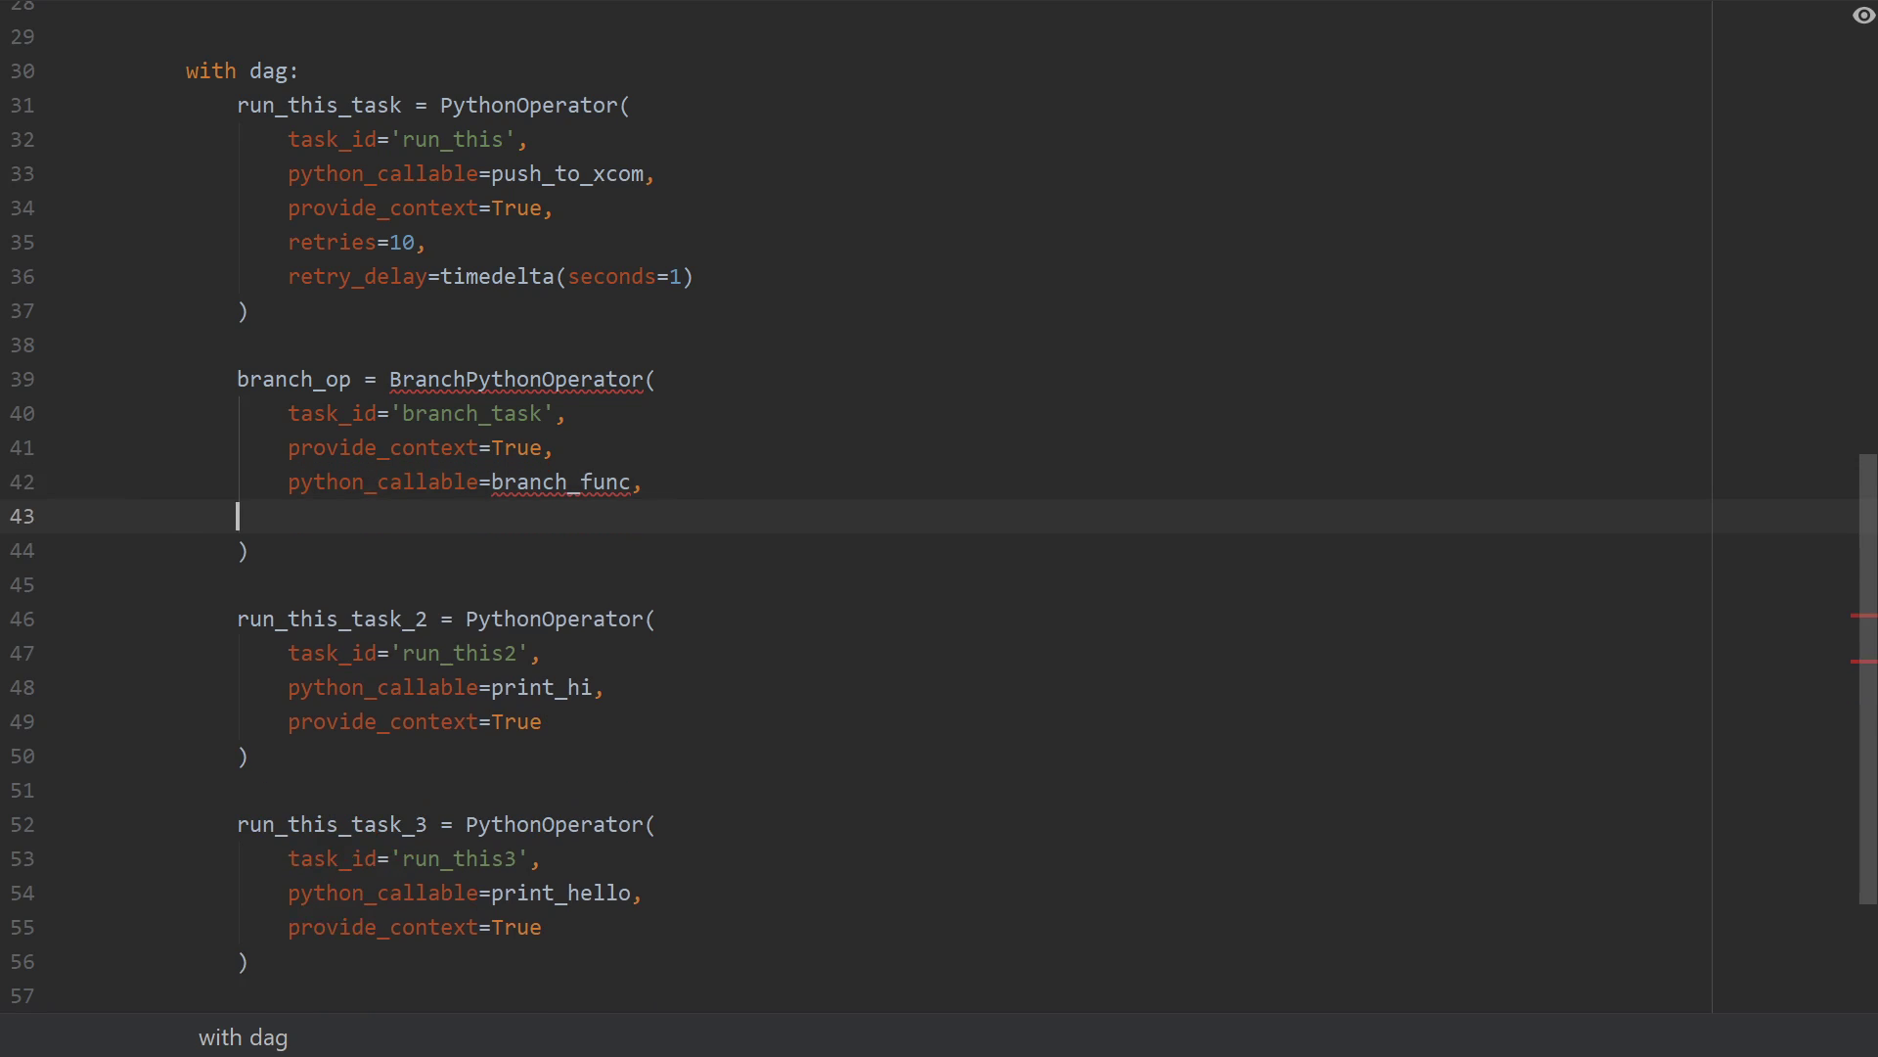
{"action": "key", "text": "Backspace"}
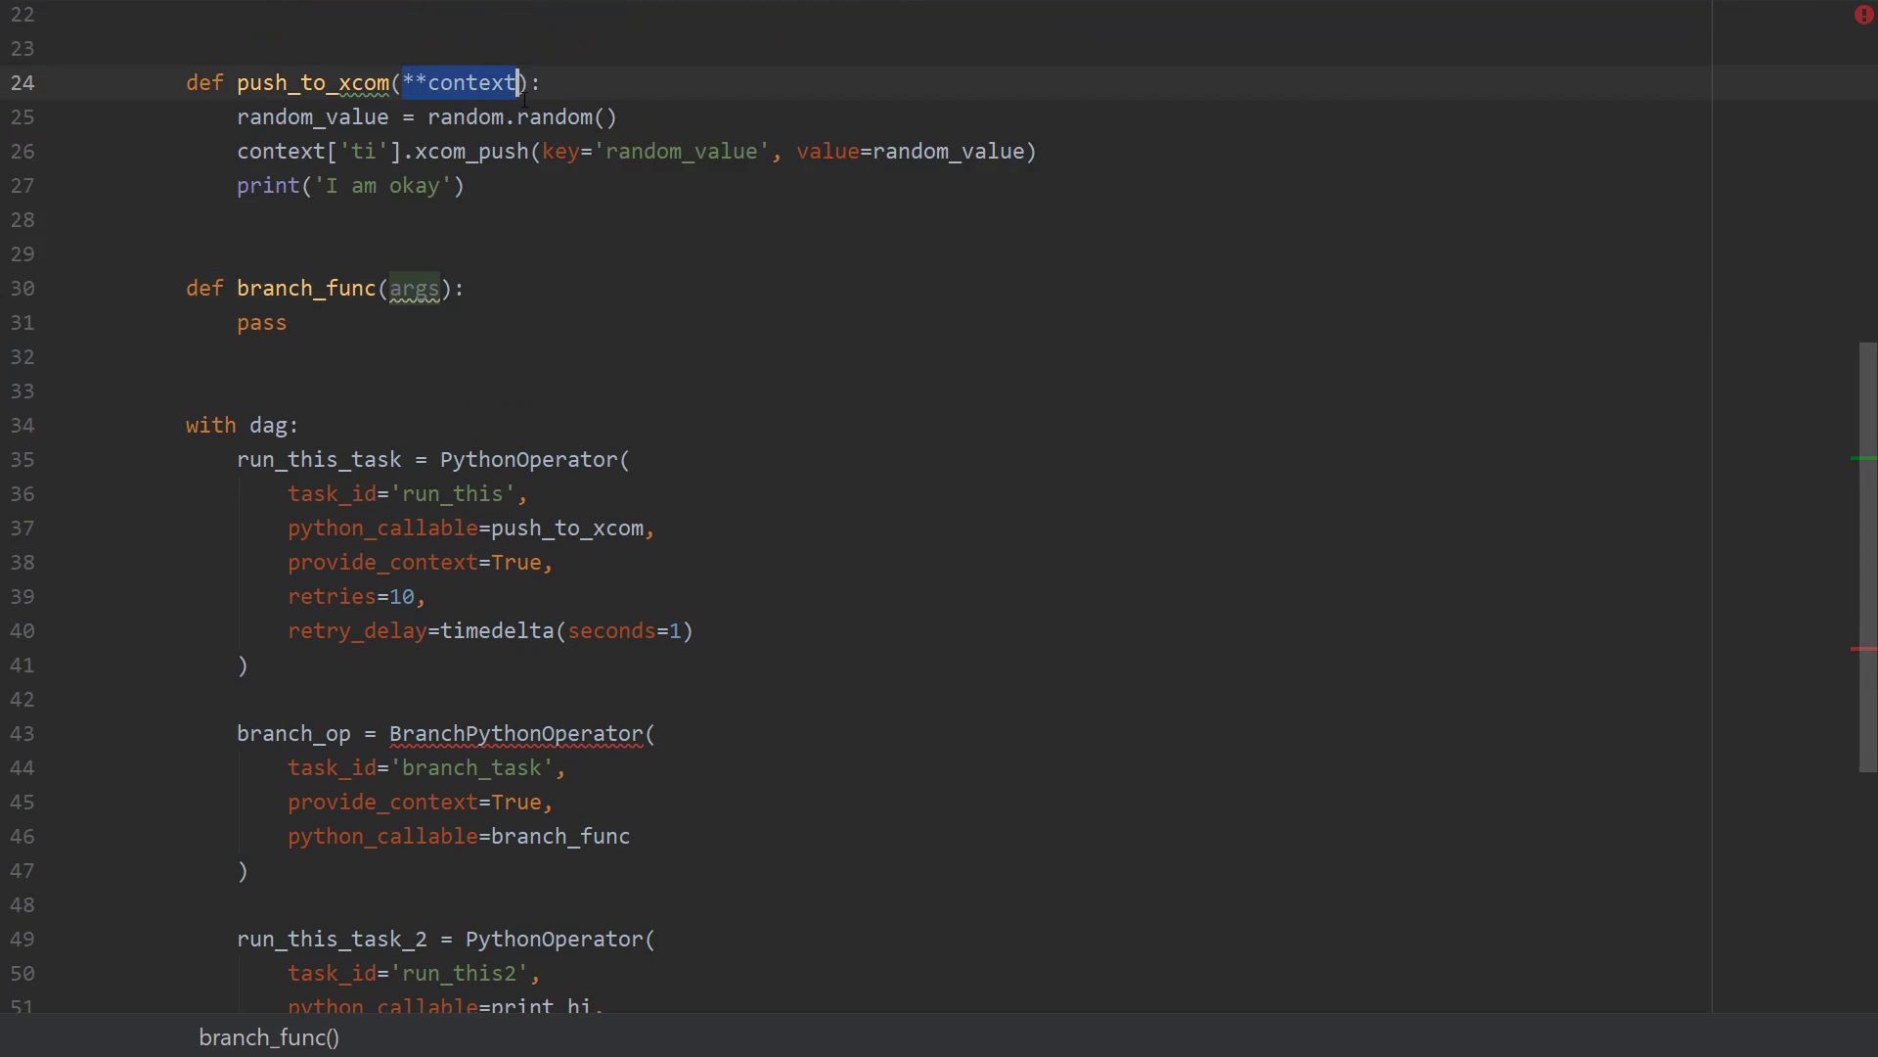
Give branch_func a **context parameter and bring up quick fixes for the unresolved BranchPythonOperator.
{"action": "type", "text": "**context"}
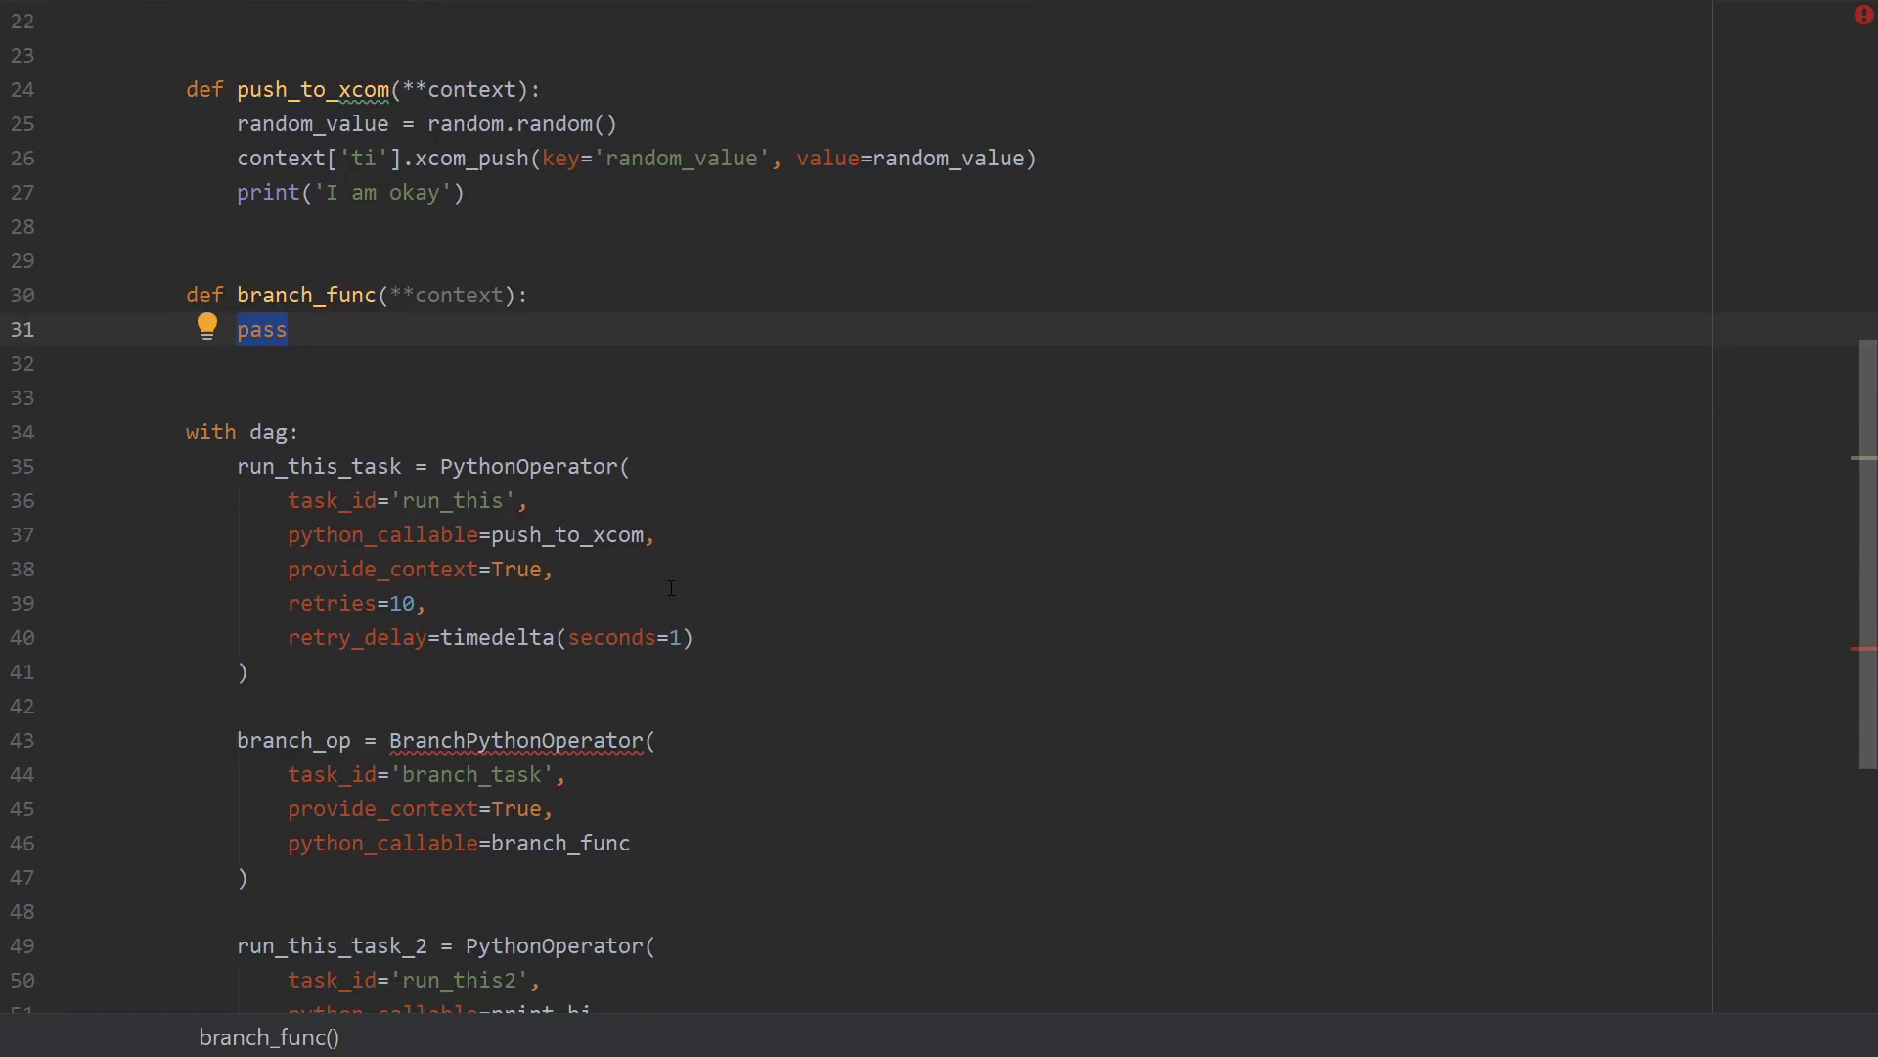
{"action": "scroll", "scroll_direction": "down", "scroll_amount": 3}
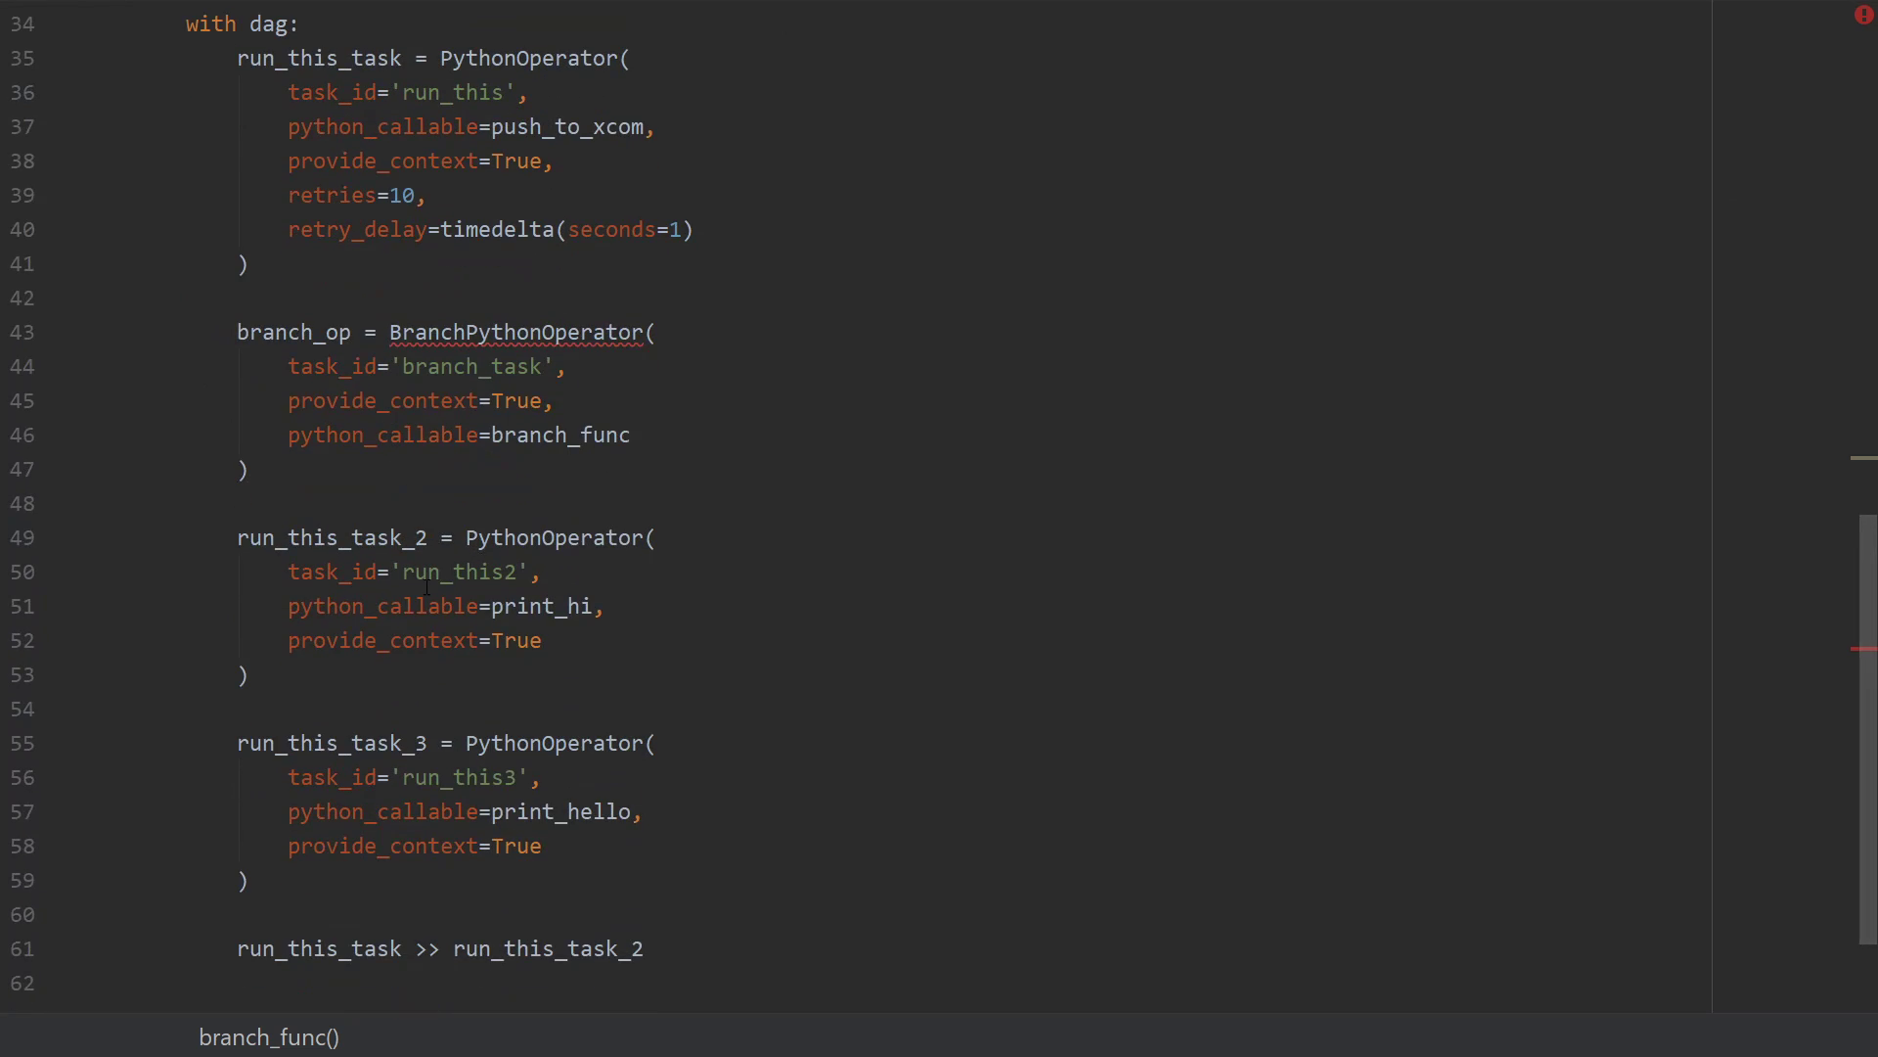
{"action": "double_click", "coordinate": [455, 571]}
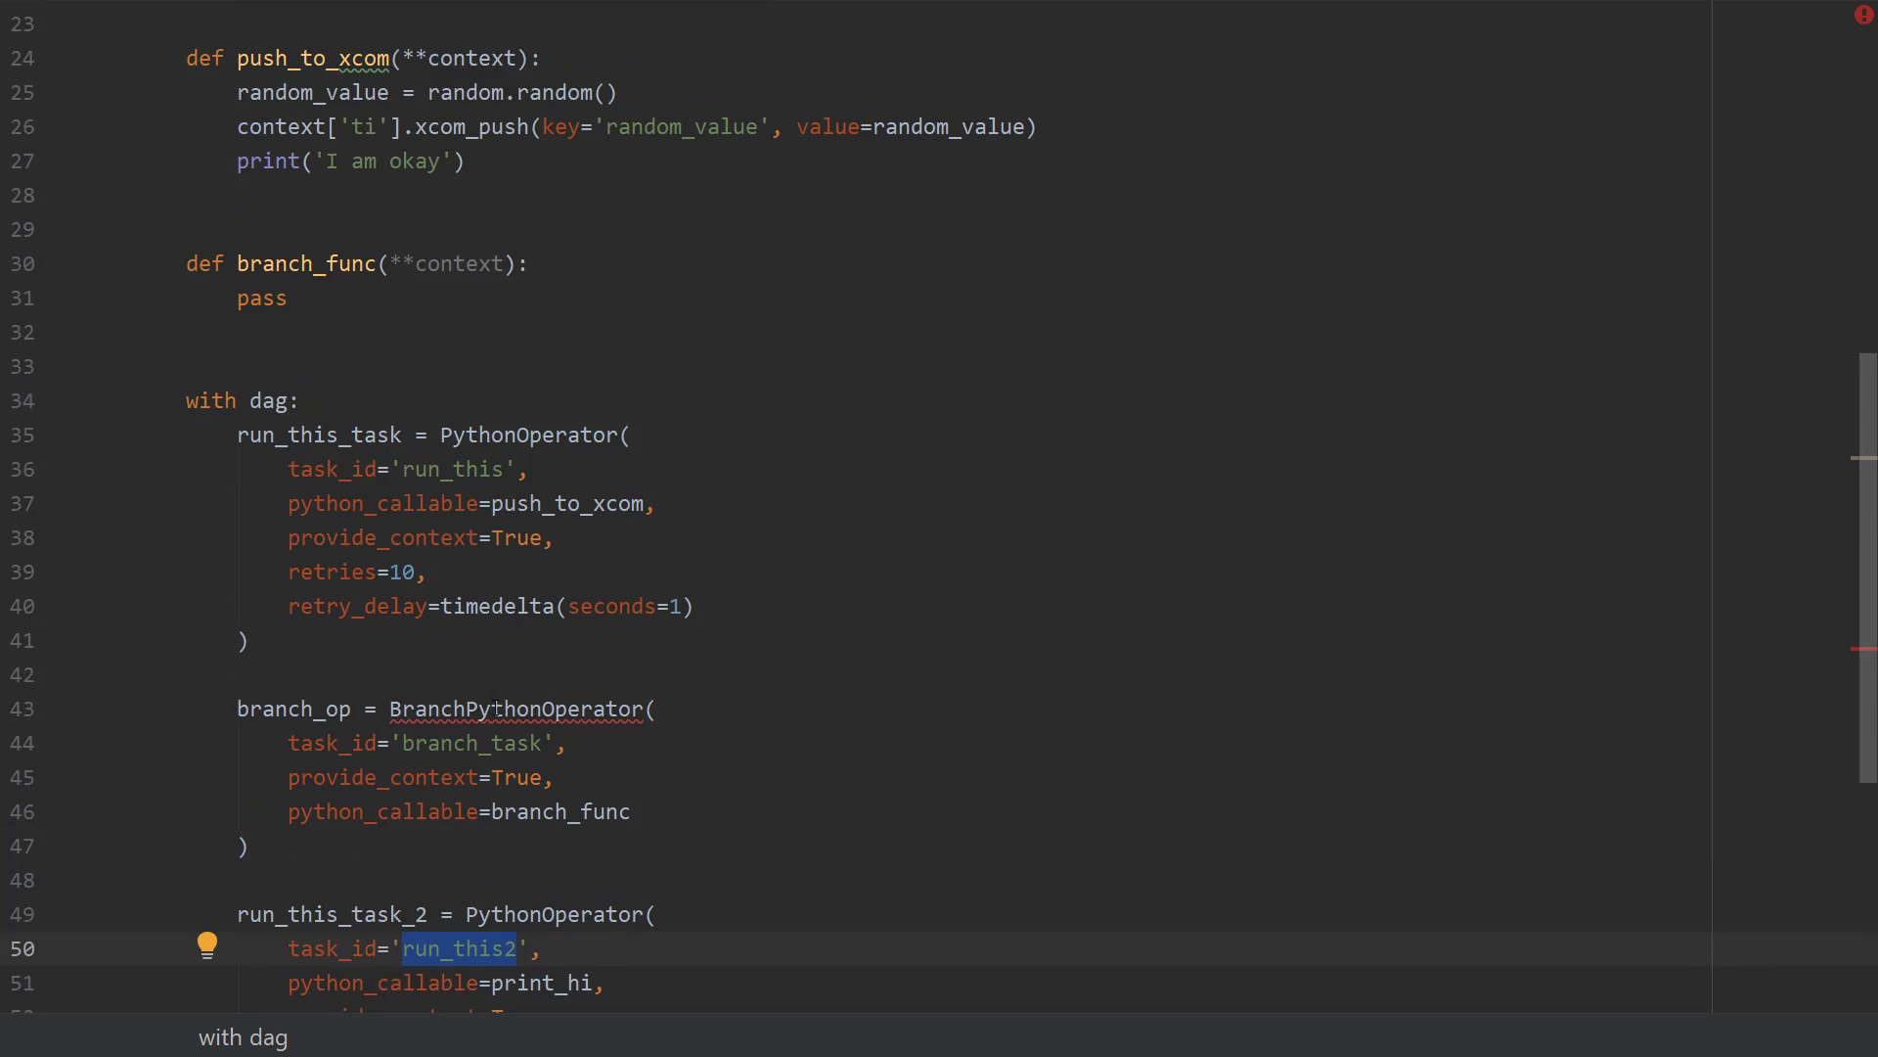
{"action": "left_click", "coordinate": [512, 709]}
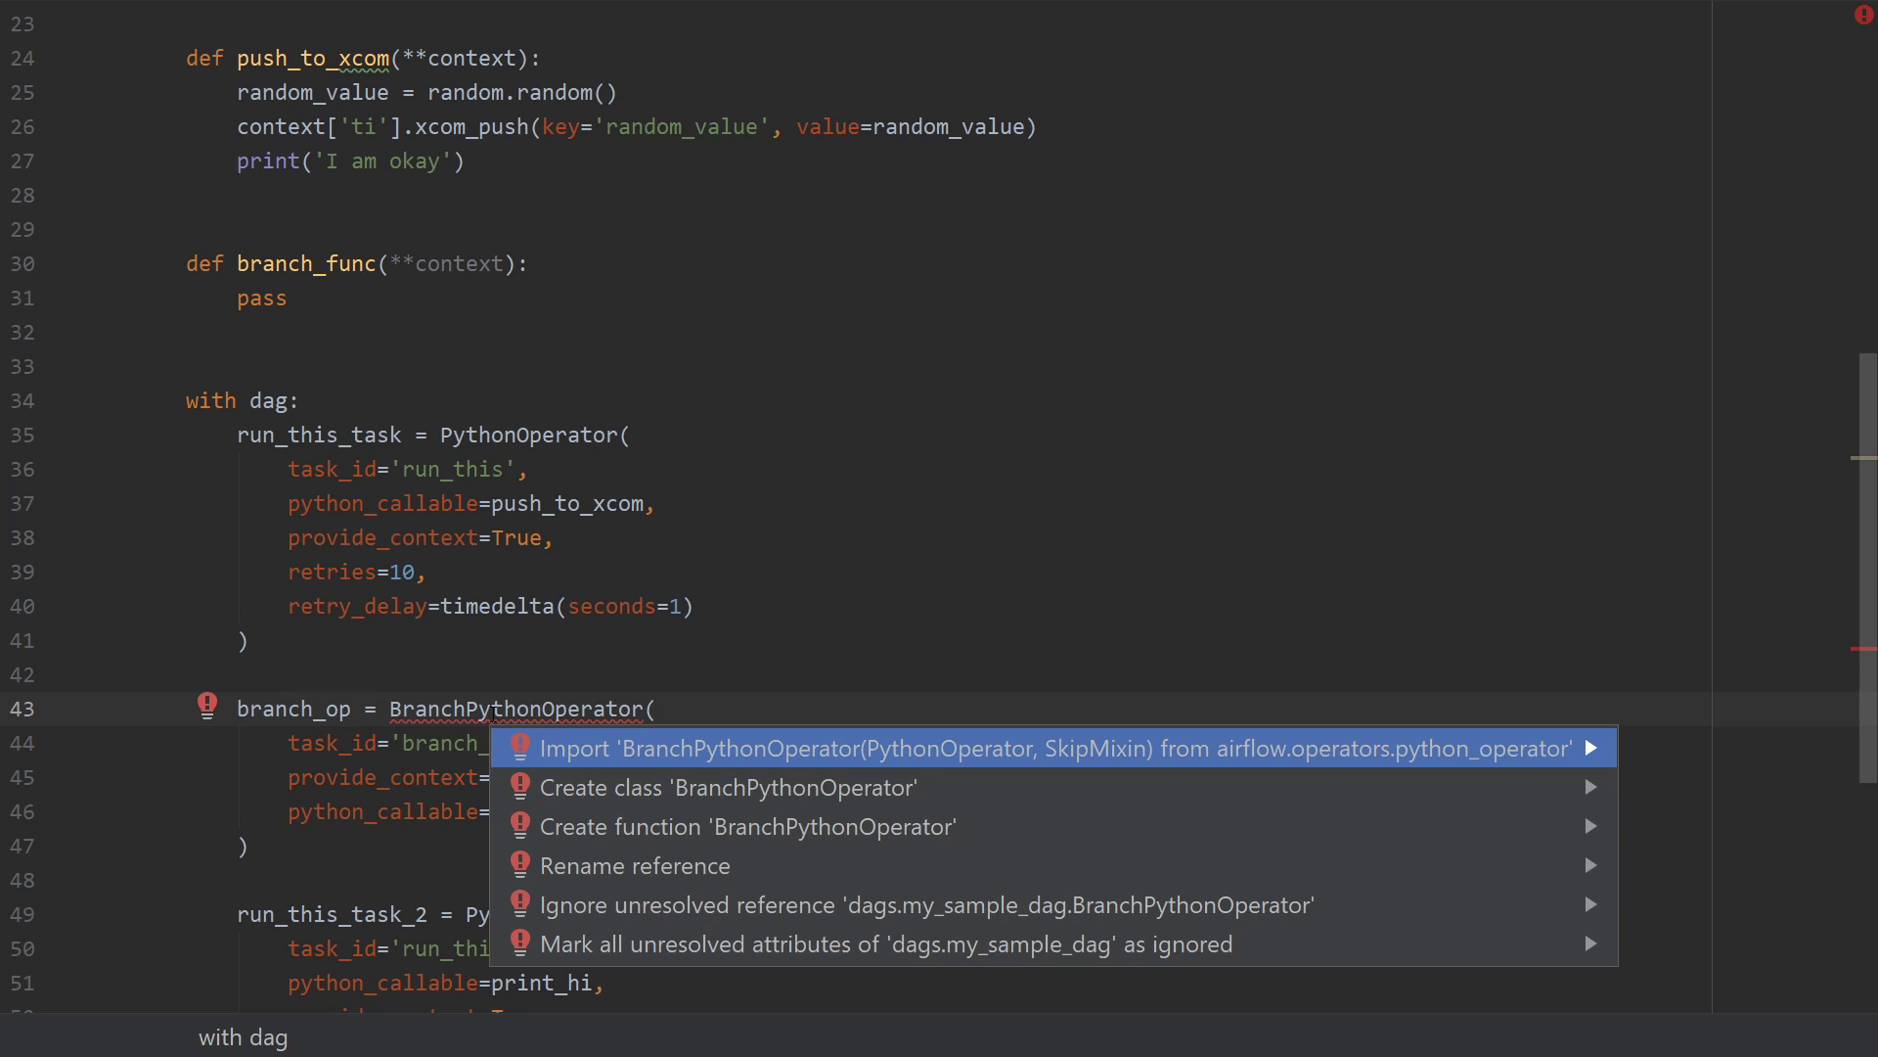
Apply the fix importing BranchPythonOperator from airflow.operators.python_operator and check the import line.
{"action": "left_click", "coordinate": [1067, 747]}
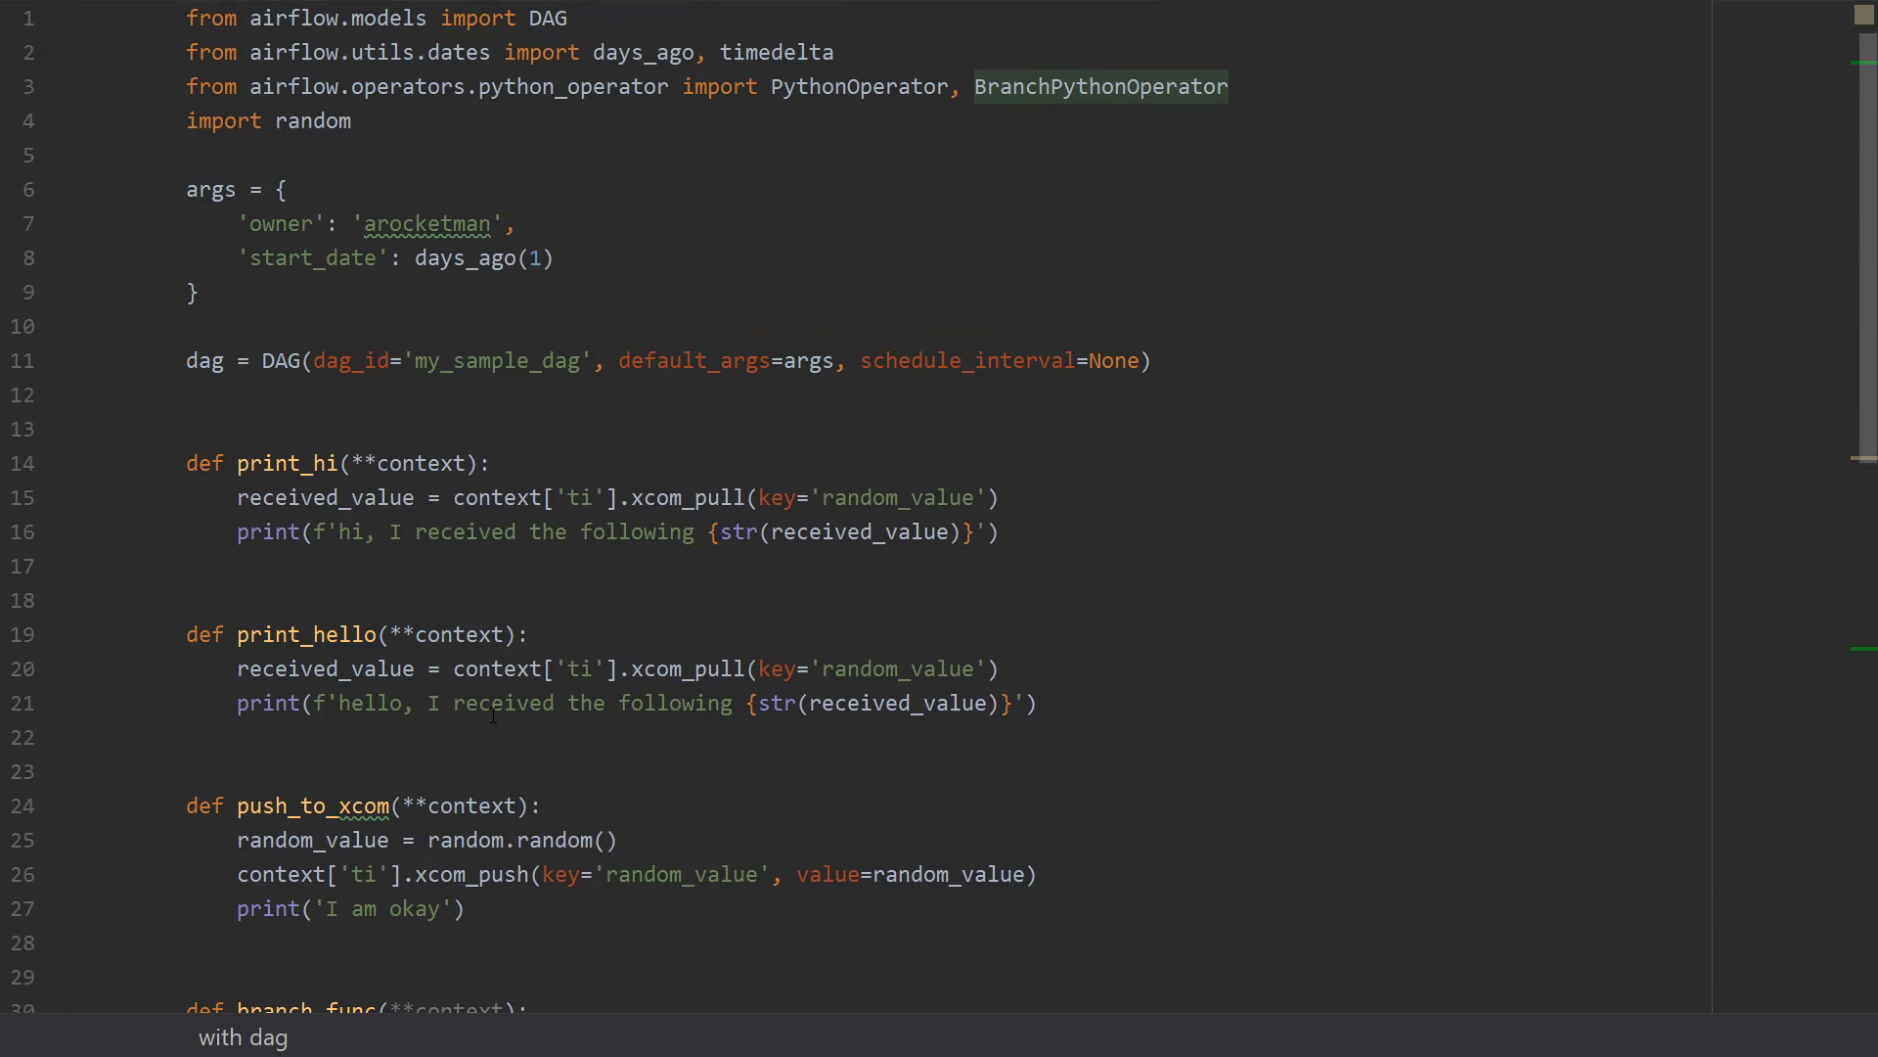
{"action": "double_click", "coordinate": [1100, 87]}
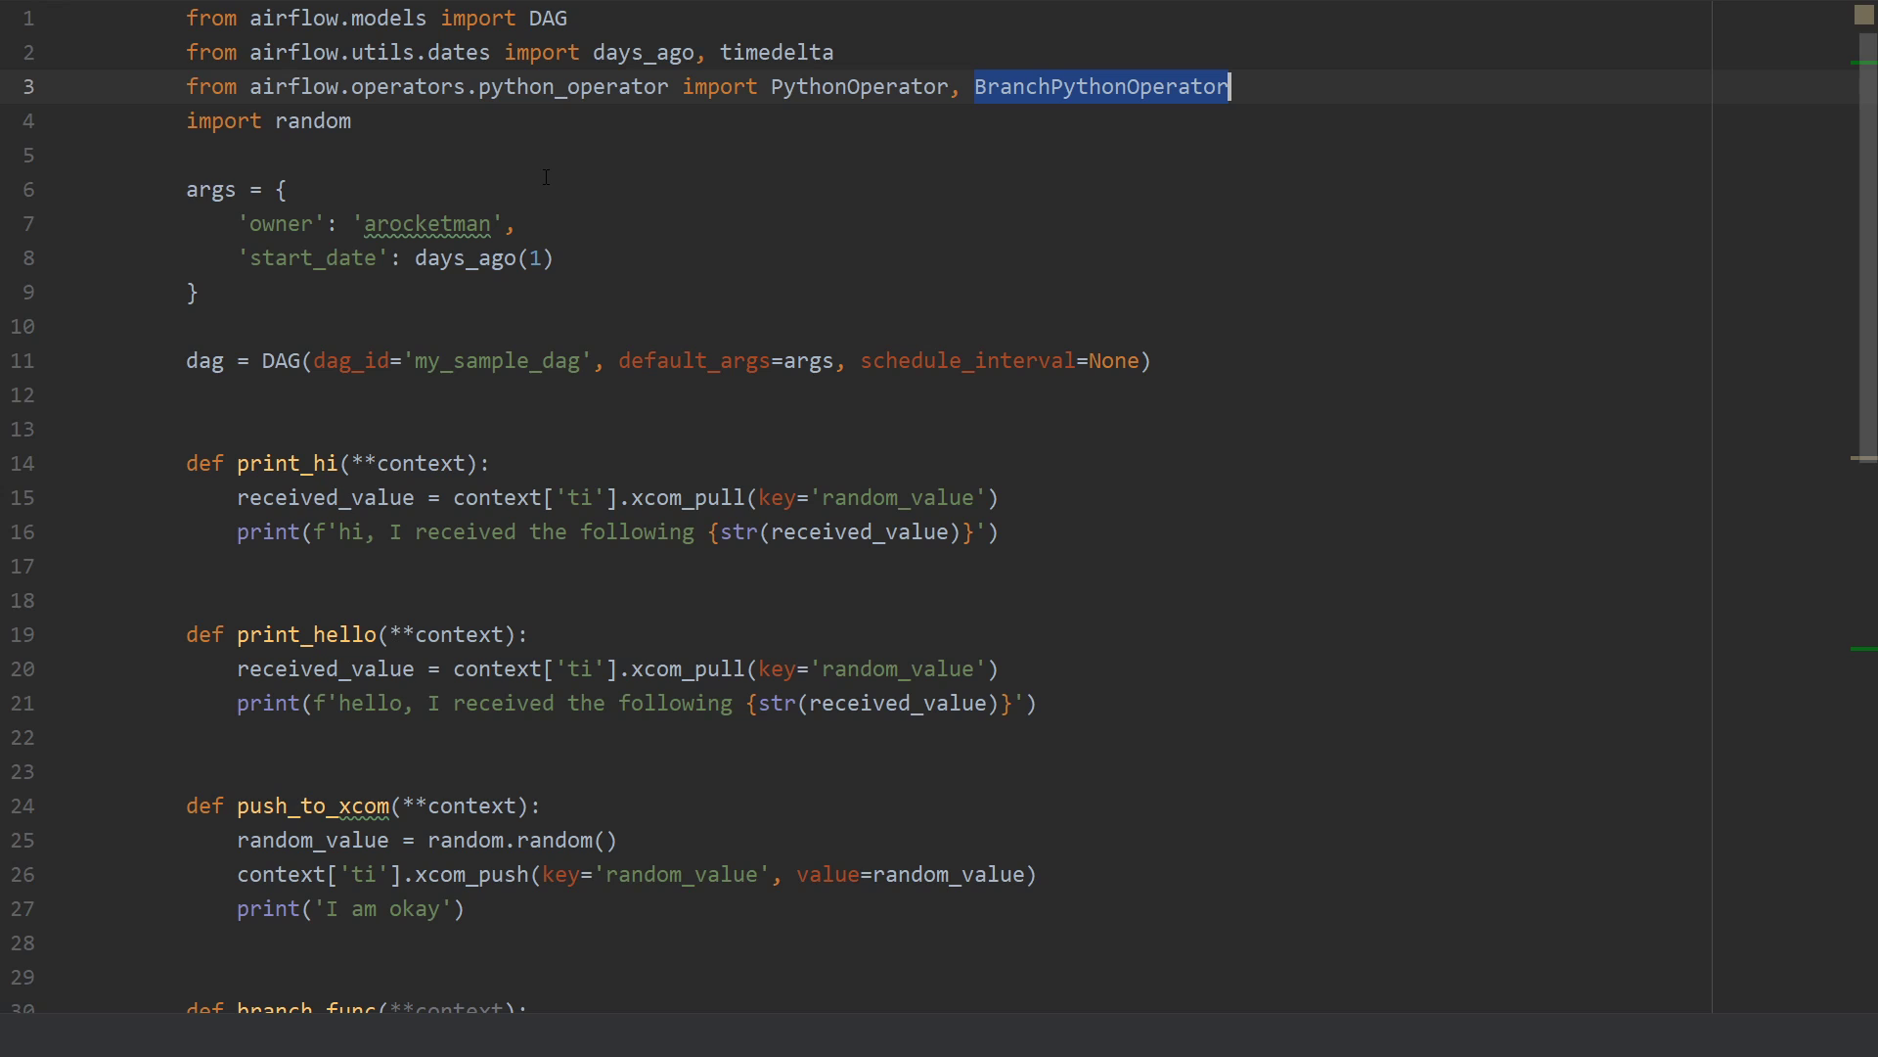
{"action": "scroll", "scroll_direction": "down", "scroll_amount": 3}
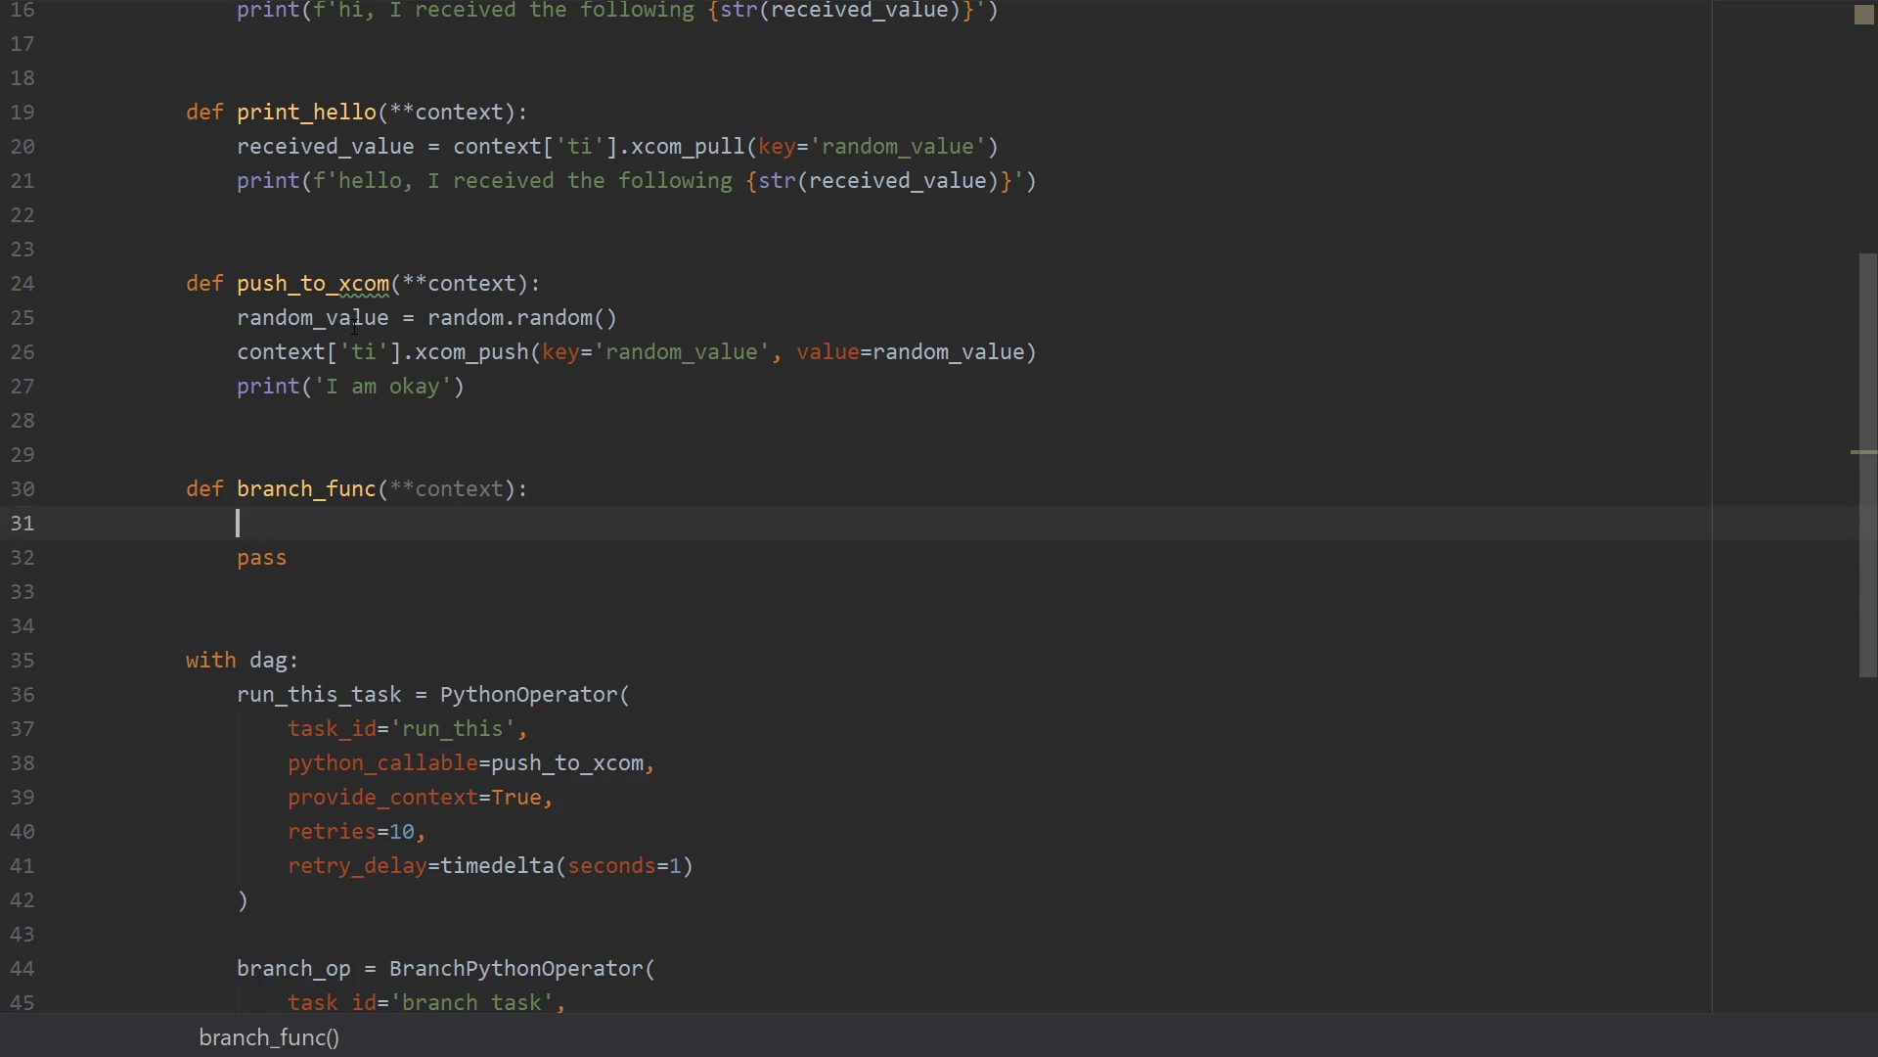
Begin branch_func with 'if random.random() < 0.5:' followed by a return statement.
{"action": "type", "text": "random_value = random.random()"}
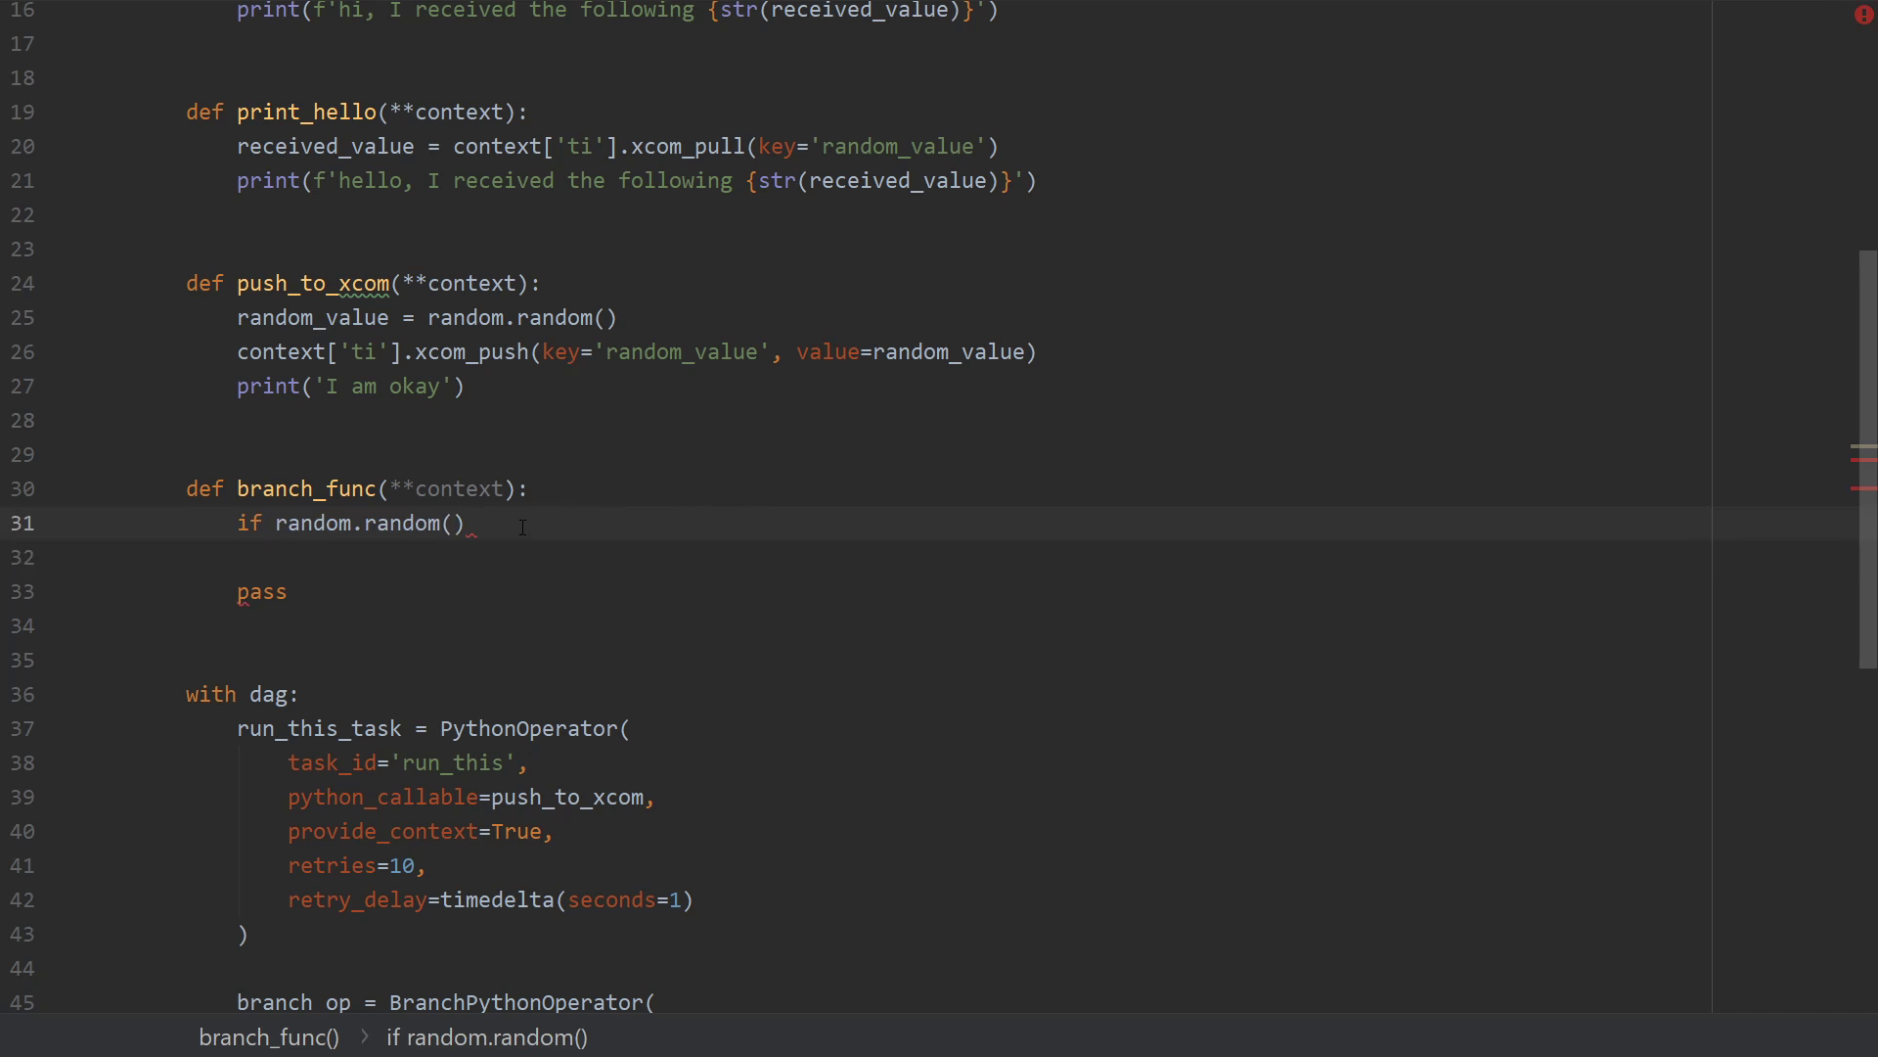
{"action": "type", "text": "<"}
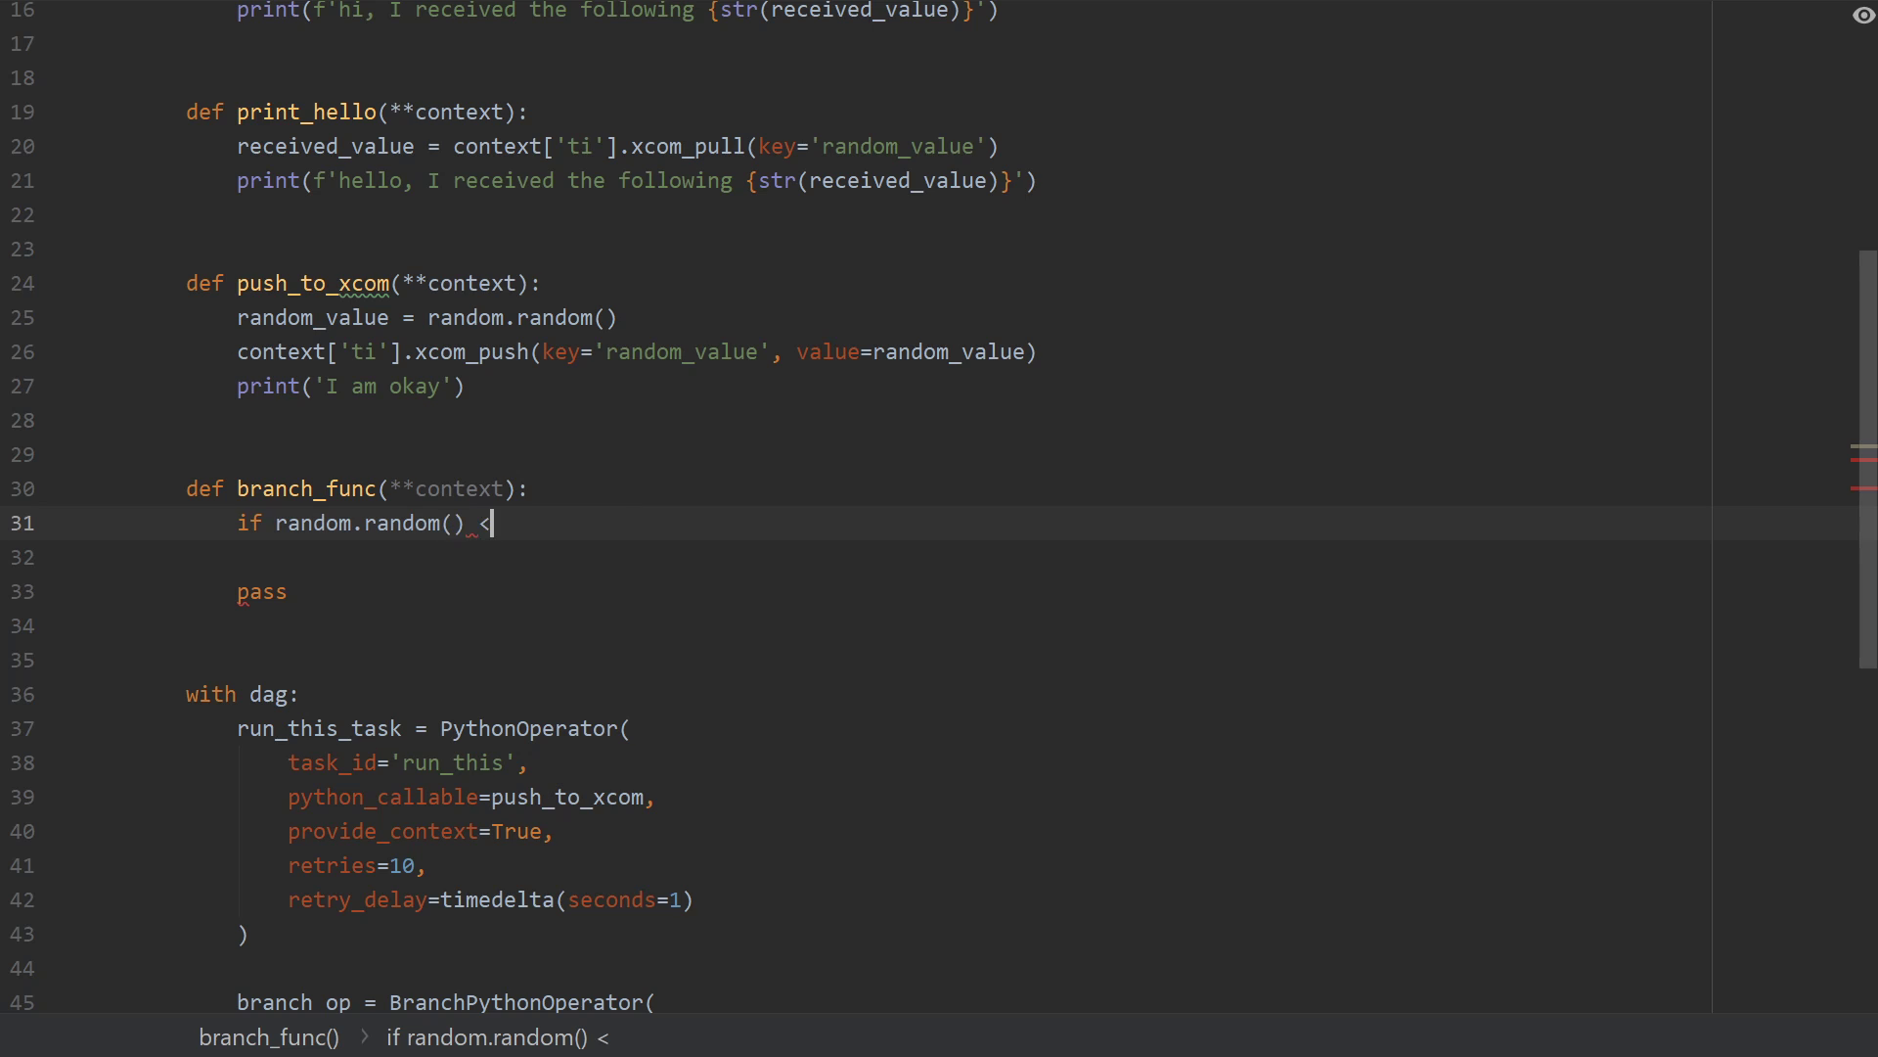
{"action": "type", "text": "0.5:"}
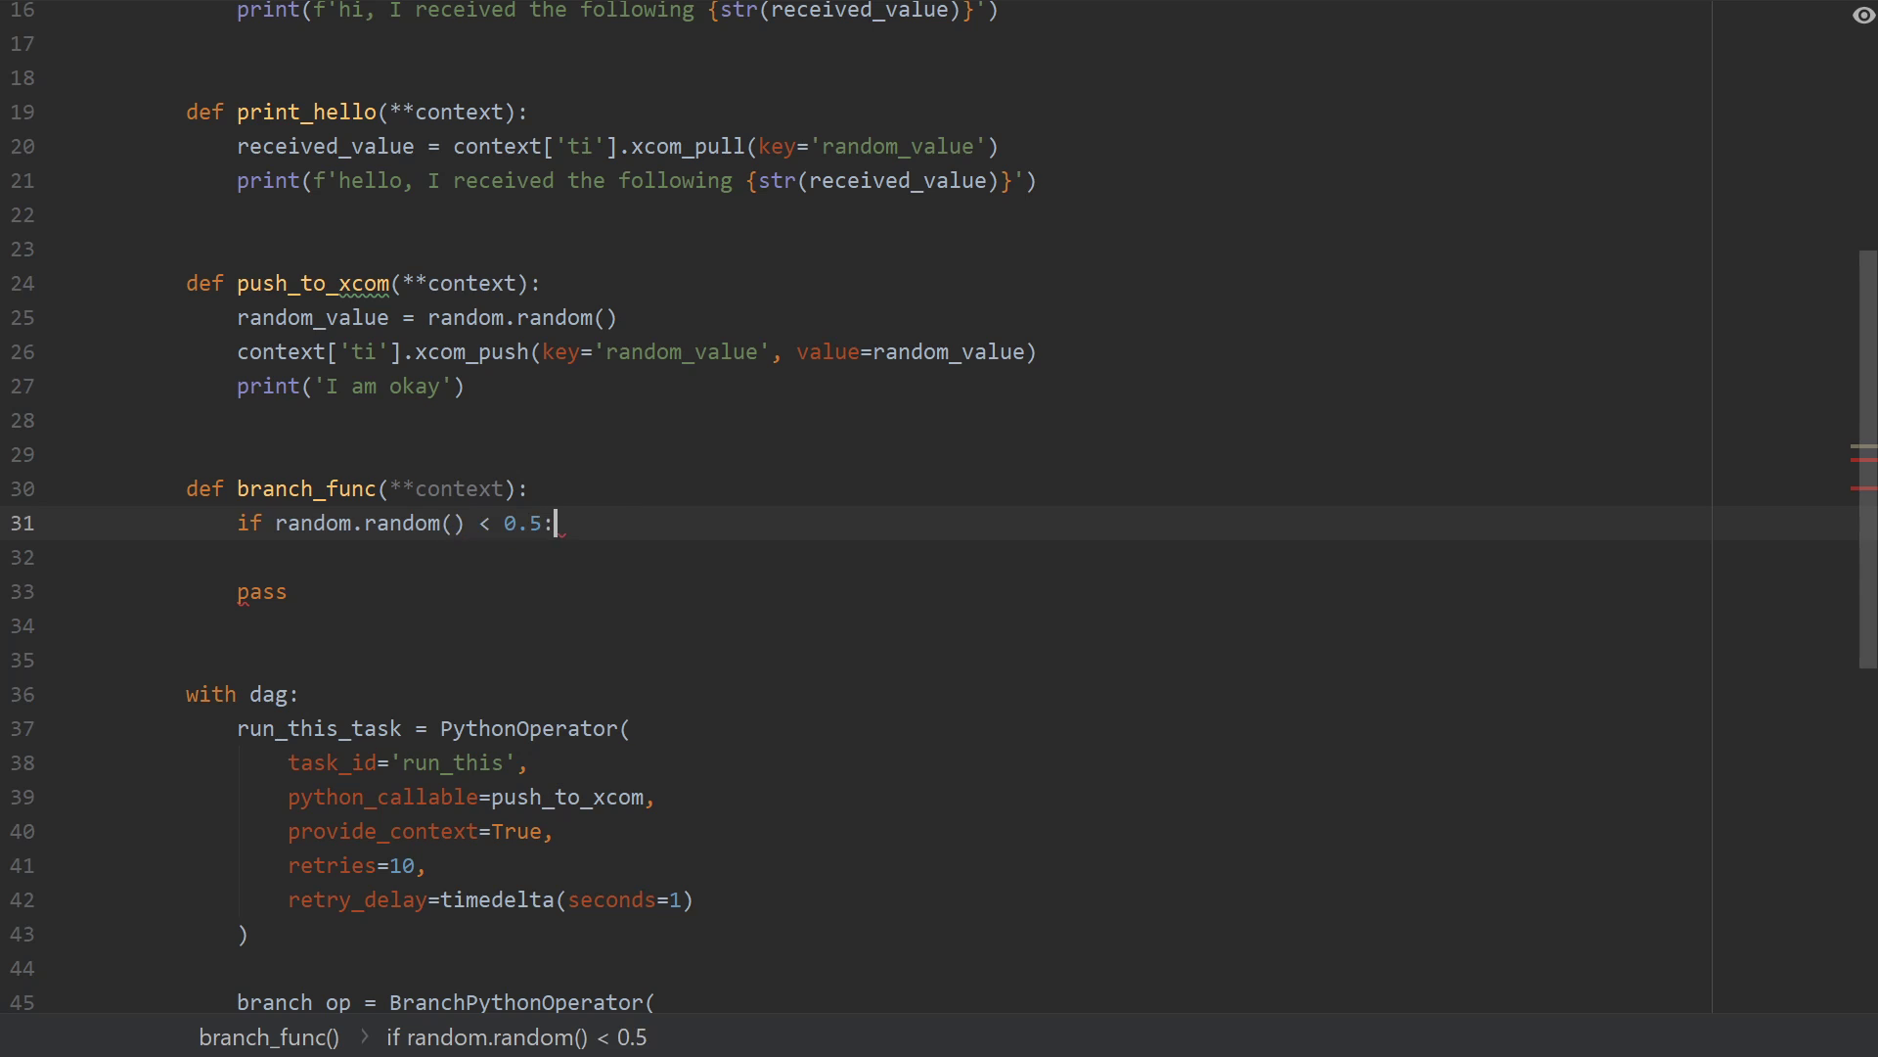
{"action": "type", "text": "return"}
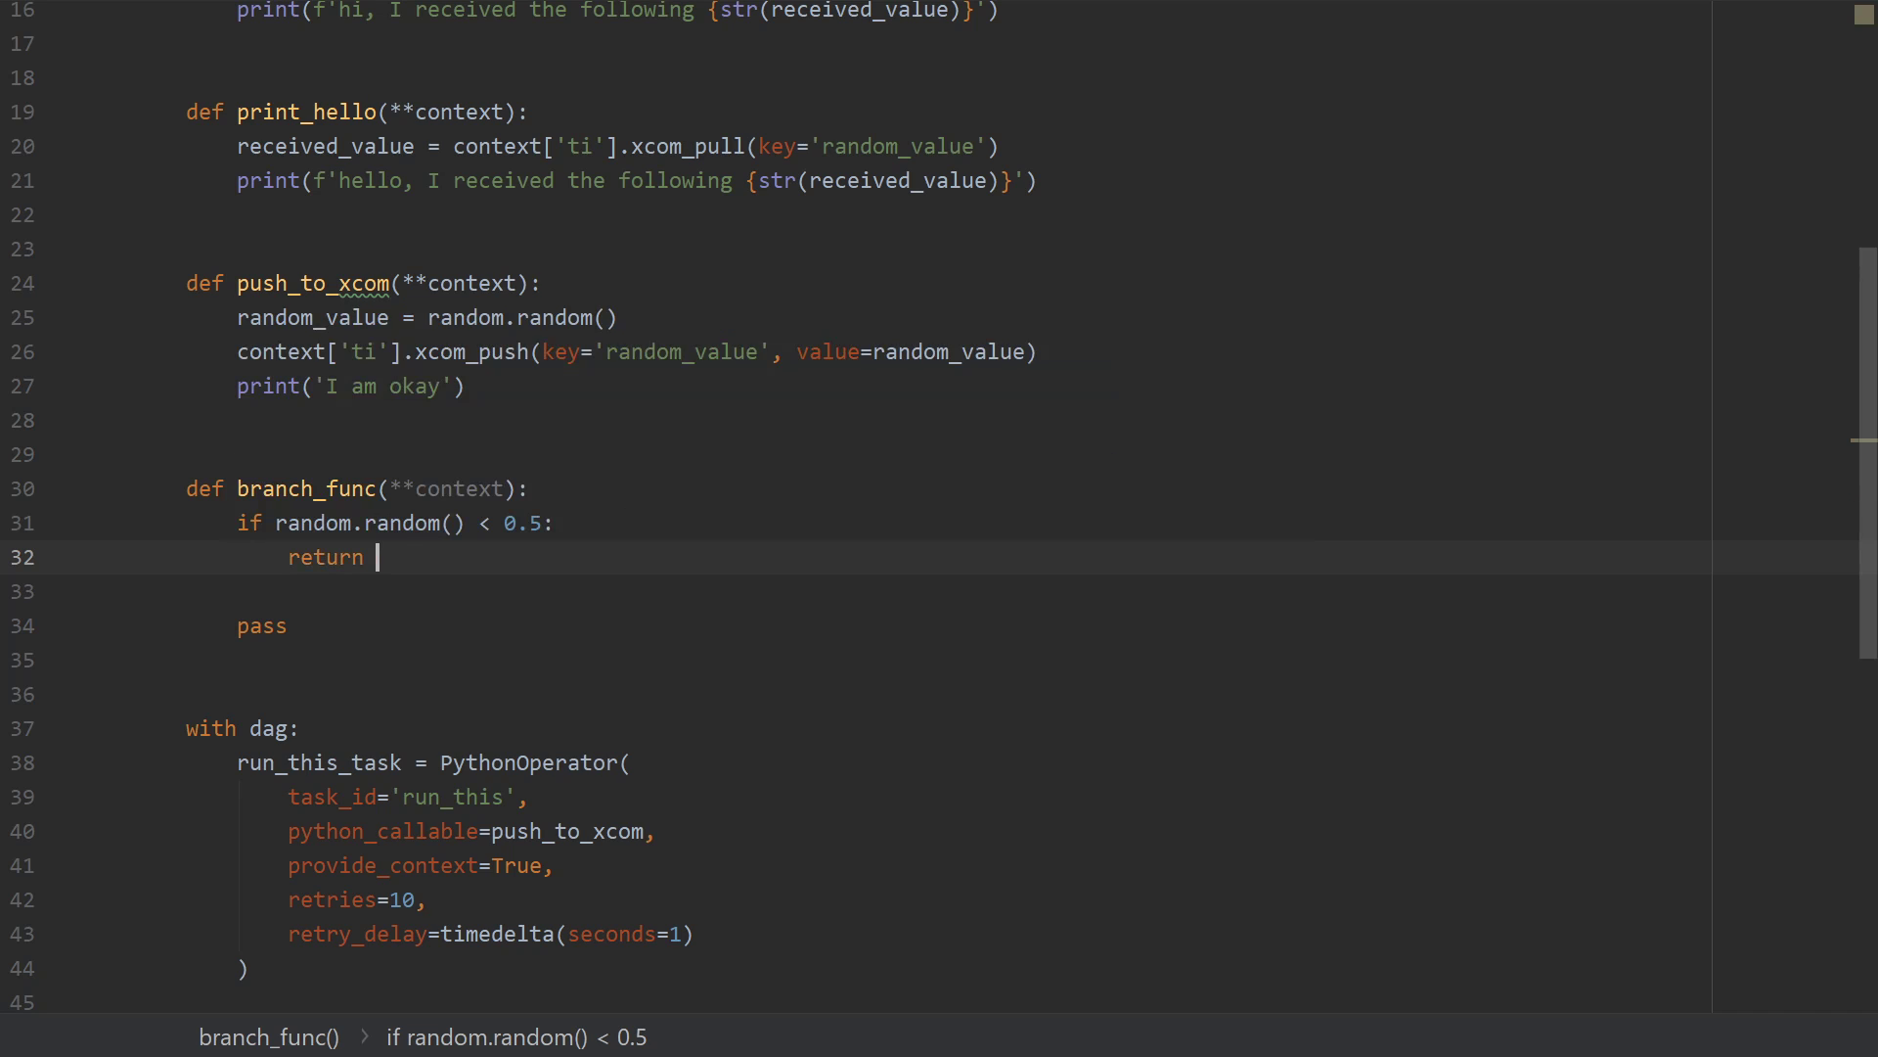
{"action": "scroll", "scroll_direction": "down", "scroll_amount": 3}
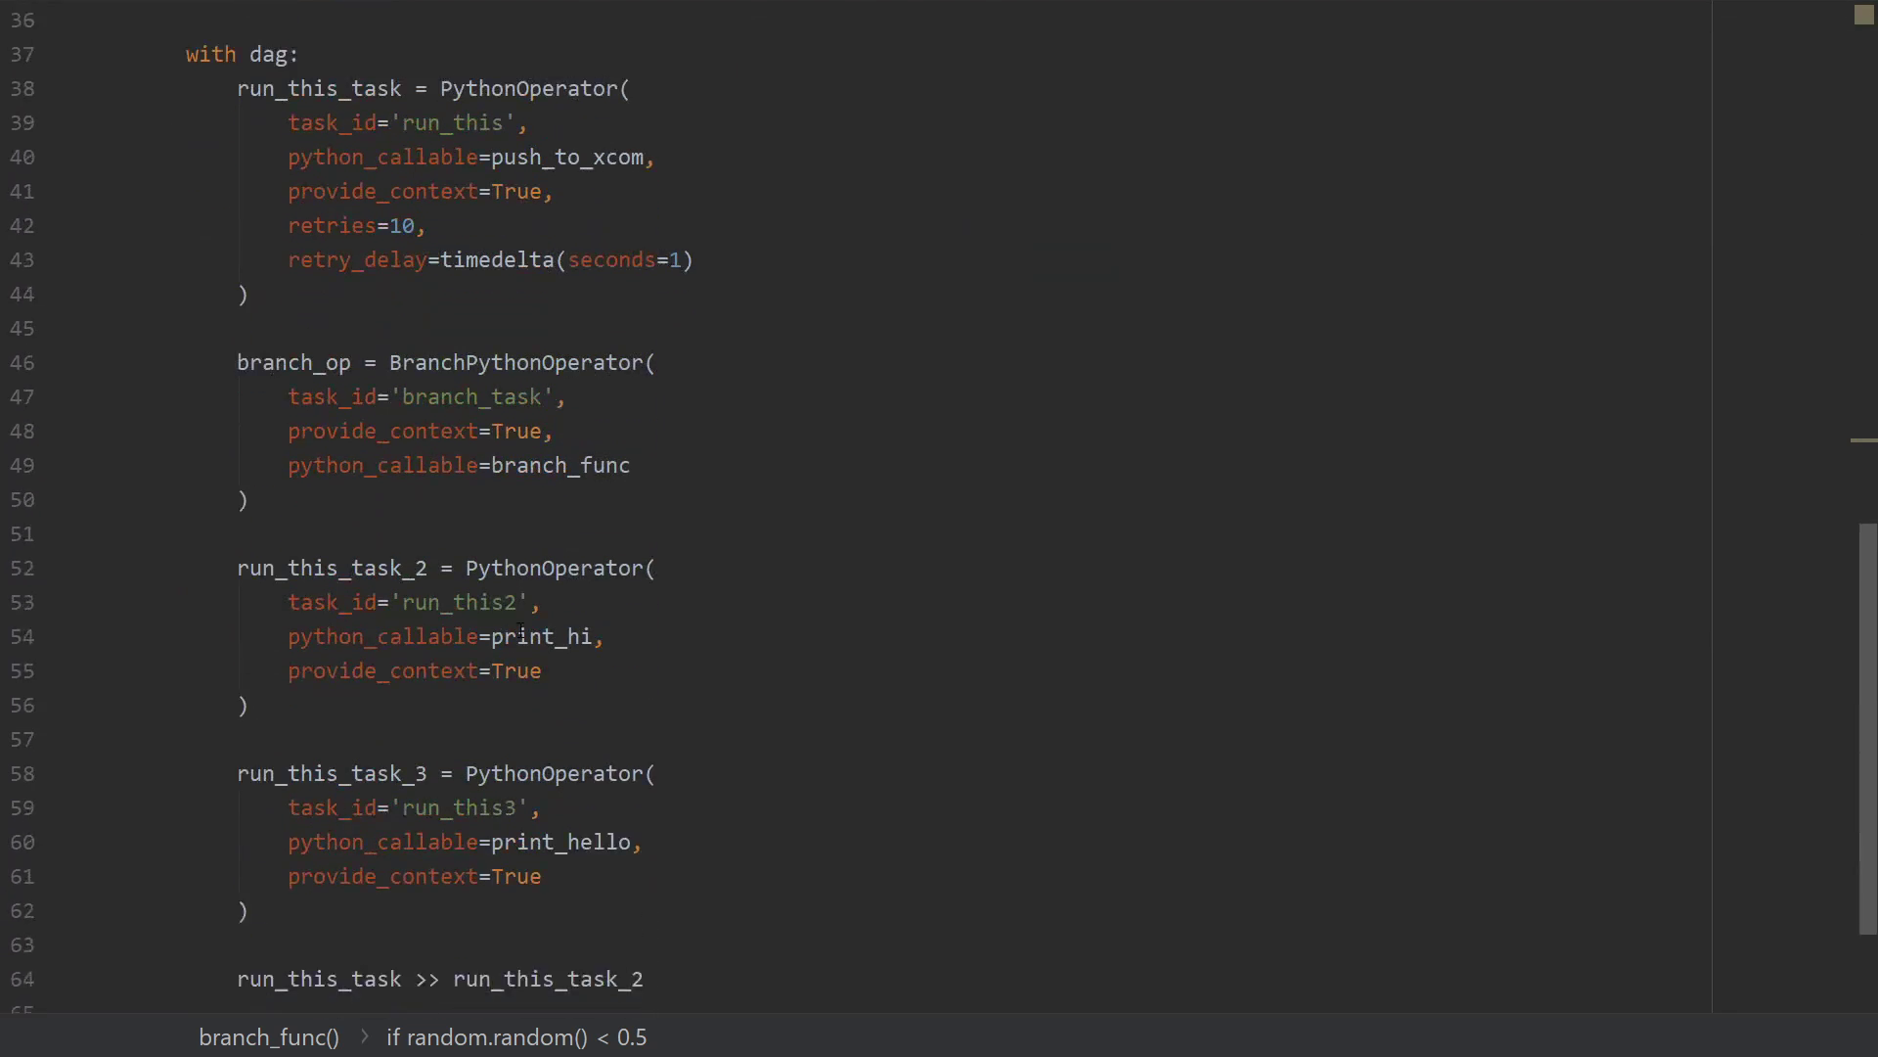
Change the downstream task ids from run_this2/run_this3 to say_hi_task and say_hello_task.
{"action": "double_click", "coordinate": [458, 444]}
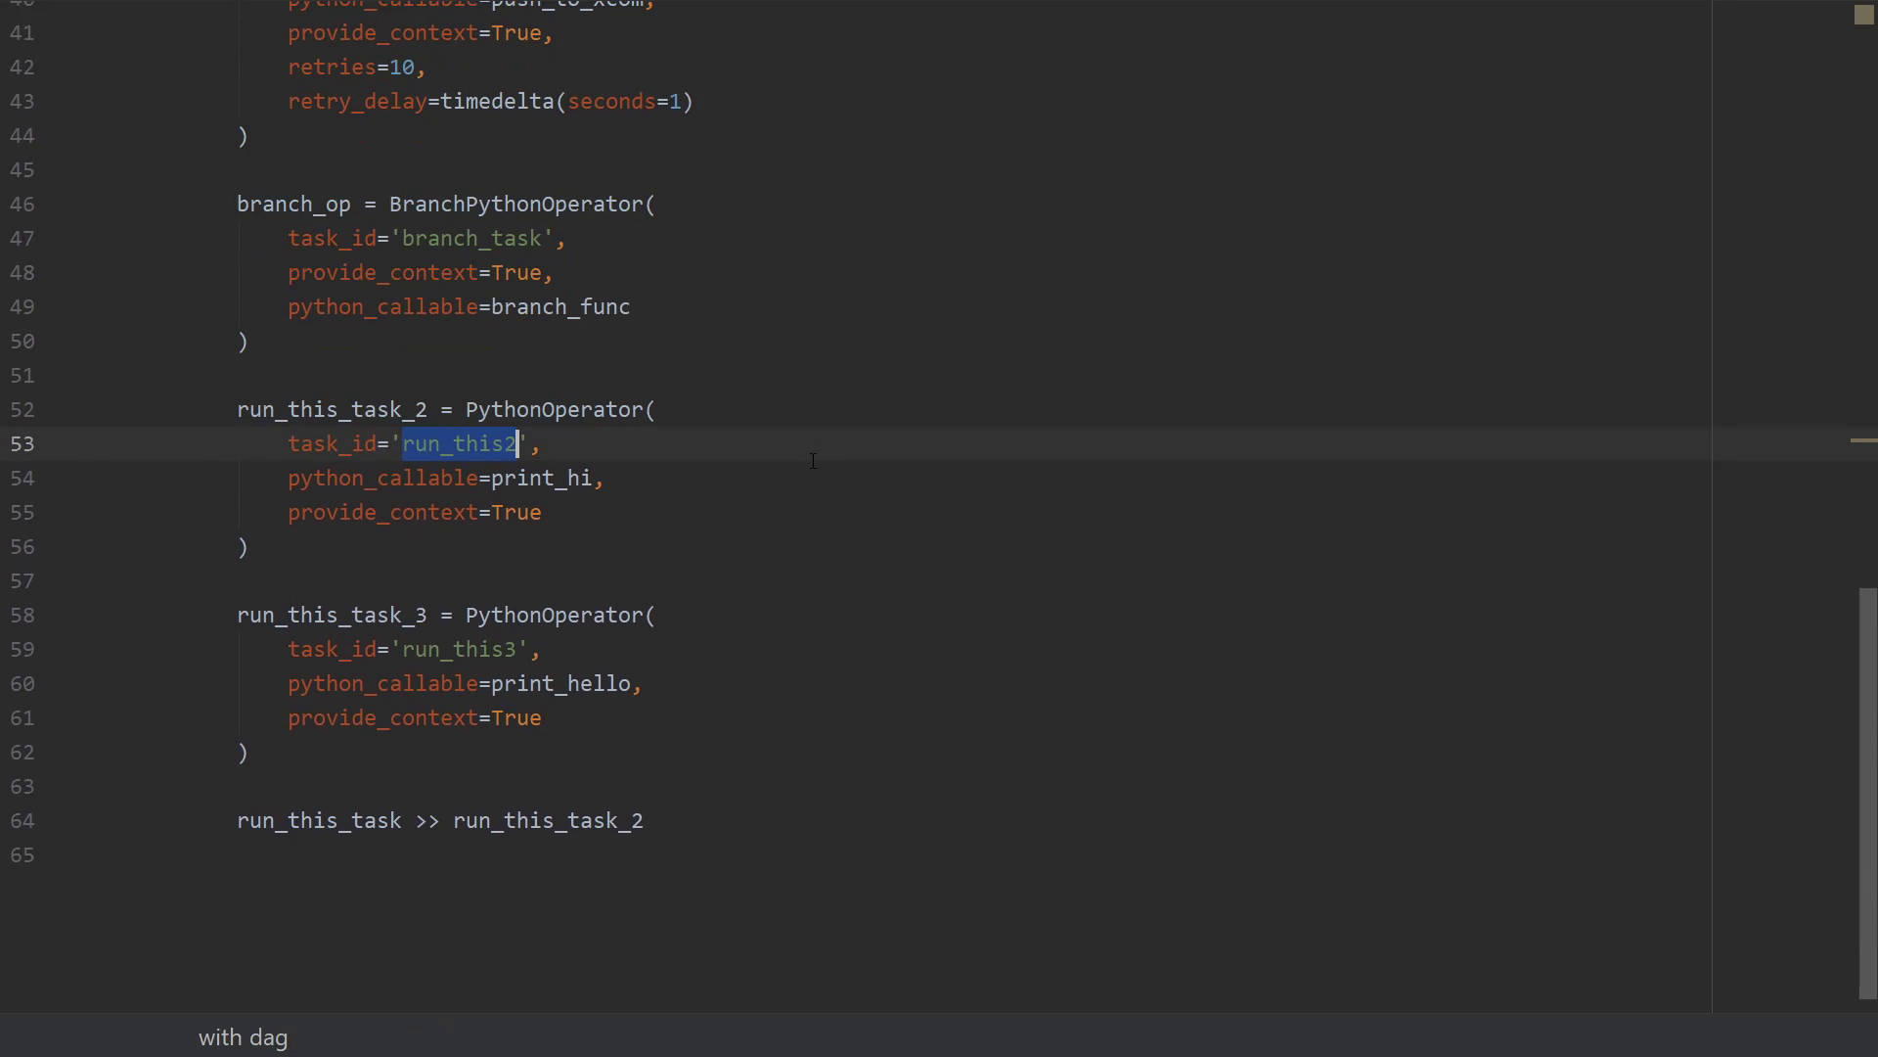
{"action": "type", "text": "say"}
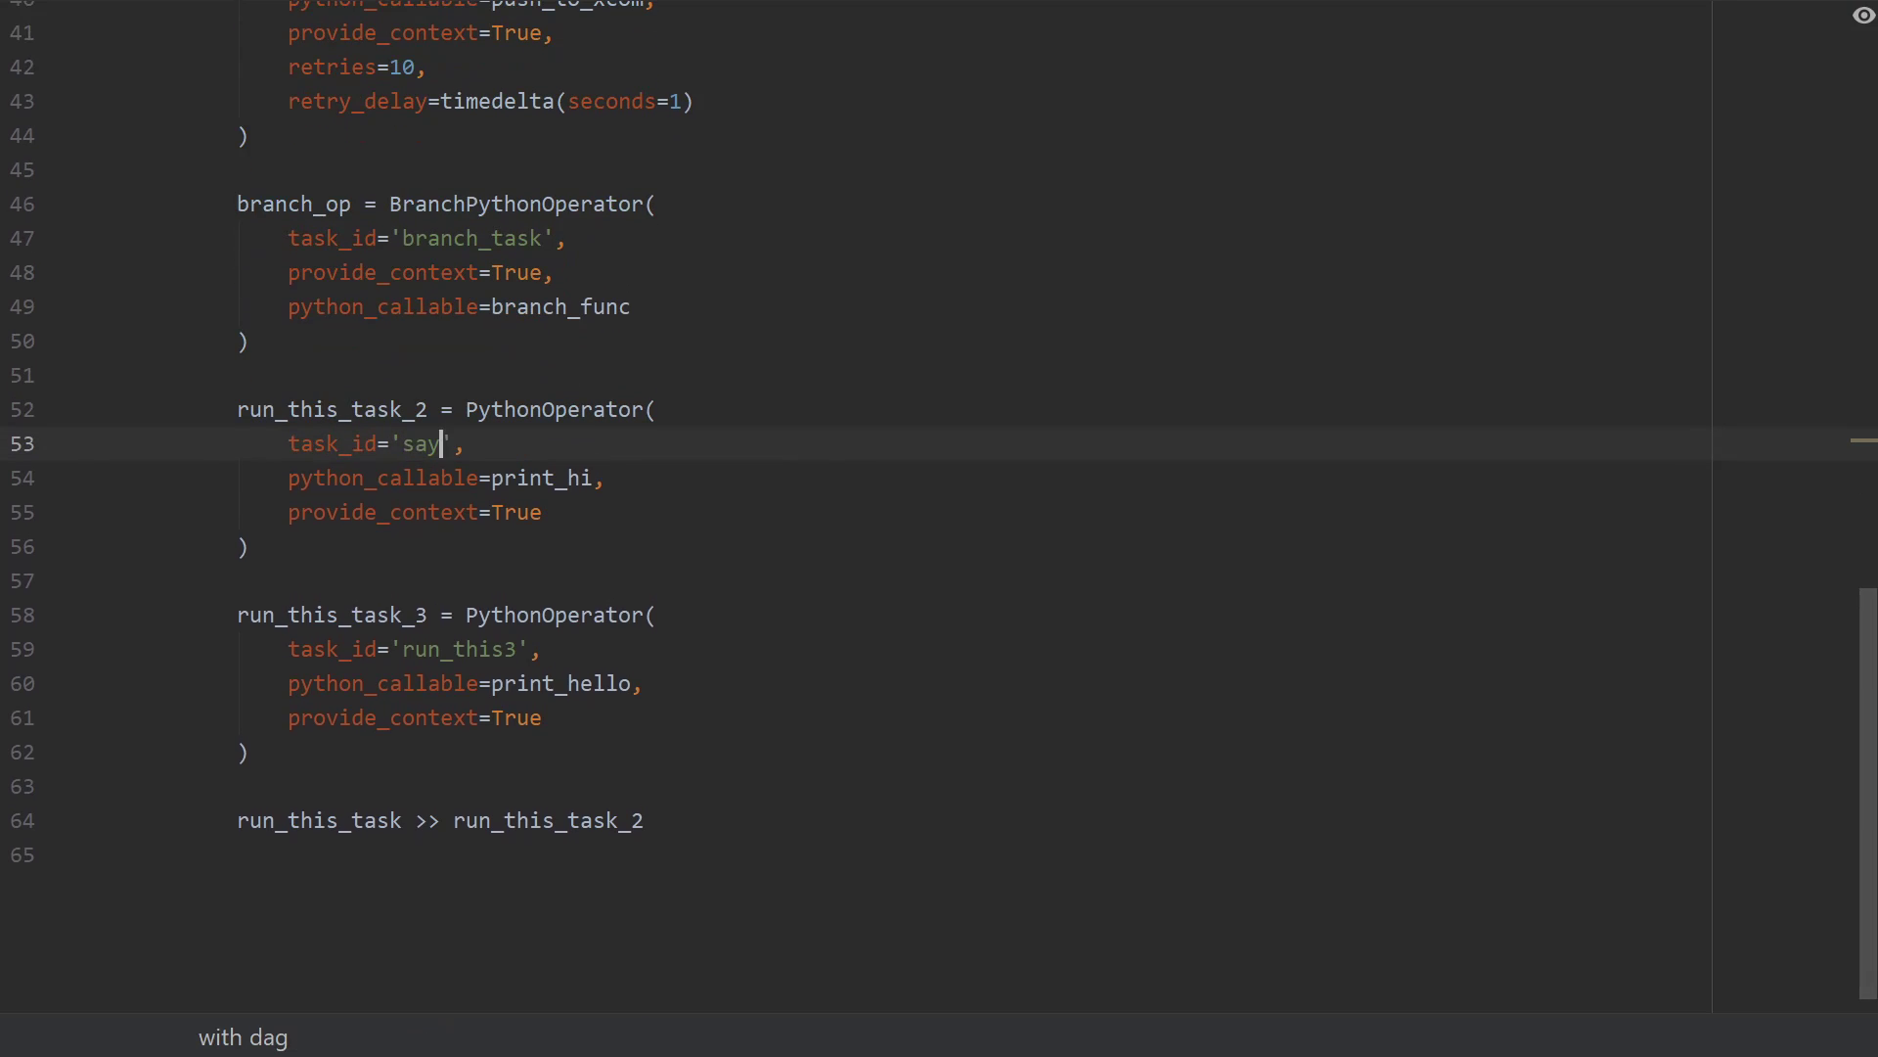
{"action": "type", "text": "_hi_task"}
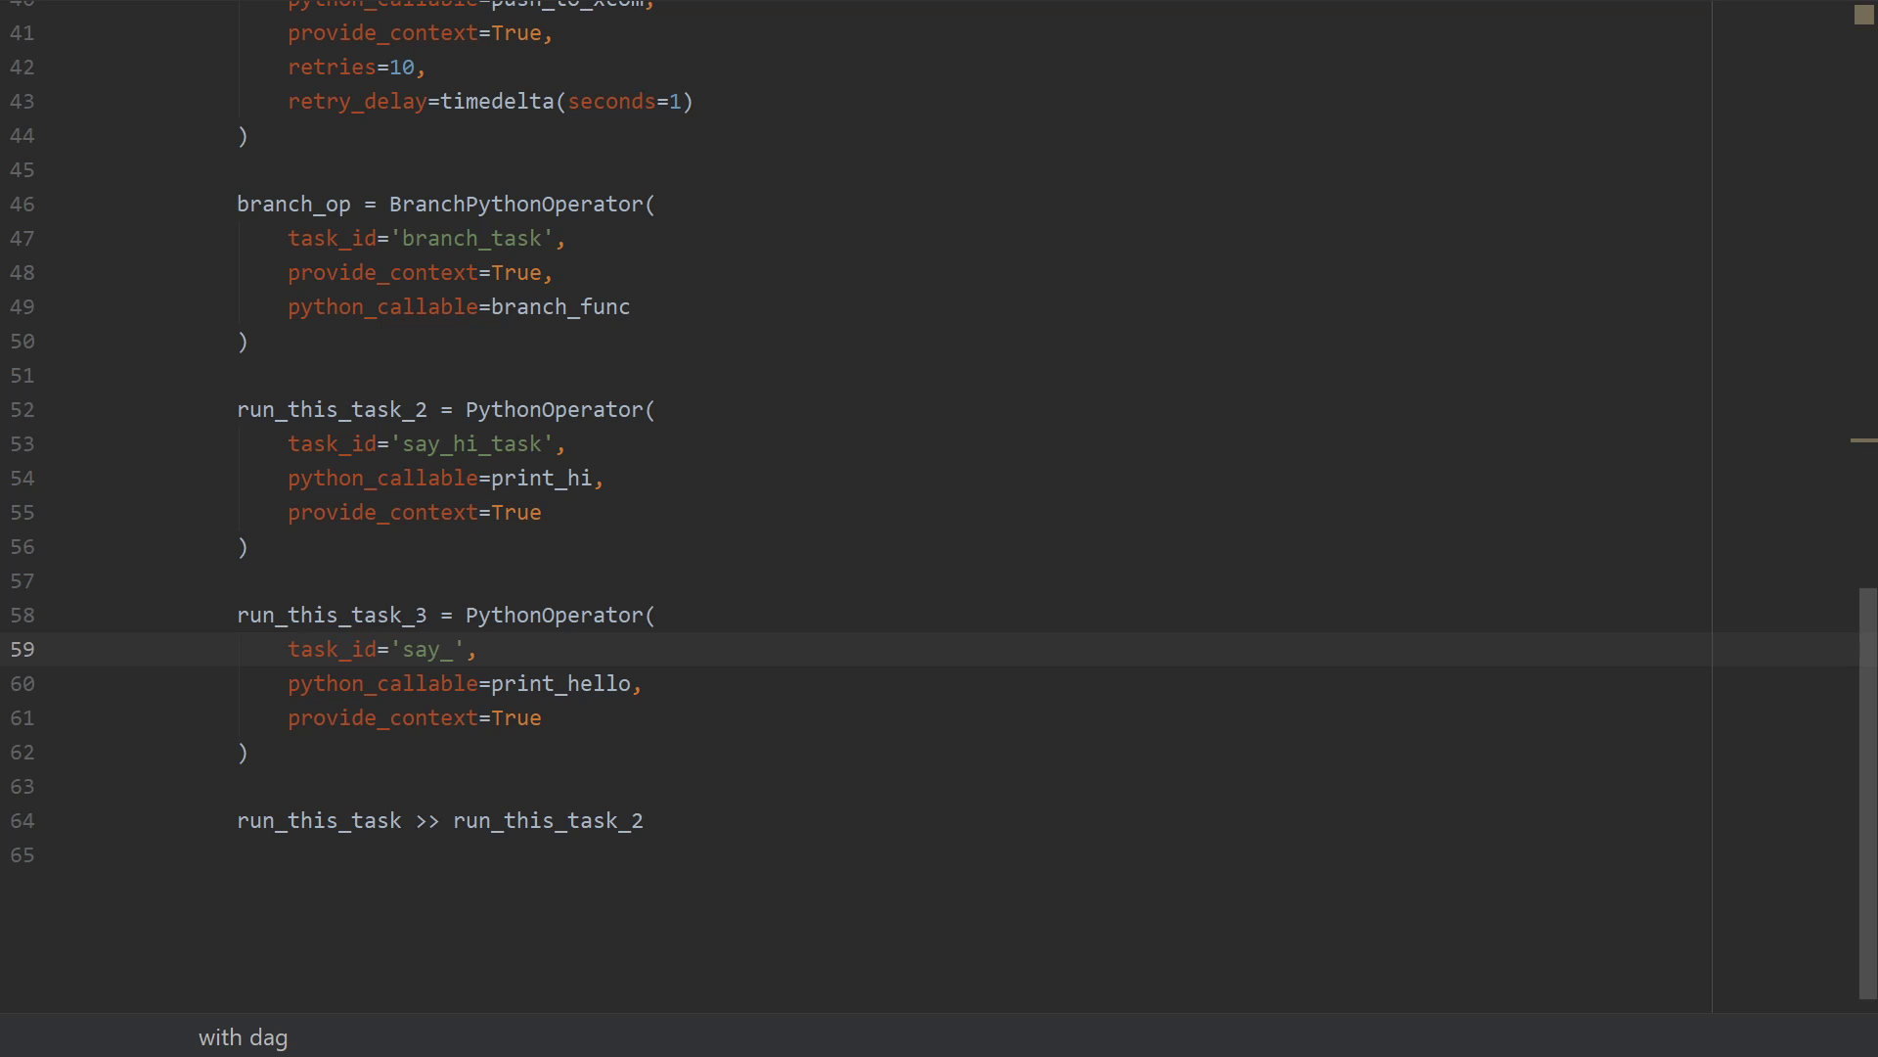
{"action": "type", "text": "hello_"}
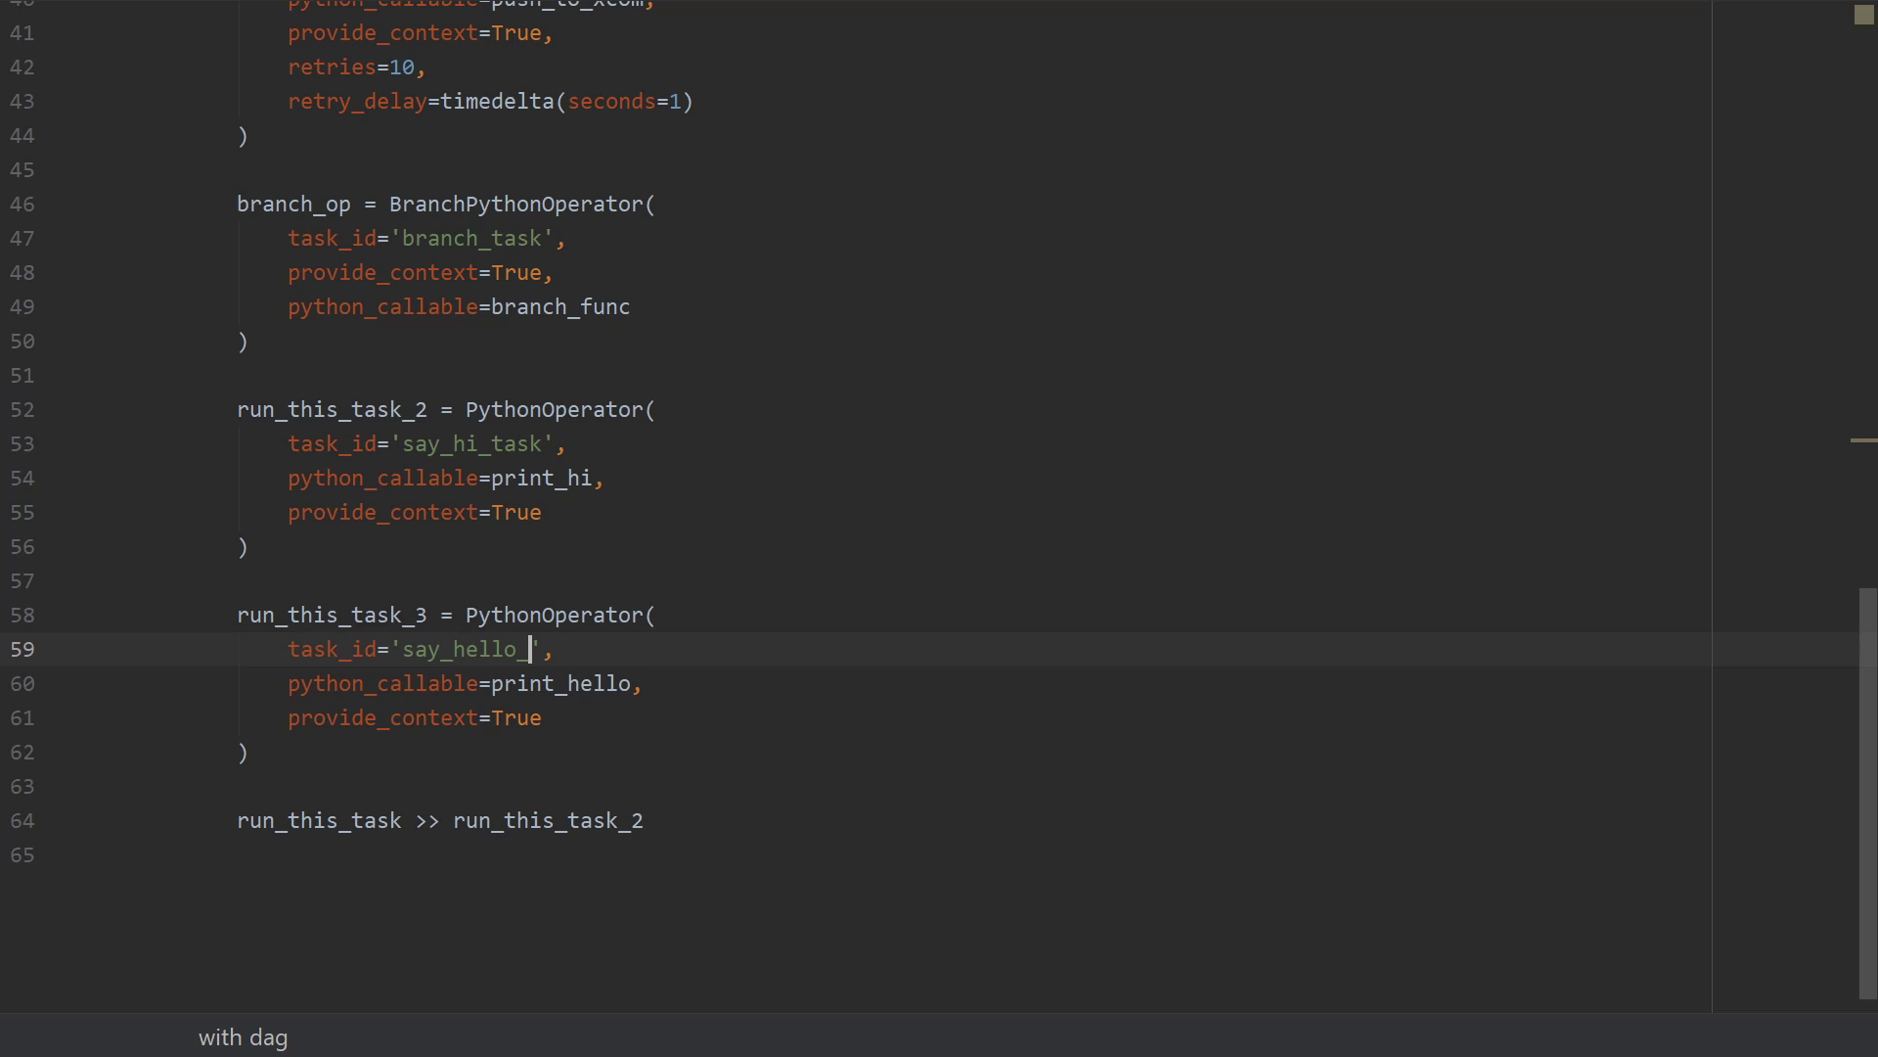
{"action": "type", "text": "task"}
{"action": "type", "text": "return"}
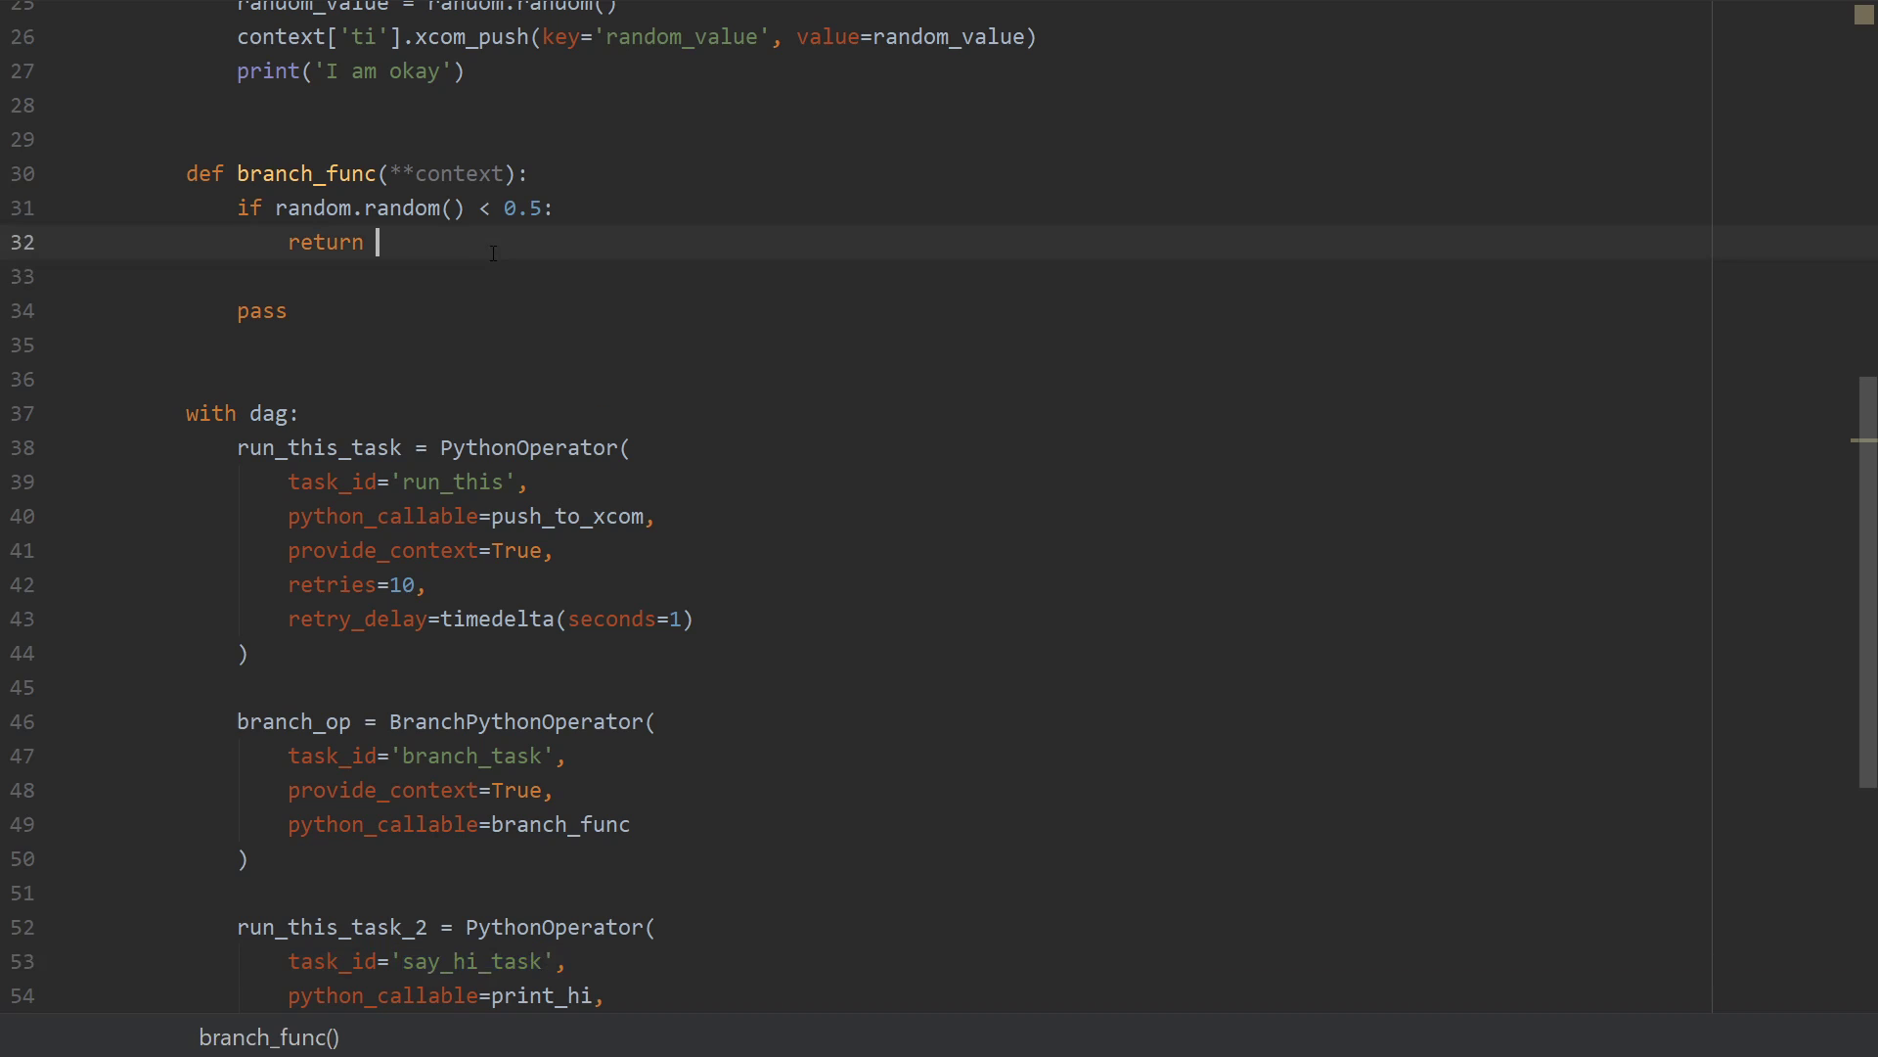
Return 'say_hi_task' under the if and 'say_hello_task' otherwise, removing the pass.
{"action": "type", "text": "'say_hi_task'"}
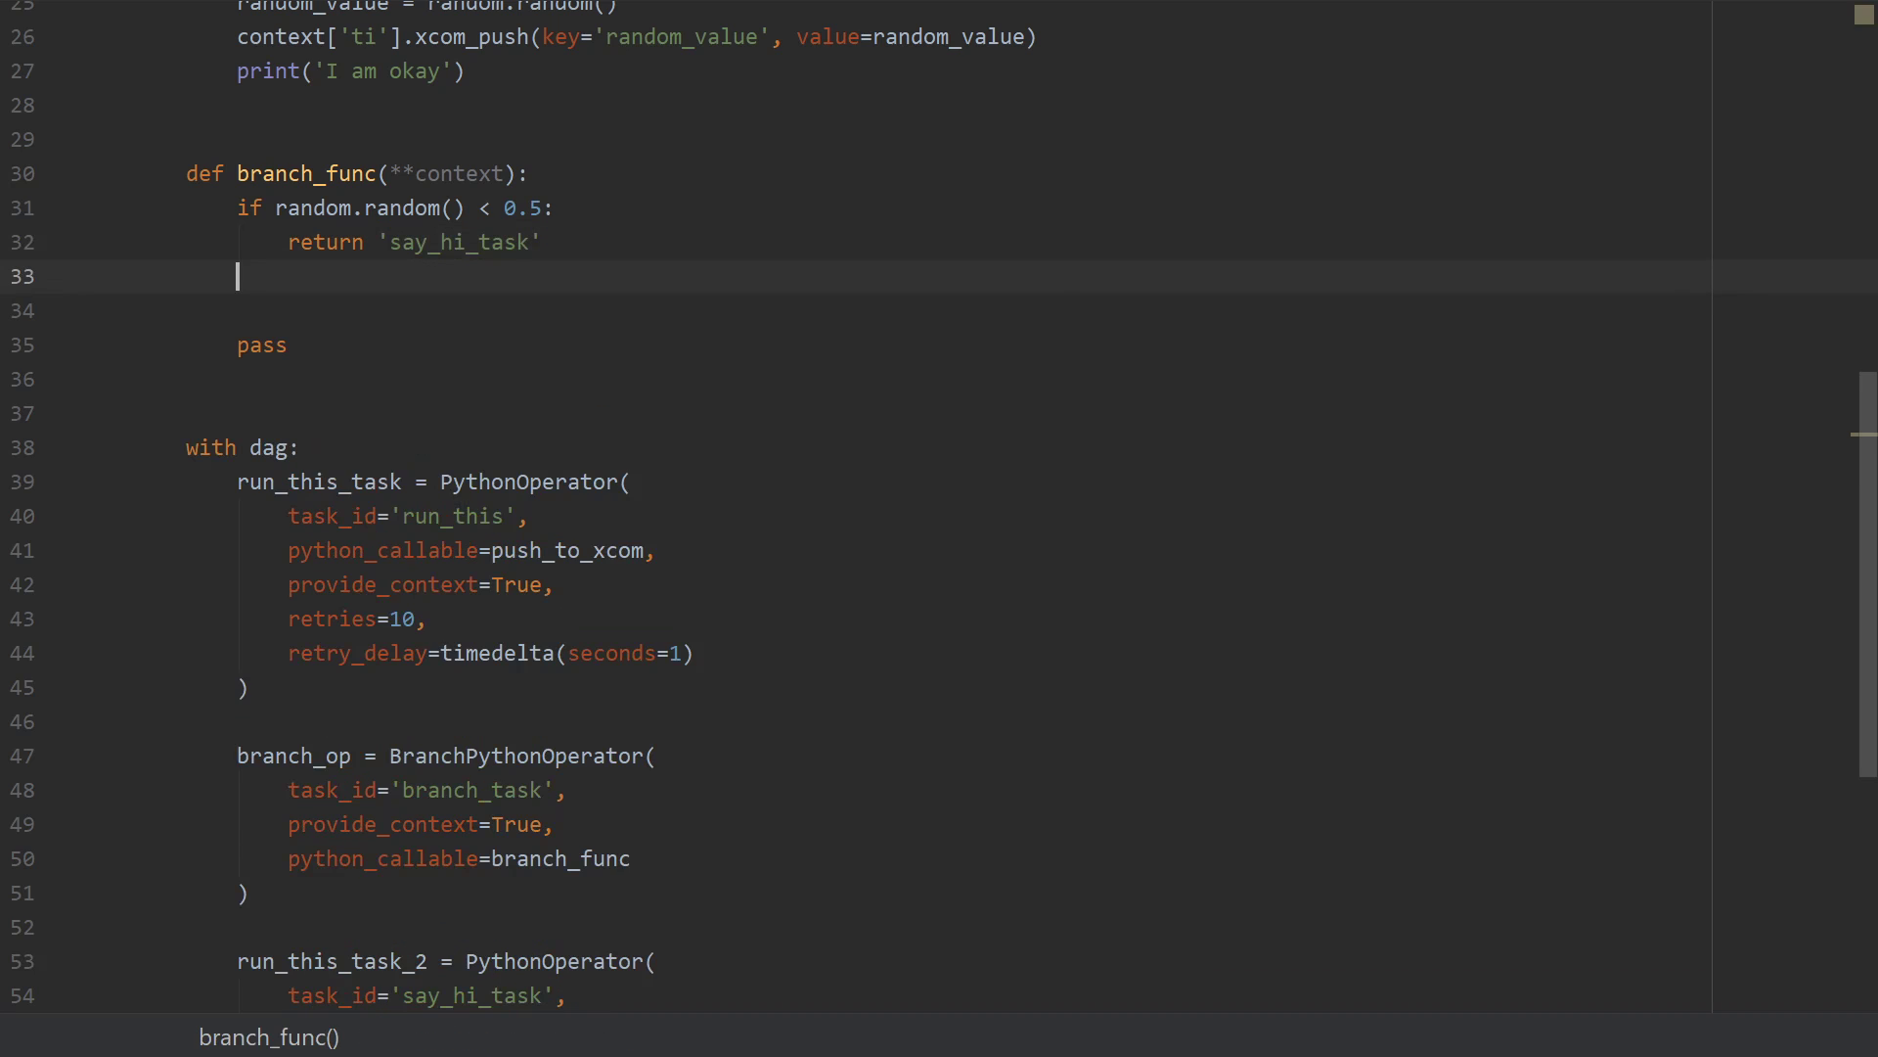
{"action": "type", "text": "return"}
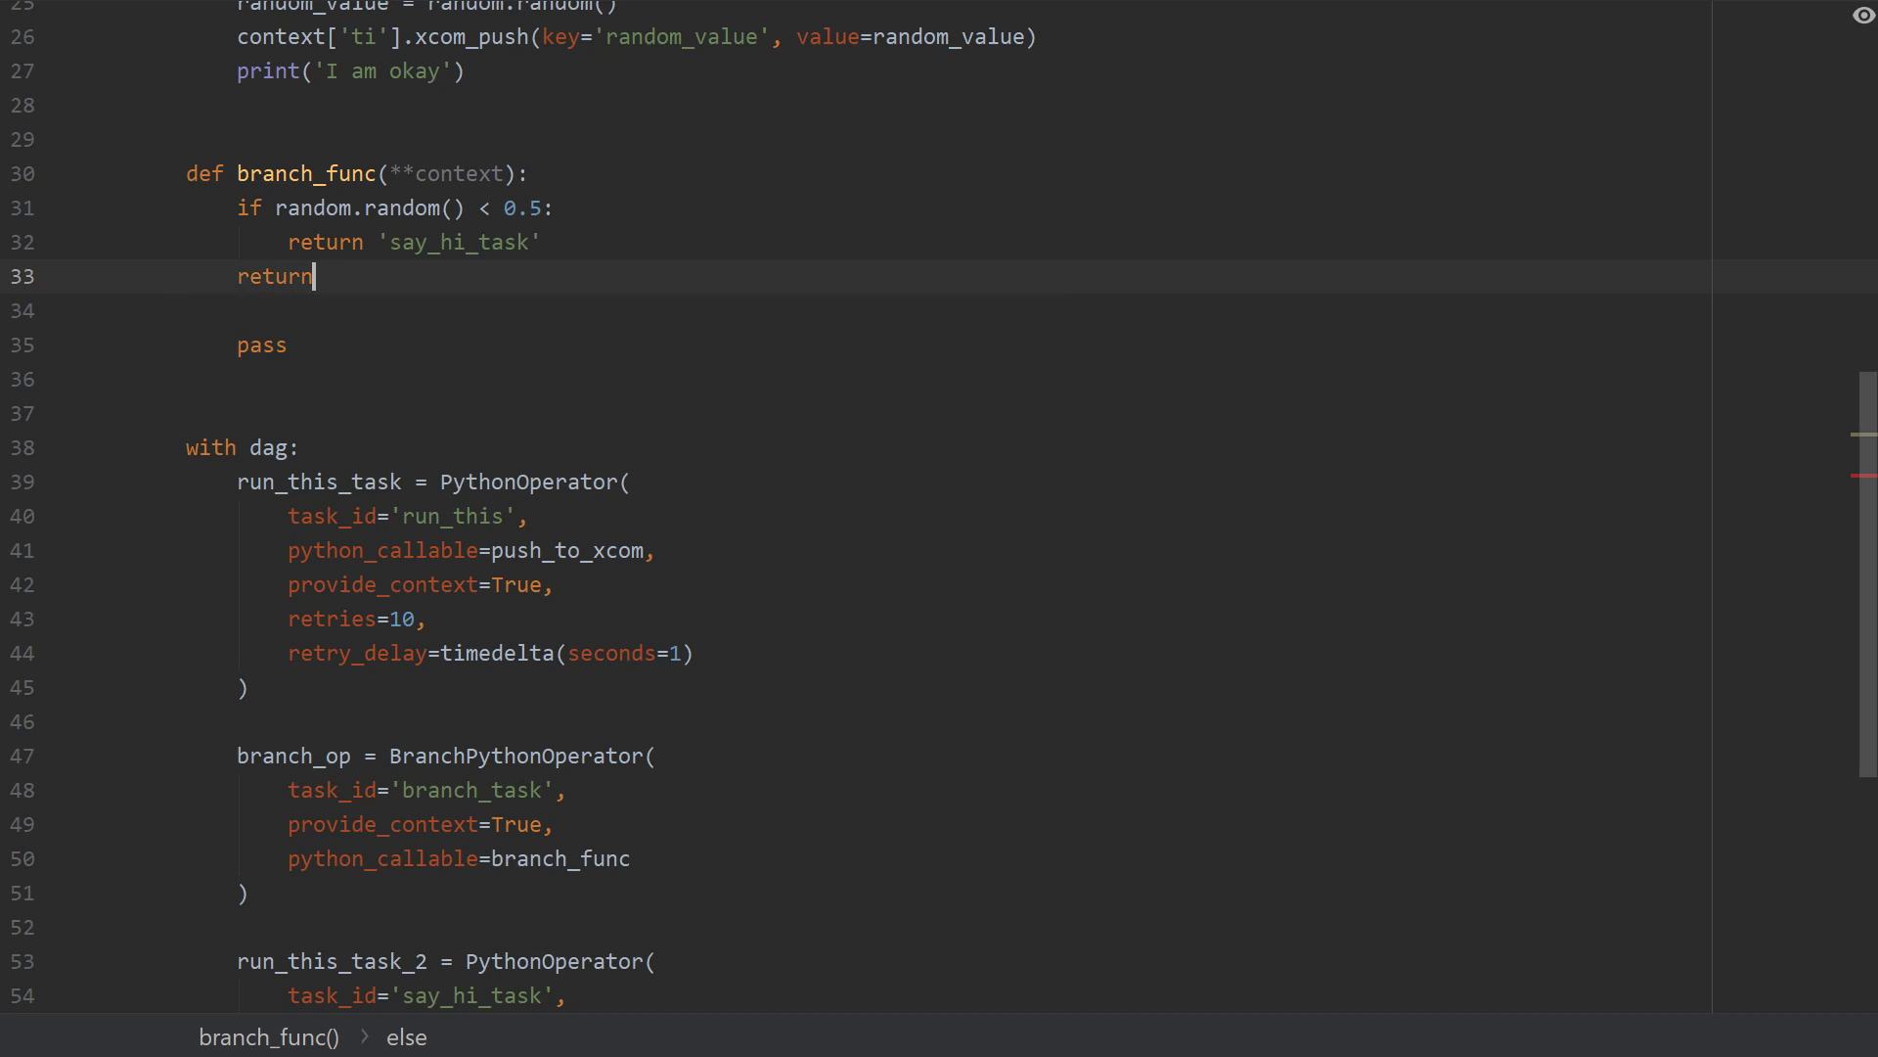
{"action": "type", "text": "'say_"}
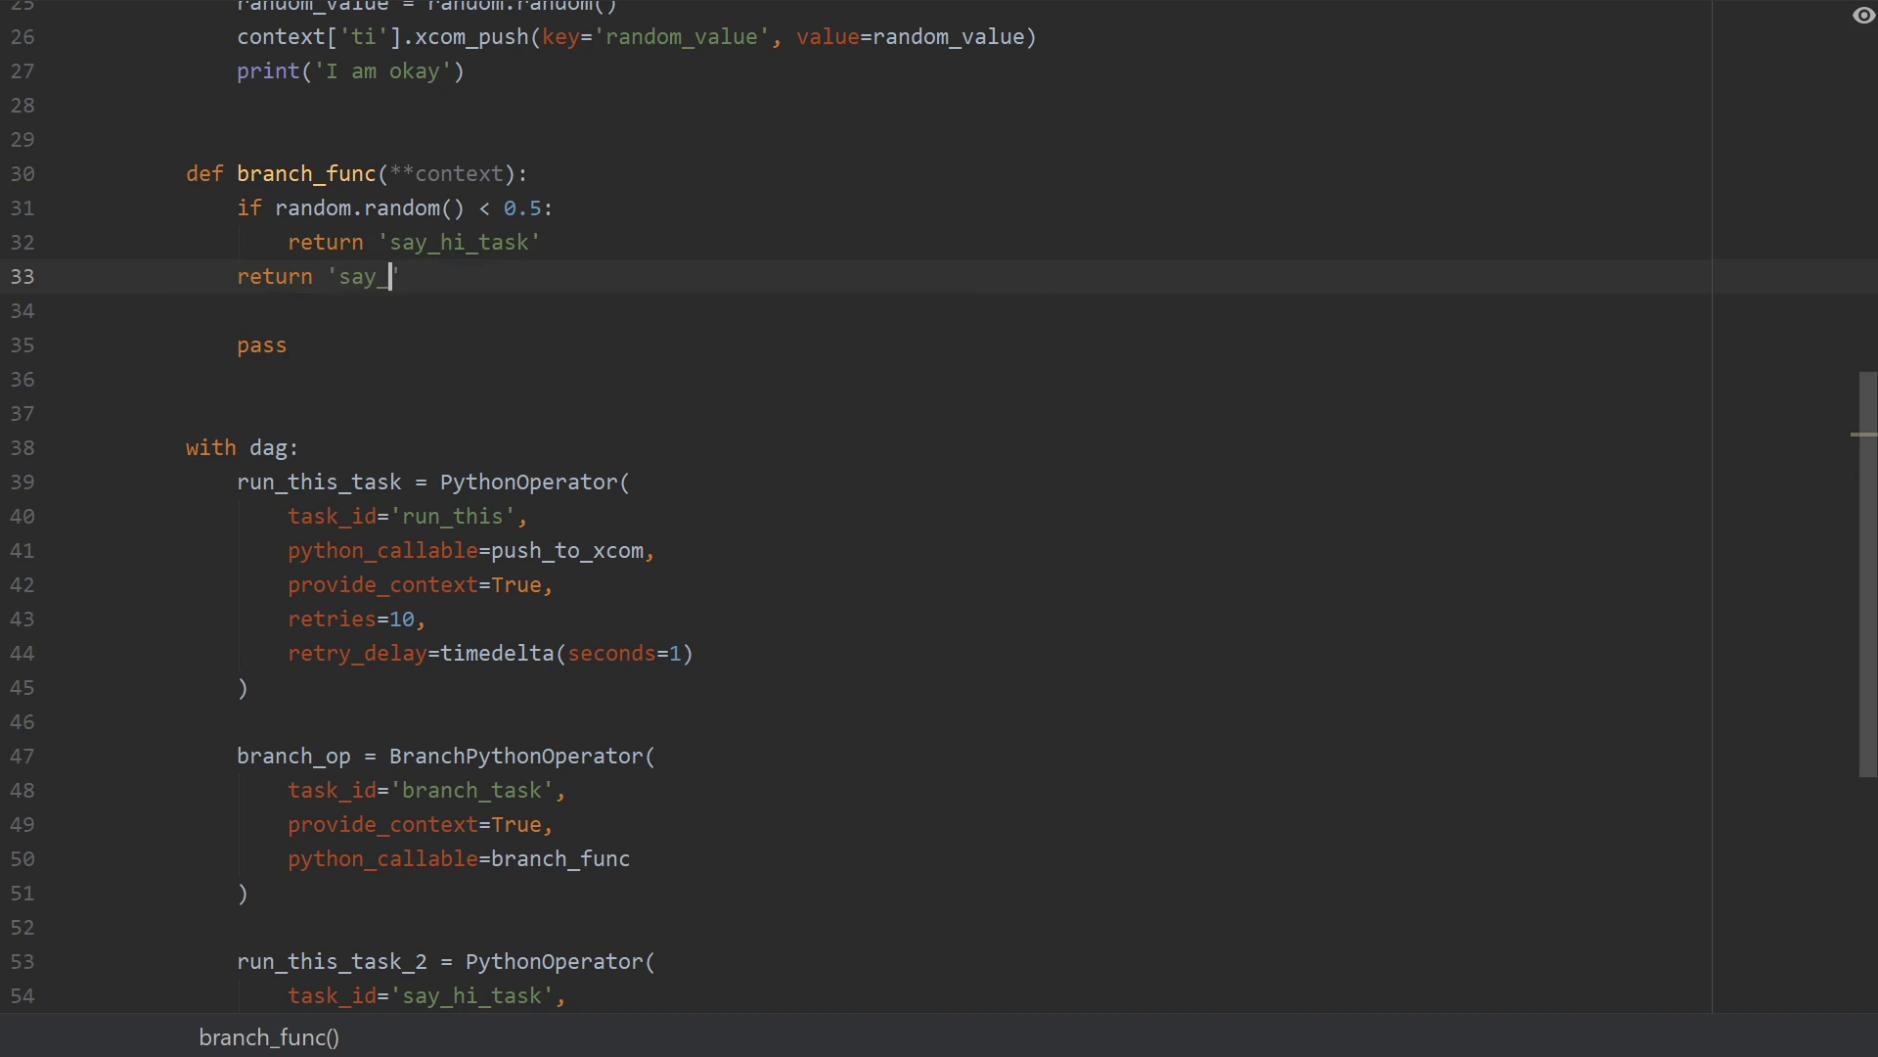
{"action": "type", "text": "hello_task'"}
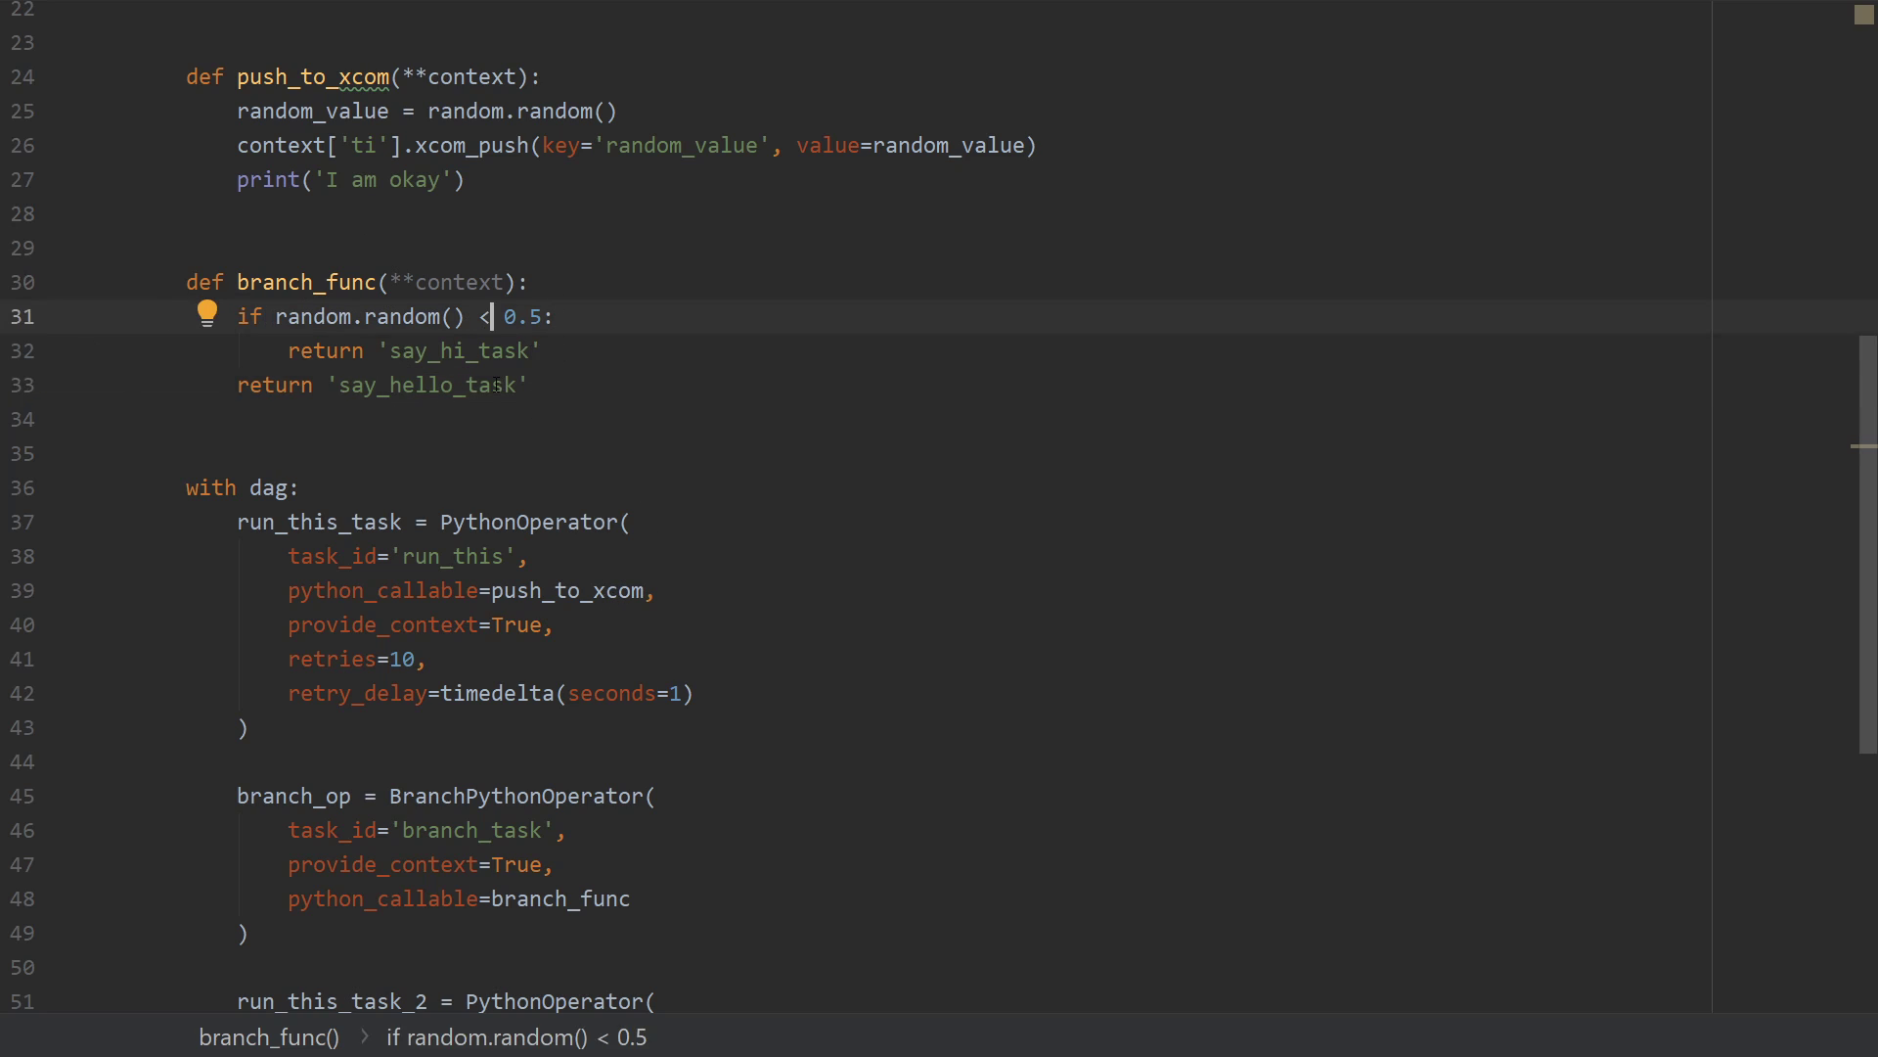
{"action": "double_click", "coordinate": [424, 385]}
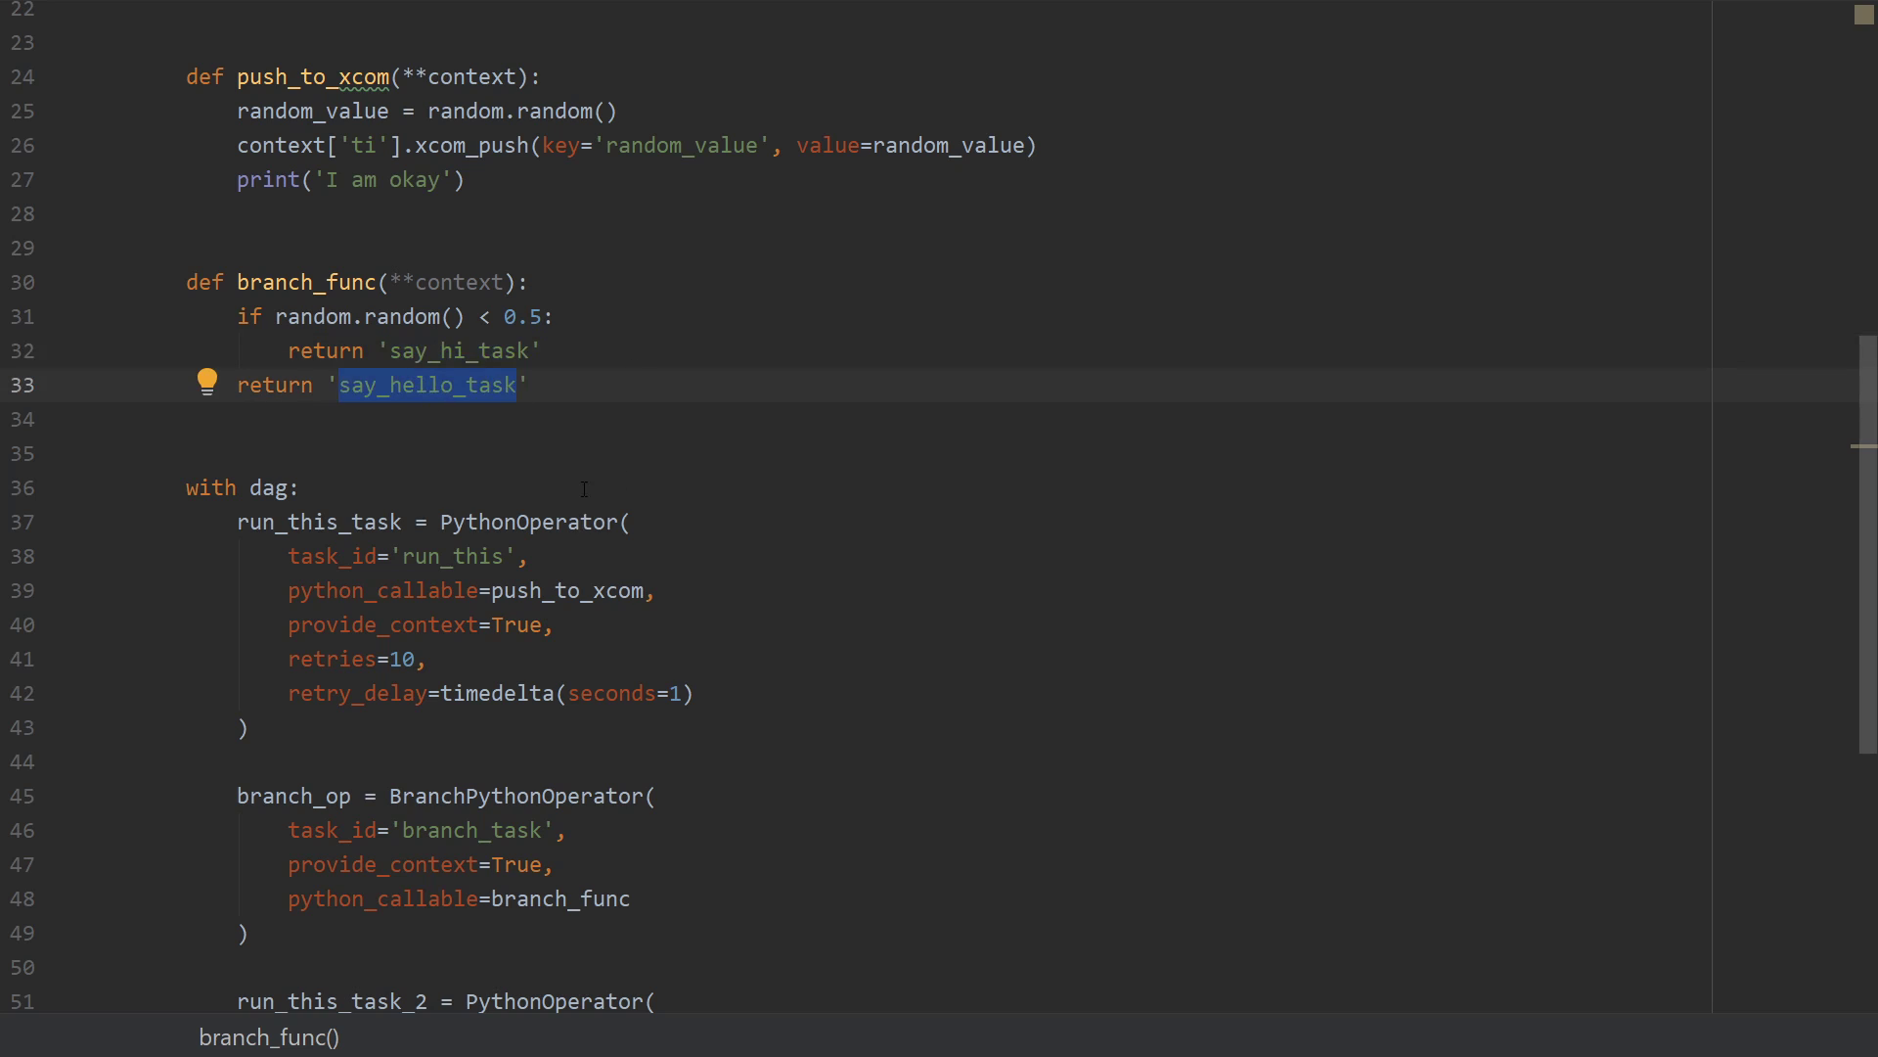
{"action": "scroll", "scroll_direction": "down", "scroll_amount": 3}
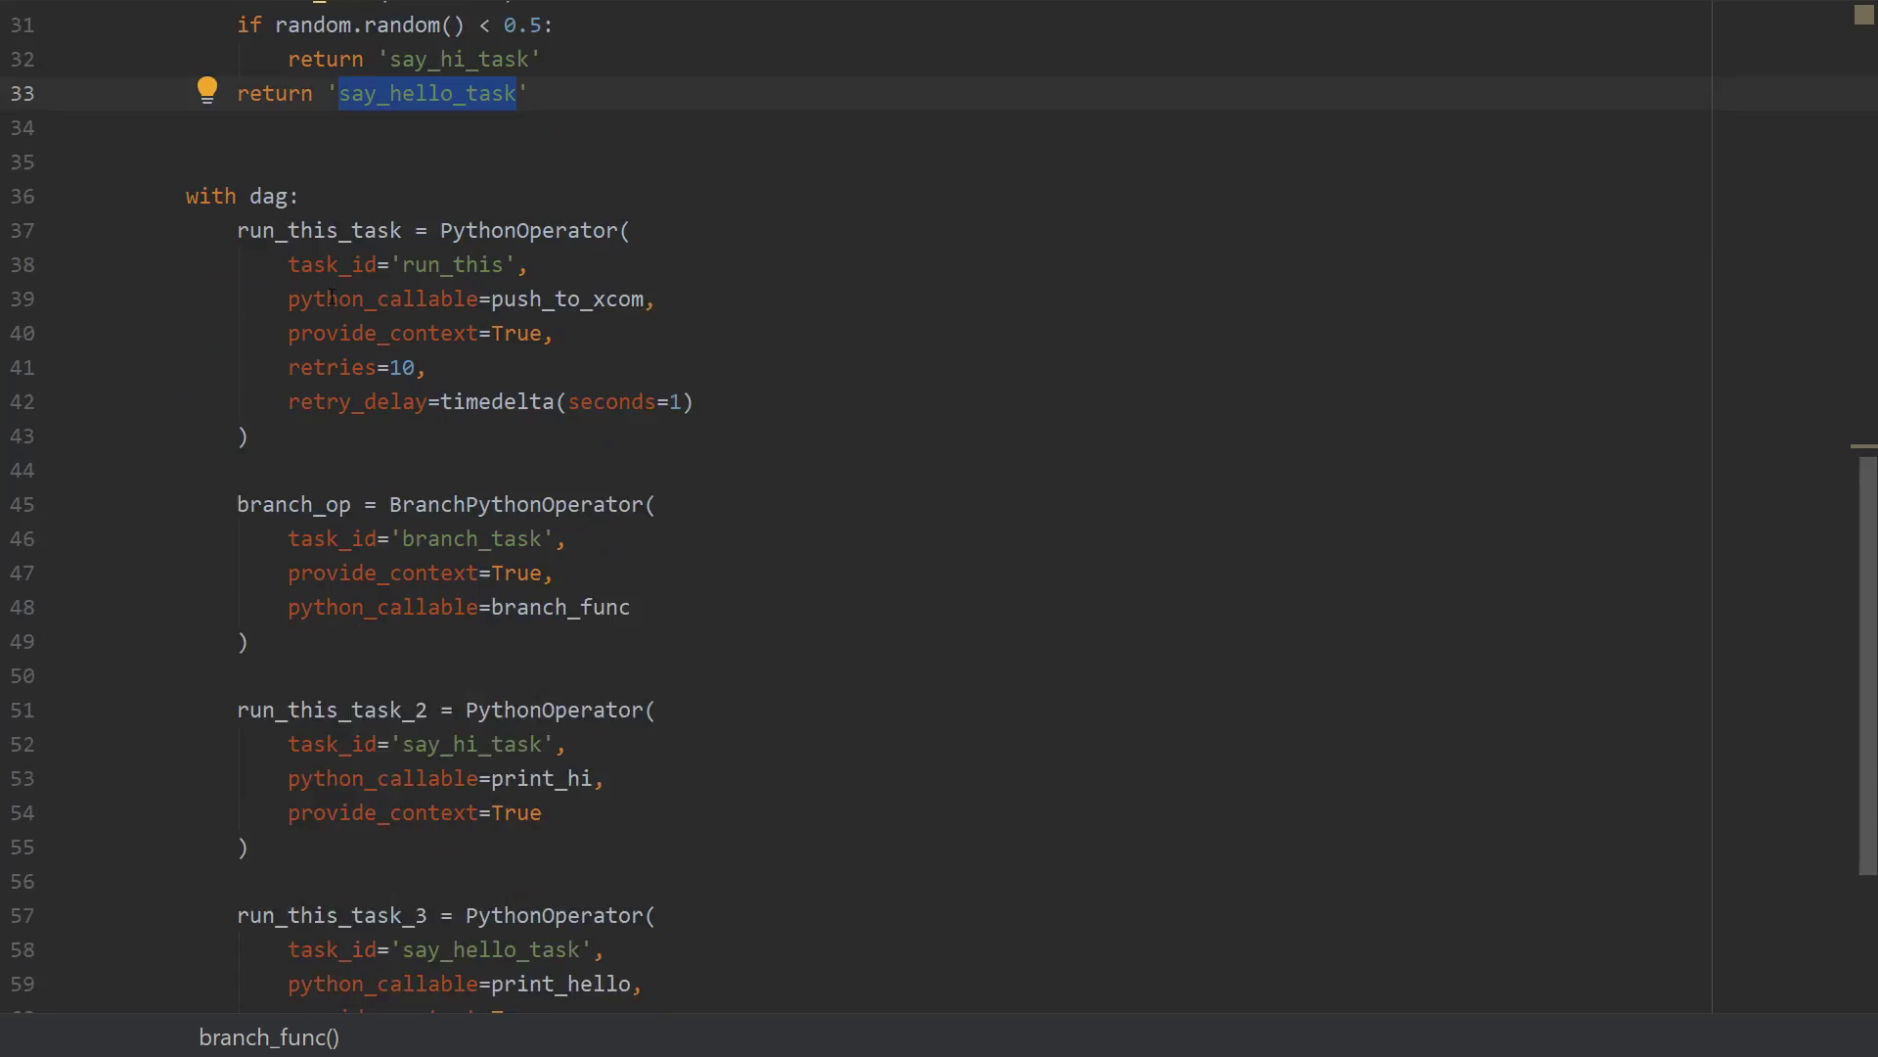
{"action": "scroll", "scroll_direction": "down", "scroll_amount": 3}
{"action": "type", "text": "run_this_task >> run_this_task_2"}
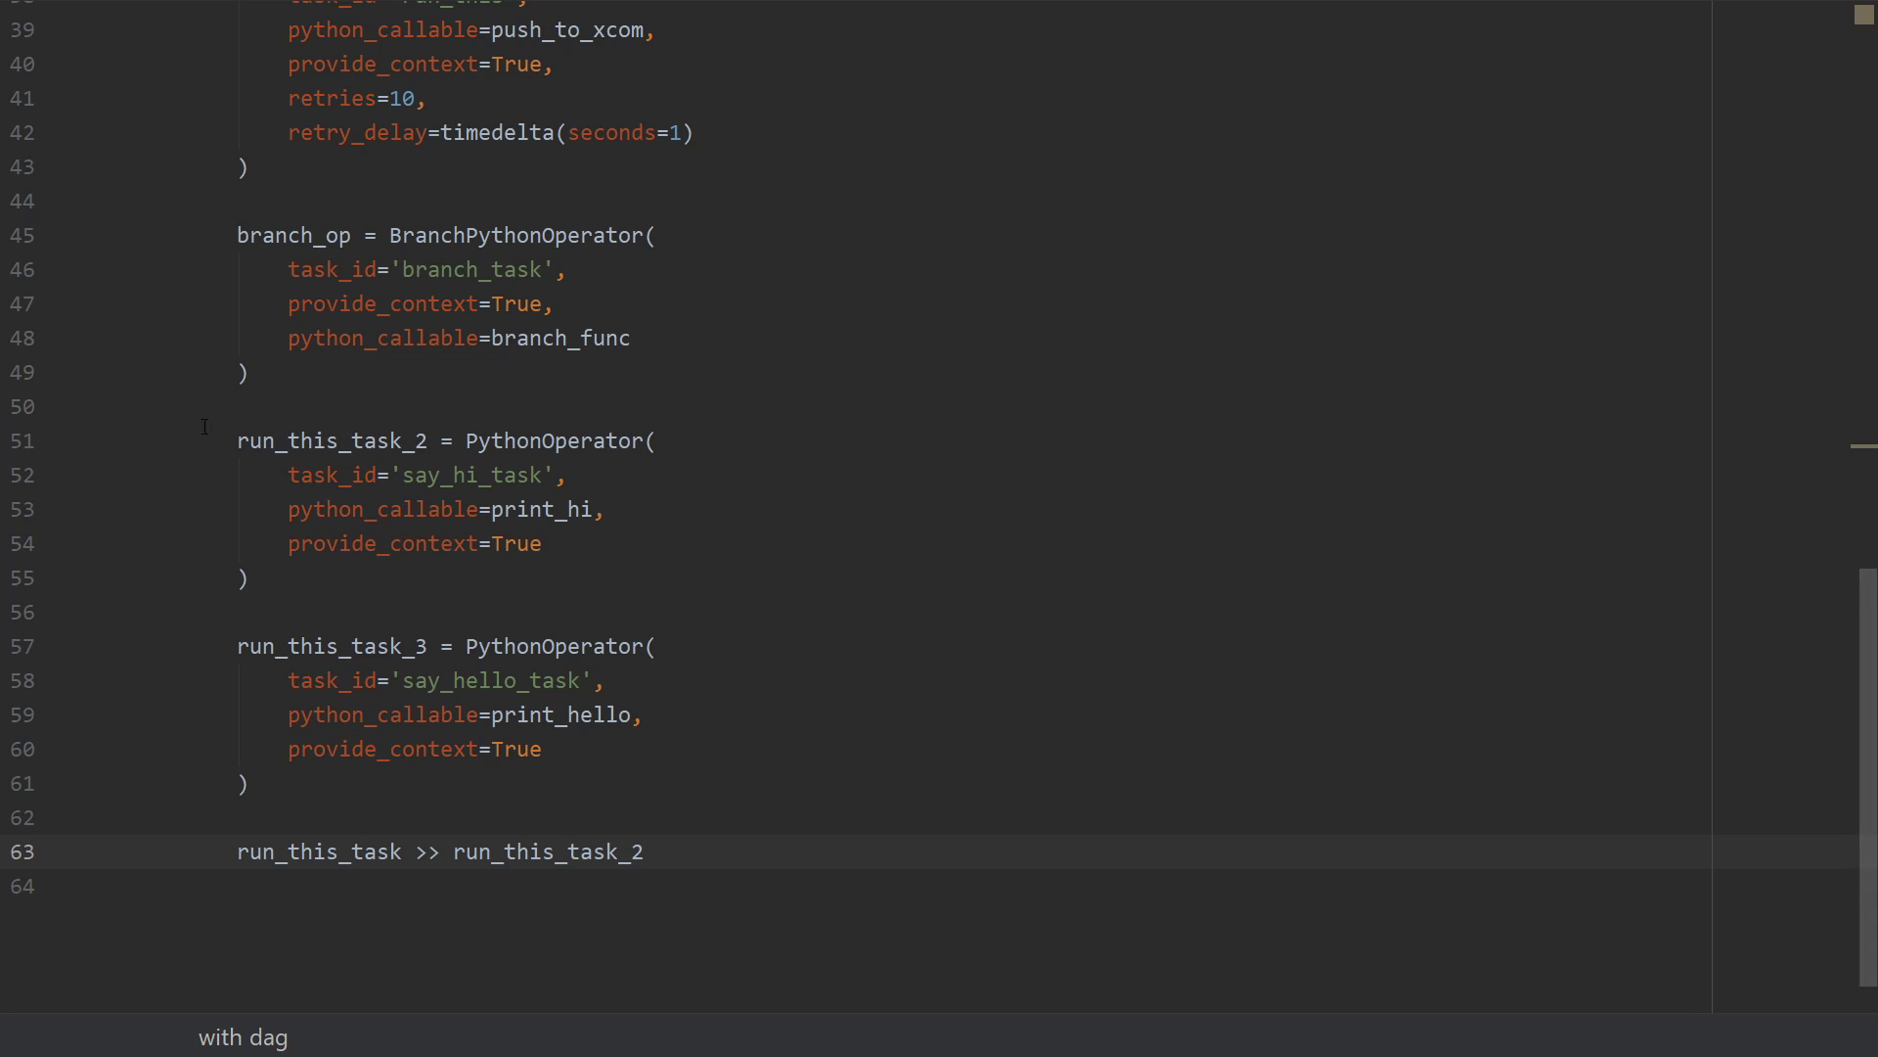
Rewrite the dependency as run_this_task >> branch_op >> [run_this_task_2, run_this_task_3] and verify the task names.
{"action": "double_click", "coordinate": [293, 235]}
{"action": "type", "text": "branch_op "}
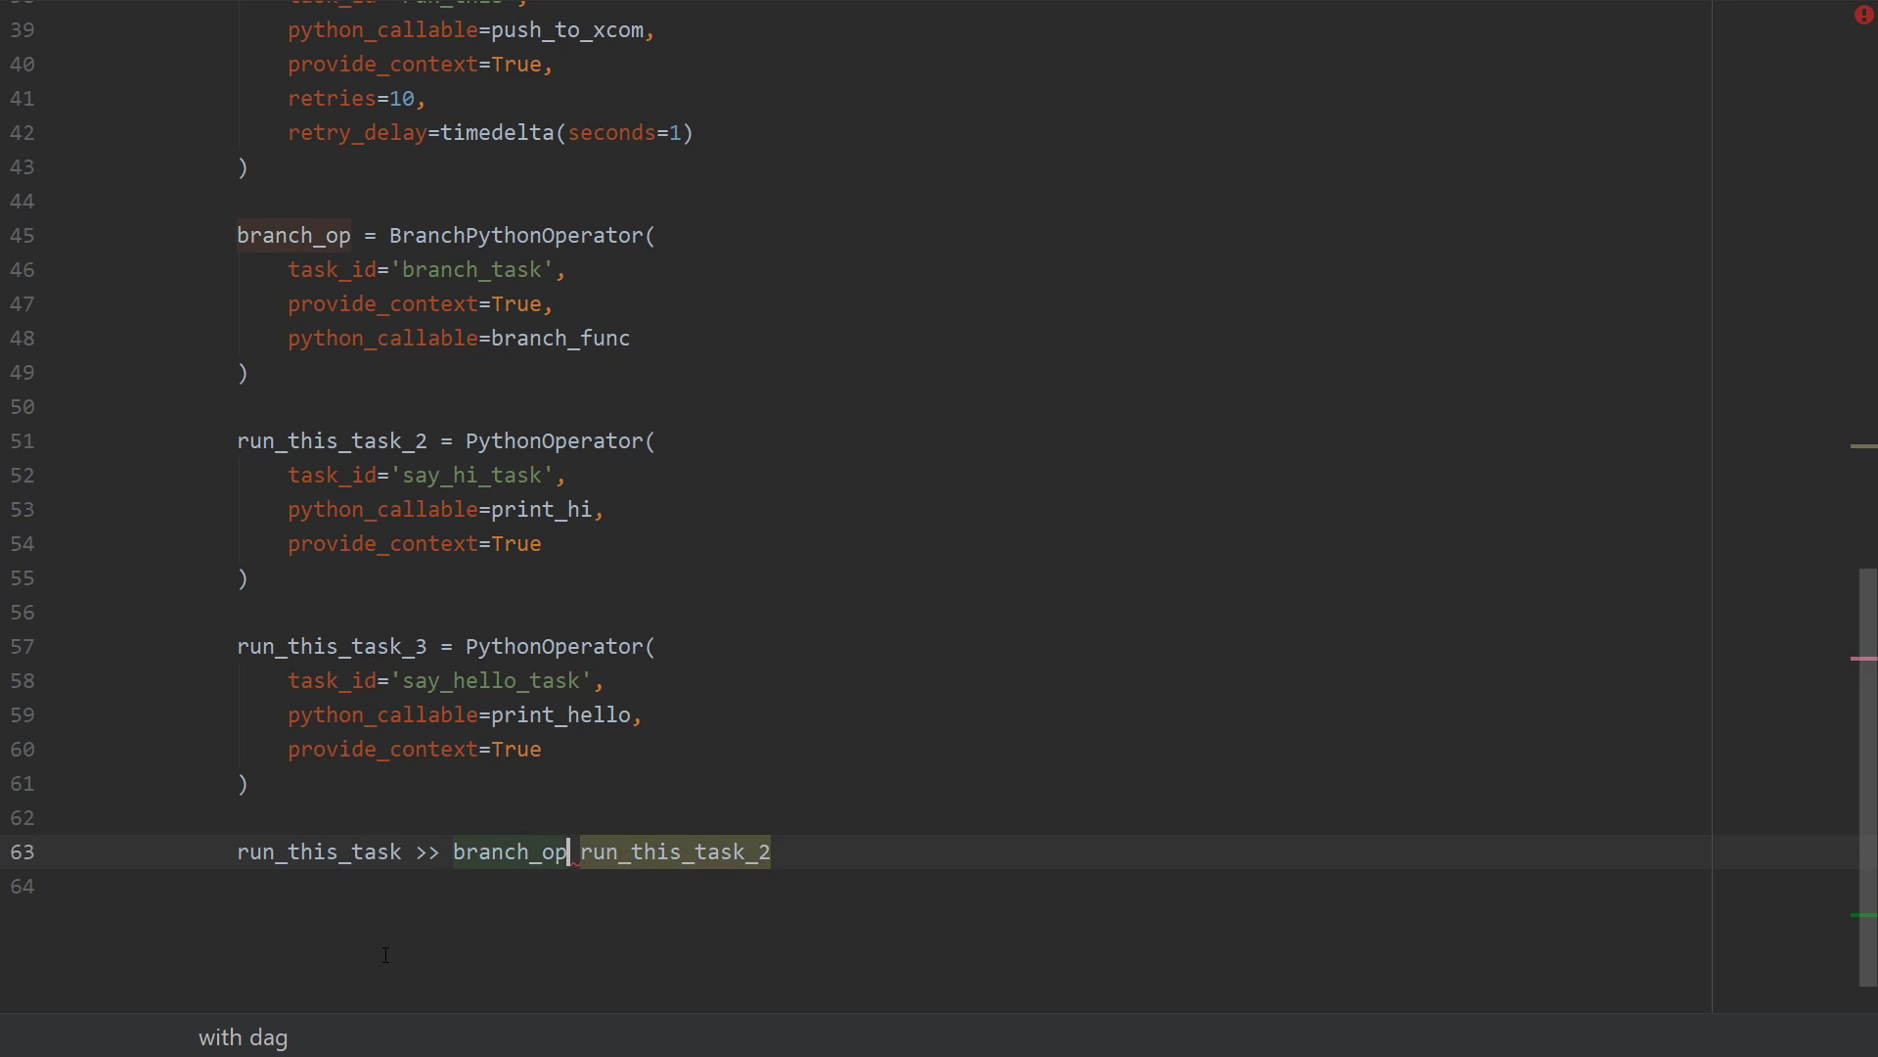
{"action": "type", "text": ">> ["}
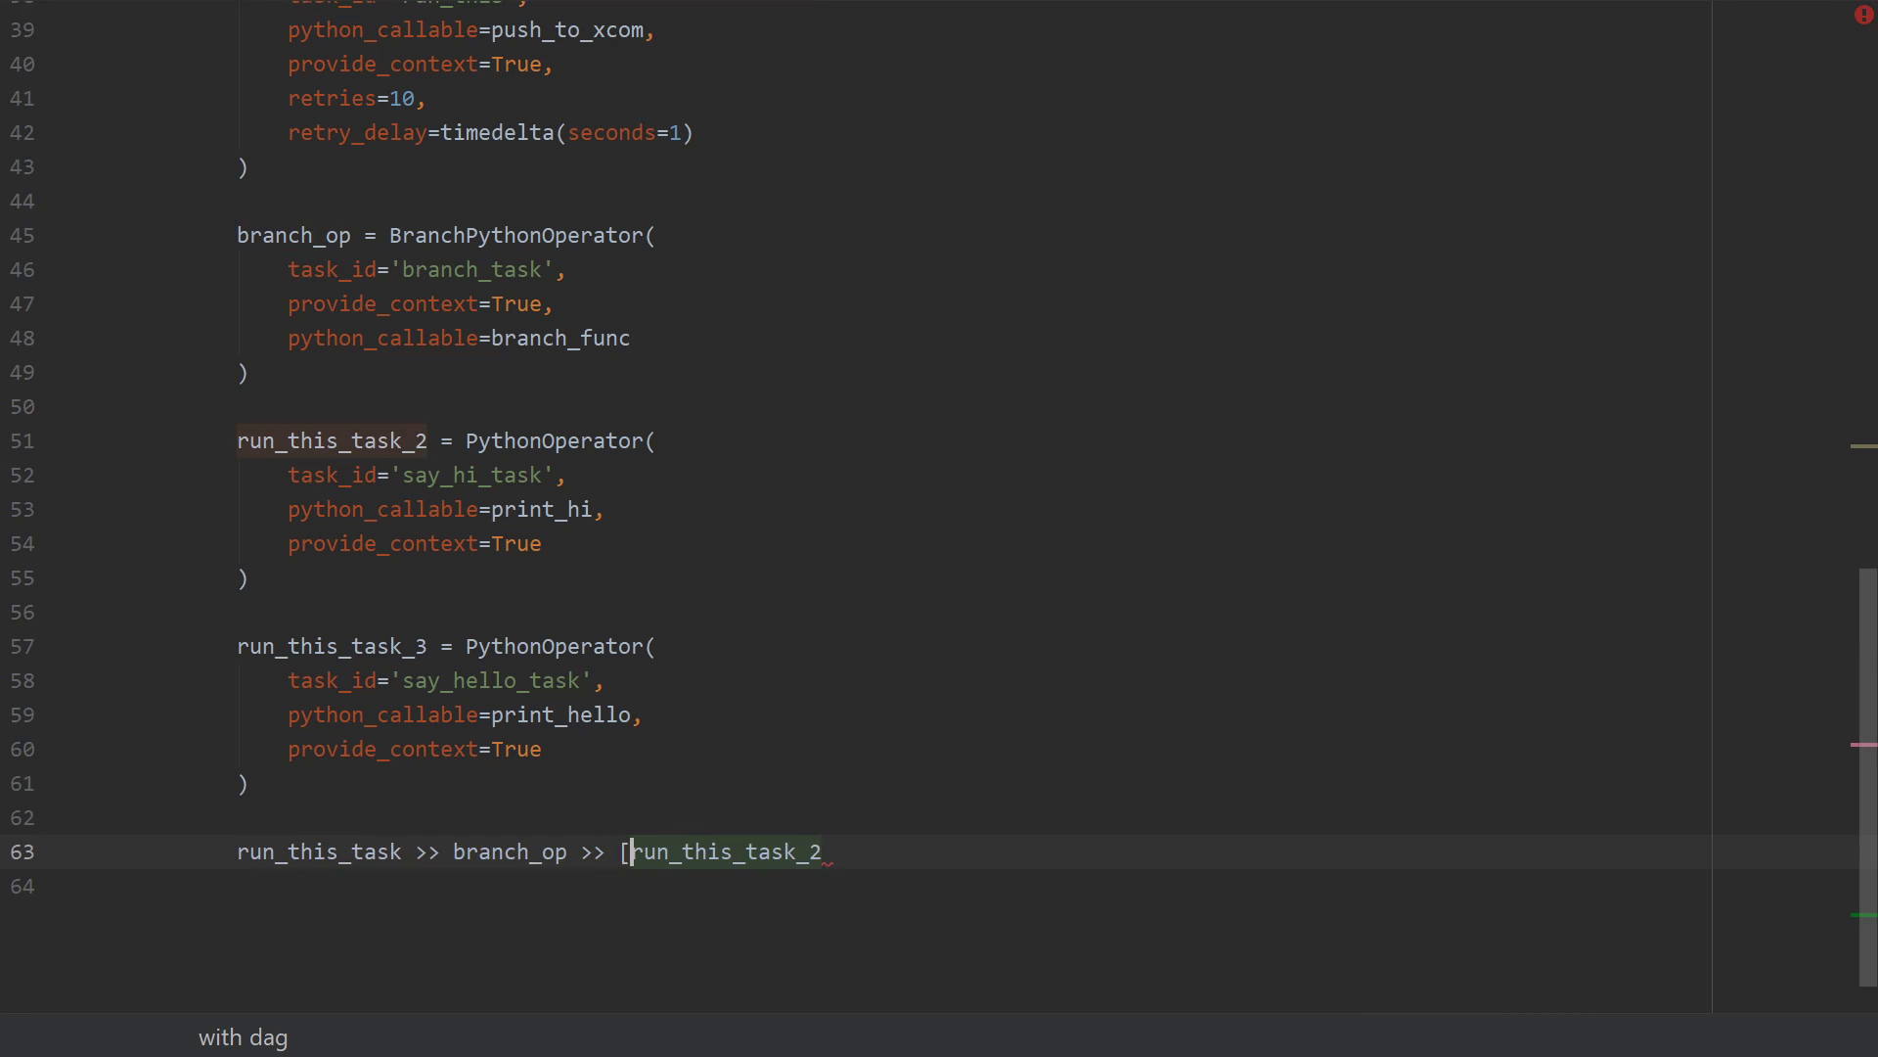
{"action": "type", "text": "run_this_task_2"}
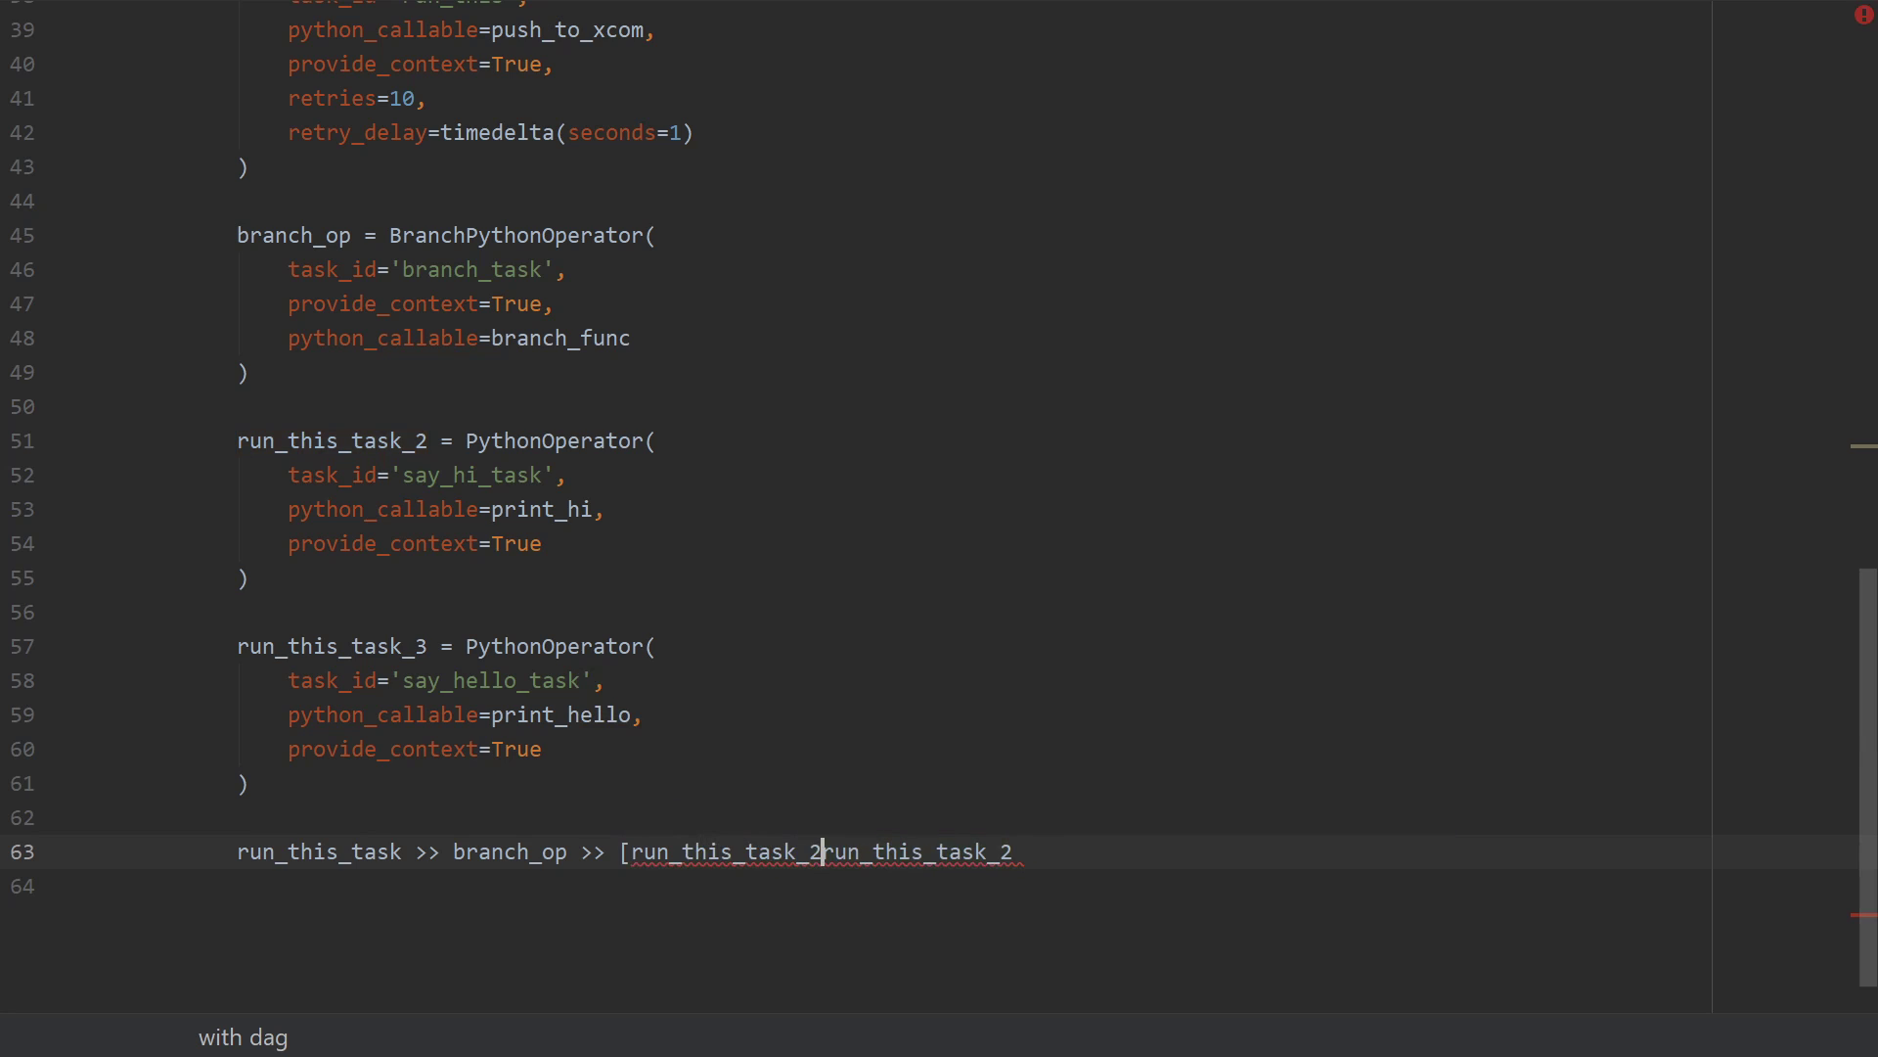
{"action": "type", "text": ","}
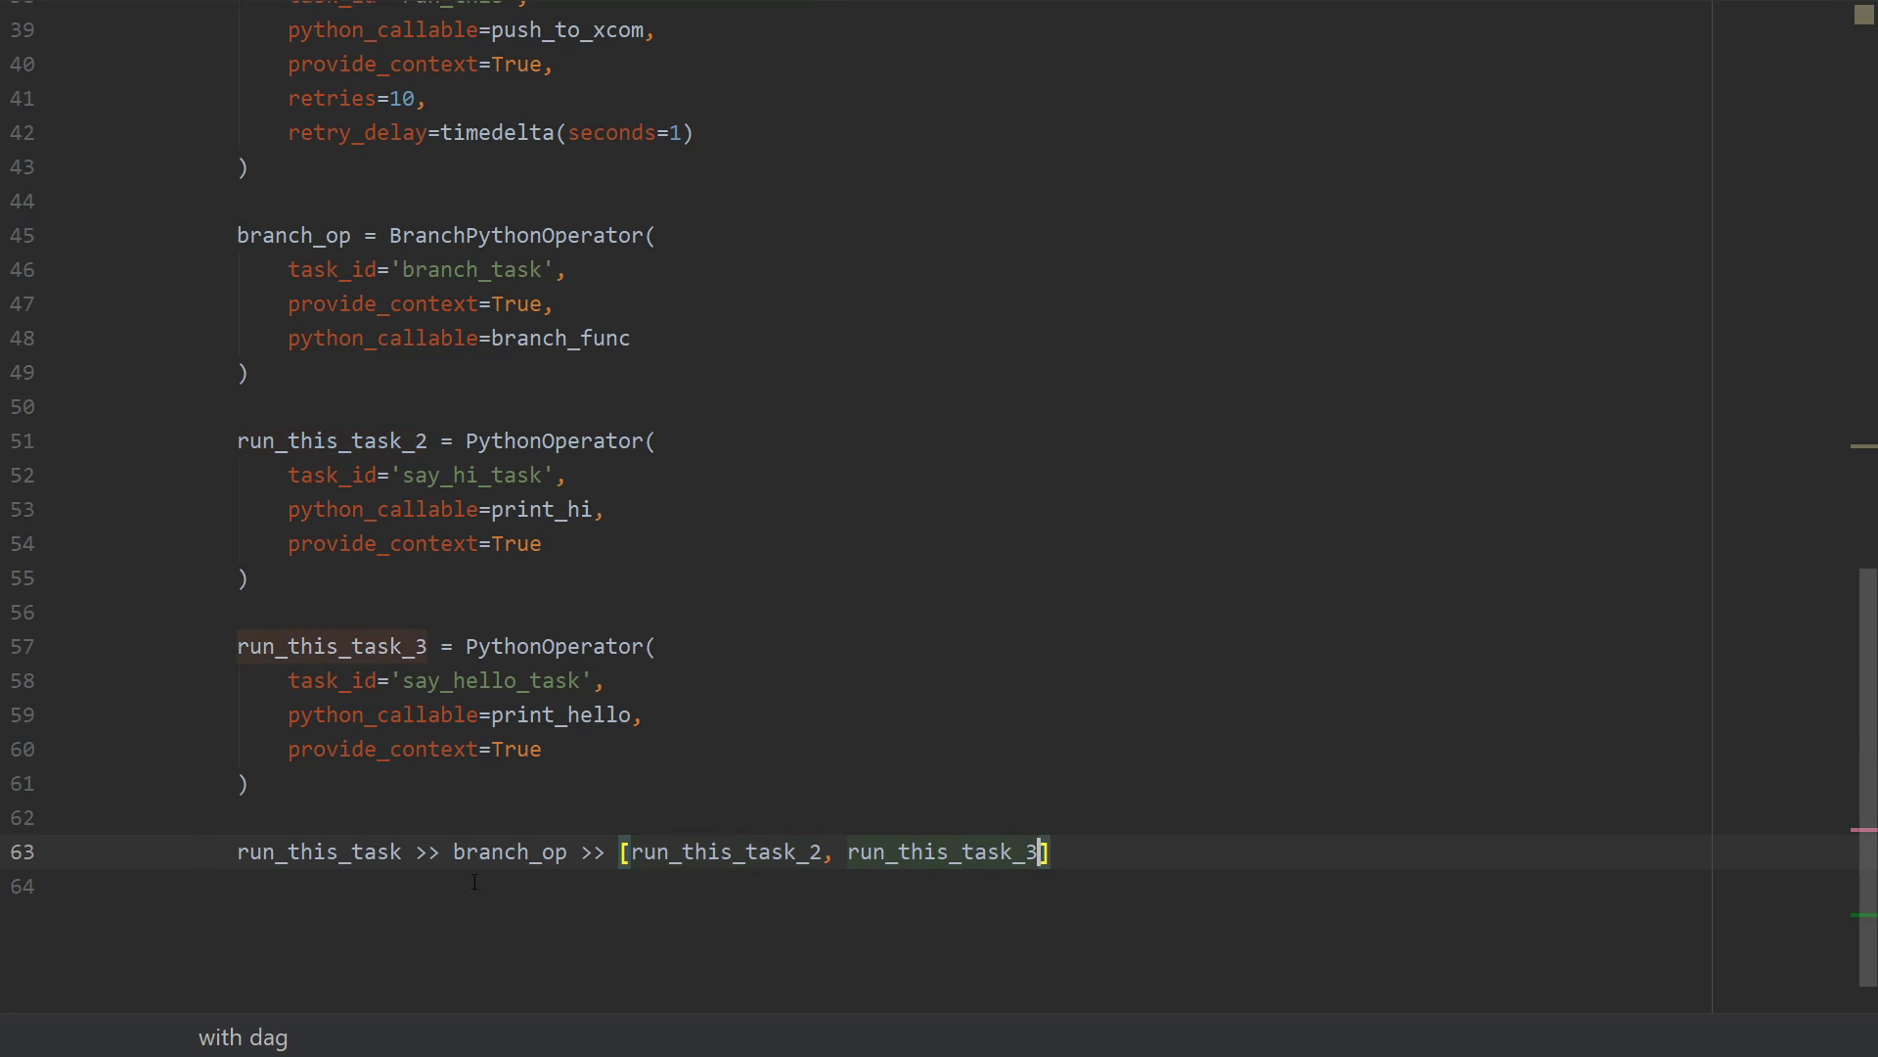
{"action": "double_click", "coordinate": [319, 851]}
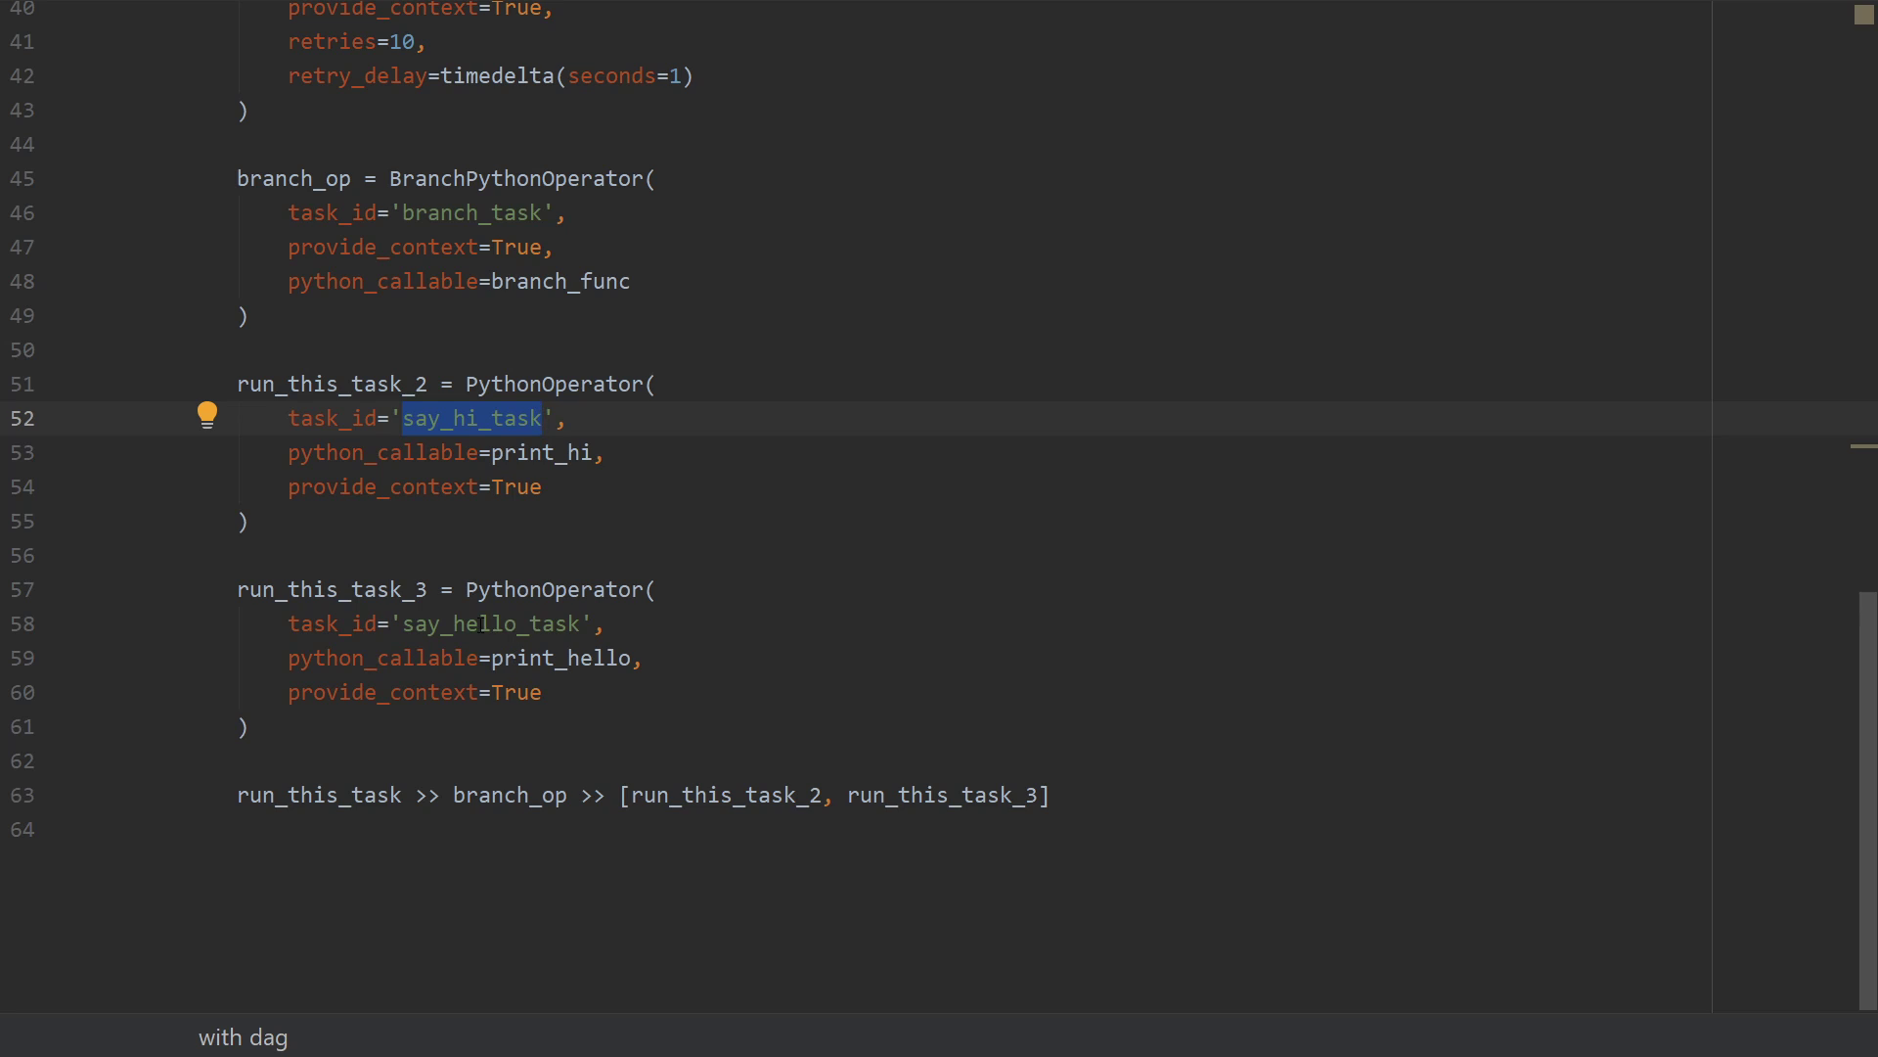
{"action": "double_click", "coordinate": [332, 589]}
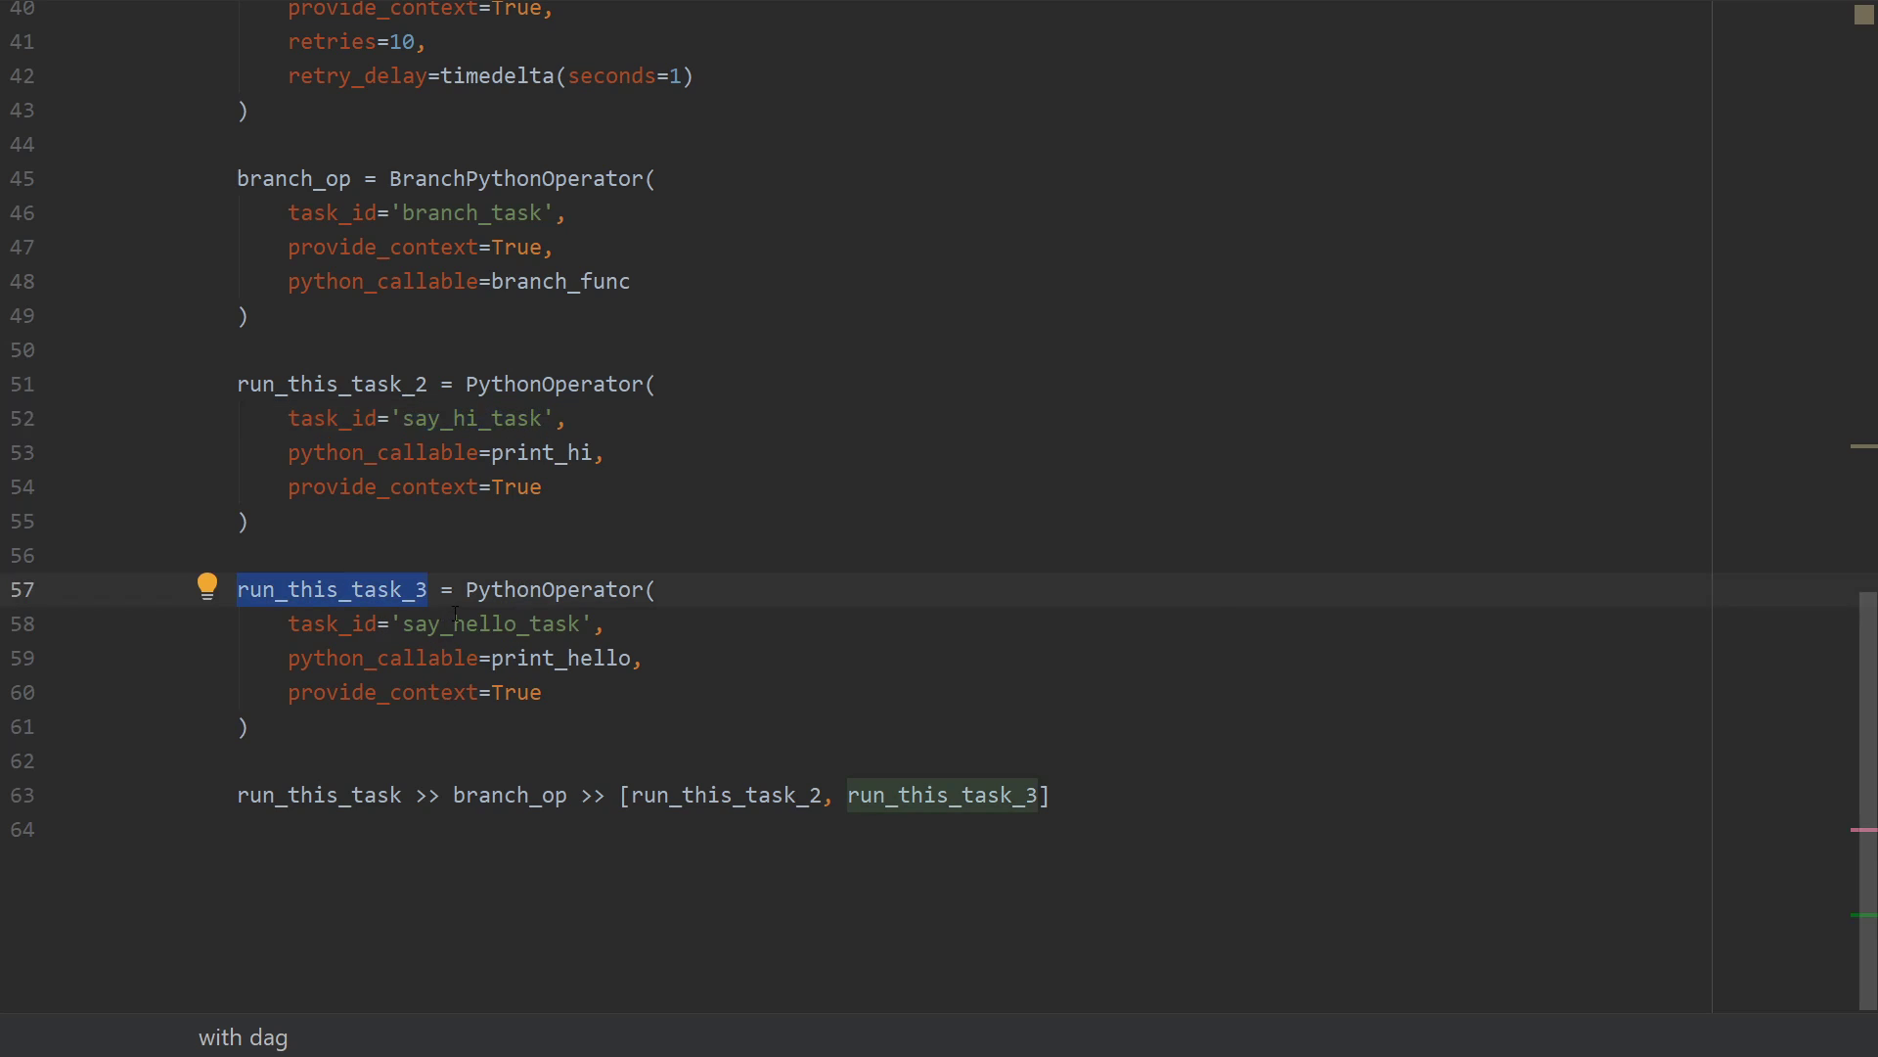
{"action": "double_click", "coordinate": [489, 622]}
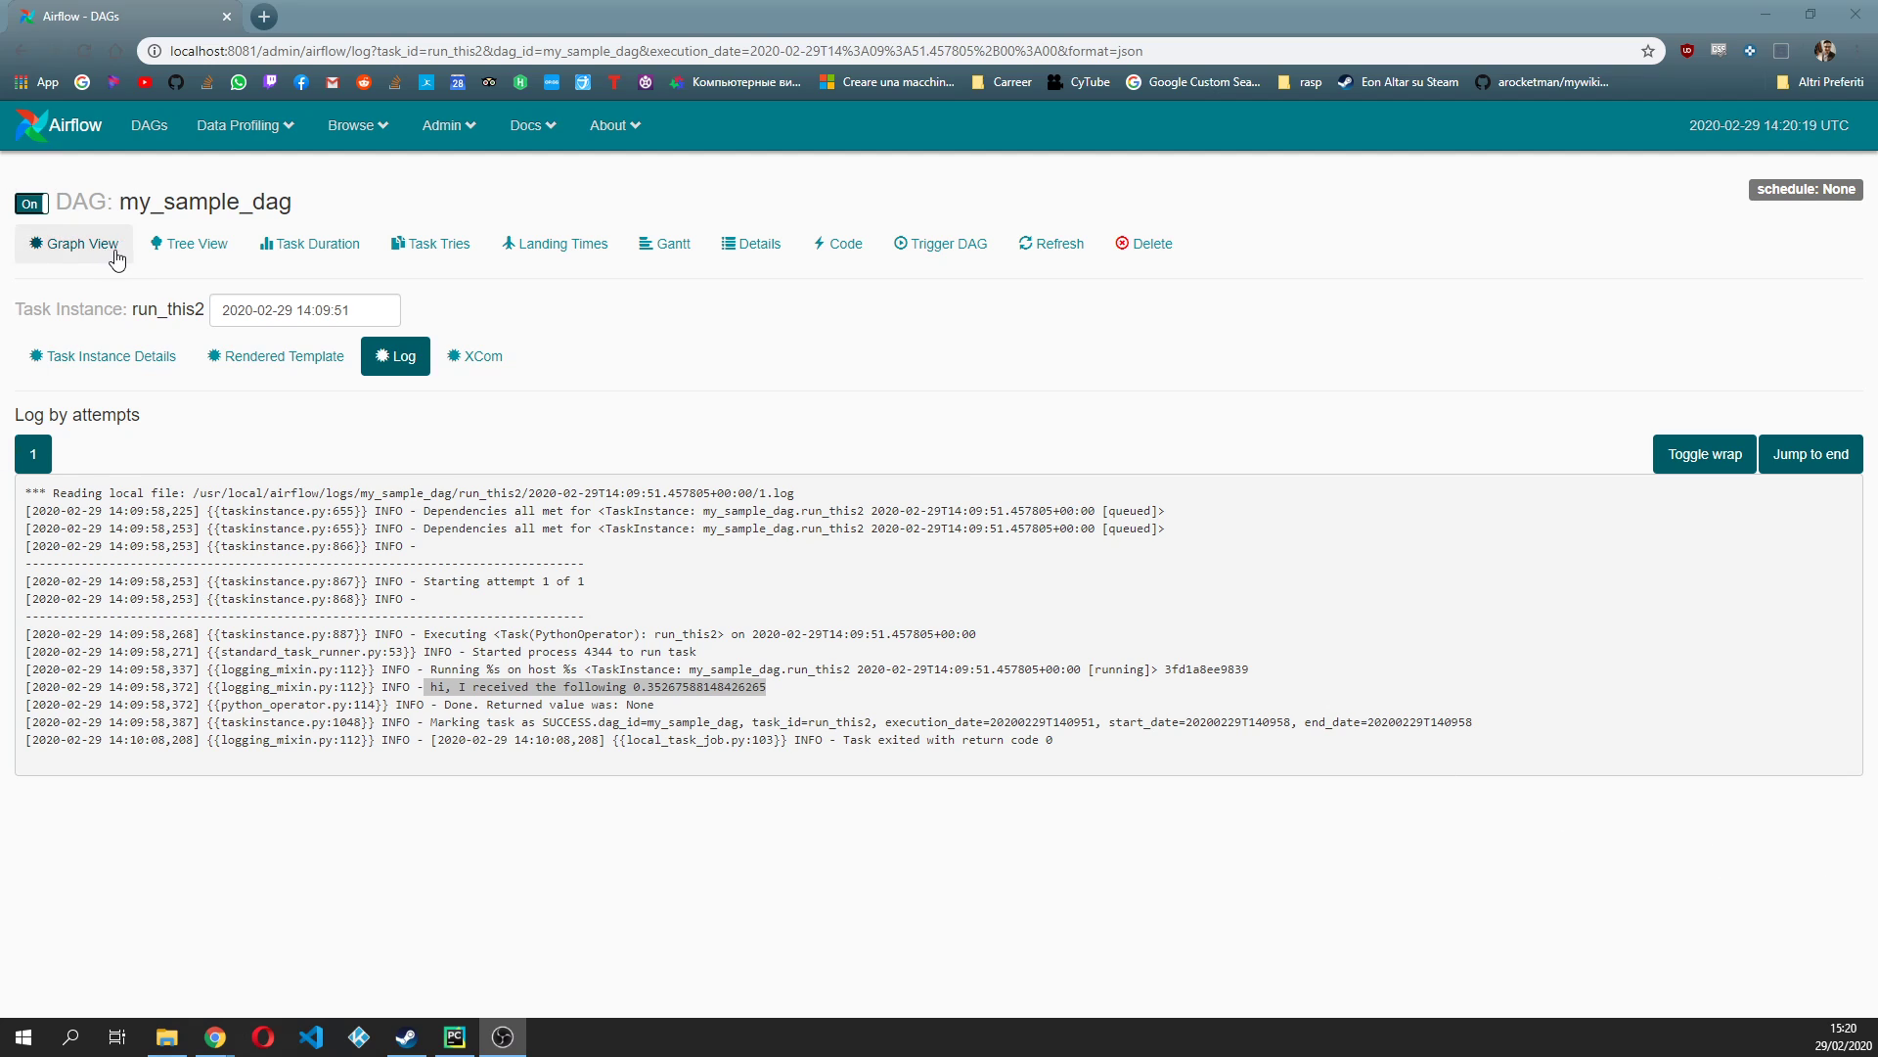
Refresh my_sample_dag in Graph View, centre the graph, and trigger a new manual run.
{"action": "left_click", "coordinate": [72, 245]}
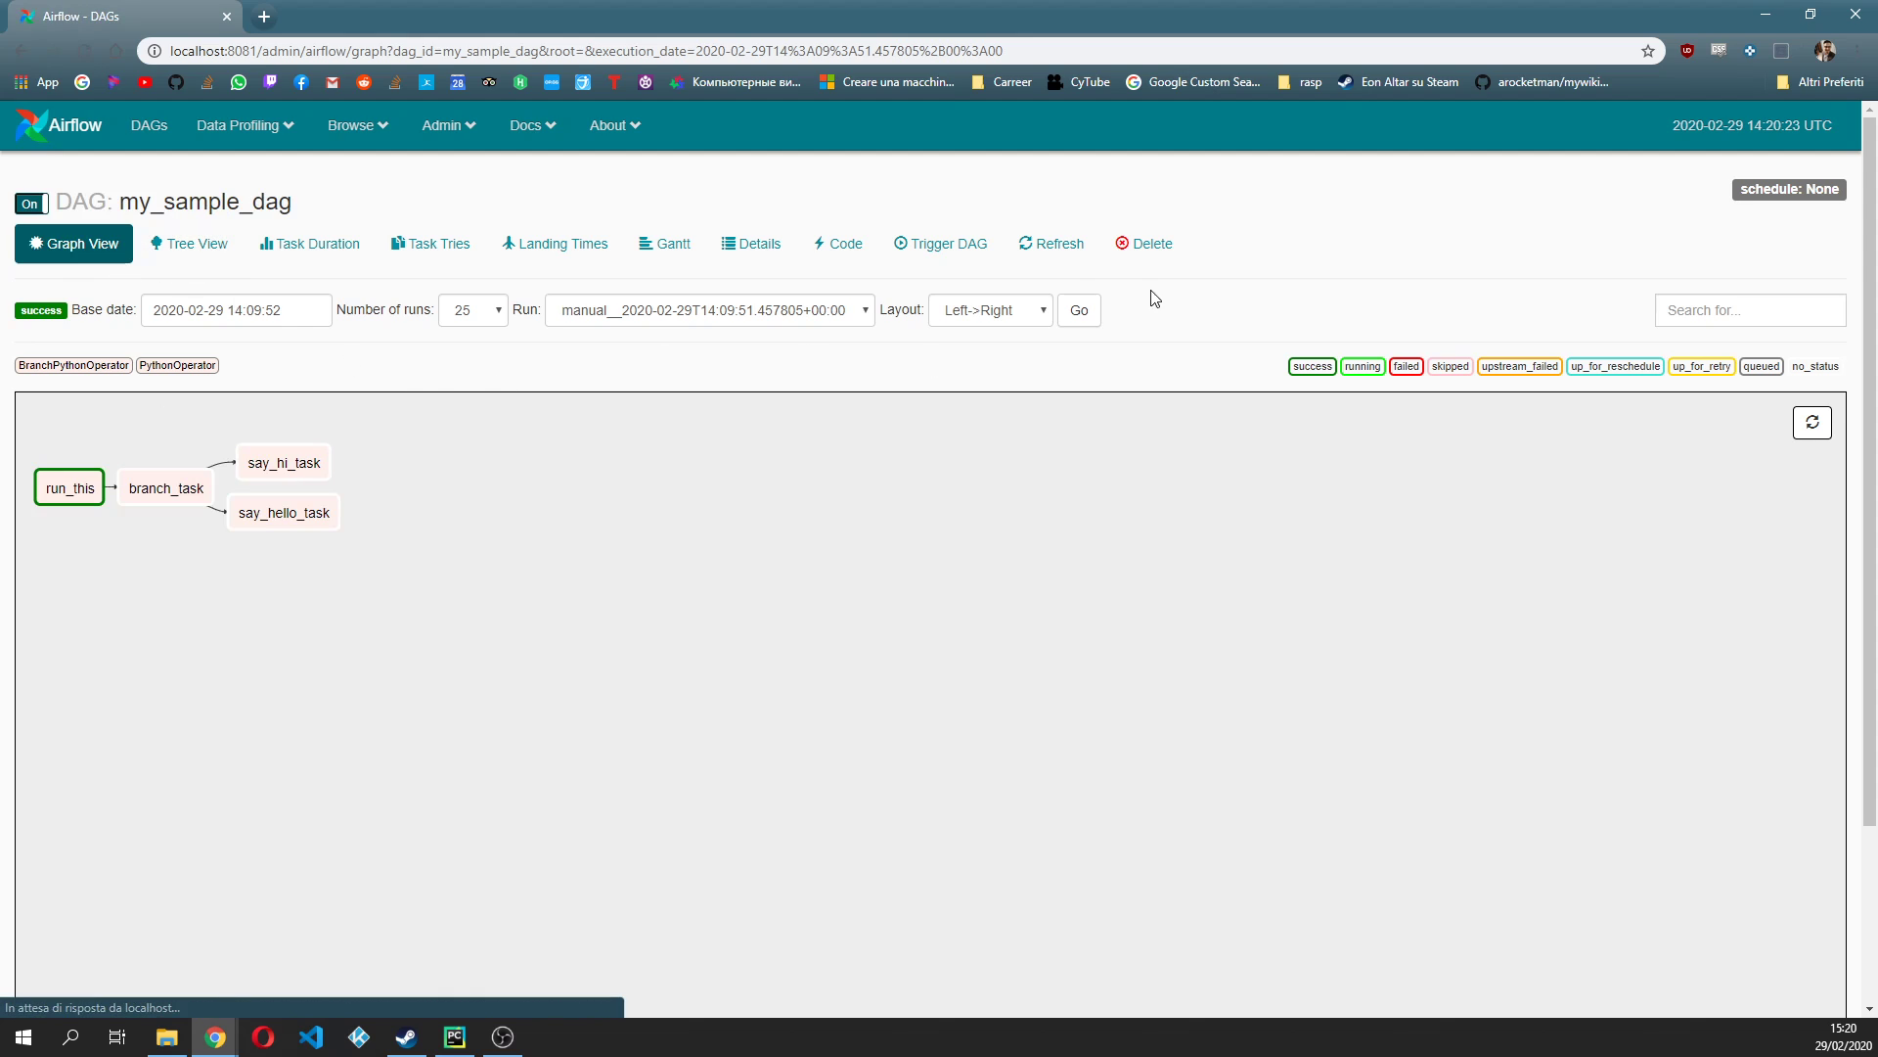
{"action": "left_click", "coordinate": [1051, 243]}
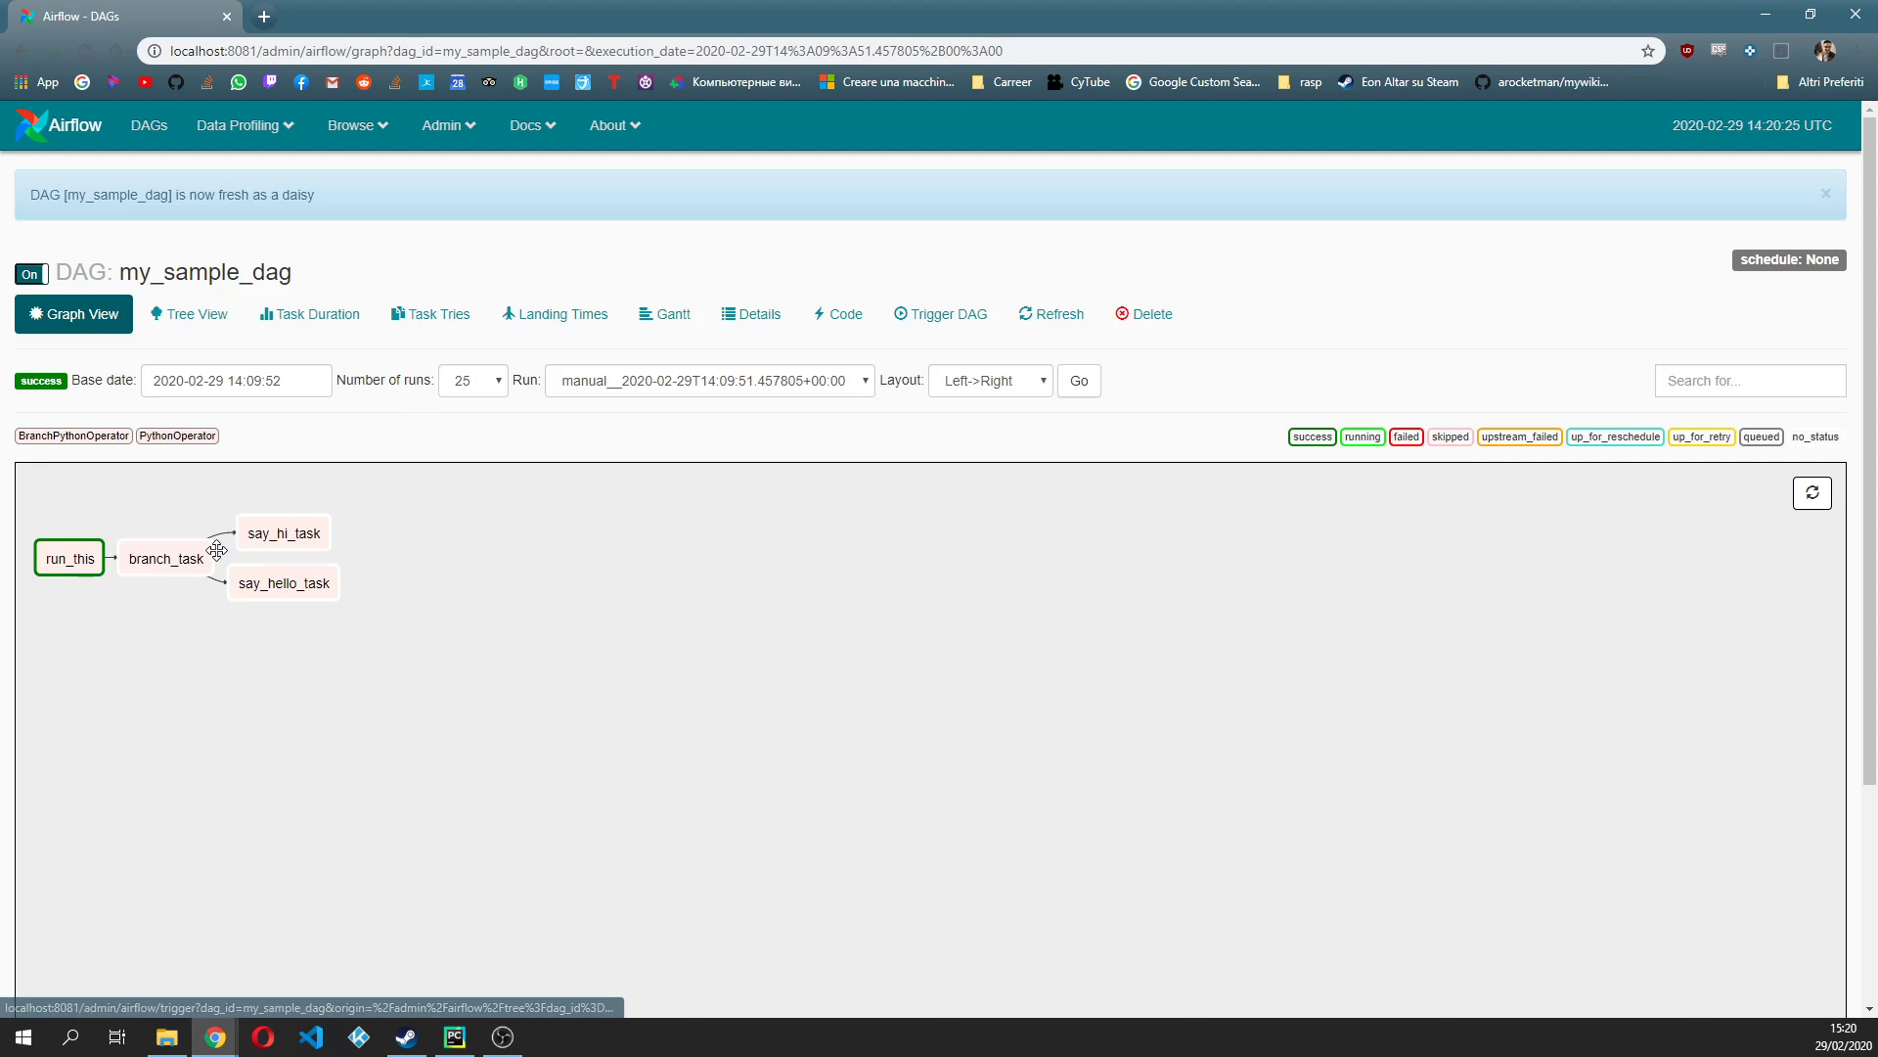
{"action": "left_click_drag", "start_coordinate": [215, 548], "coordinate": [396, 743]}
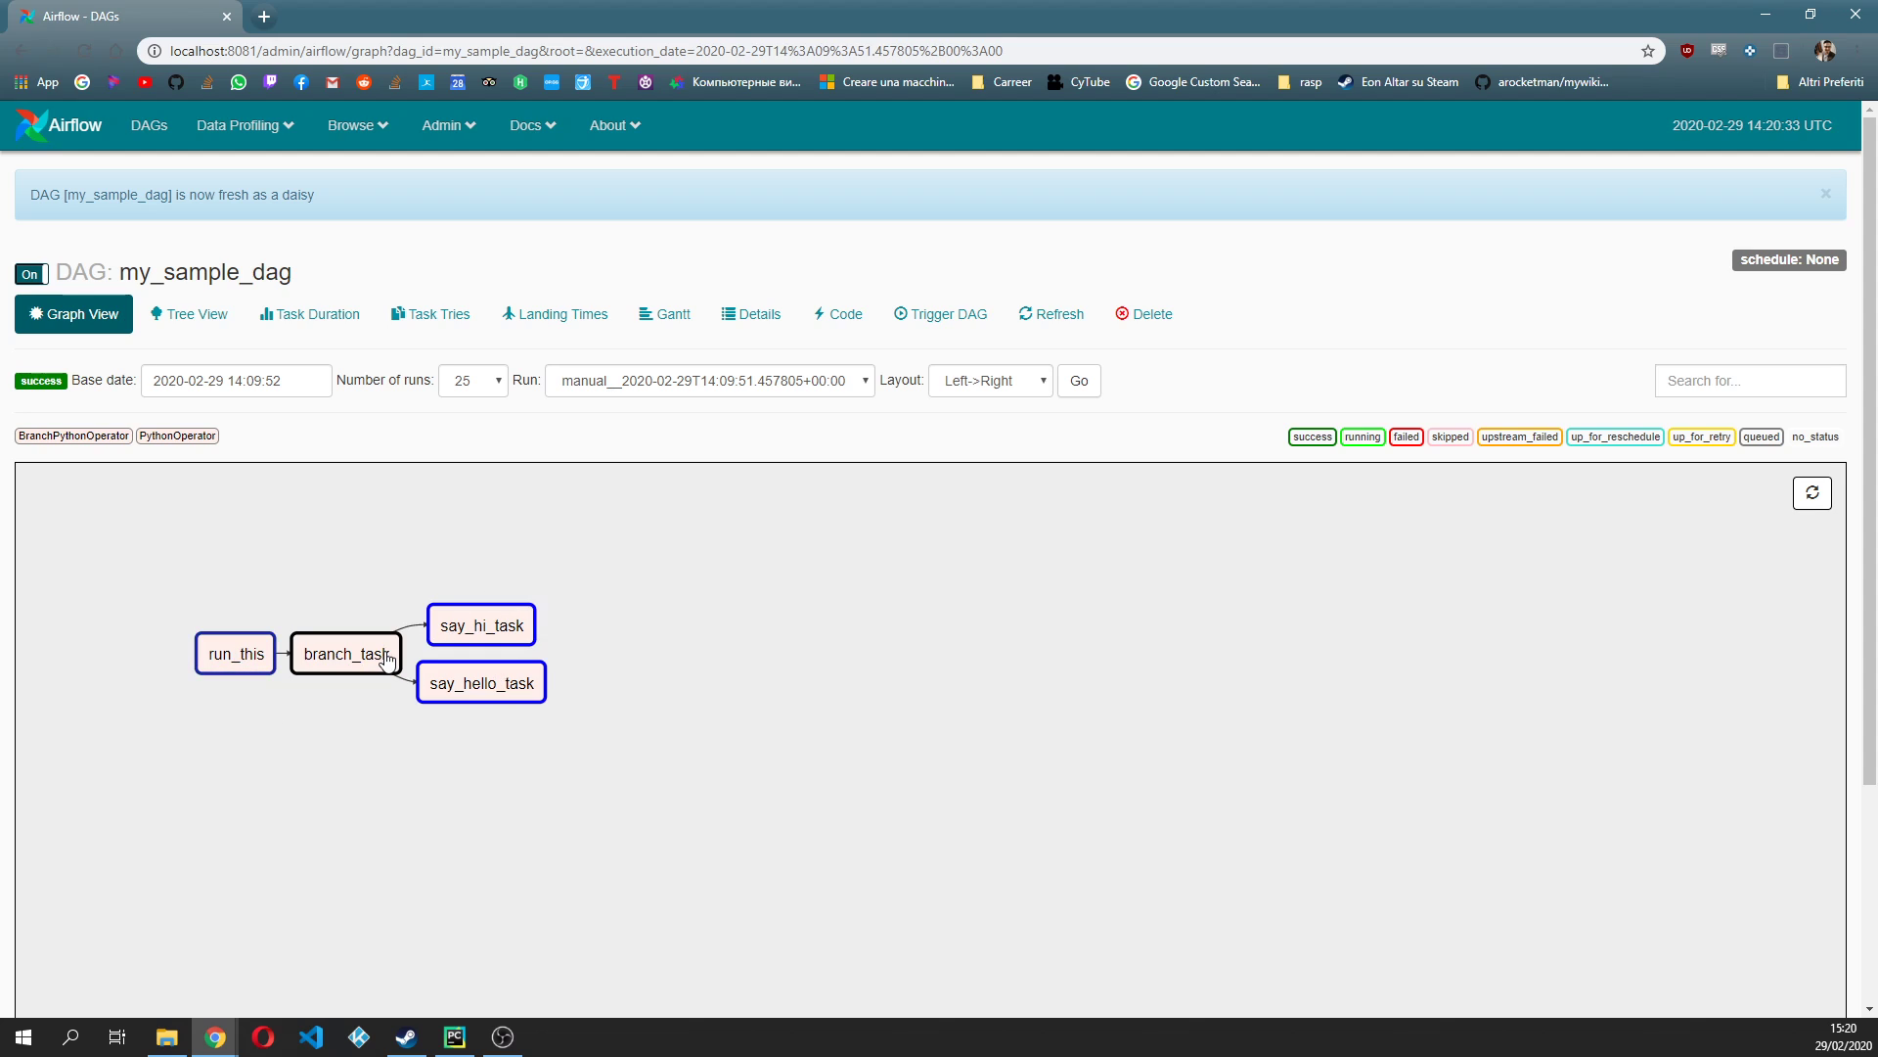
{"action": "left_click", "coordinate": [942, 313]}
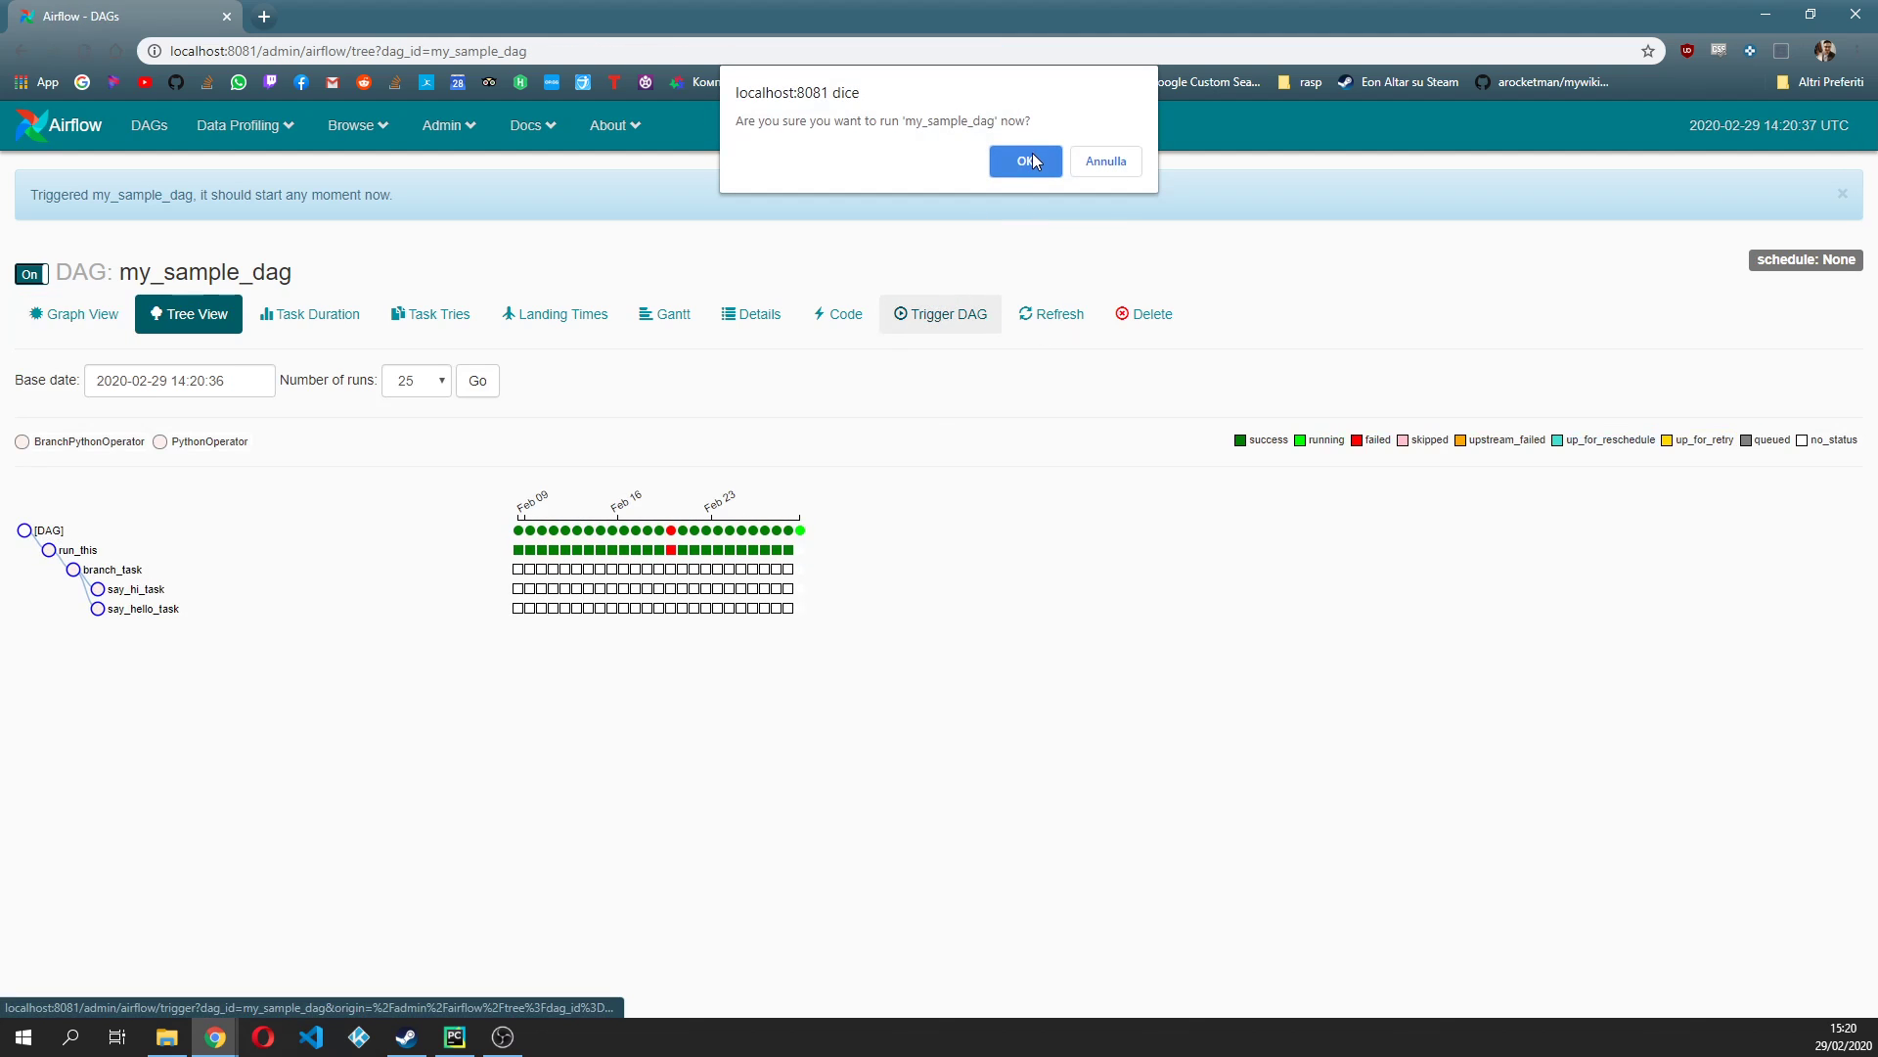
Confirm the trigger, refresh until the run completes, then show the run as a task graph.
{"action": "left_click", "coordinate": [1023, 161]}
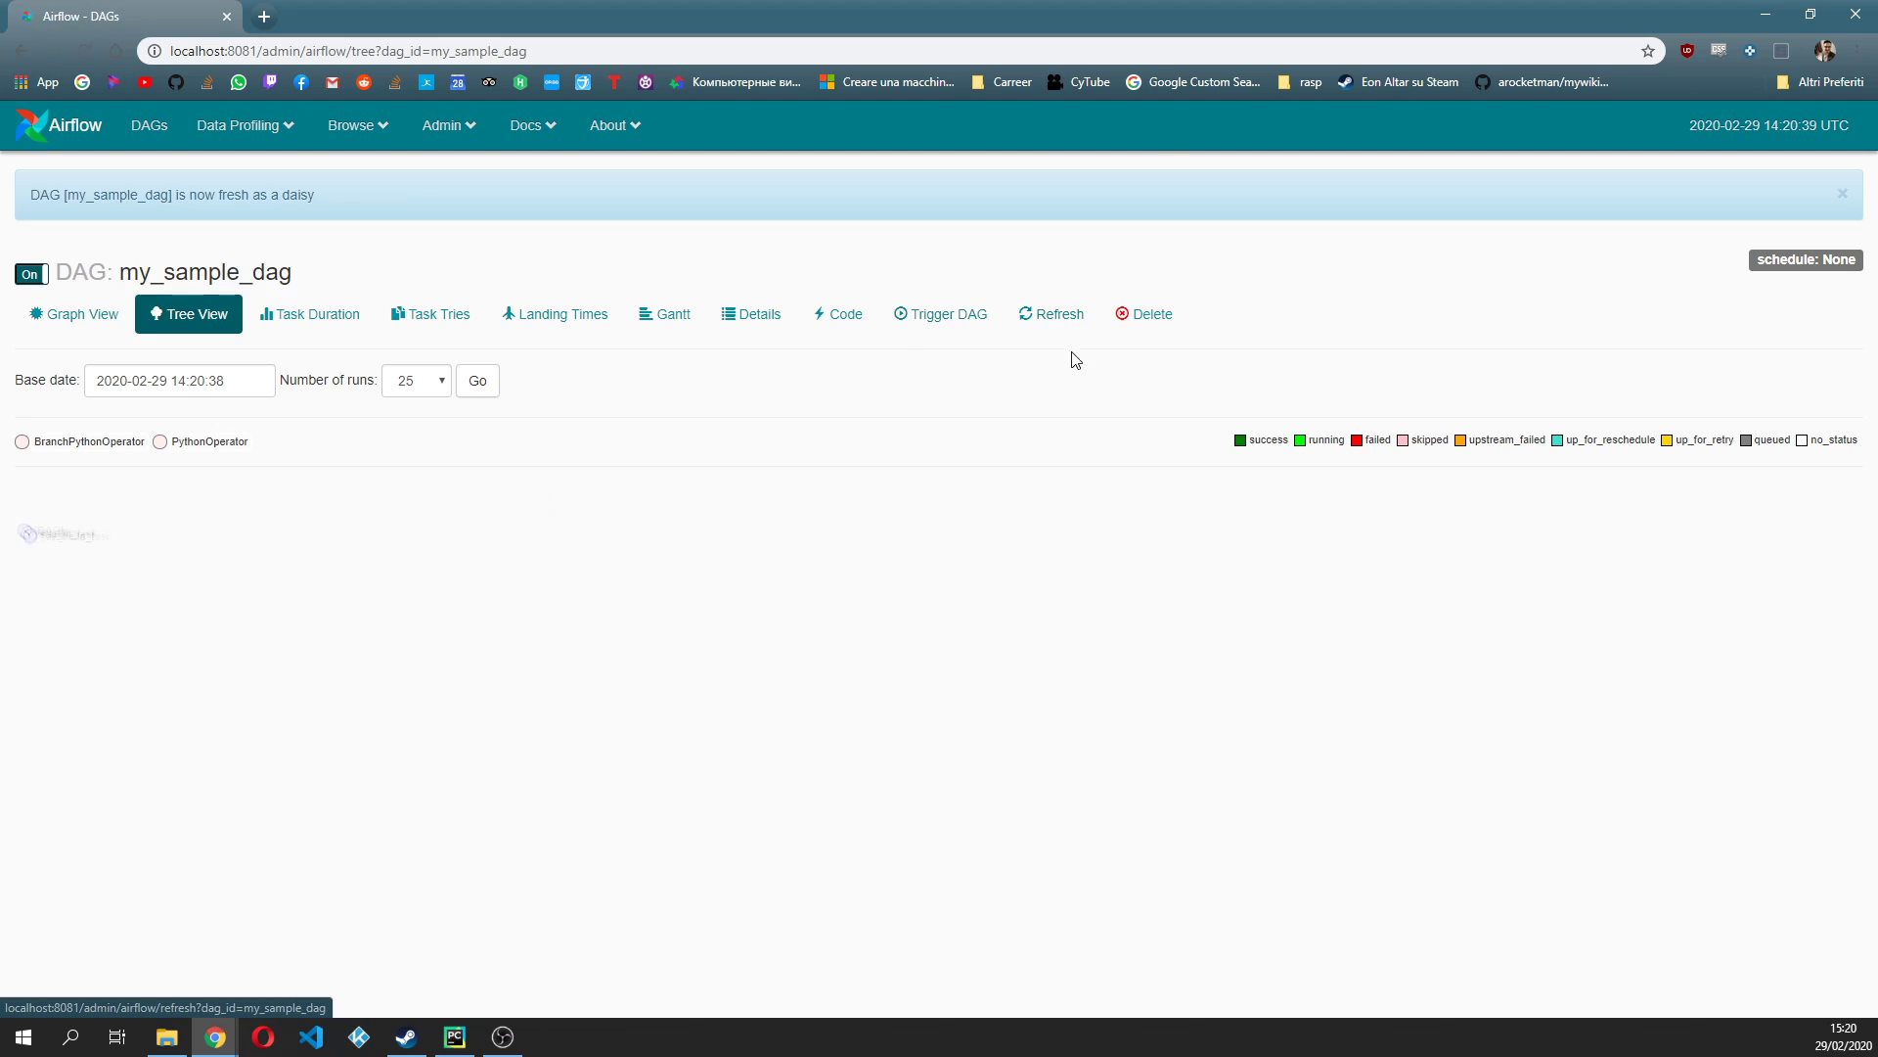
{"action": "left_click", "coordinate": [941, 313]}
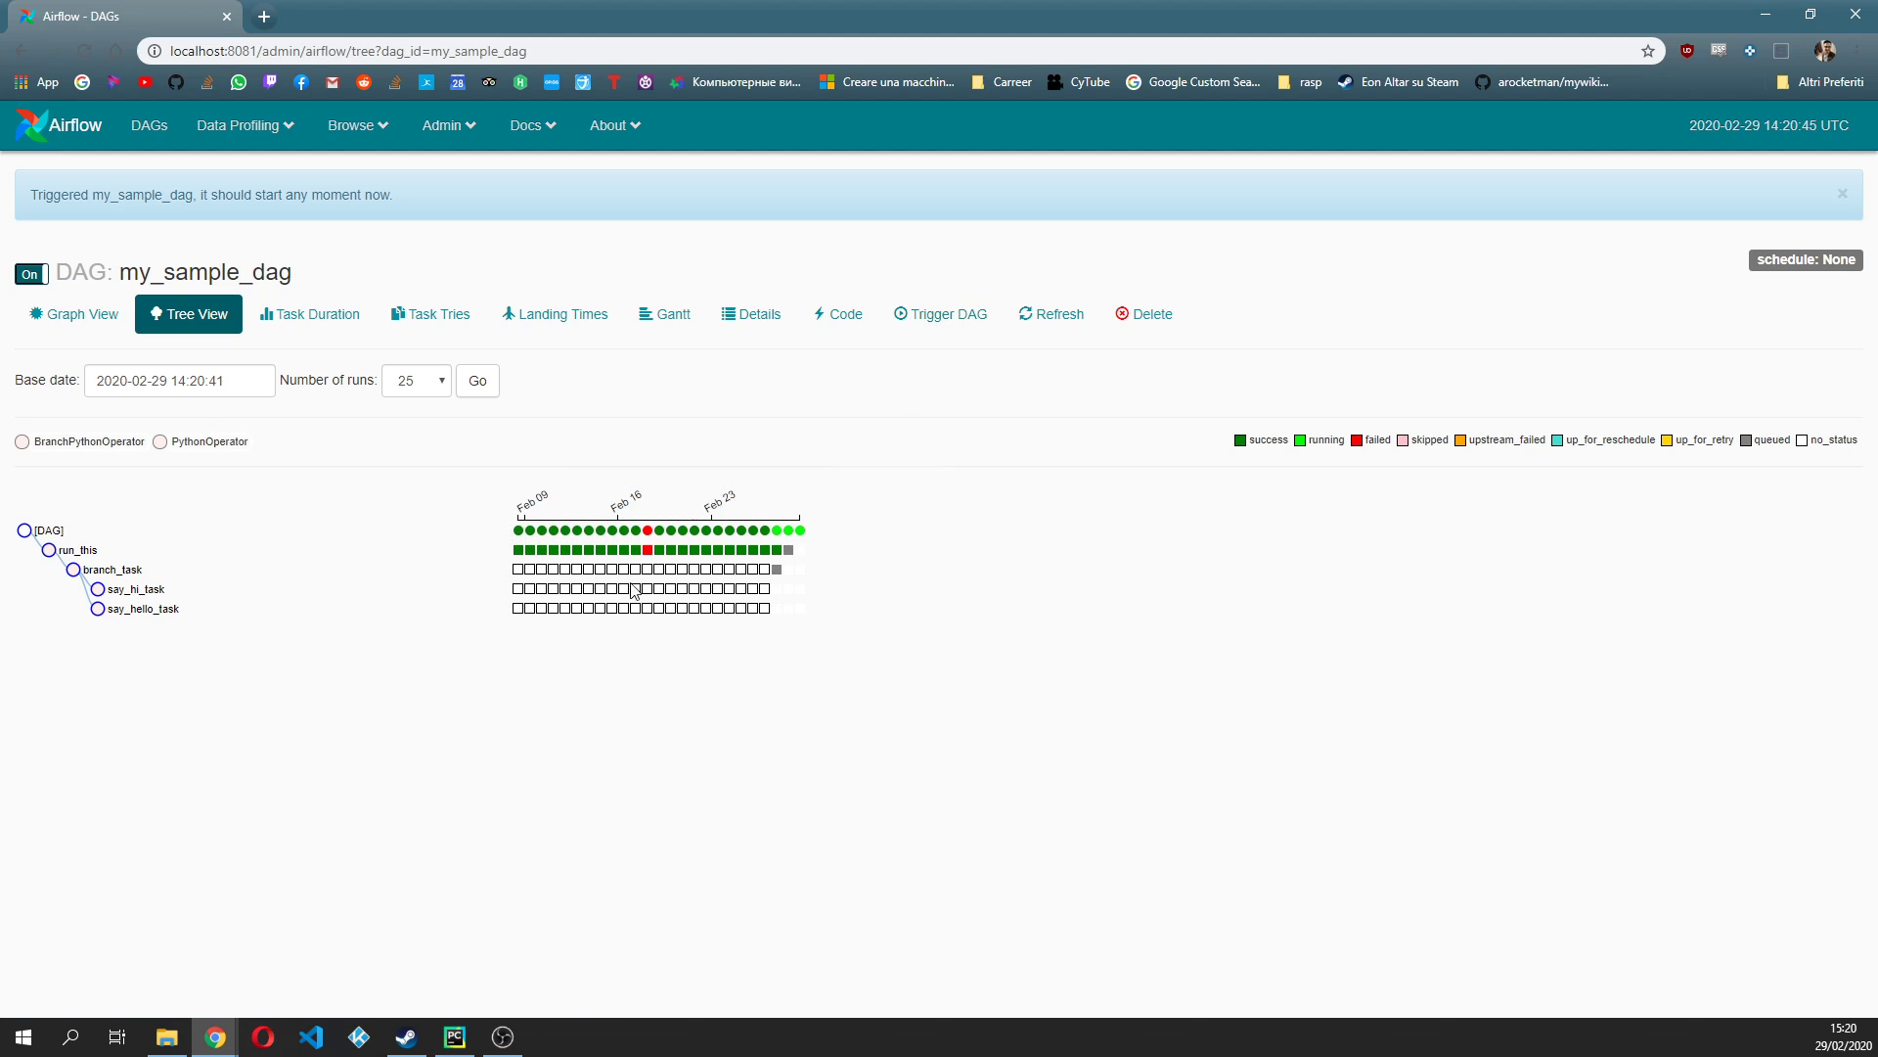
{"action": "mouse_move", "coordinate": [749, 570]}
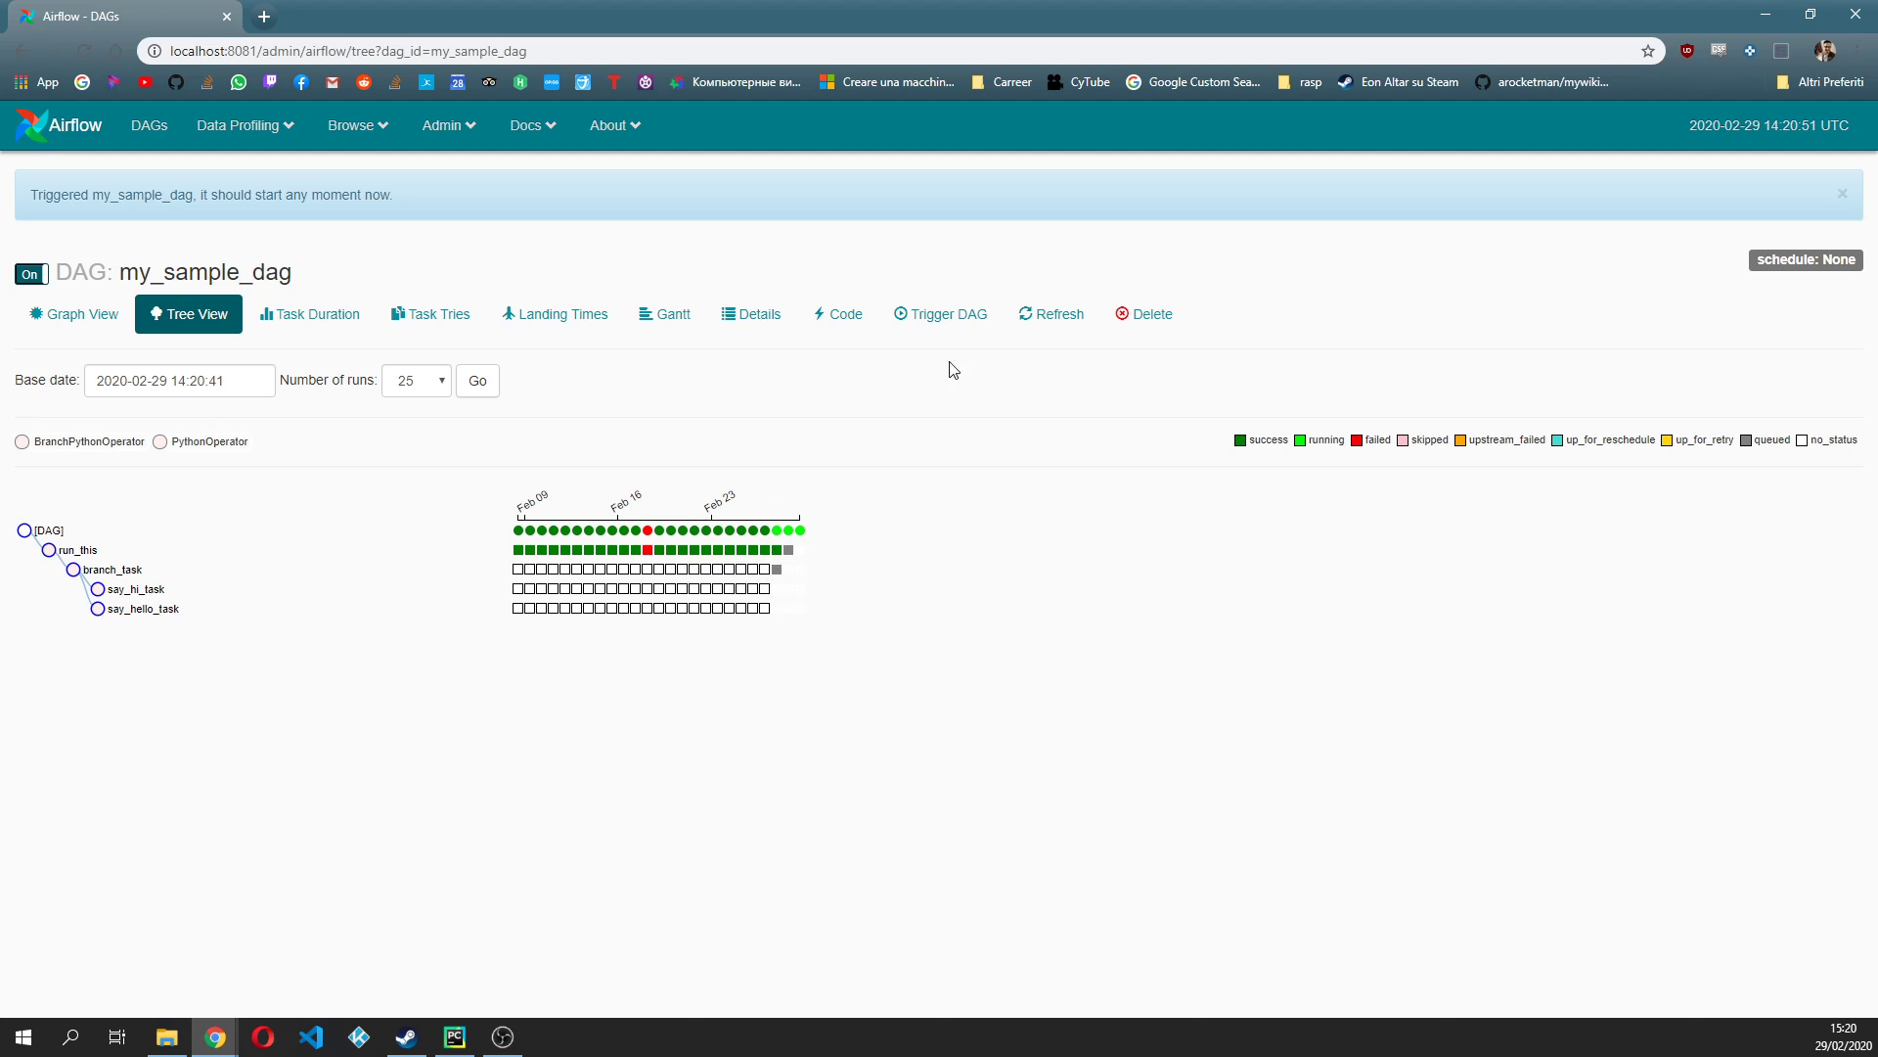
{"action": "left_click", "coordinate": [1051, 313]}
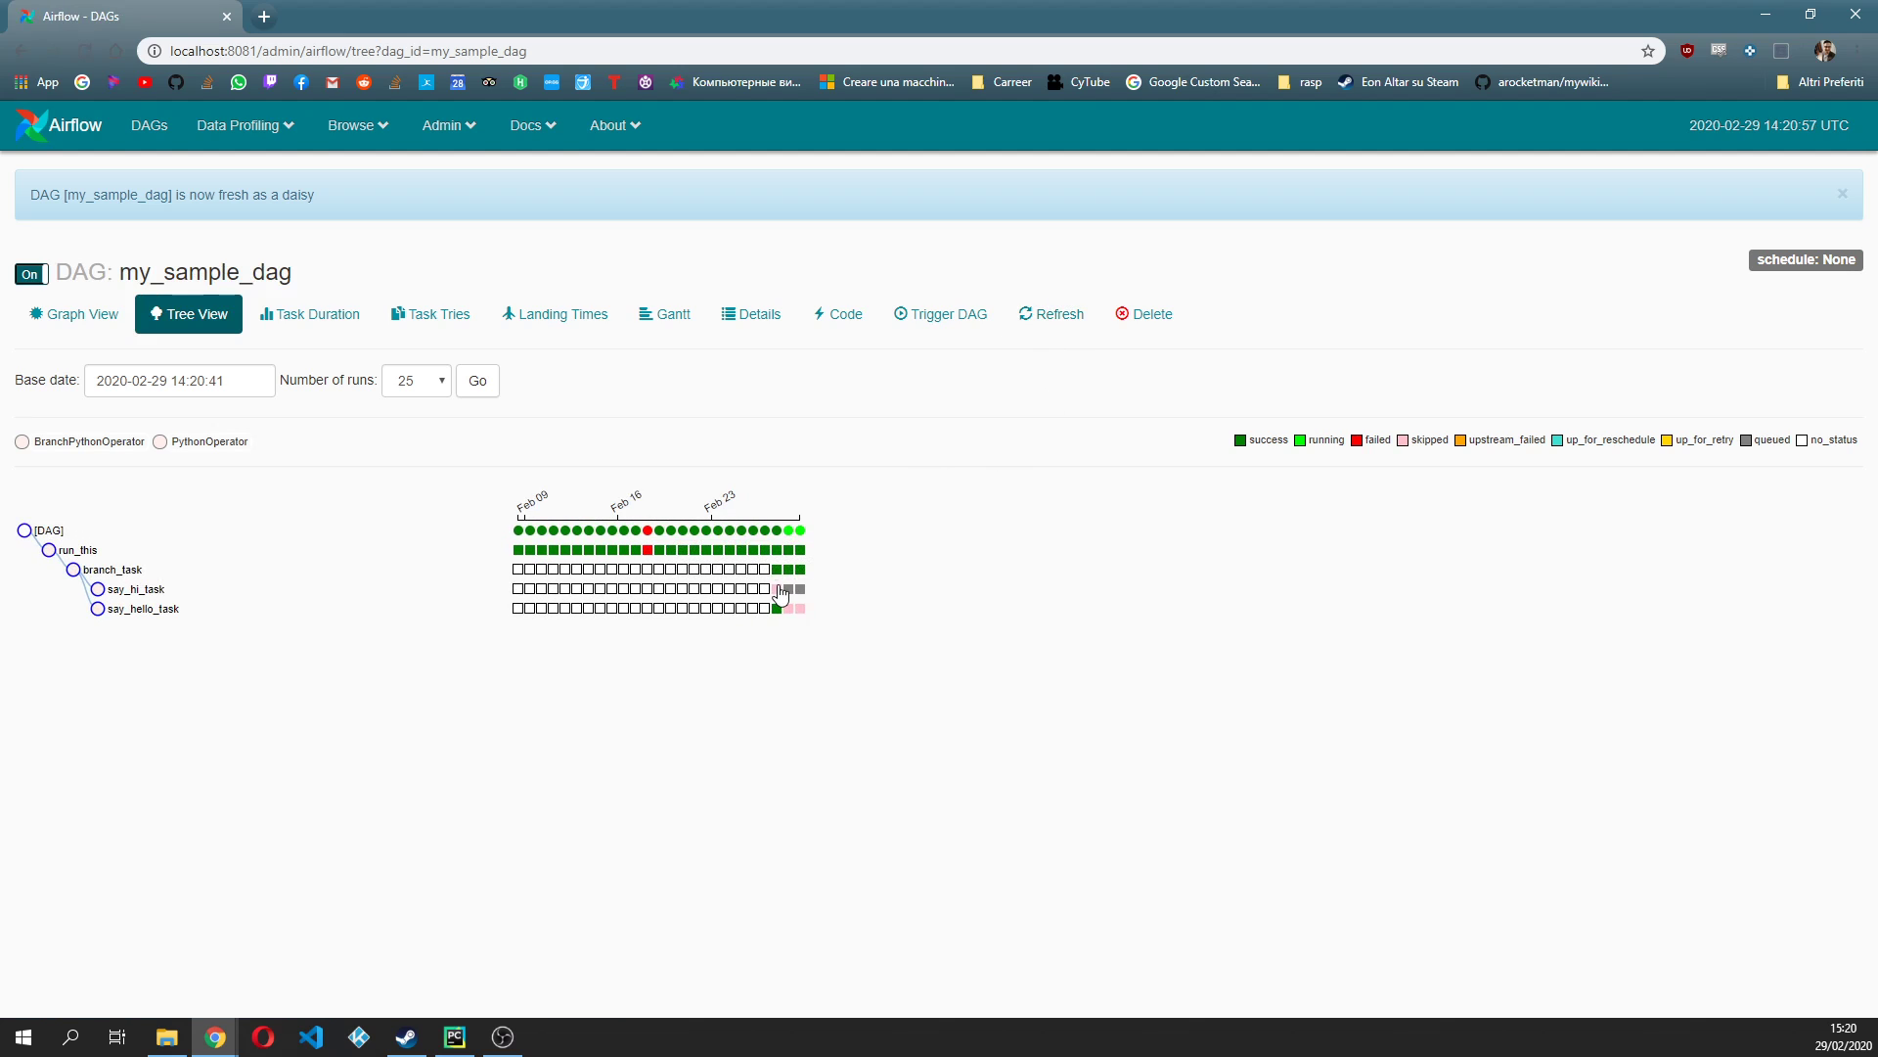
{"action": "mouse_move", "coordinate": [780, 589]}
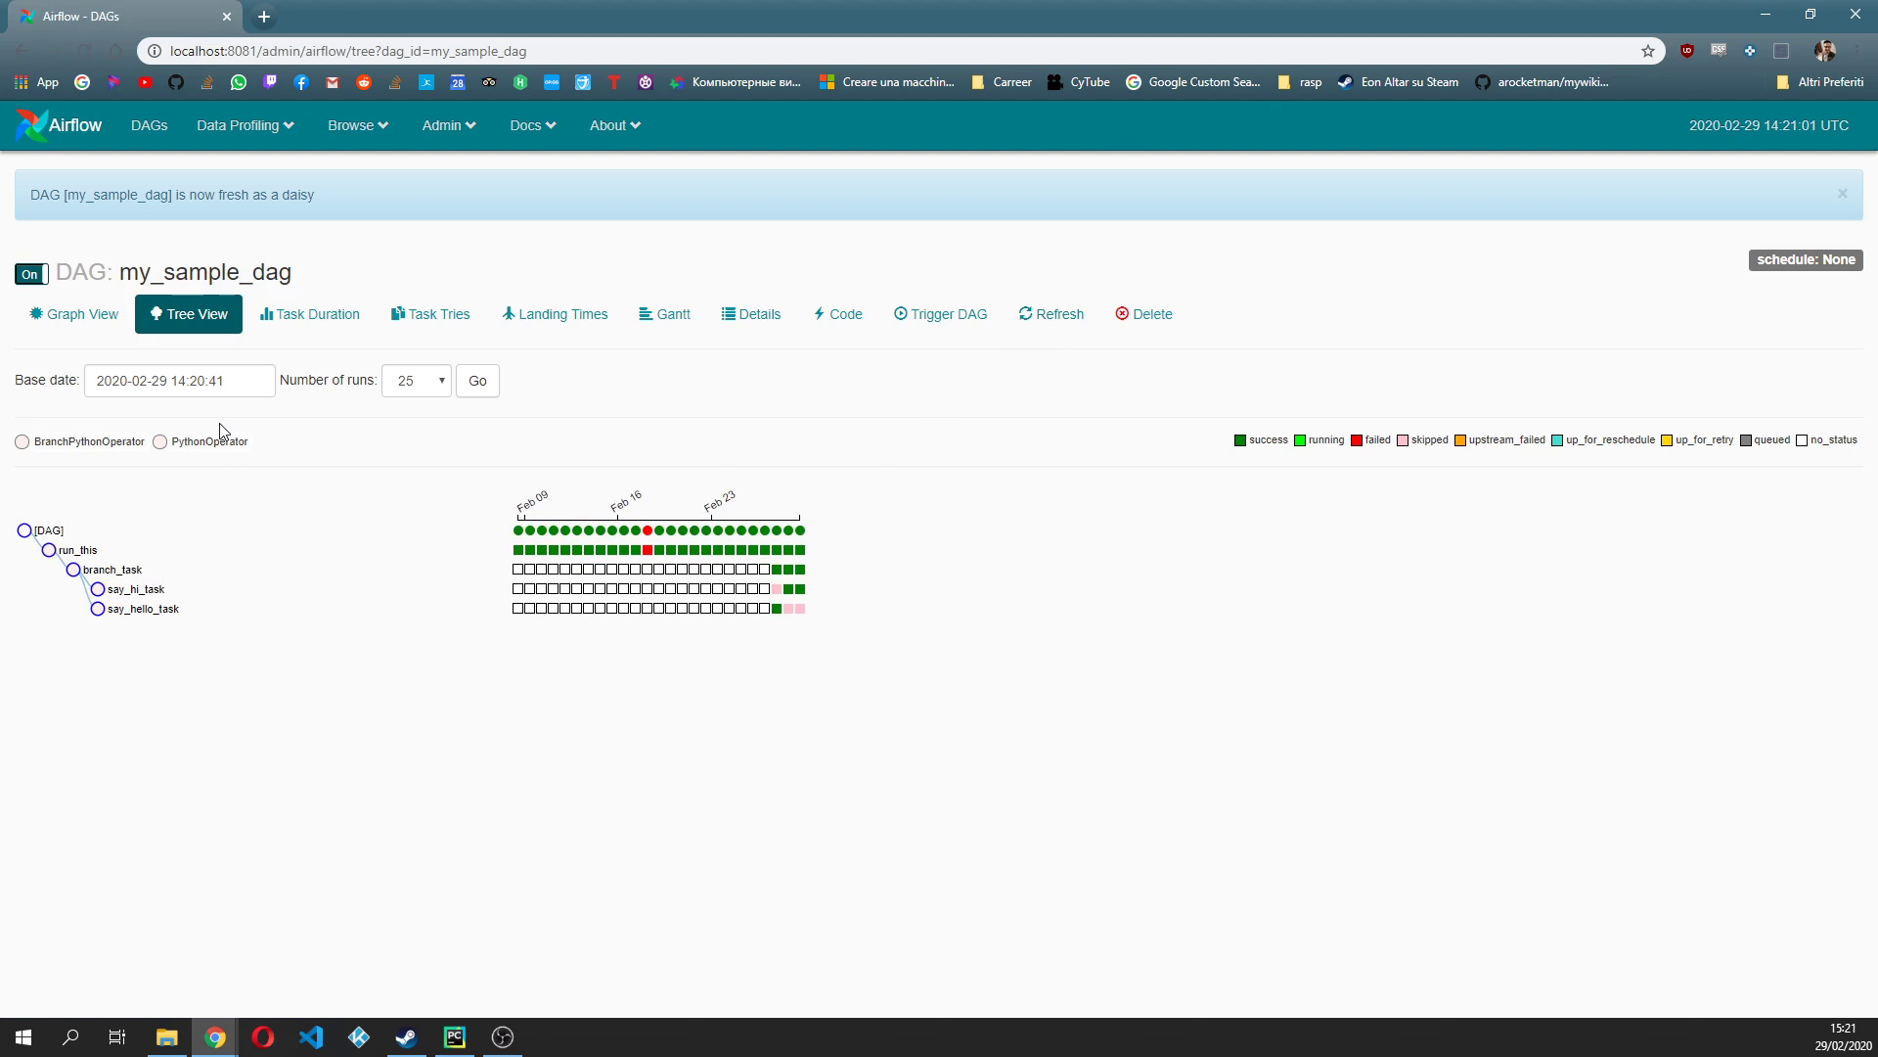
{"action": "left_click", "coordinate": [72, 314]}
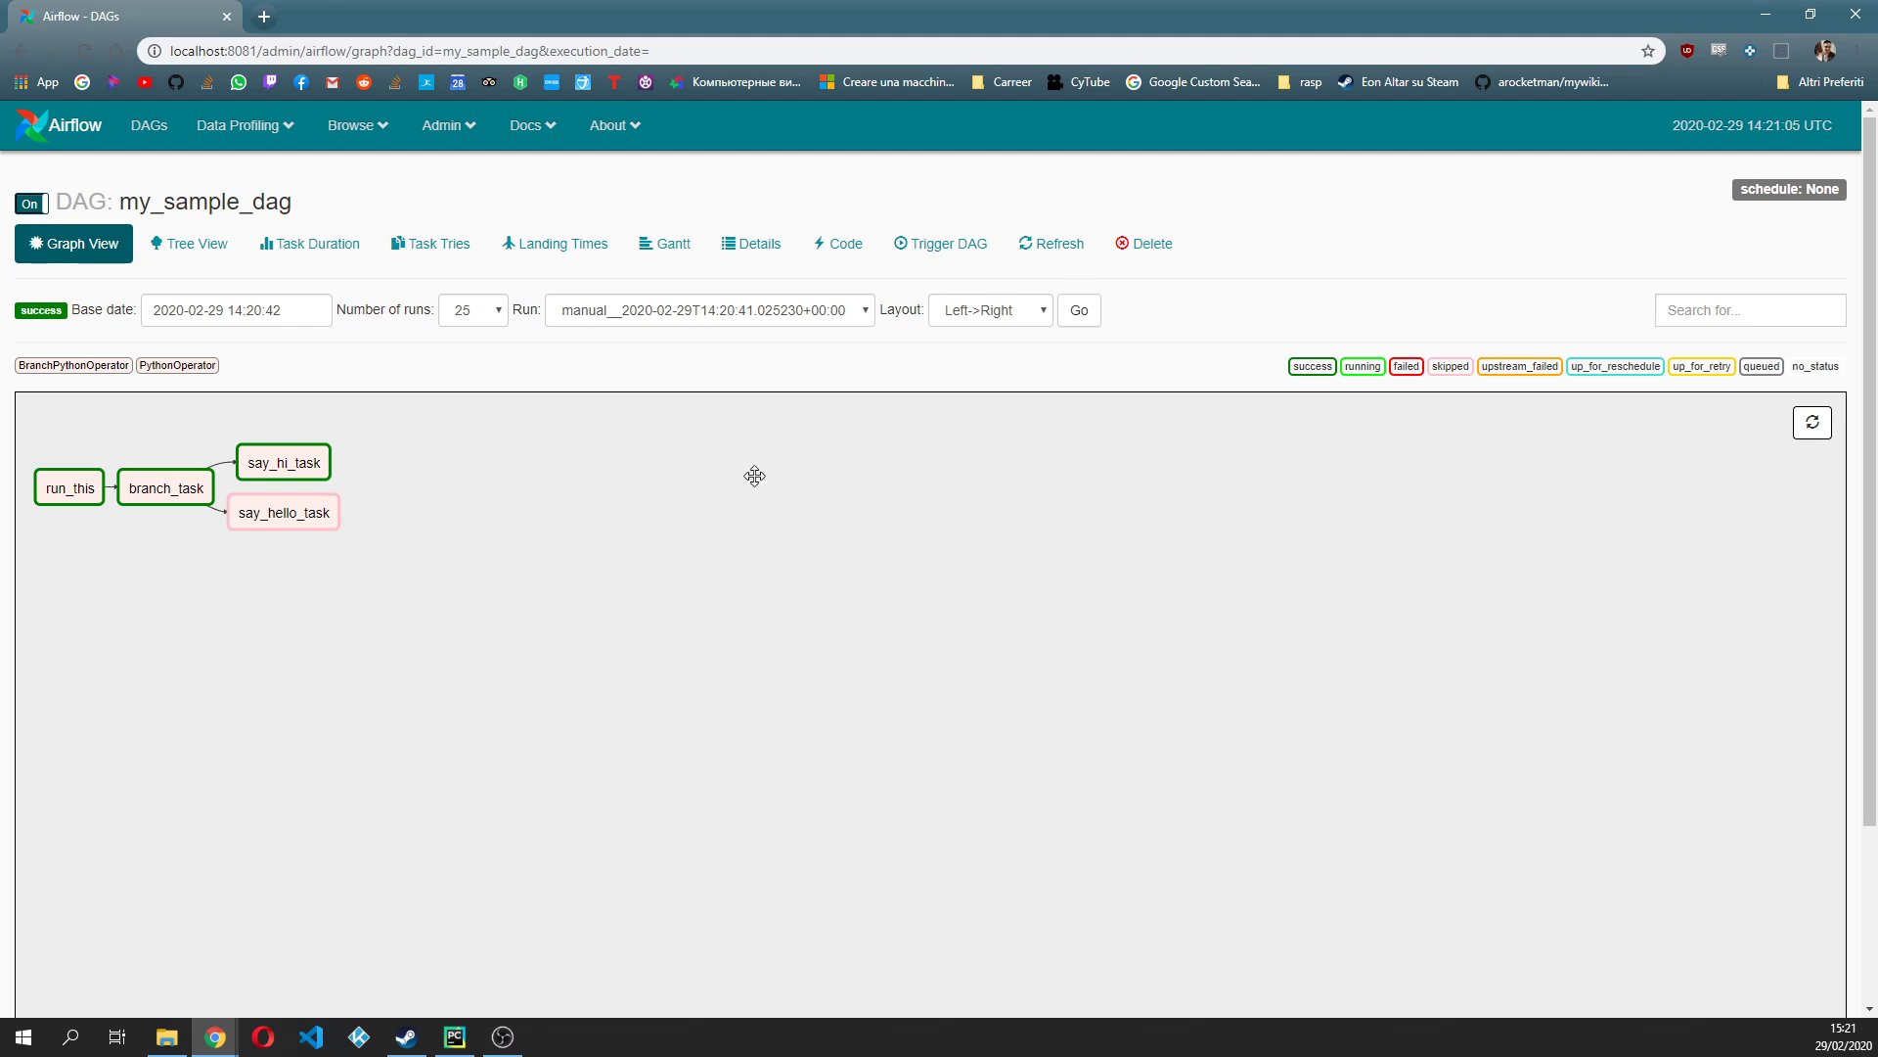
{"action": "mouse_move", "coordinate": [139, 579]}
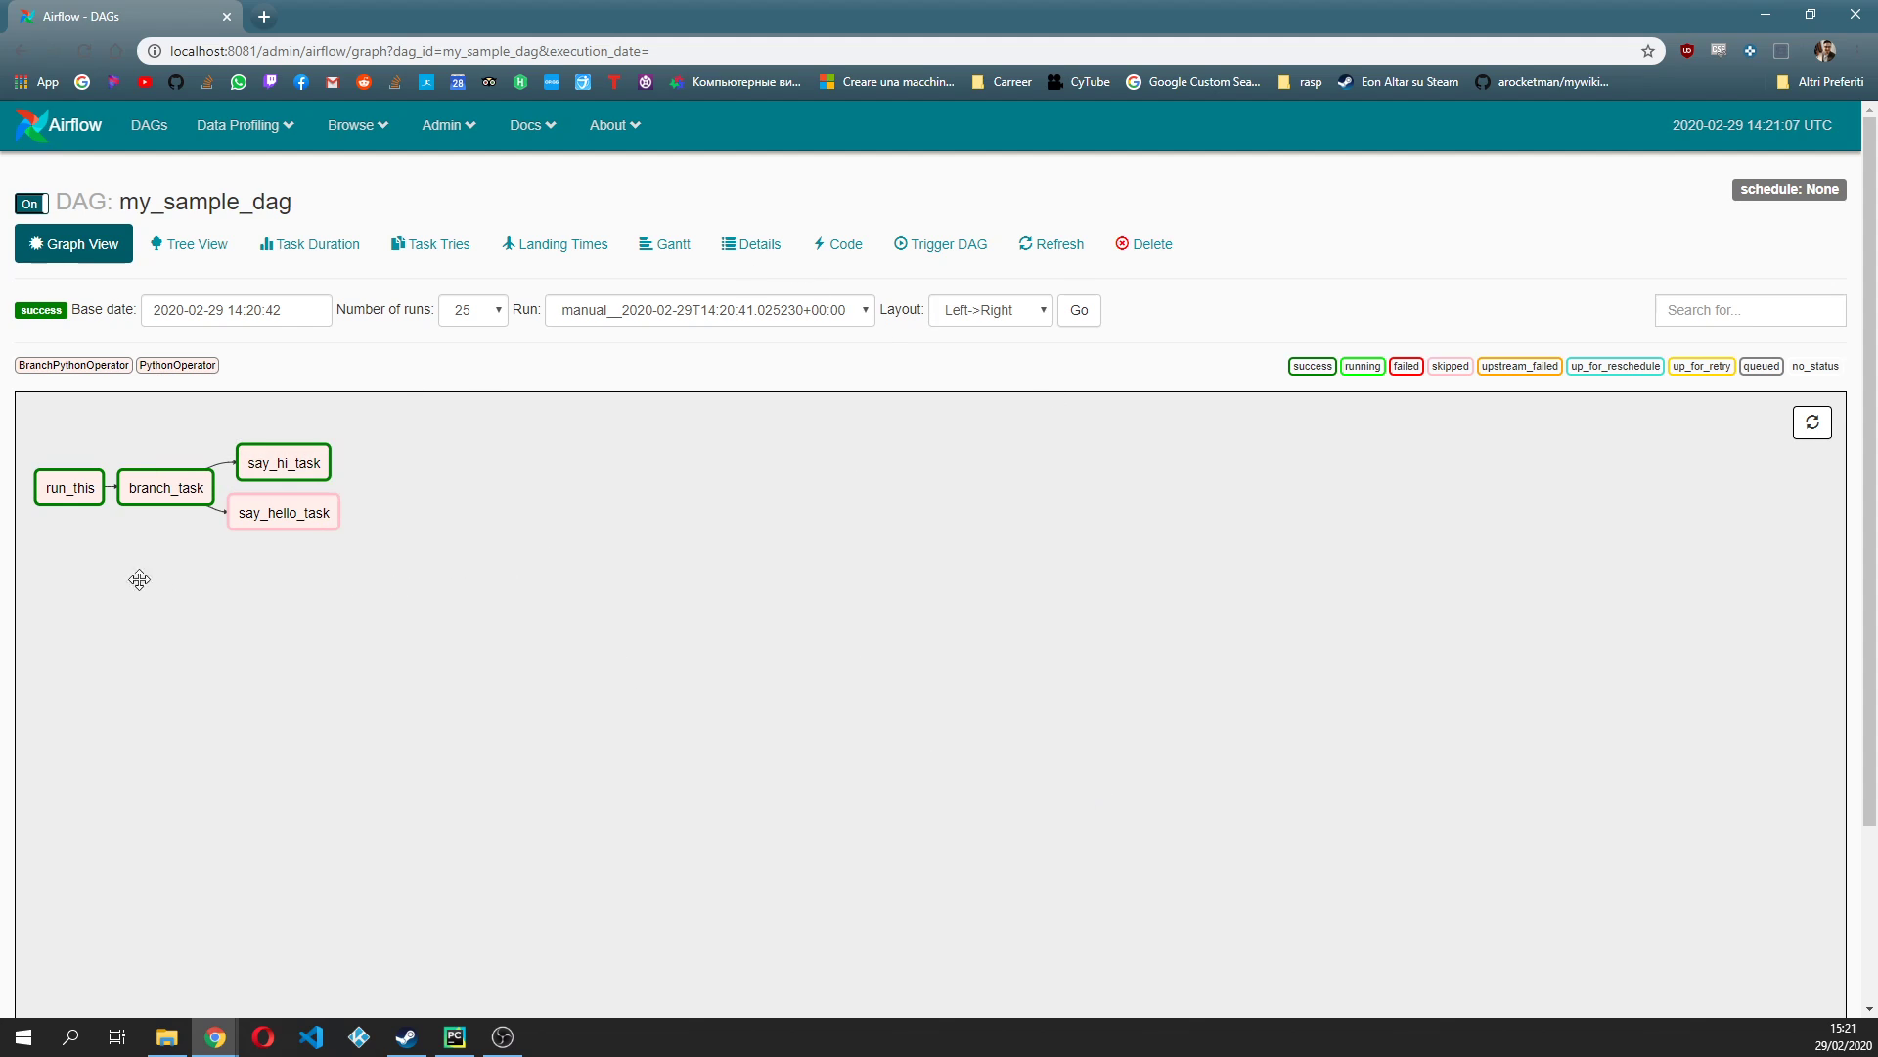
{"action": "mouse_move", "coordinate": [78, 529]}
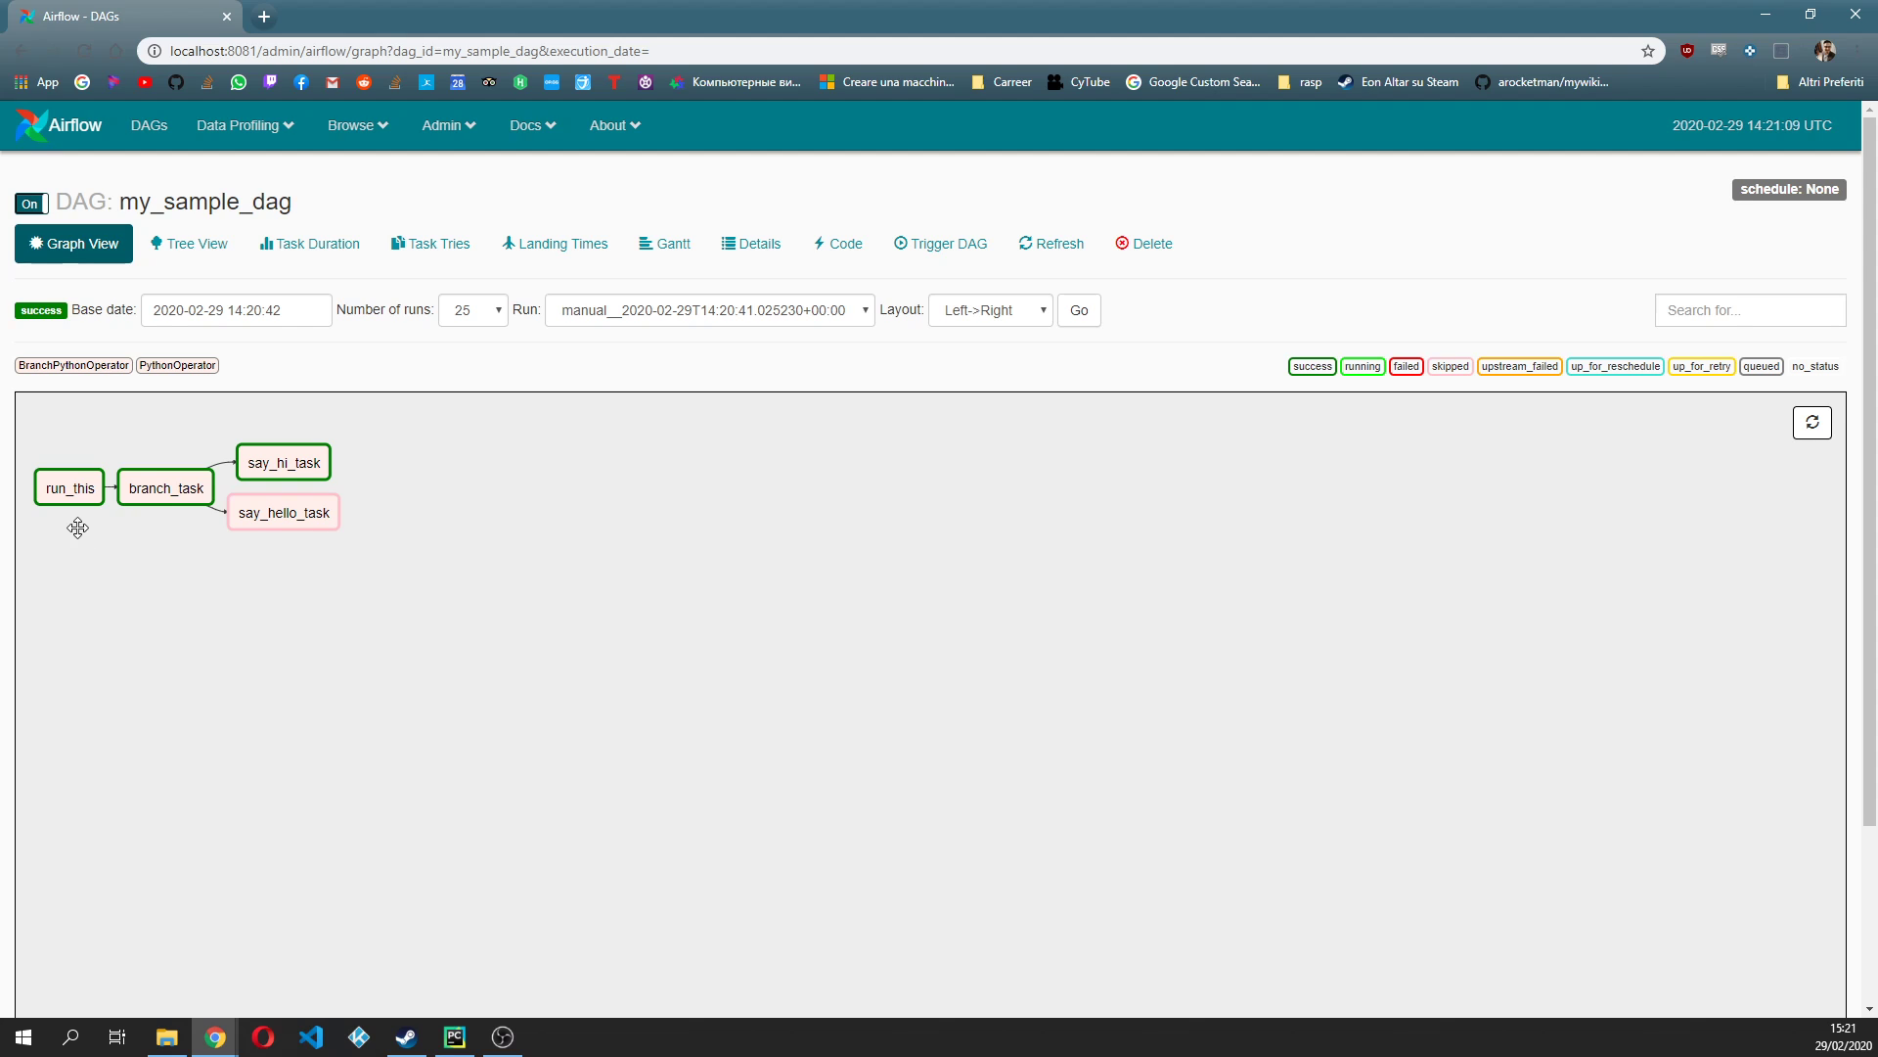
{"action": "mouse_move", "coordinate": [399, 812]}
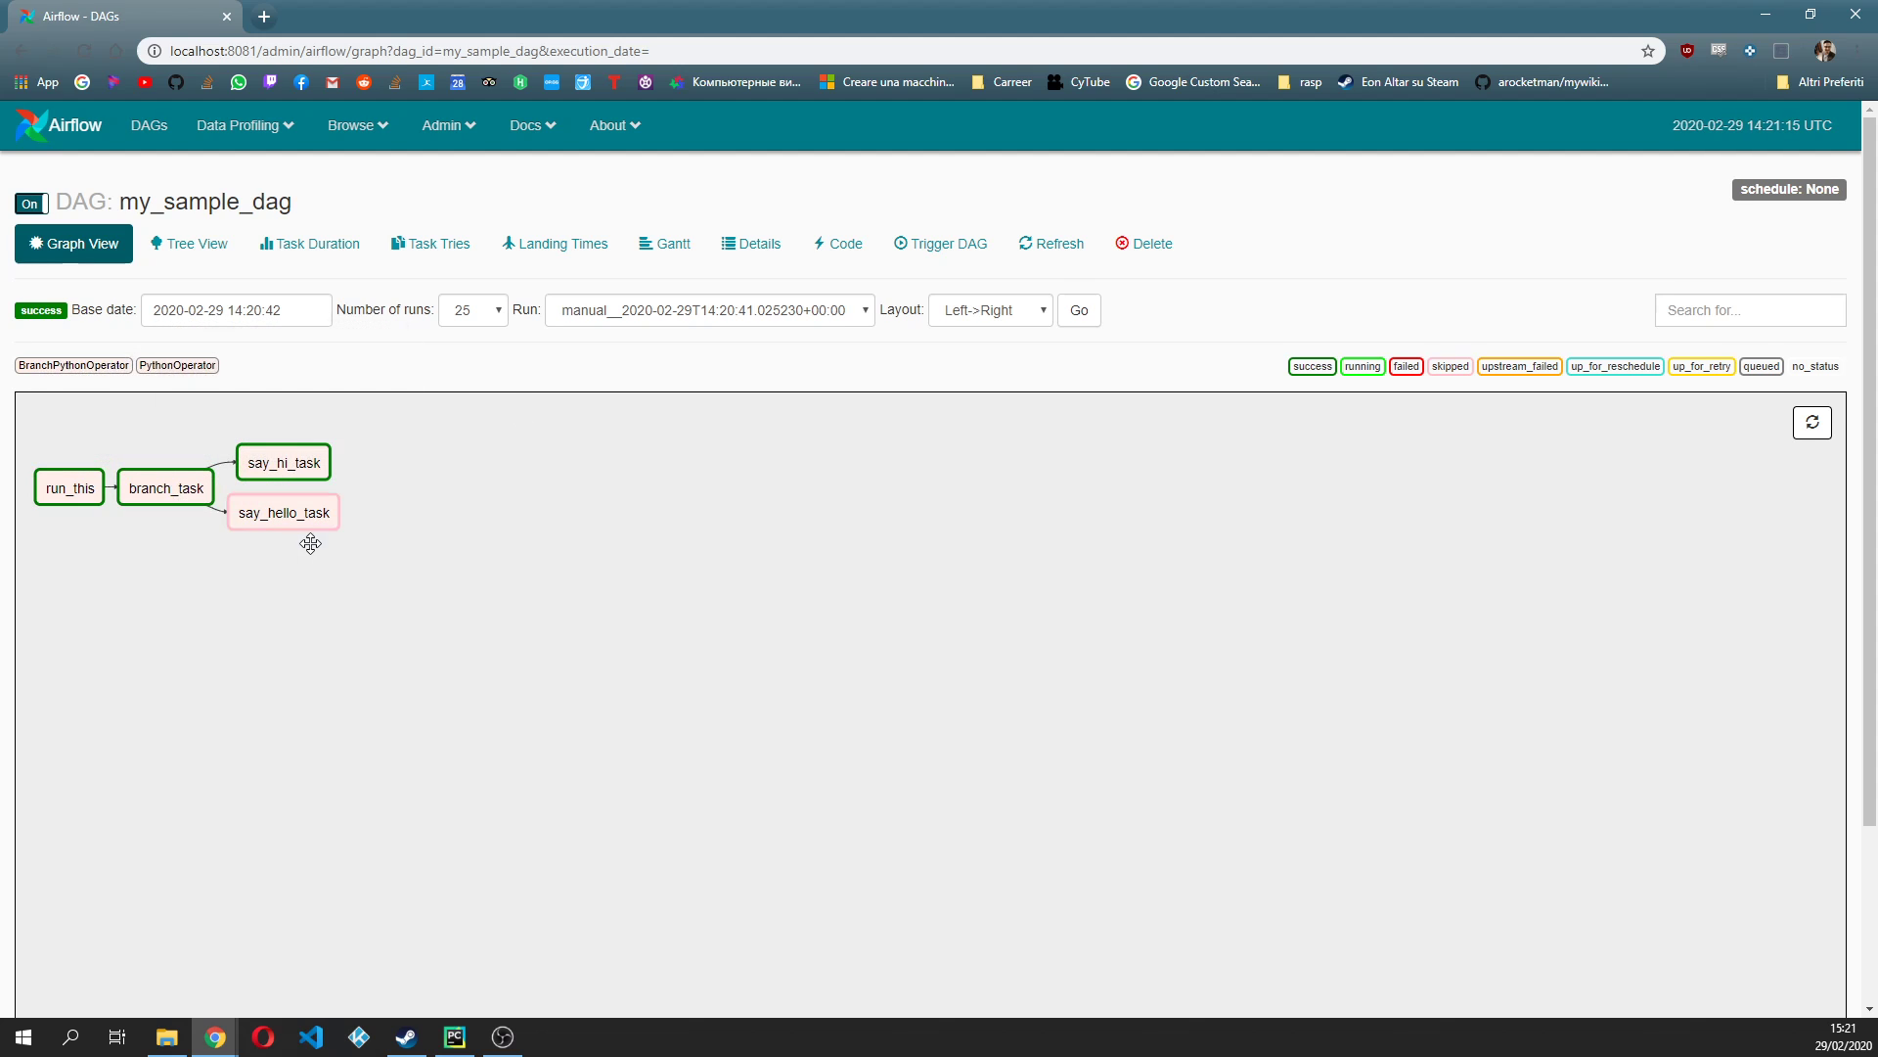
{"action": "mouse_move", "coordinate": [165, 488]}
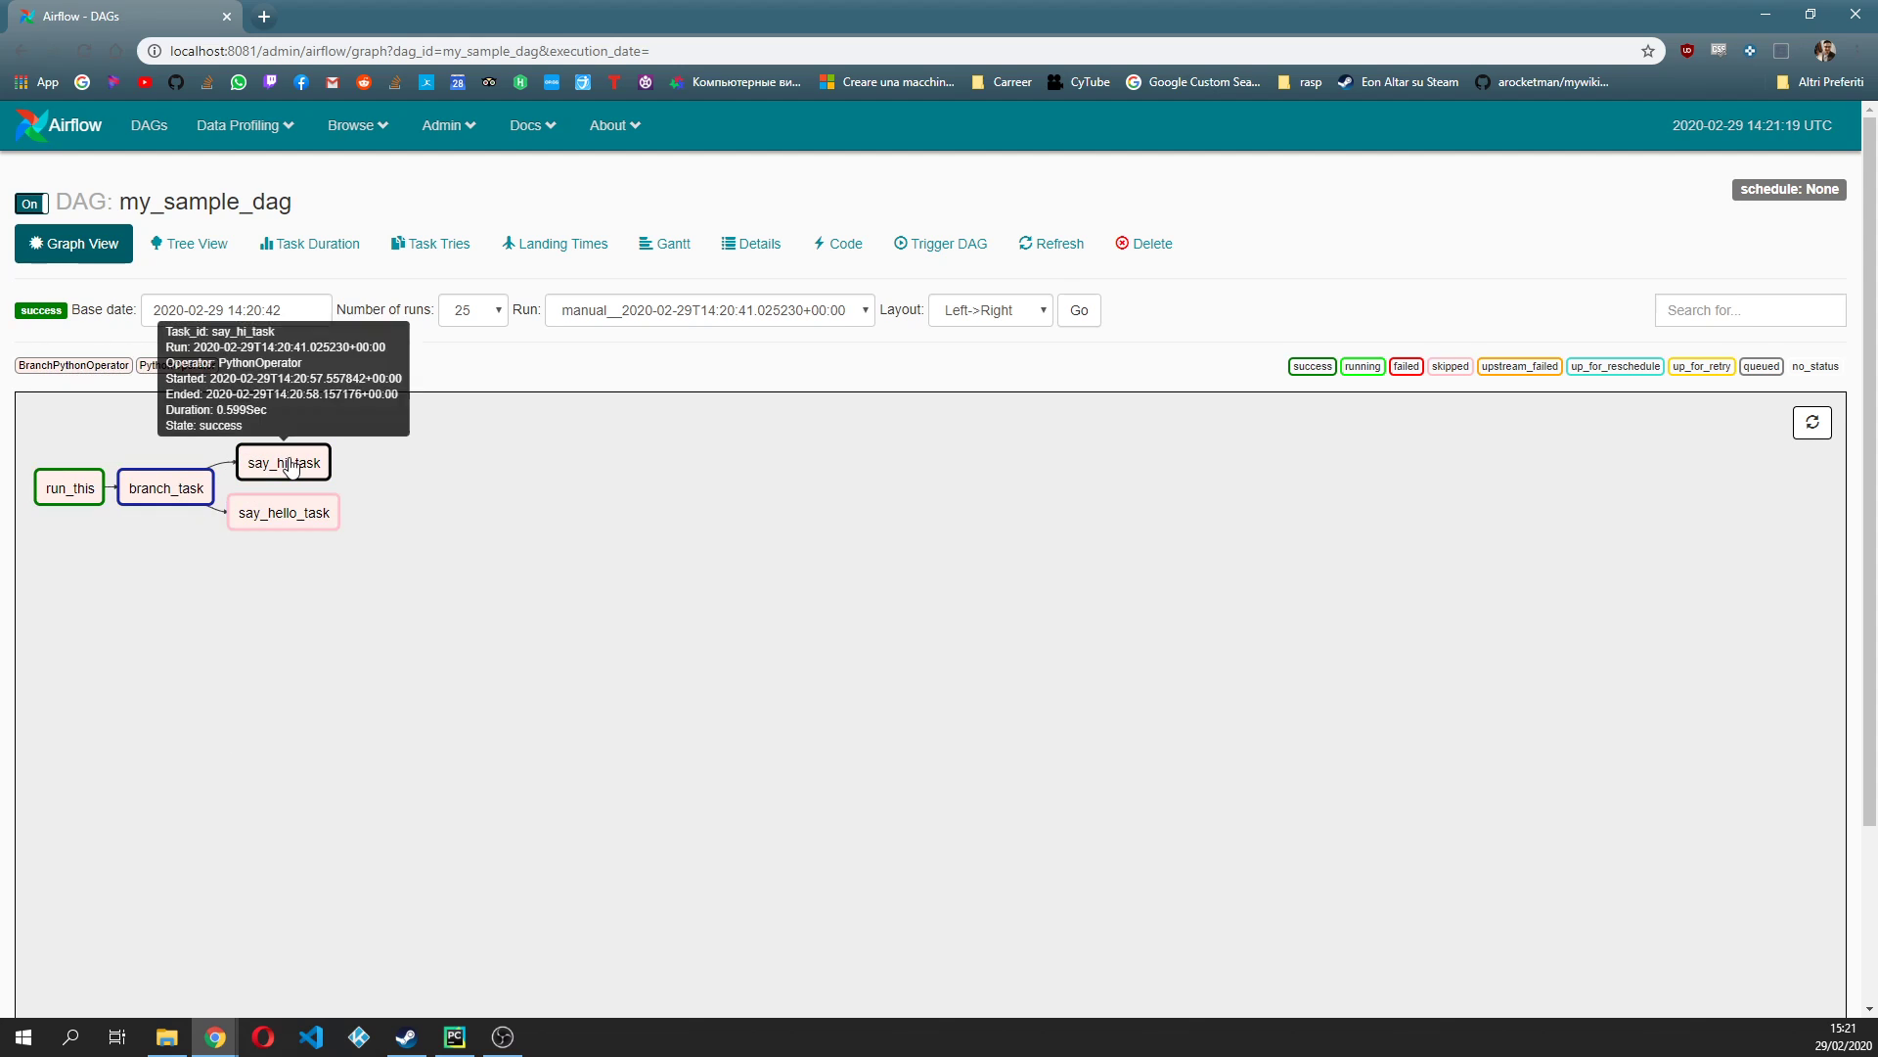
{"action": "mouse_move", "coordinate": [276, 540]}
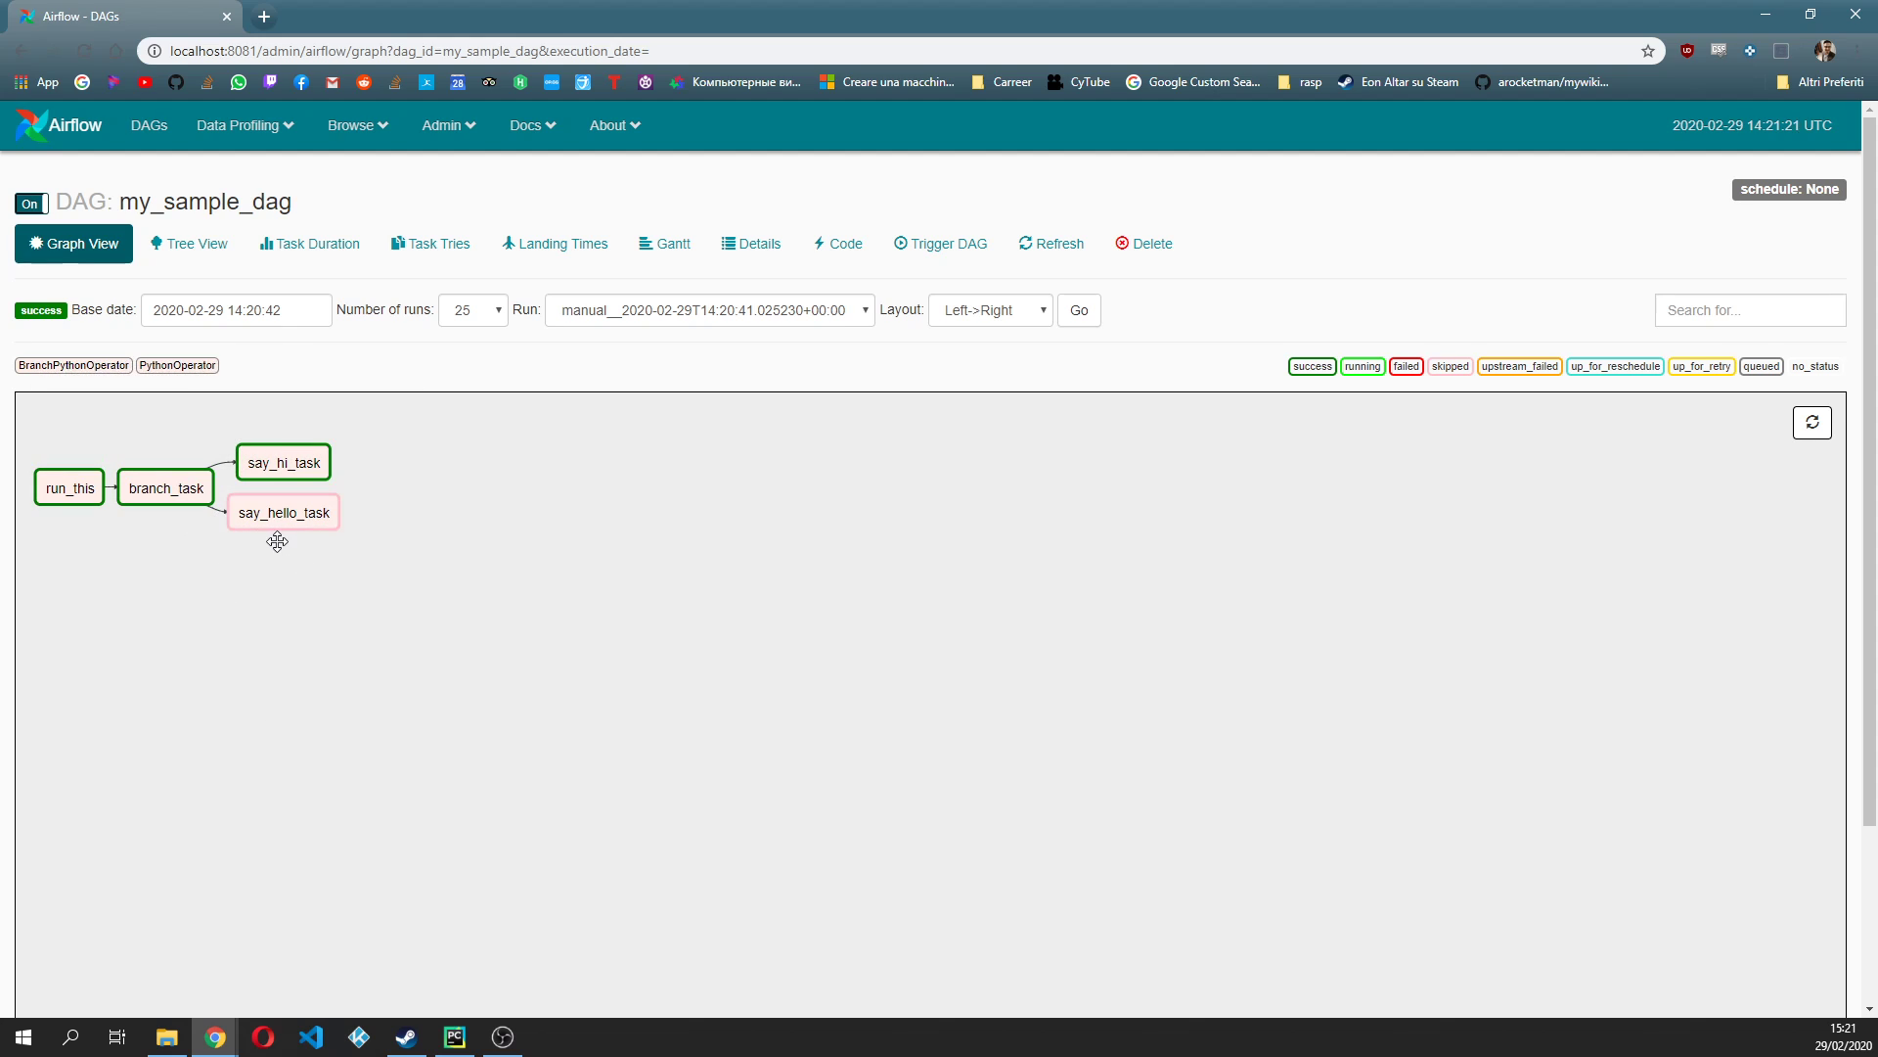
{"action": "mouse_move", "coordinate": [284, 512]}
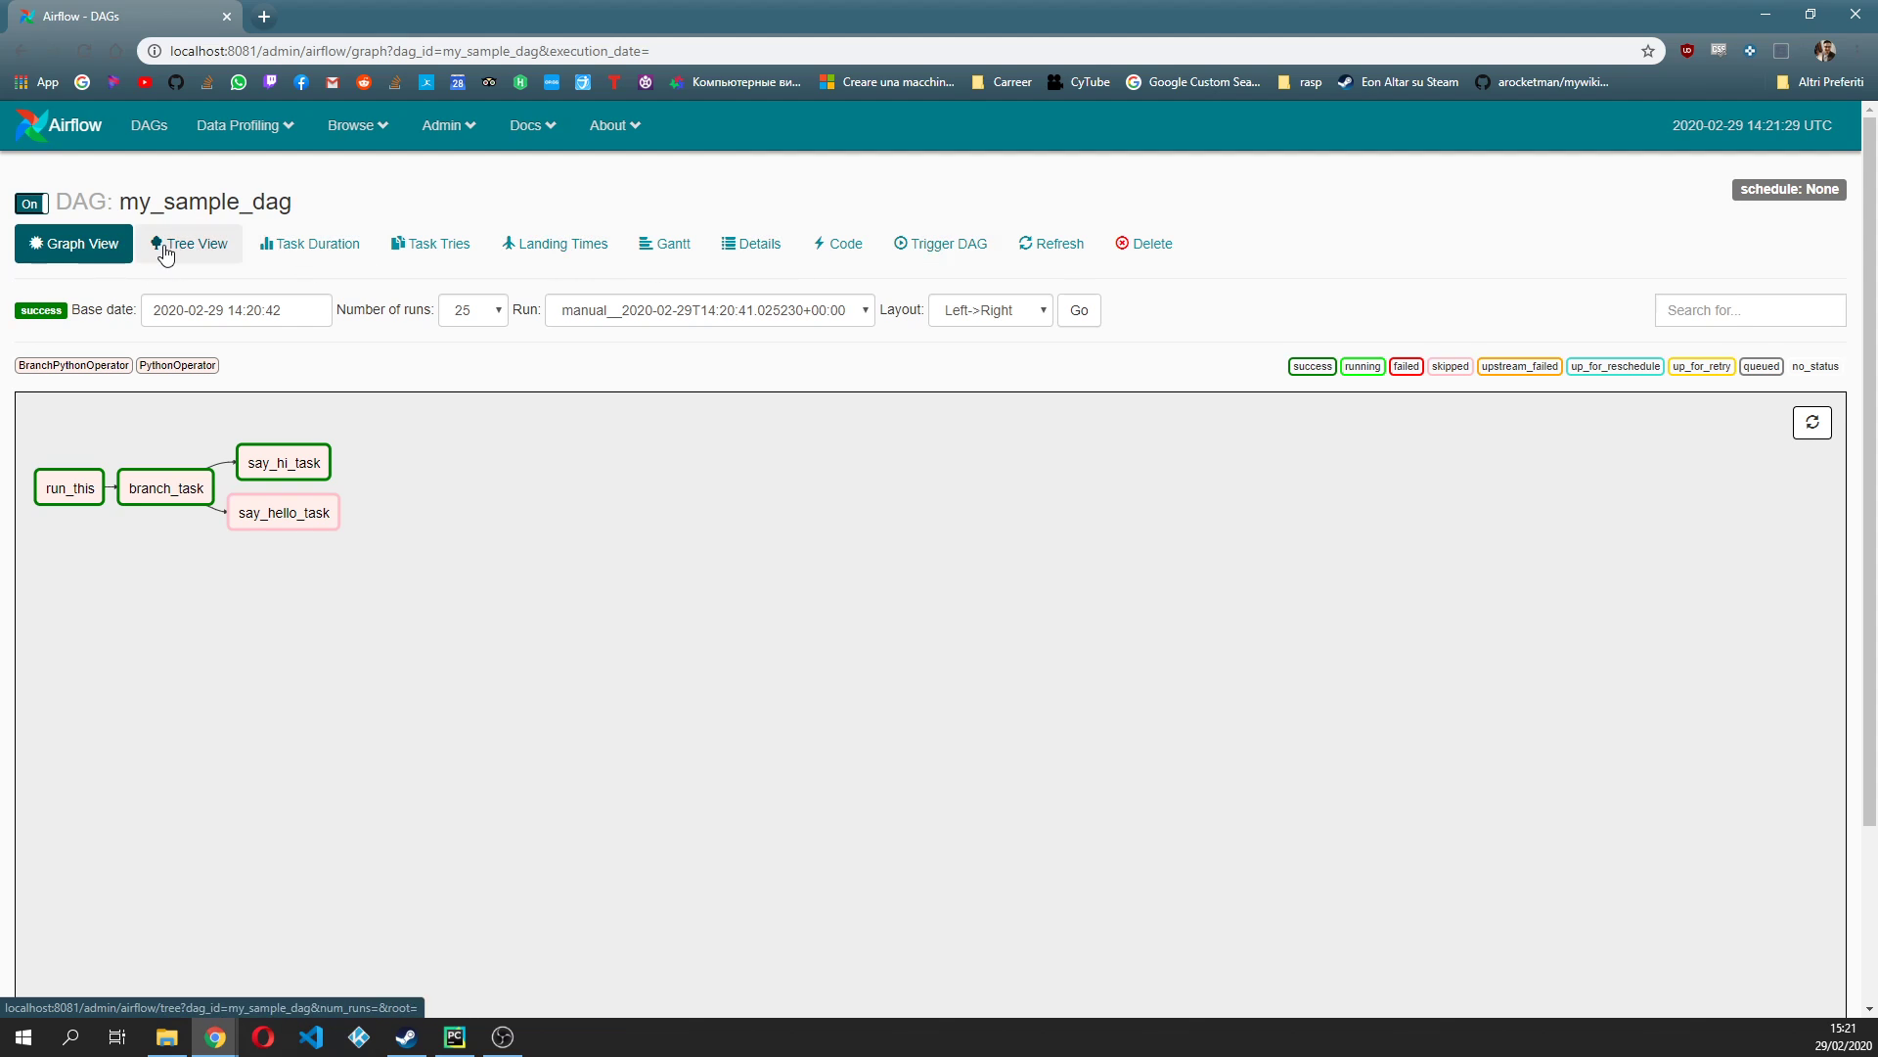
Switch to Tree View to see each task's success or skipped status across recent runs.
{"action": "left_click", "coordinate": [187, 243]}
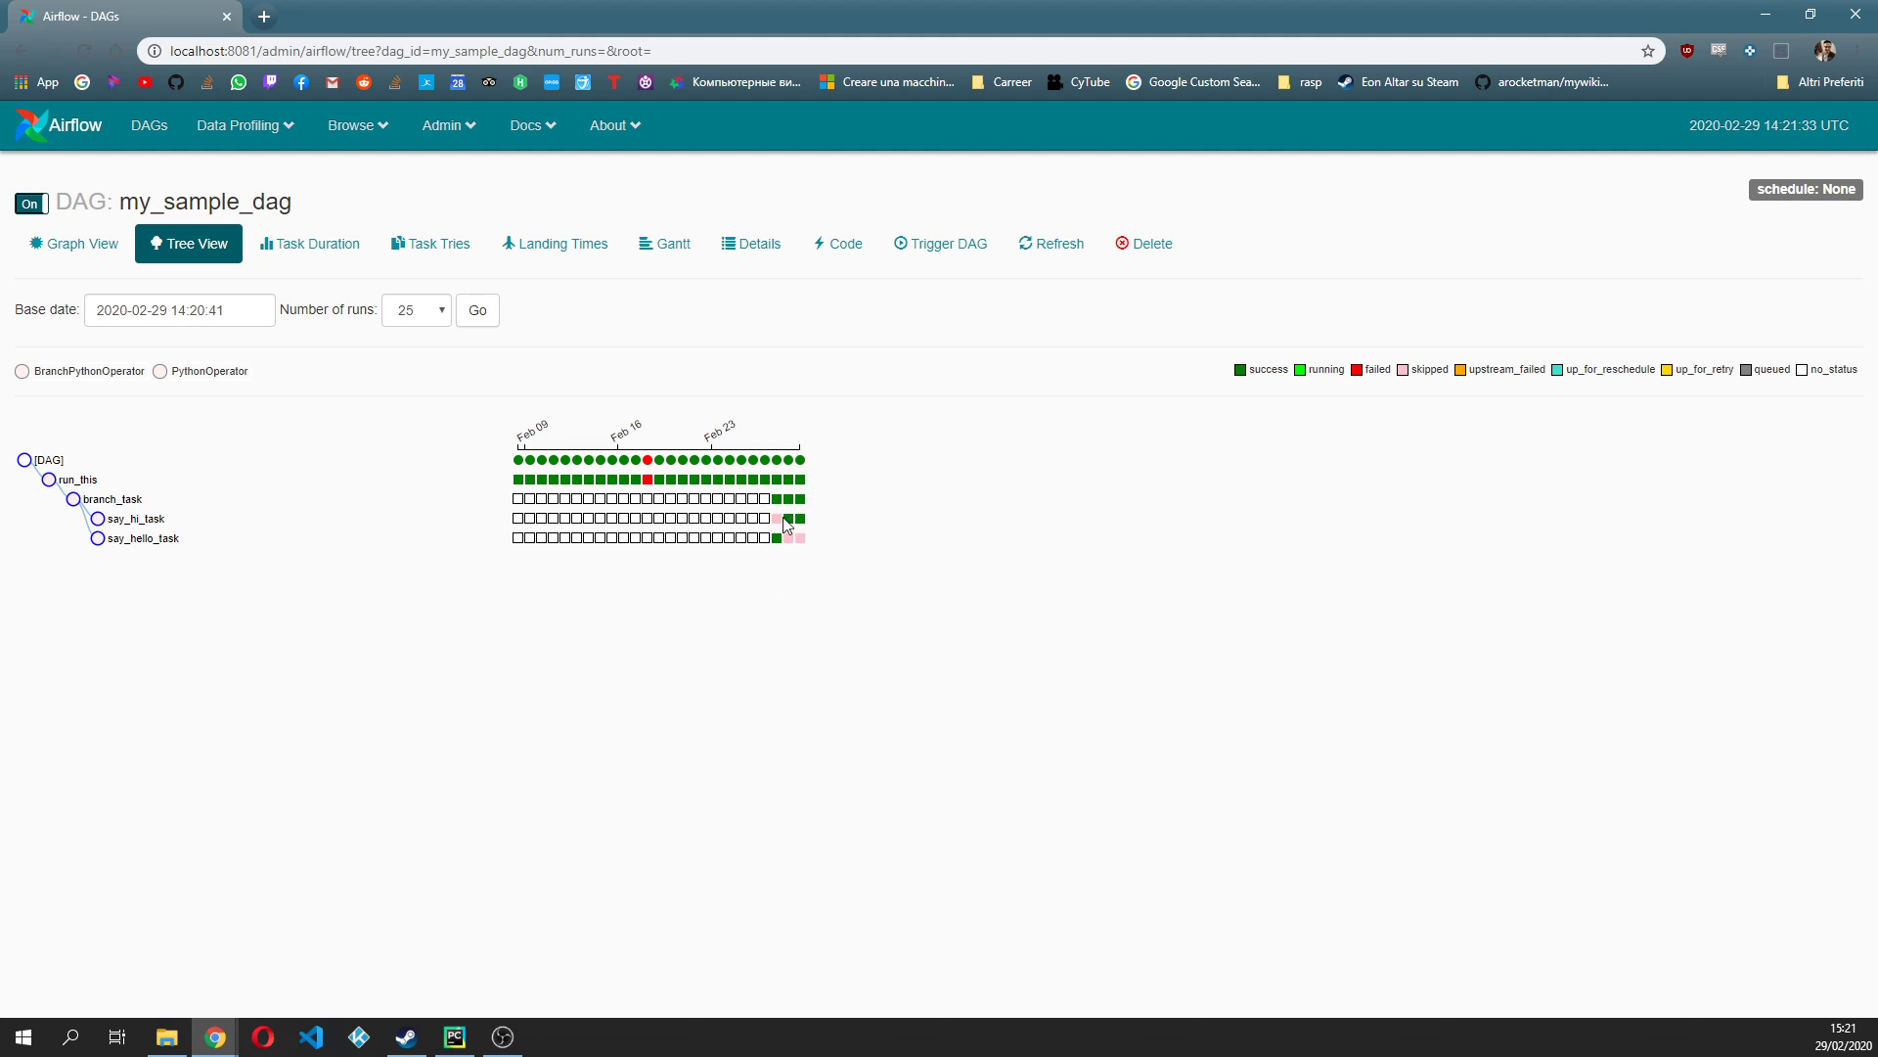
{"action": "mouse_move", "coordinate": [786, 462]}
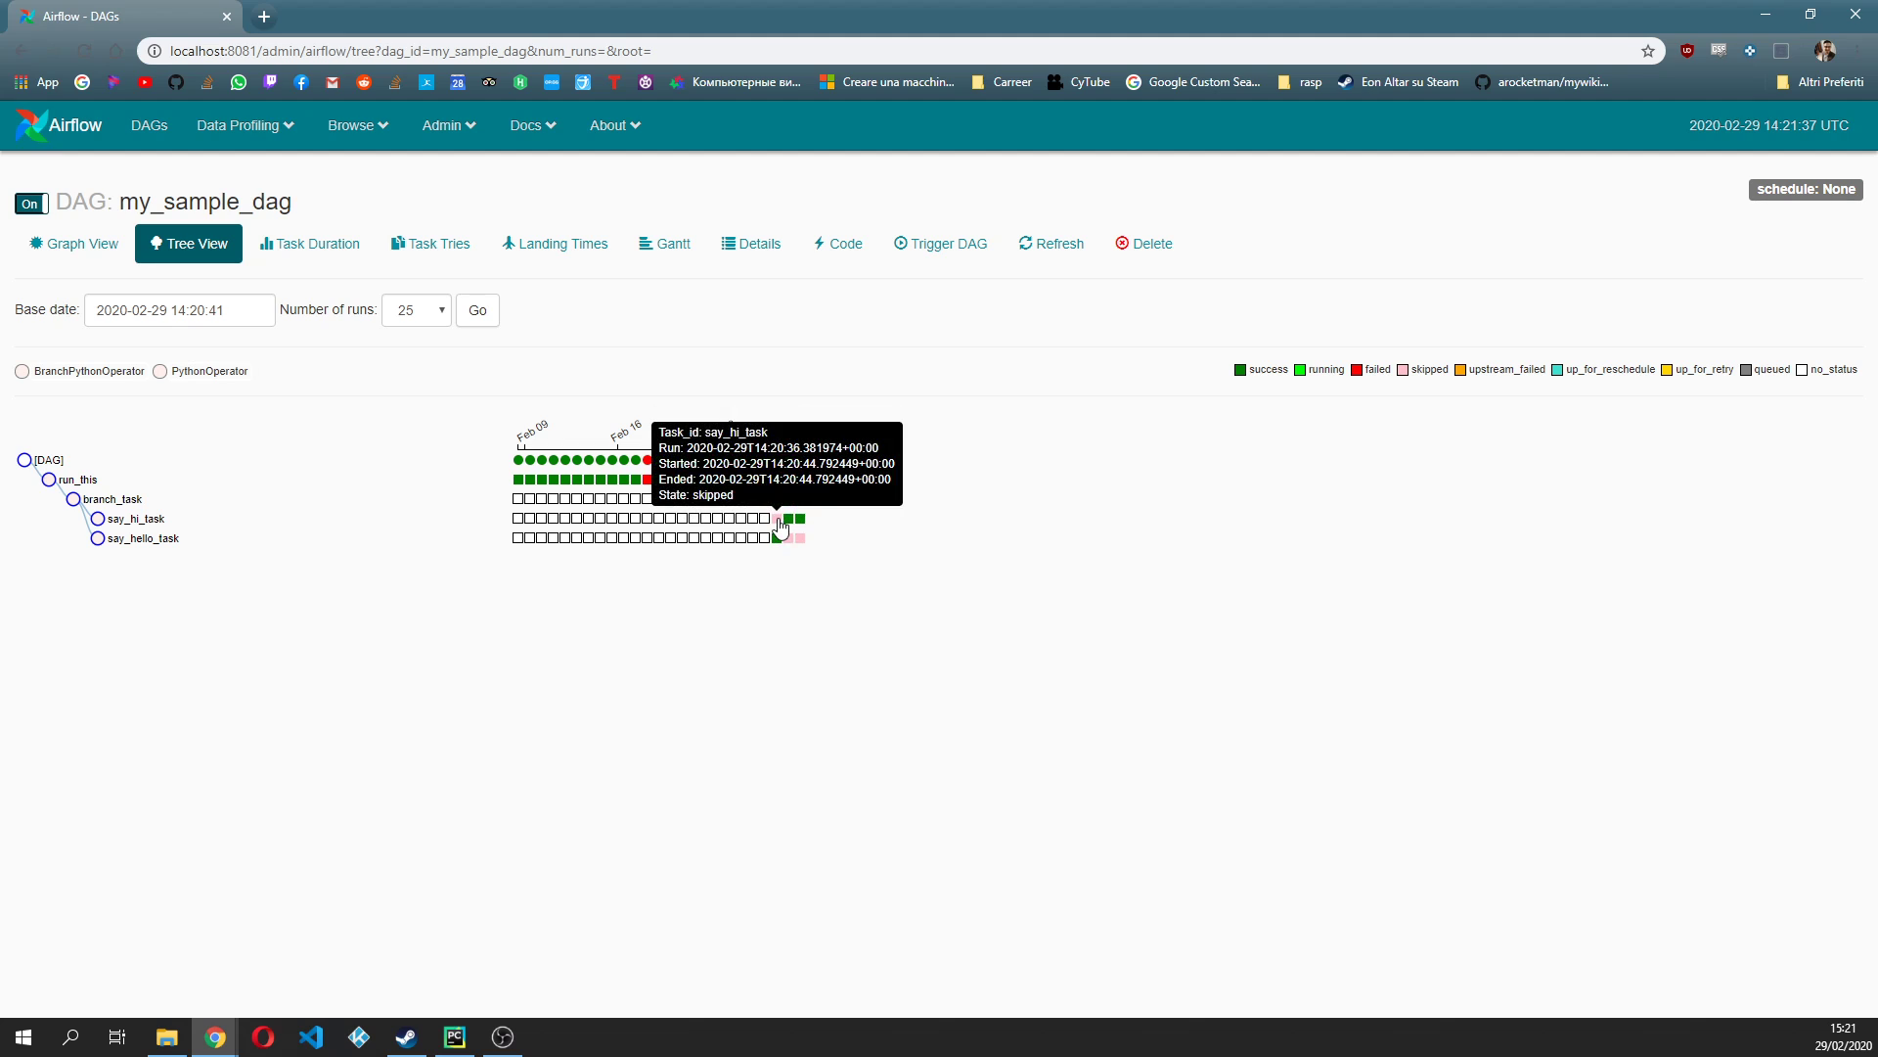
{"action": "mouse_move", "coordinate": [776, 528]}
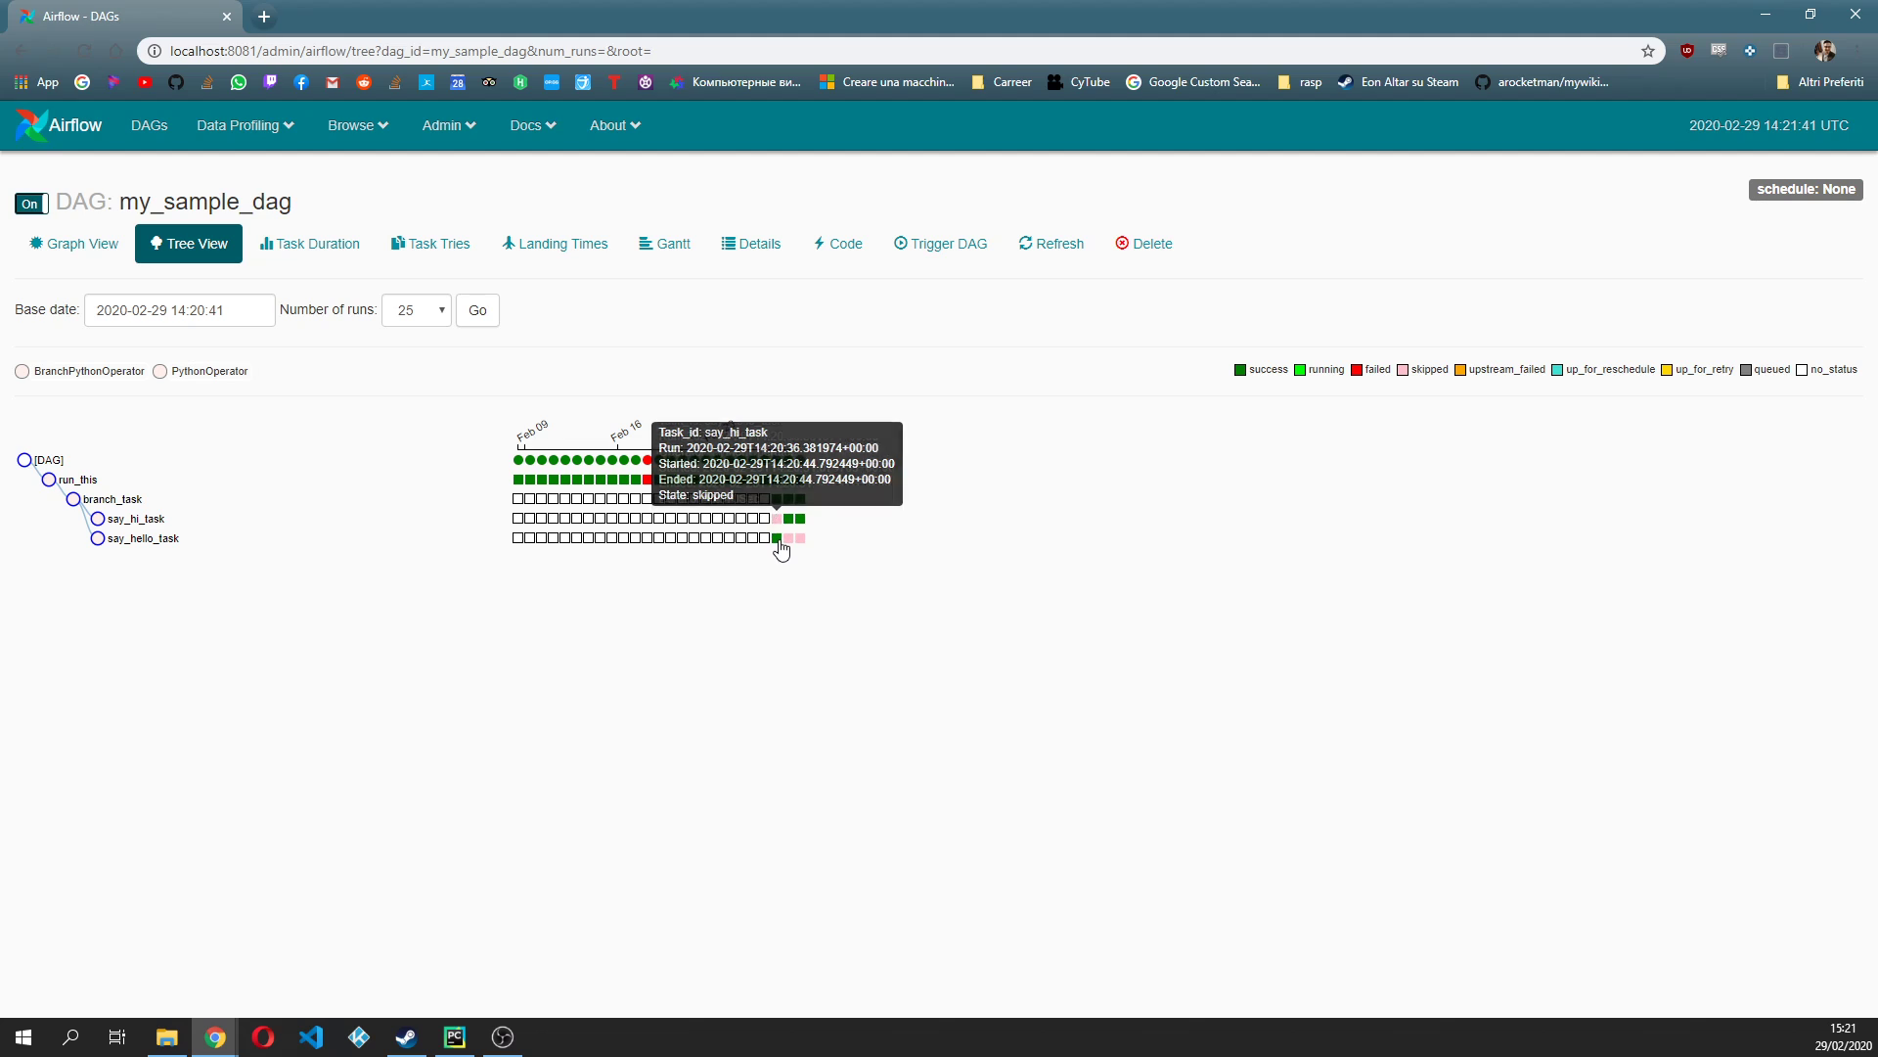
{"action": "mouse_move", "coordinate": [780, 536]}
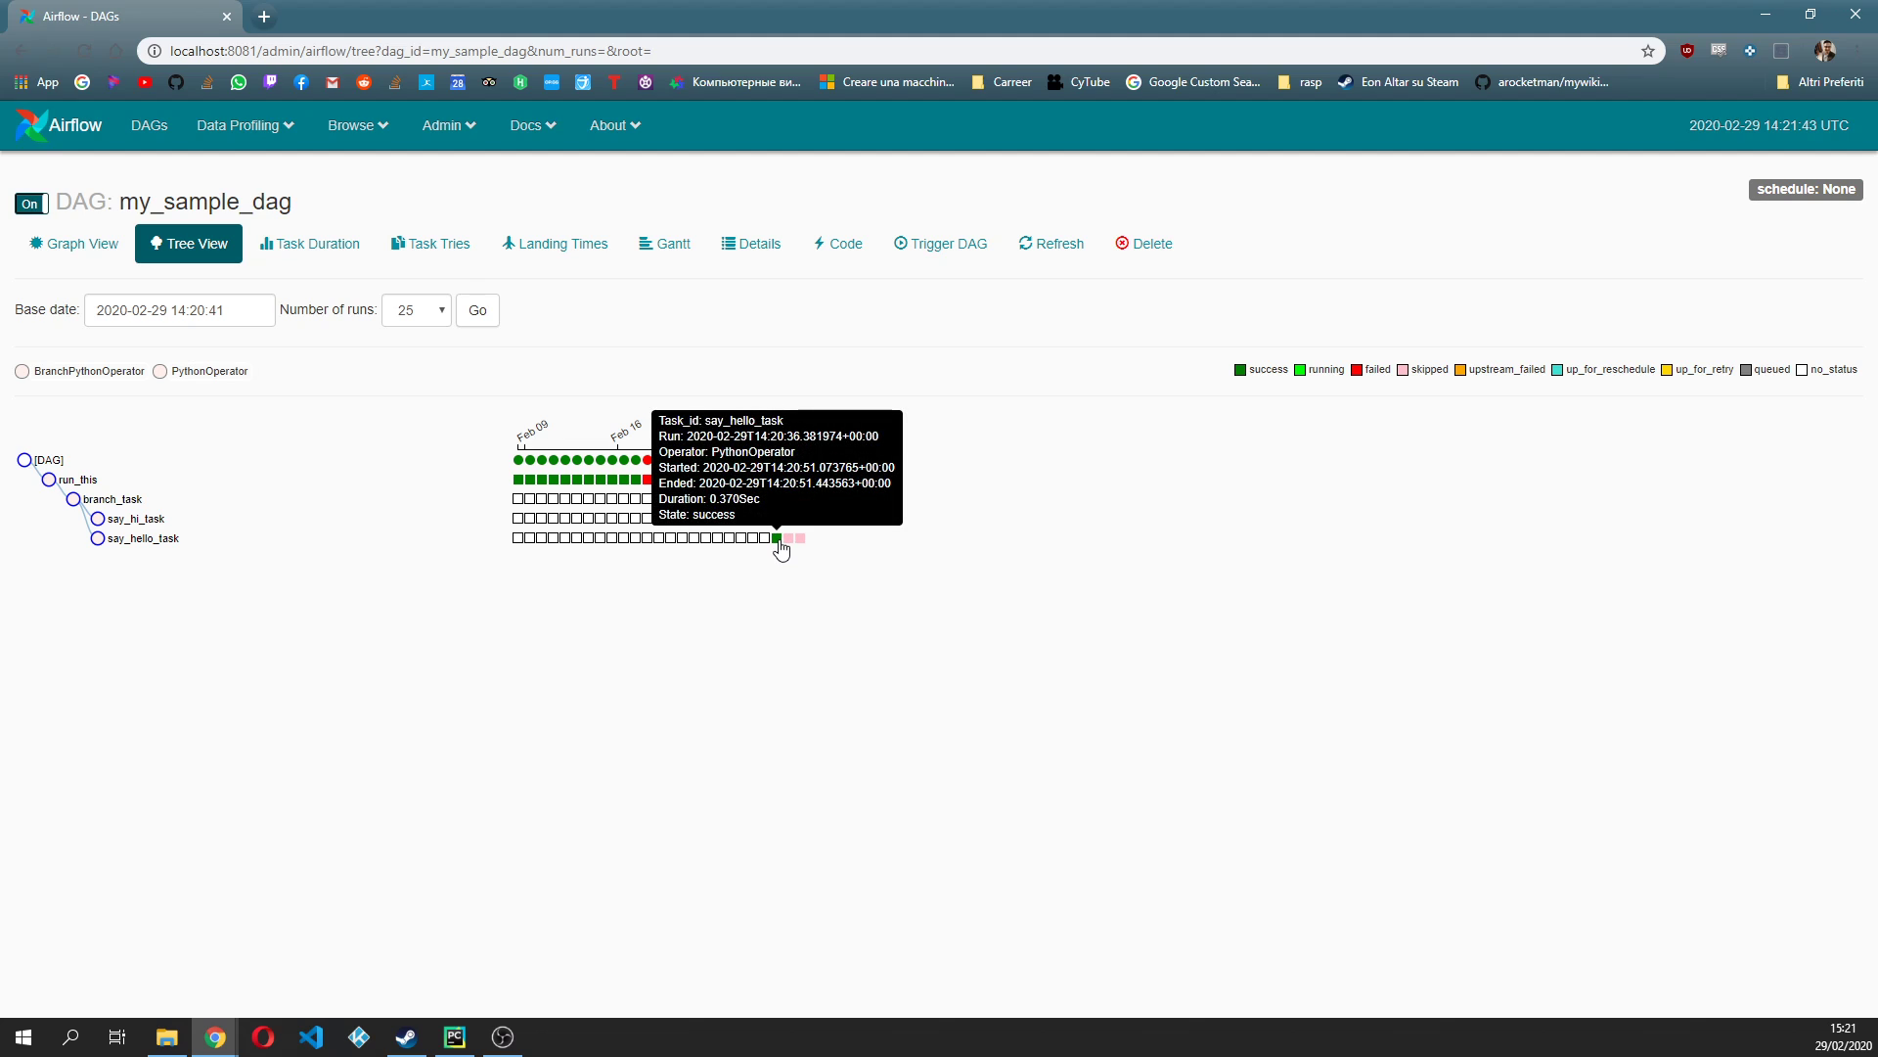
{"action": "mouse_move", "coordinate": [785, 527]}
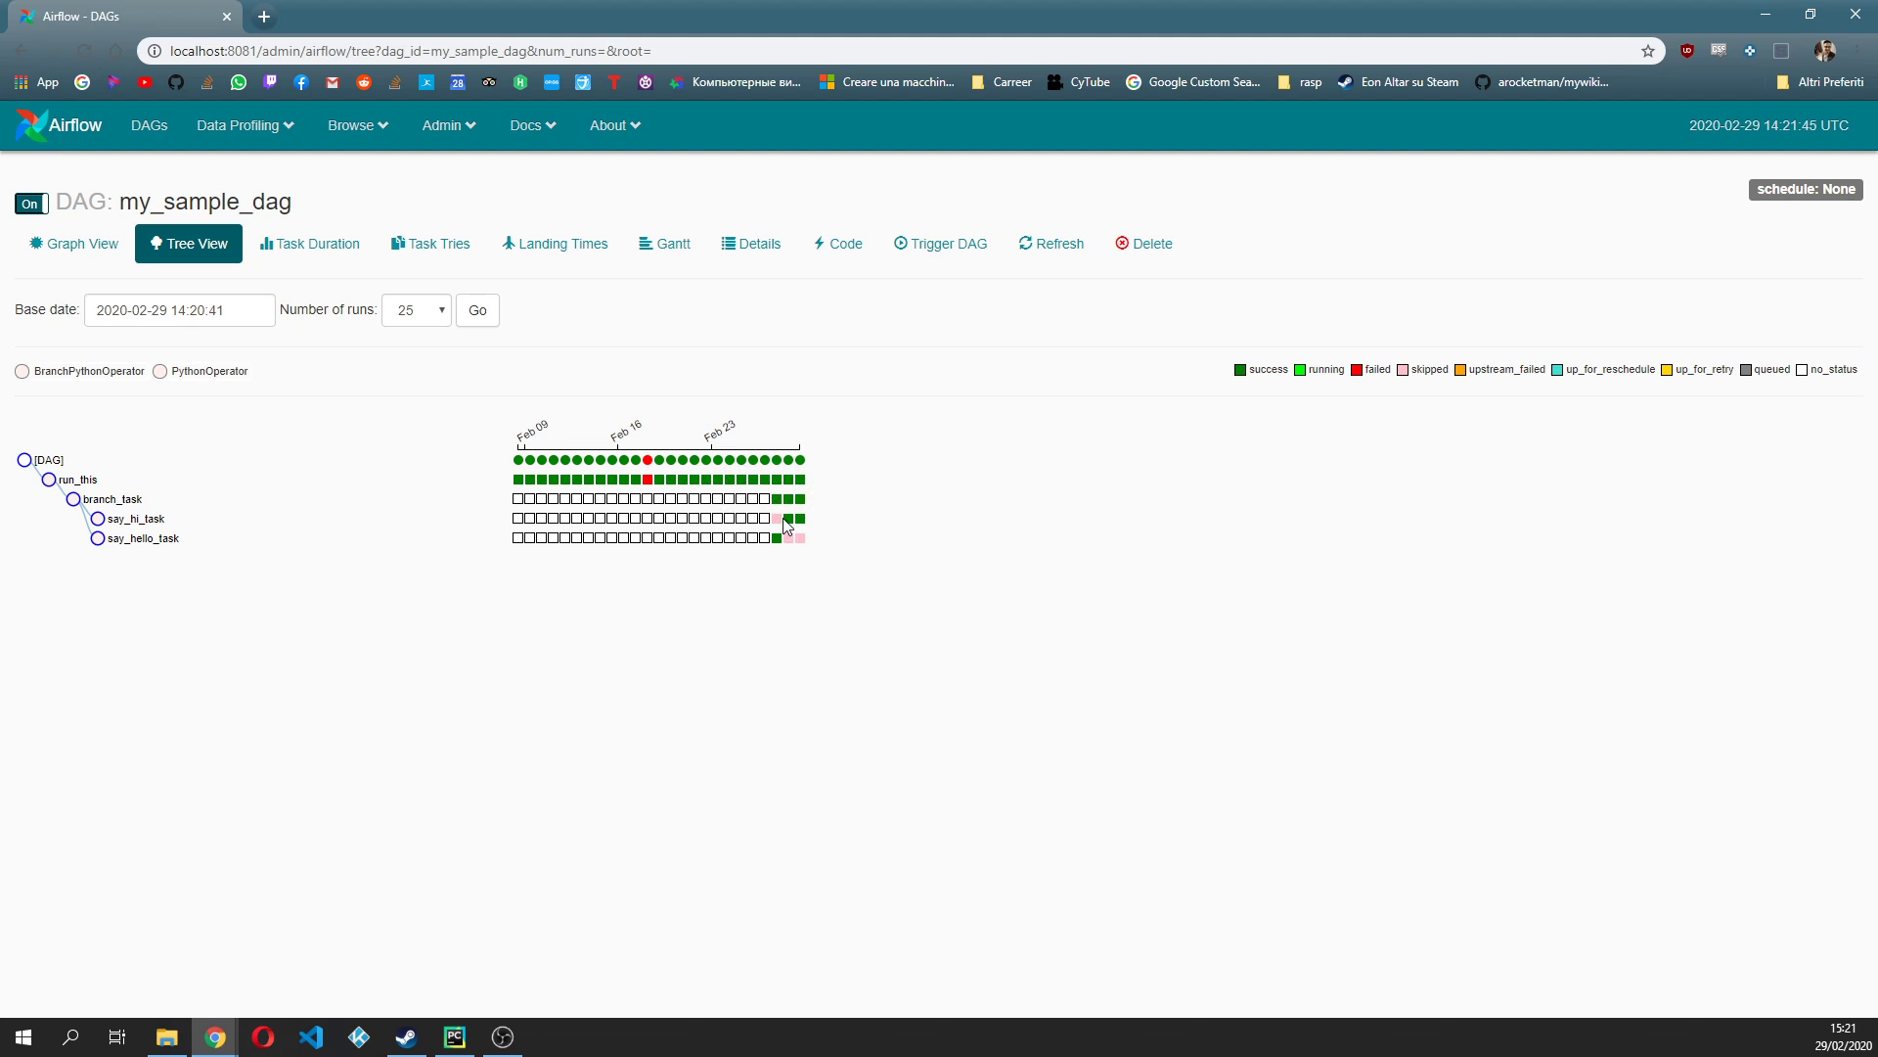
{"action": "mouse_move", "coordinate": [787, 517]}
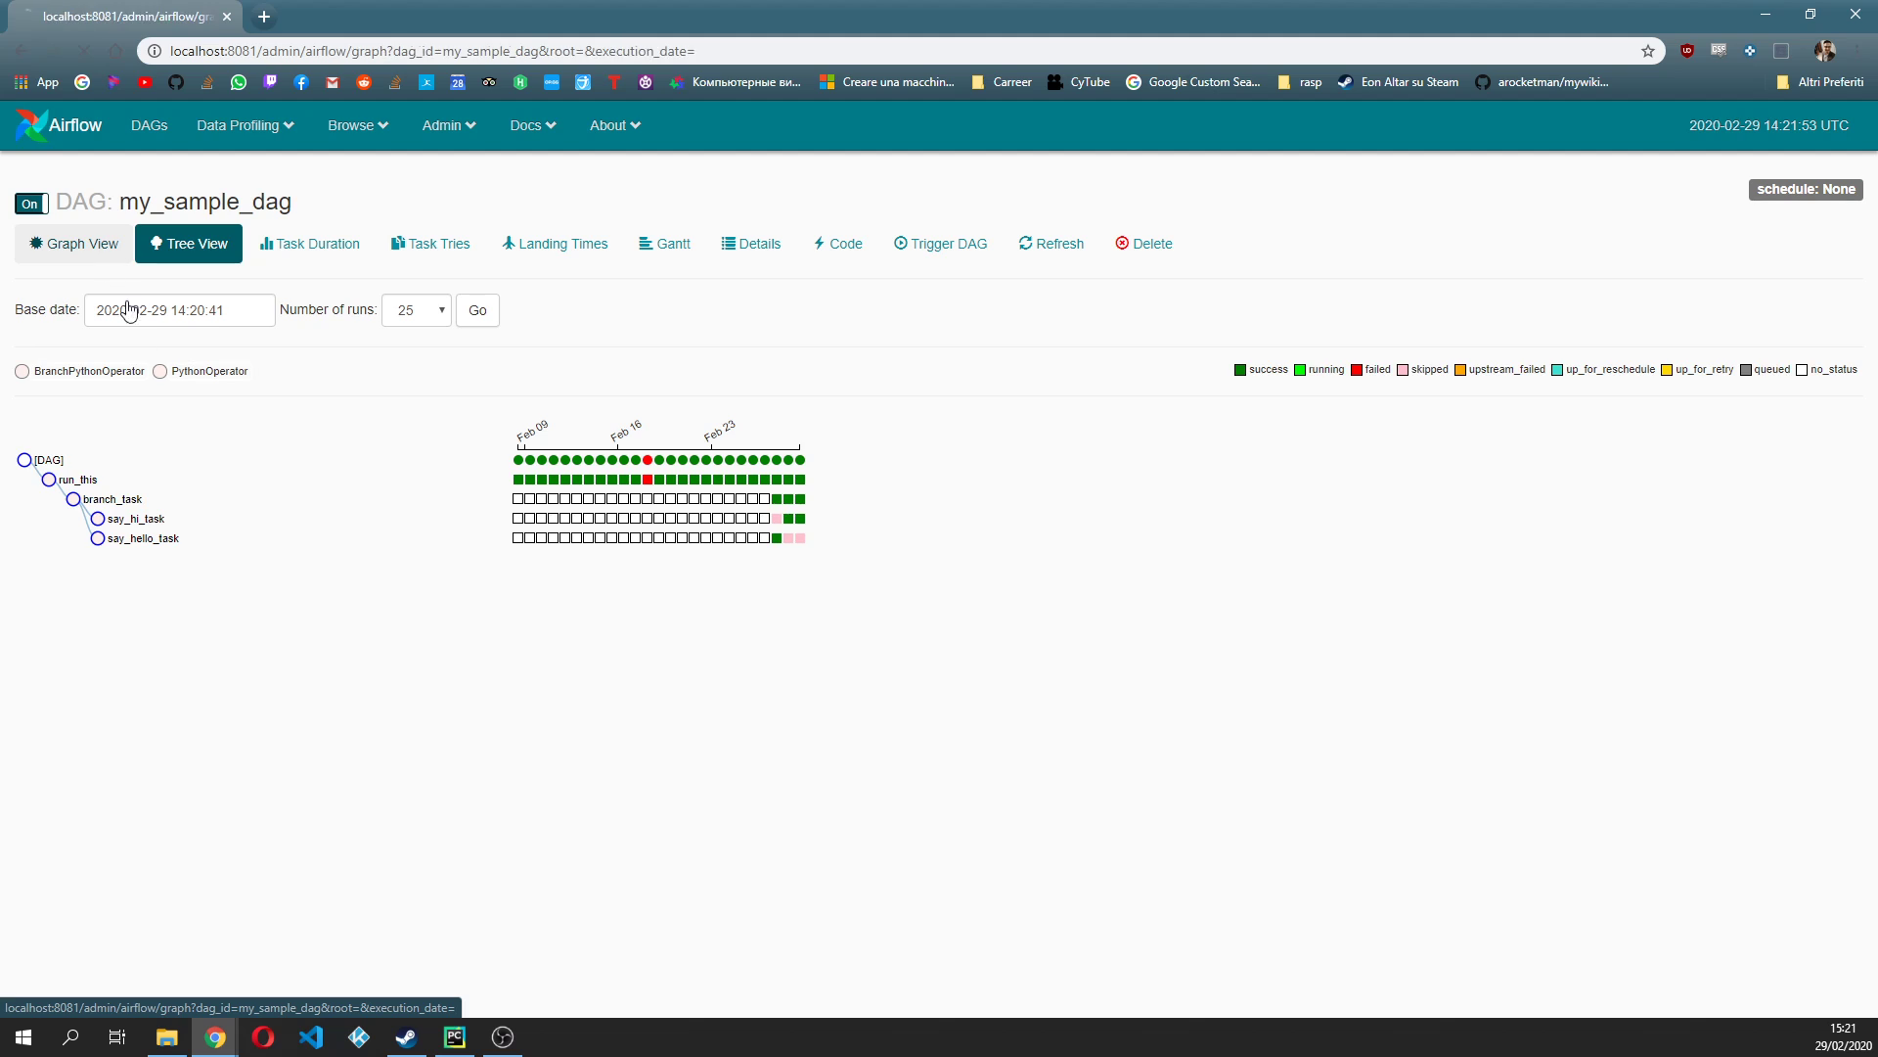
Return to Graph View of the latest run with say_hi_task succeeded and say_hello_task skipped.
{"action": "left_click", "coordinate": [72, 243]}
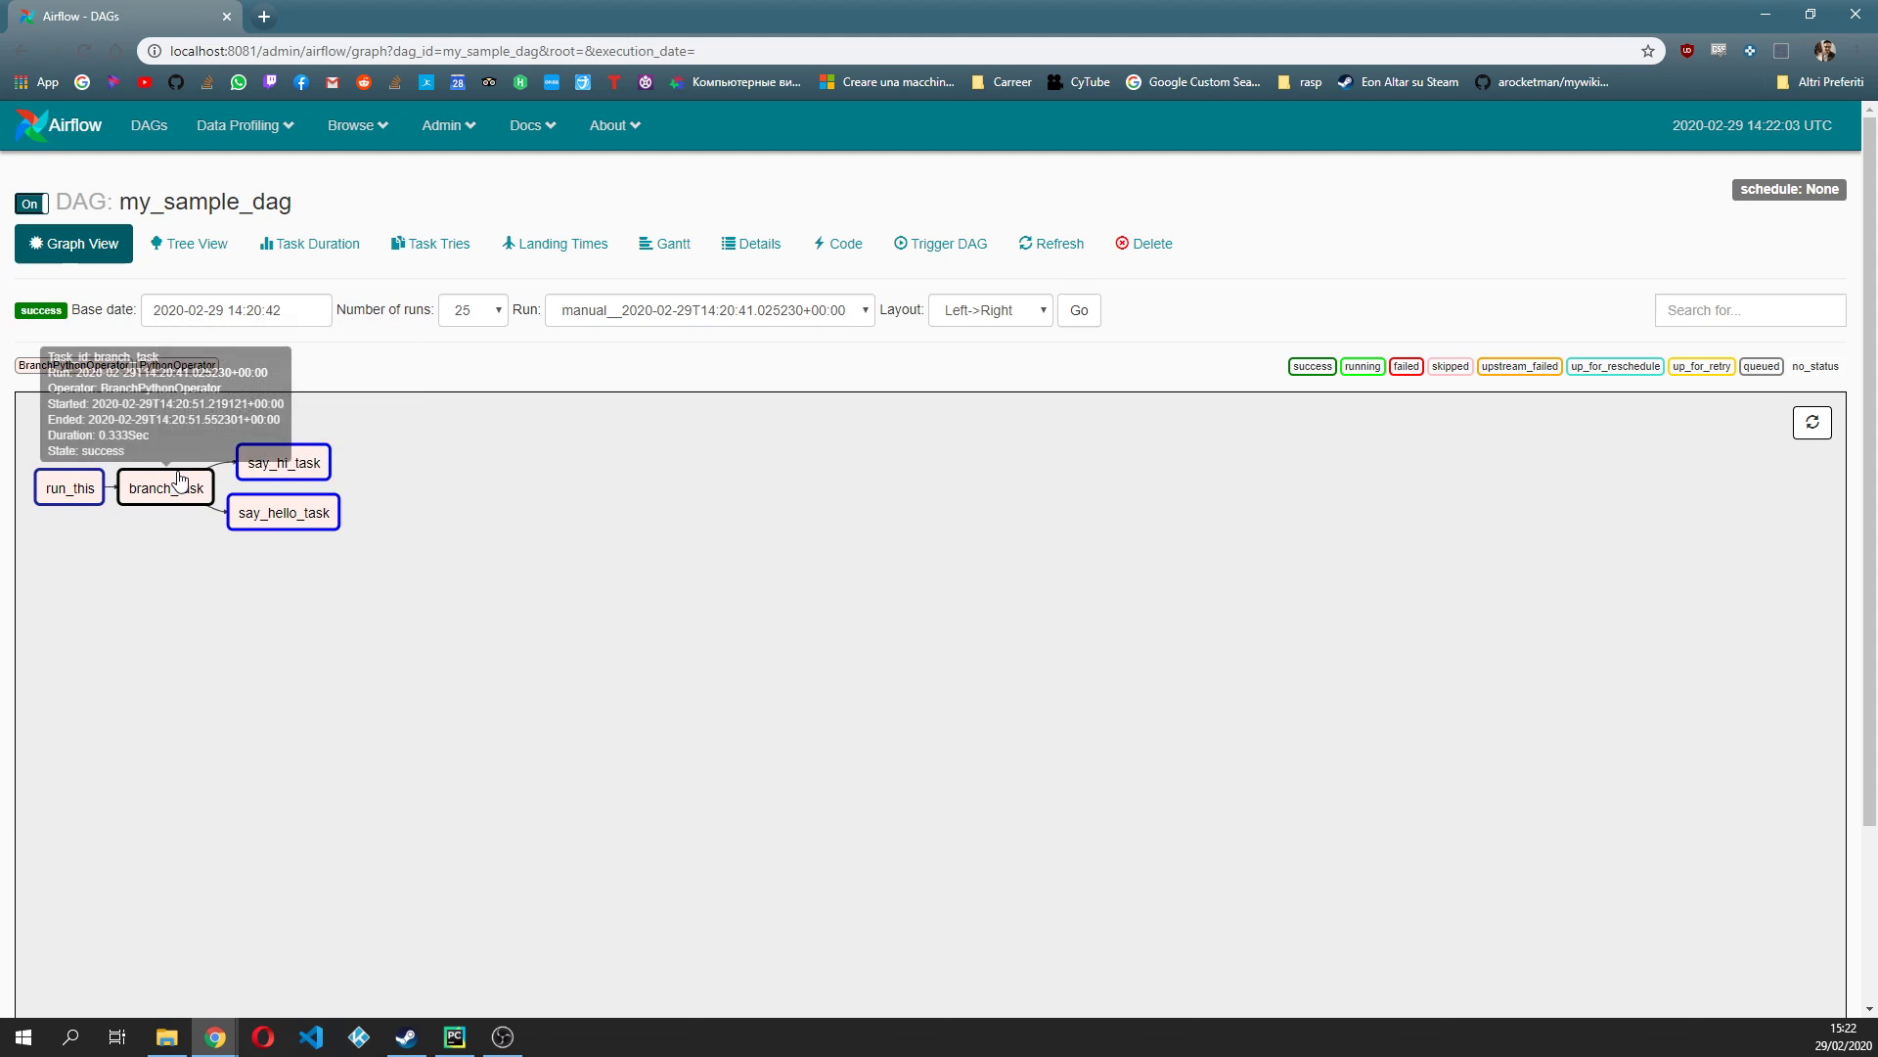
{"action": "mouse_move", "coordinate": [839, 510]}
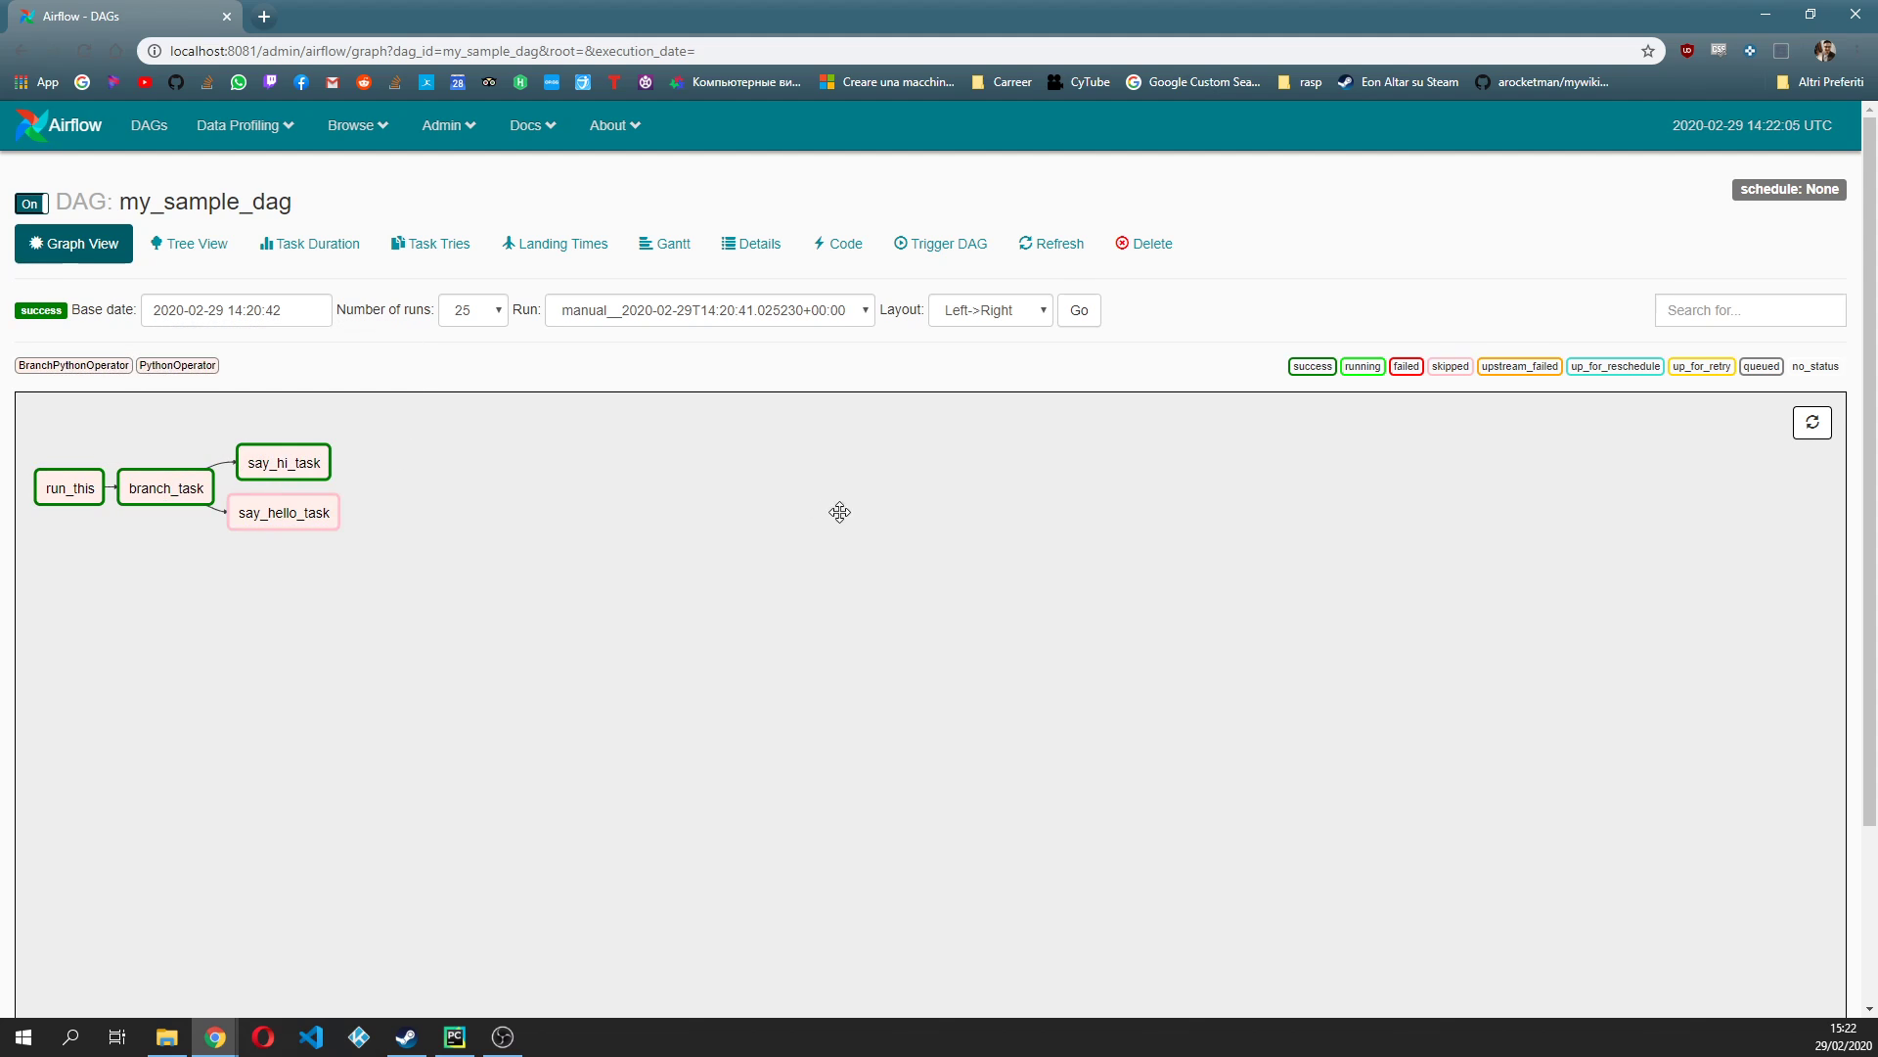
{"action": "mouse_move", "coordinate": [282, 511]}
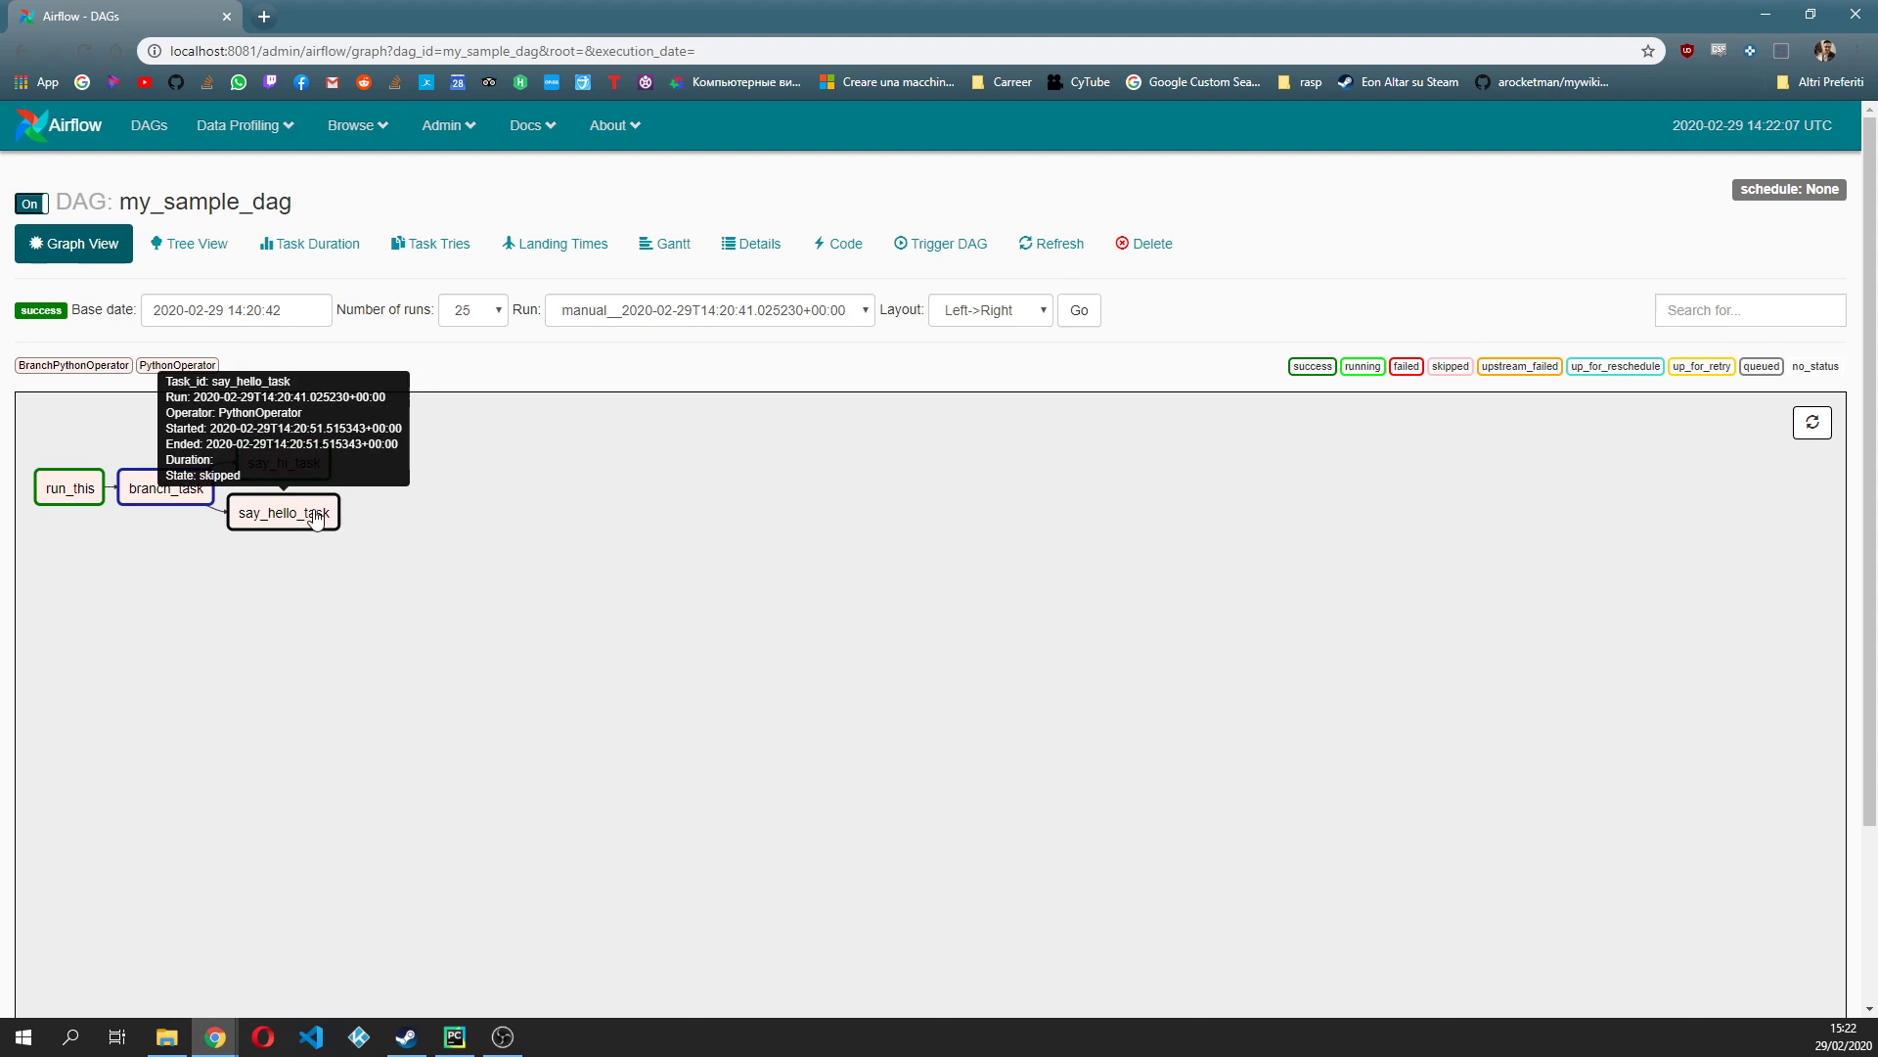